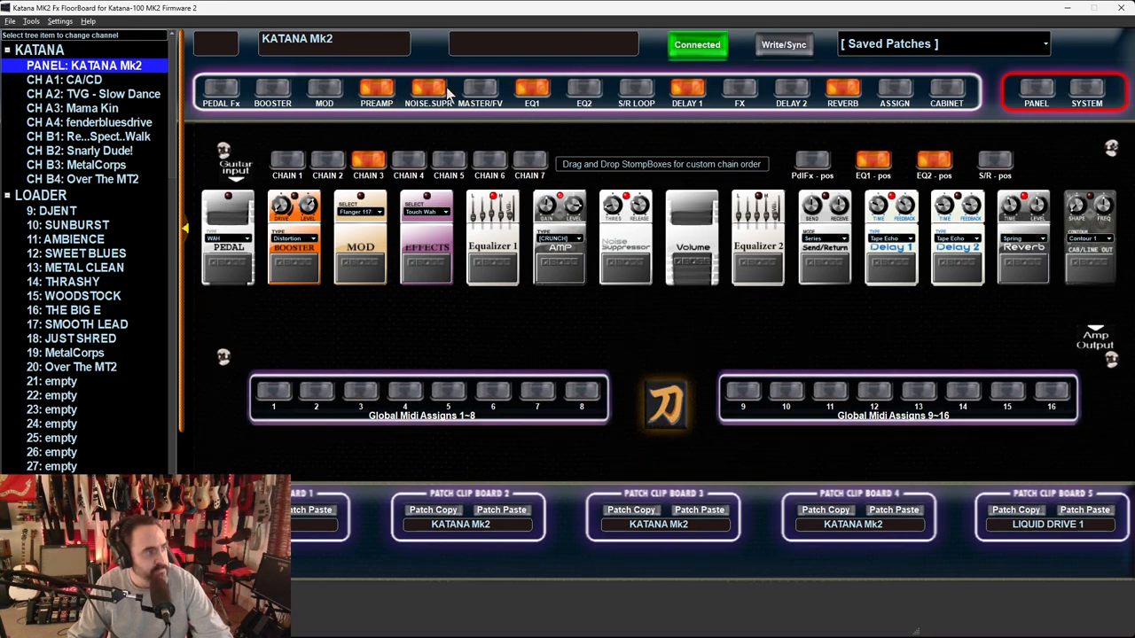
- Inspect the booster settings, keeping Distortion as the booster type
click(273, 103)
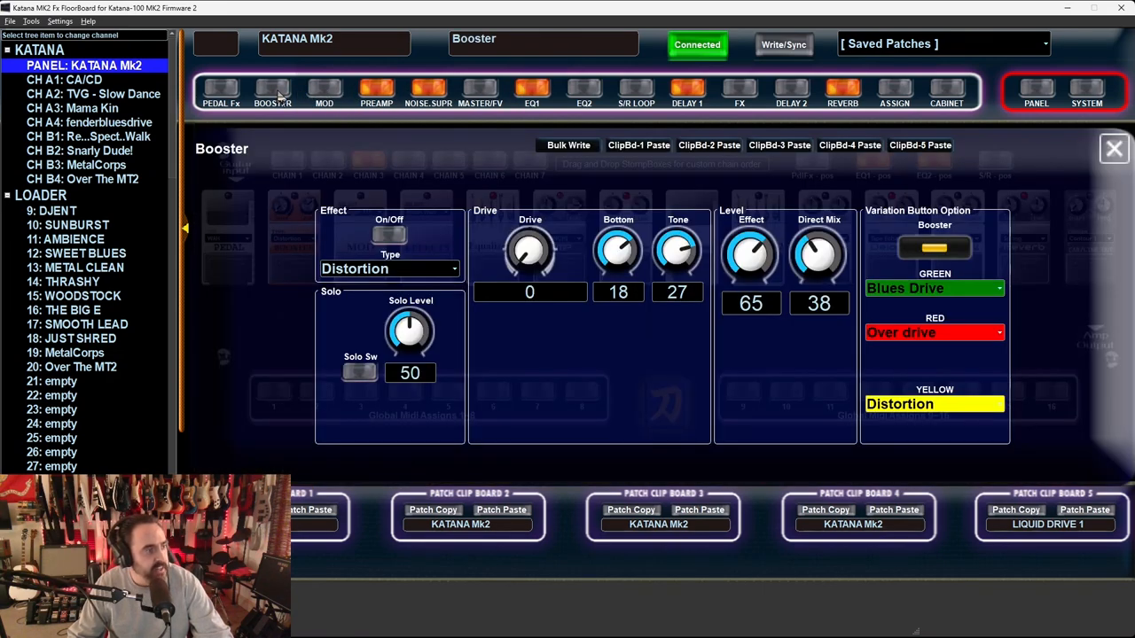
click(388, 269)
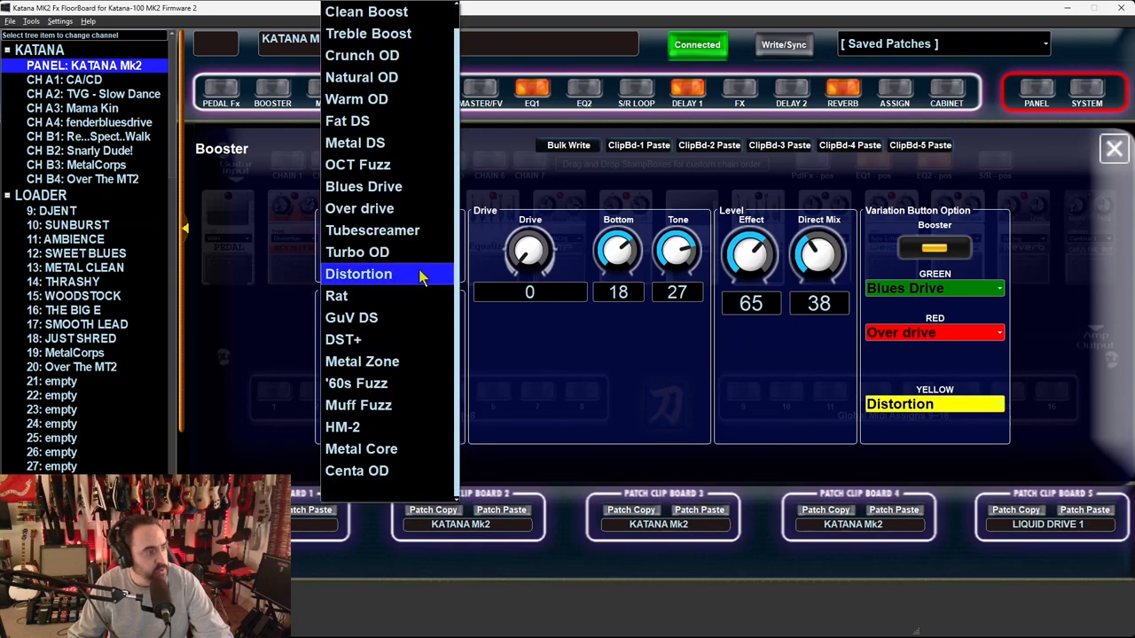
mouse_move(446, 273)
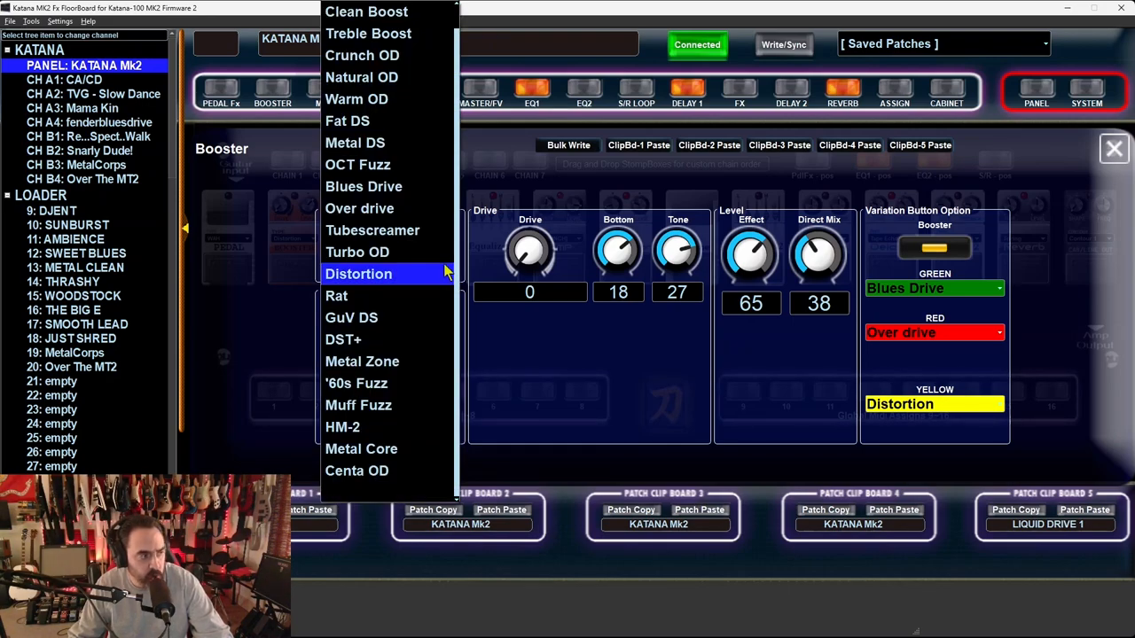
click(358, 273)
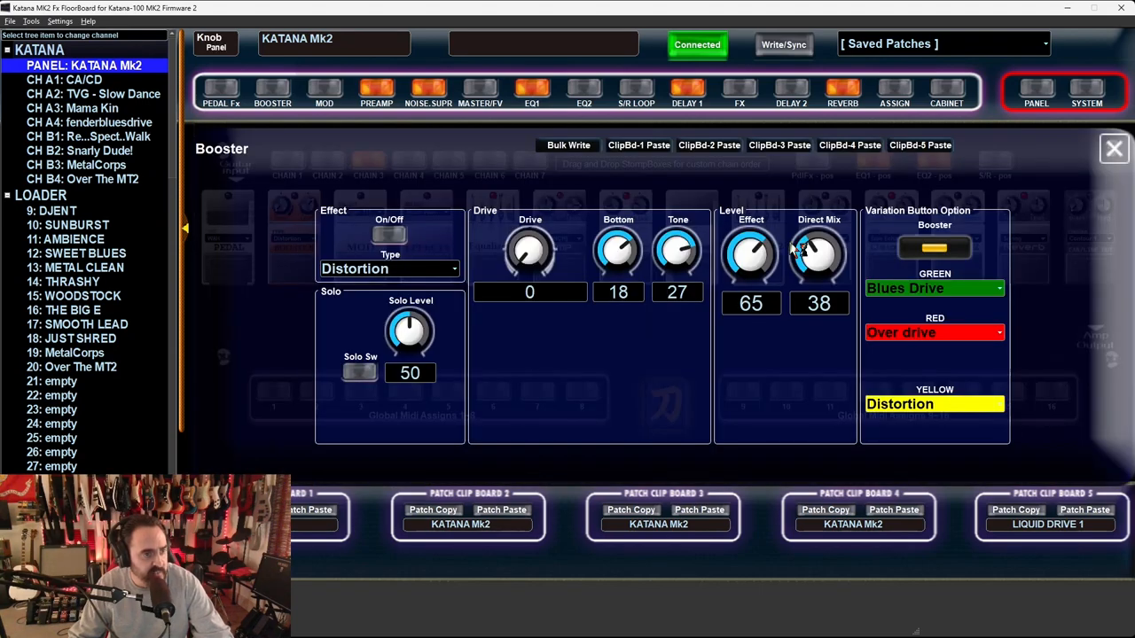
mouse_move(432, 418)
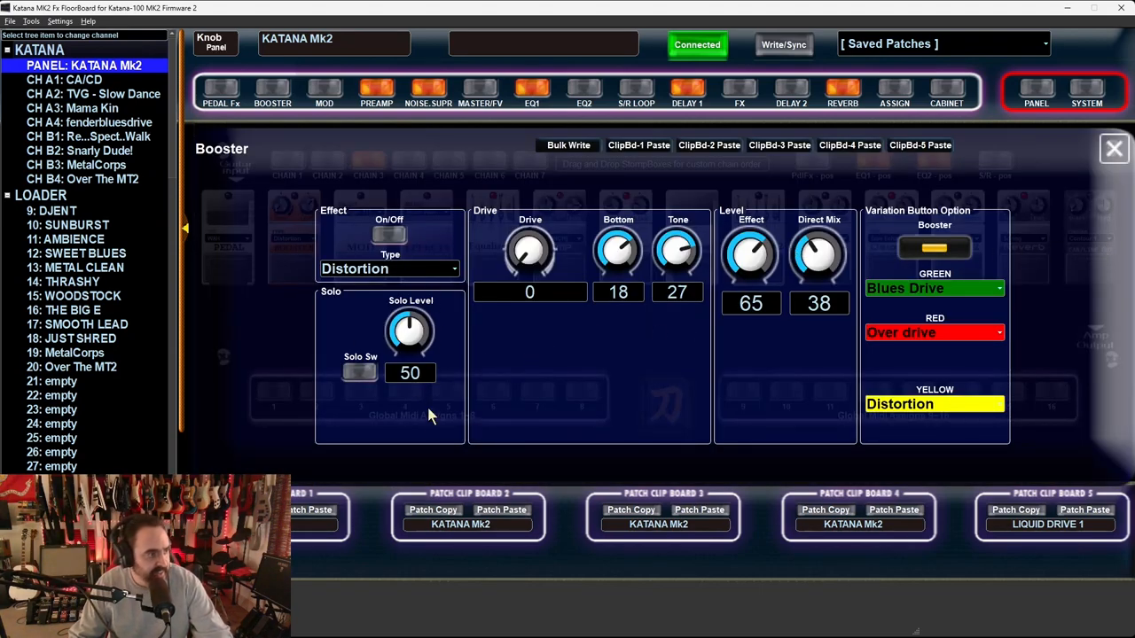
mouse_move(498, 406)
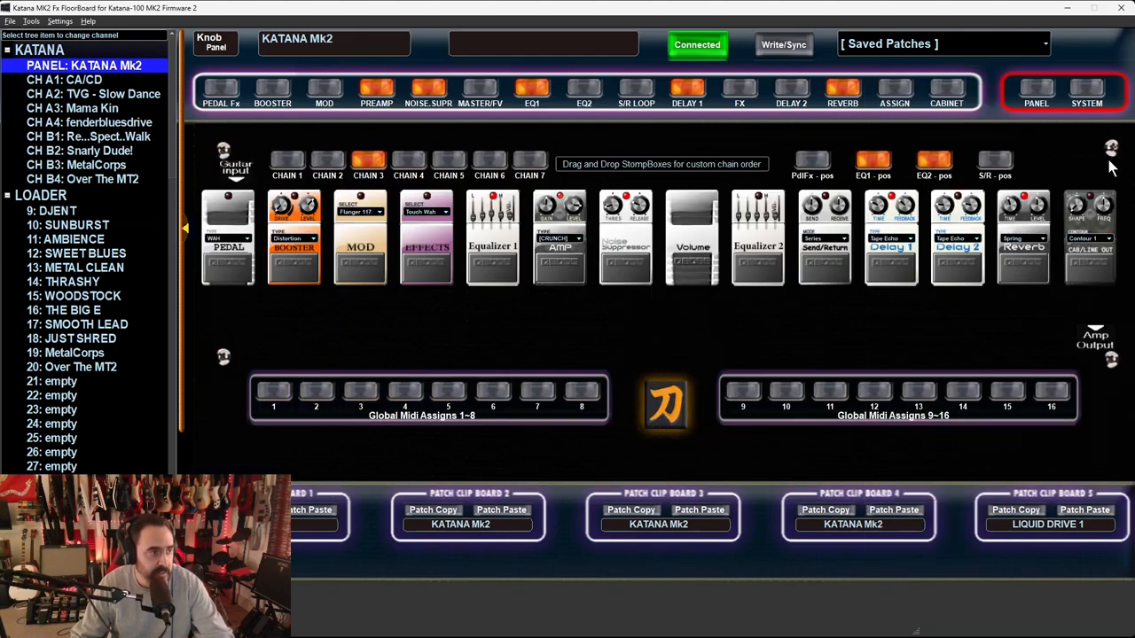
- View the modulation settings, then open the PreAmp panel with Crunch amp type kept
click(321, 93)
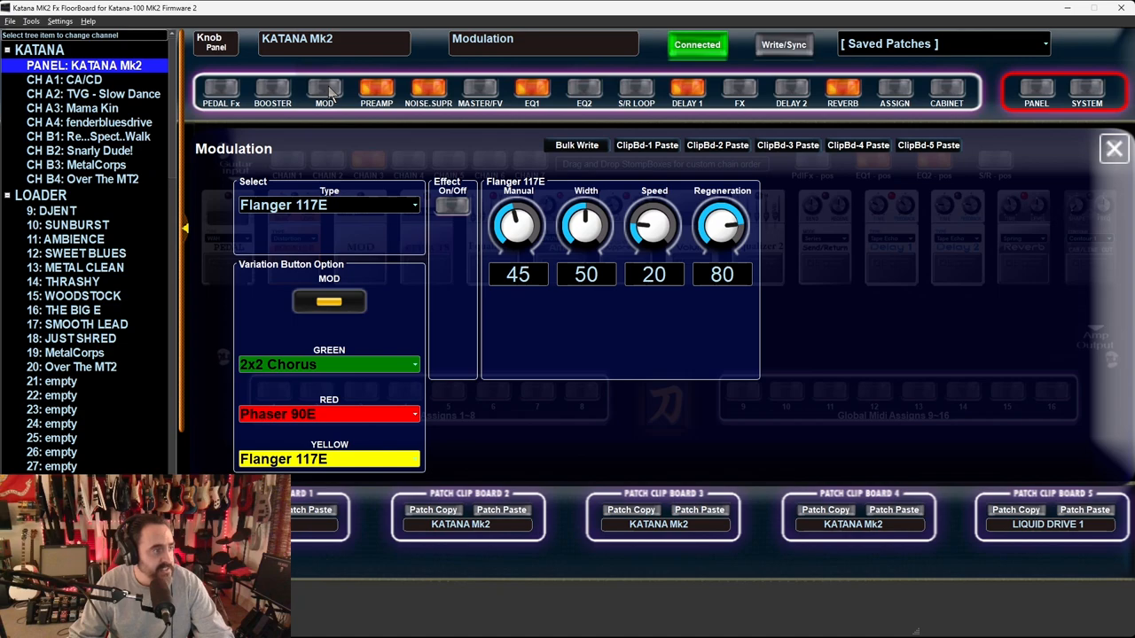
click(1114, 149)
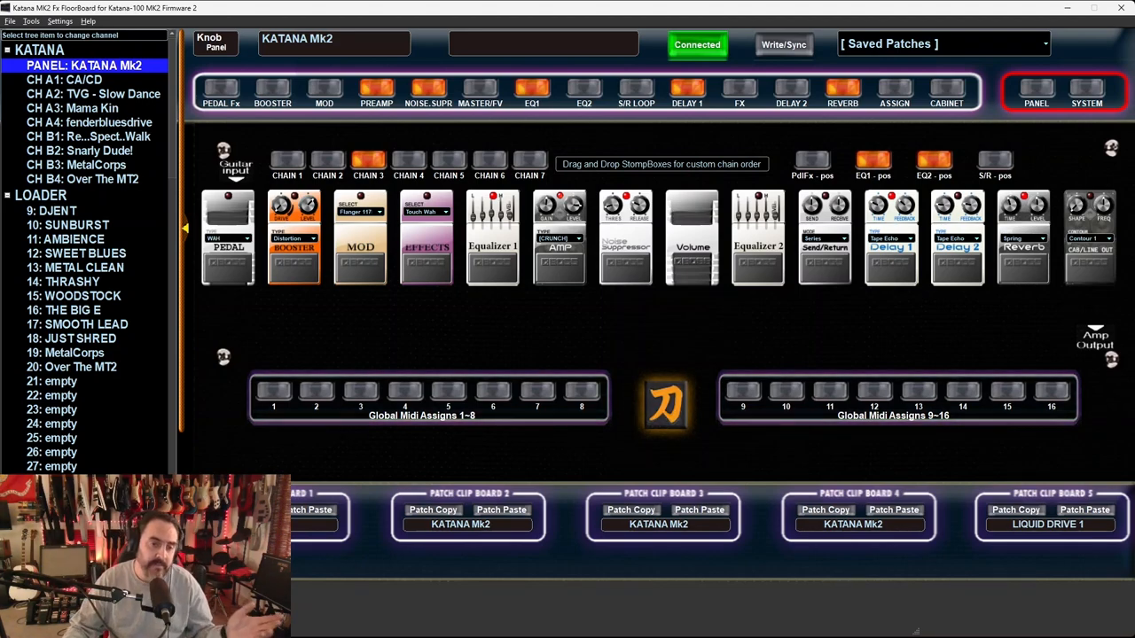
mouse_move(1069, 322)
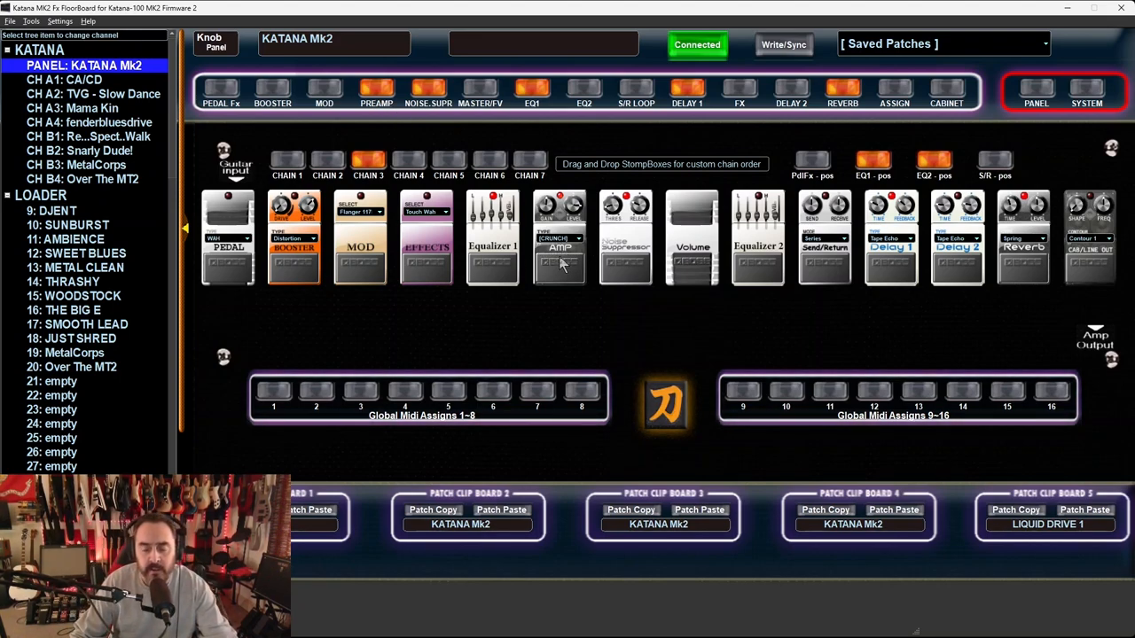
mouse_move(561, 220)
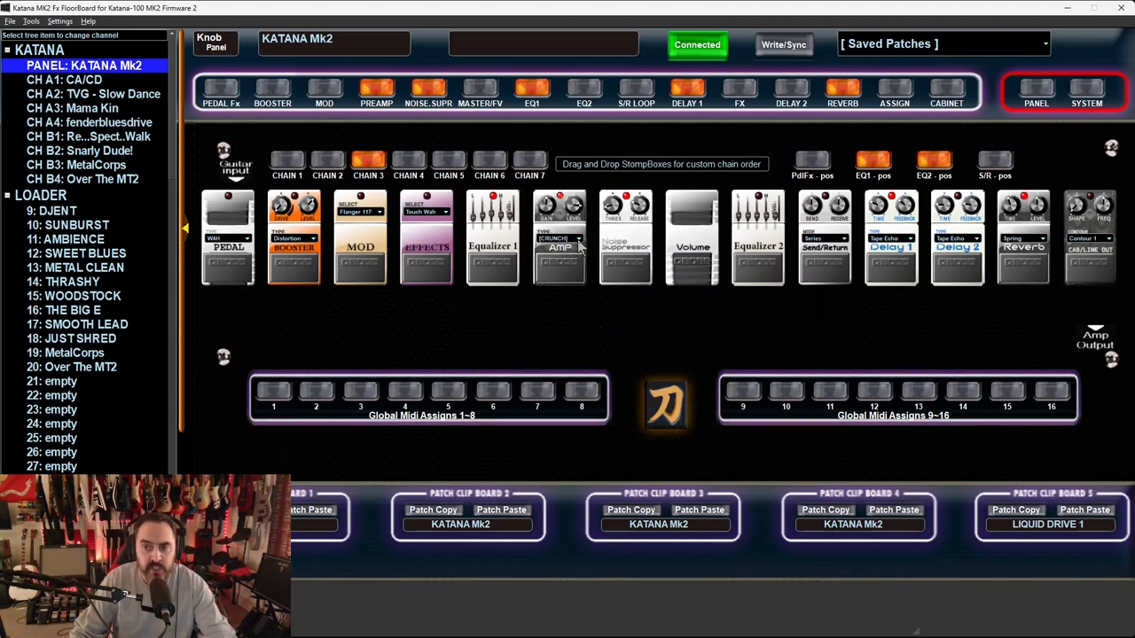
click(576, 237)
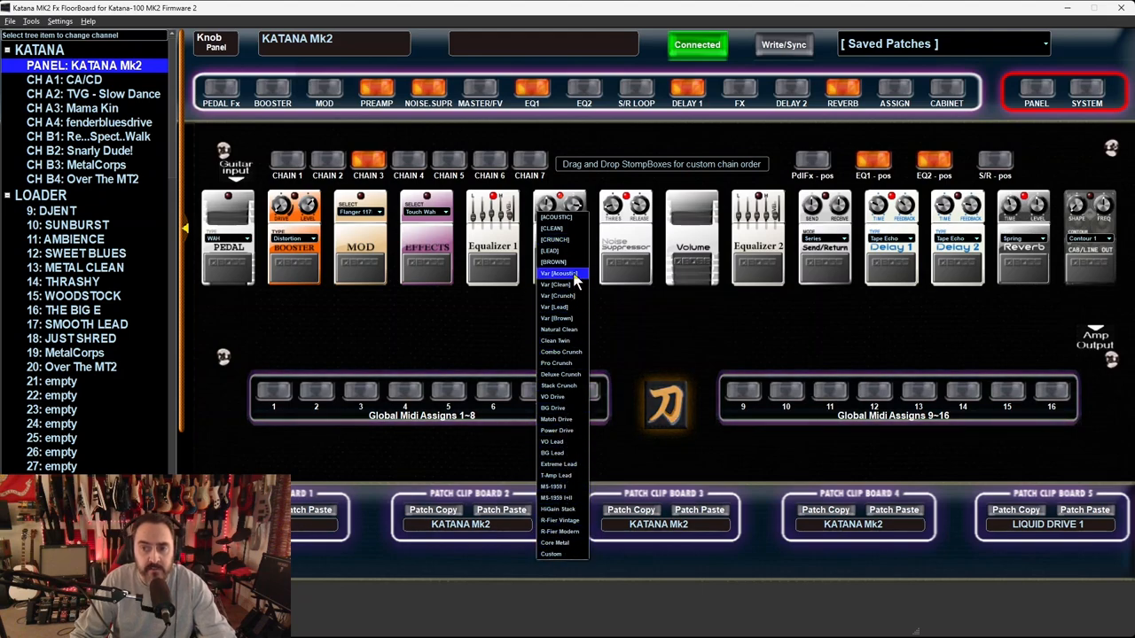
mouse_move(574, 256)
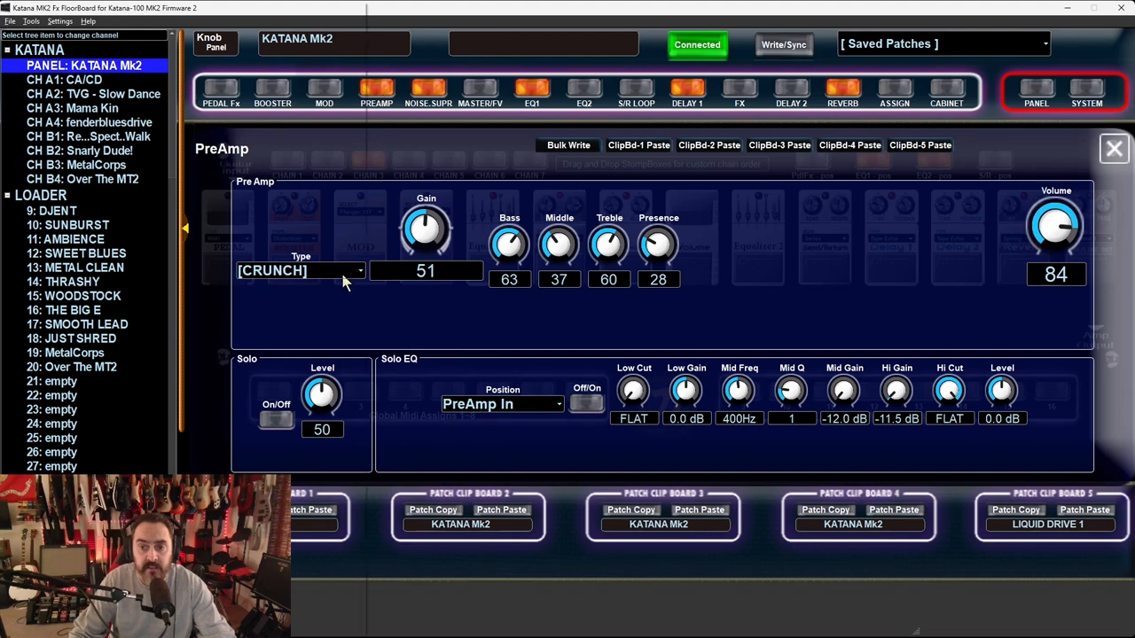
click(299, 270)
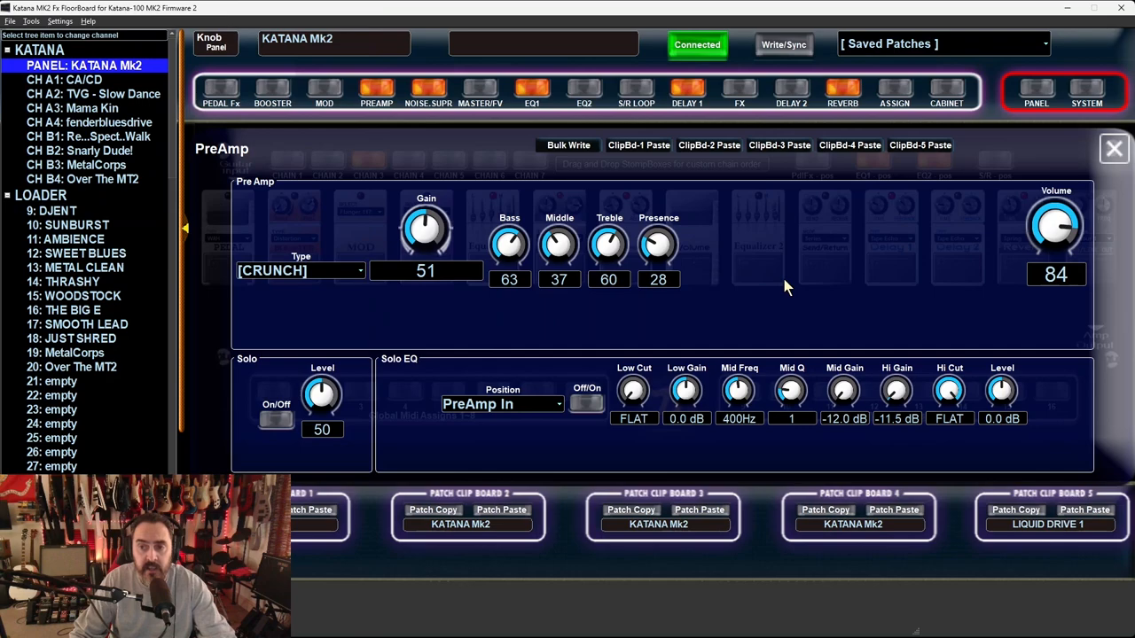
mouse_move(664, 268)
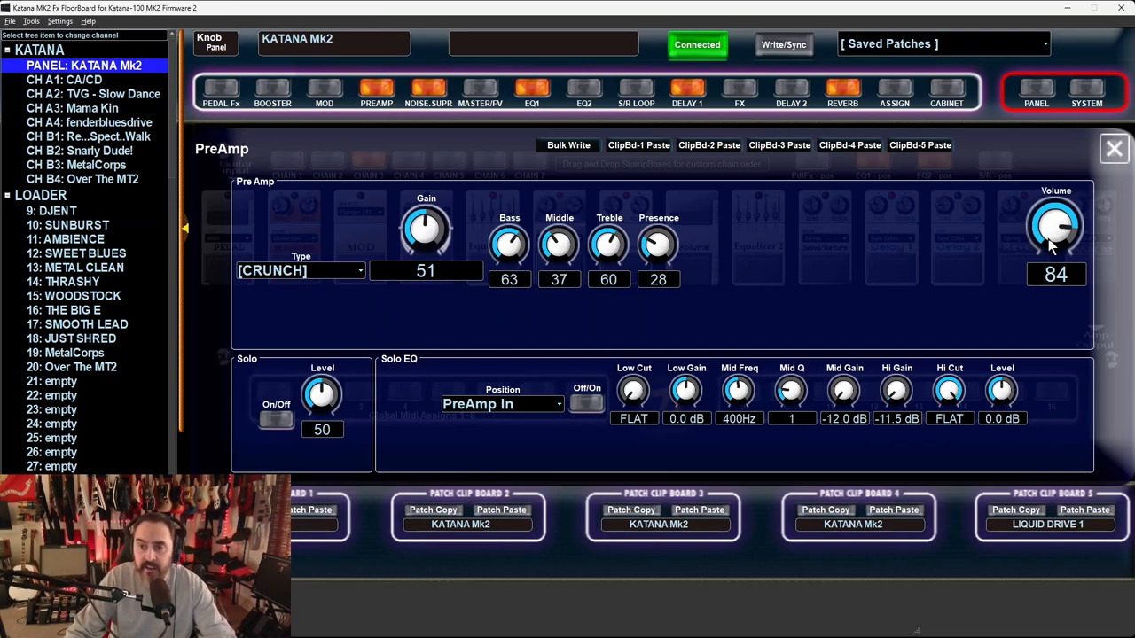
mouse_move(622, 387)
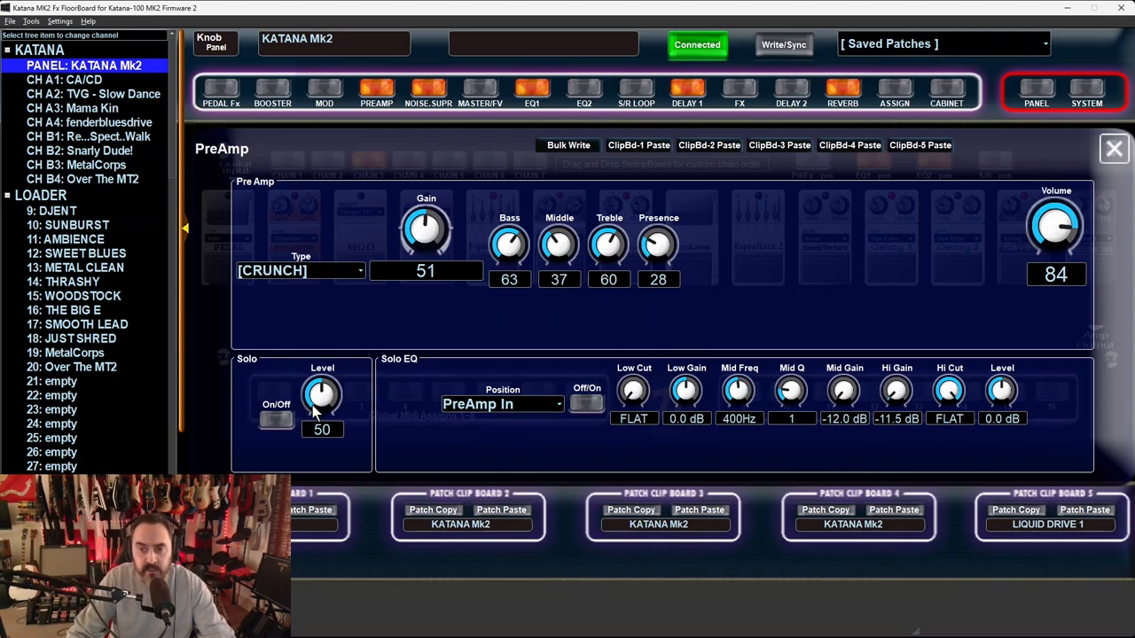
mouse_move(458, 419)
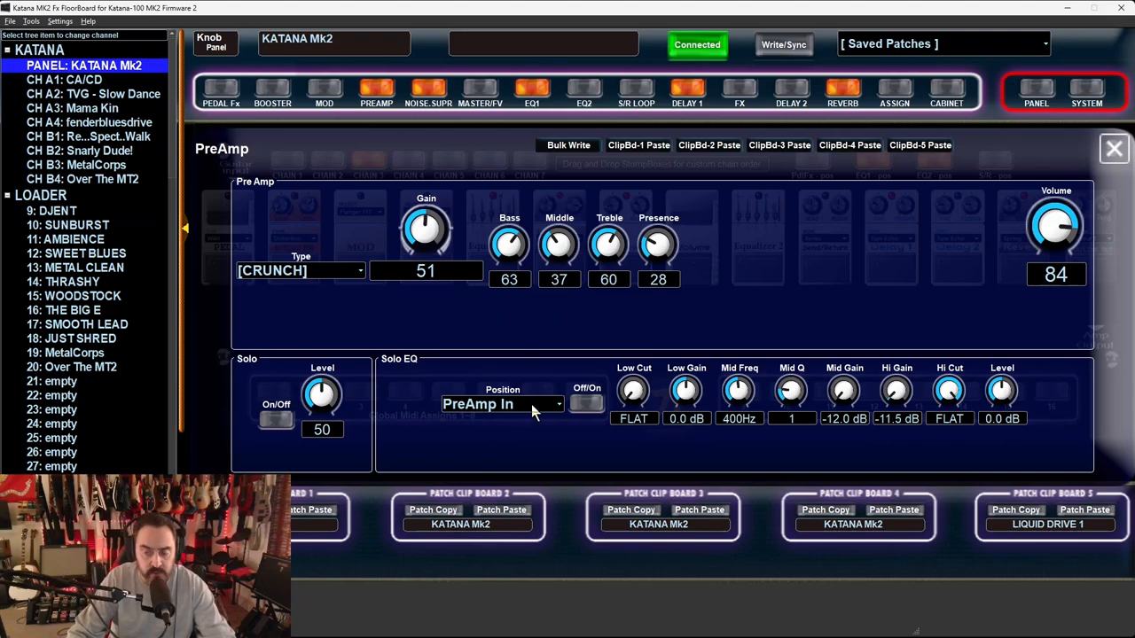
mouse_move(525, 406)
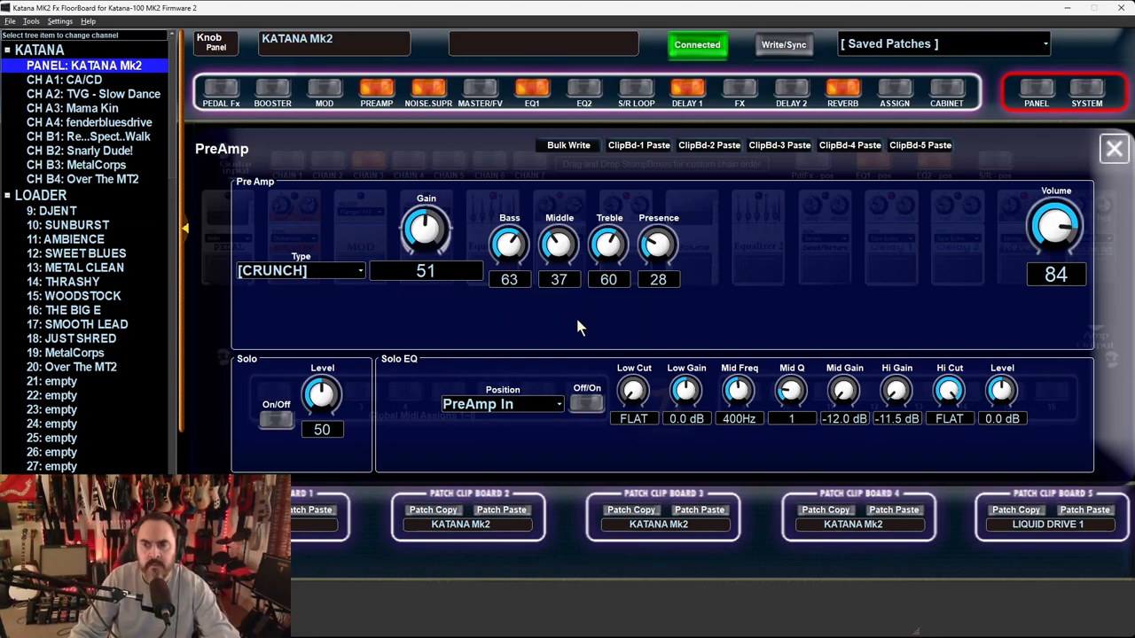
mouse_move(1113, 167)
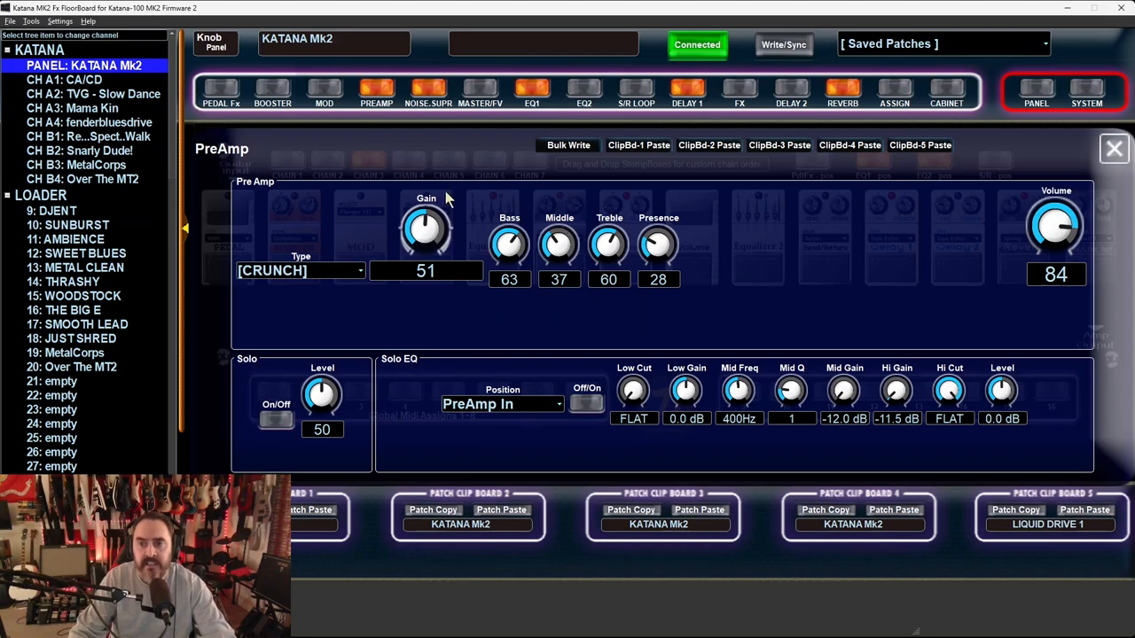
mouse_move(1114, 149)
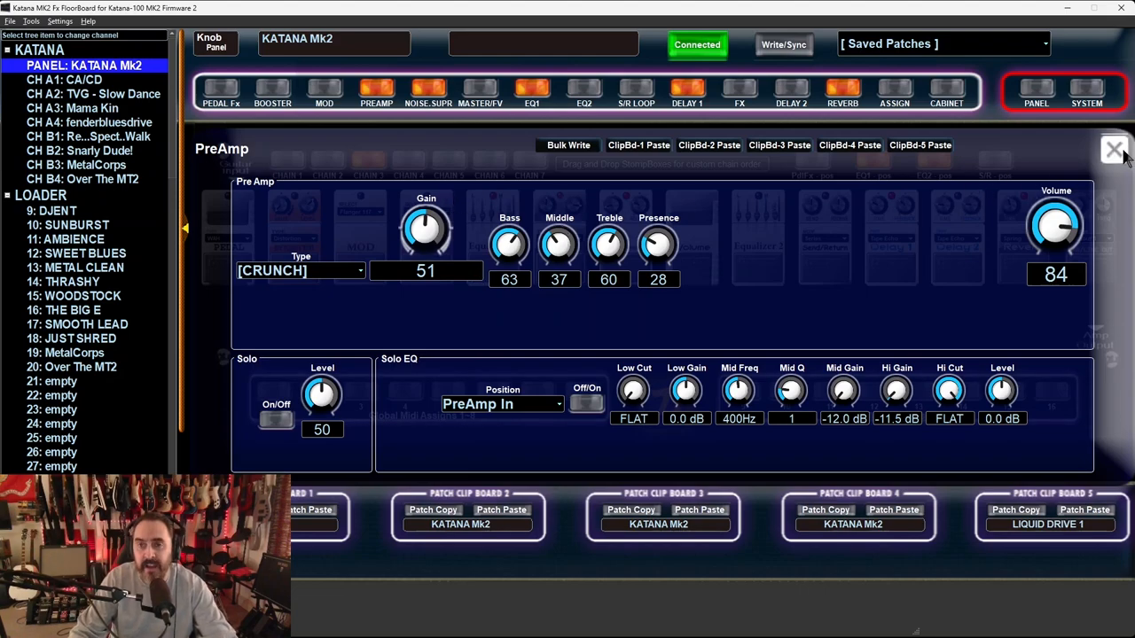
- Close the PreAmp panel, returning to the chain board with Crunch still set
click(1107, 149)
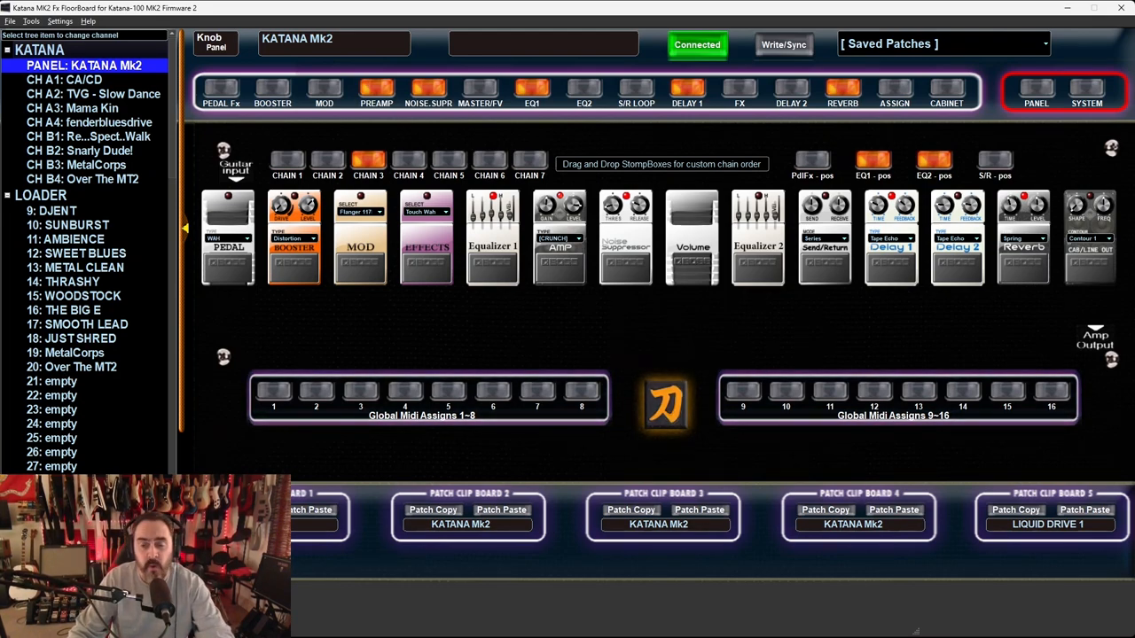
mouse_move(404, 365)
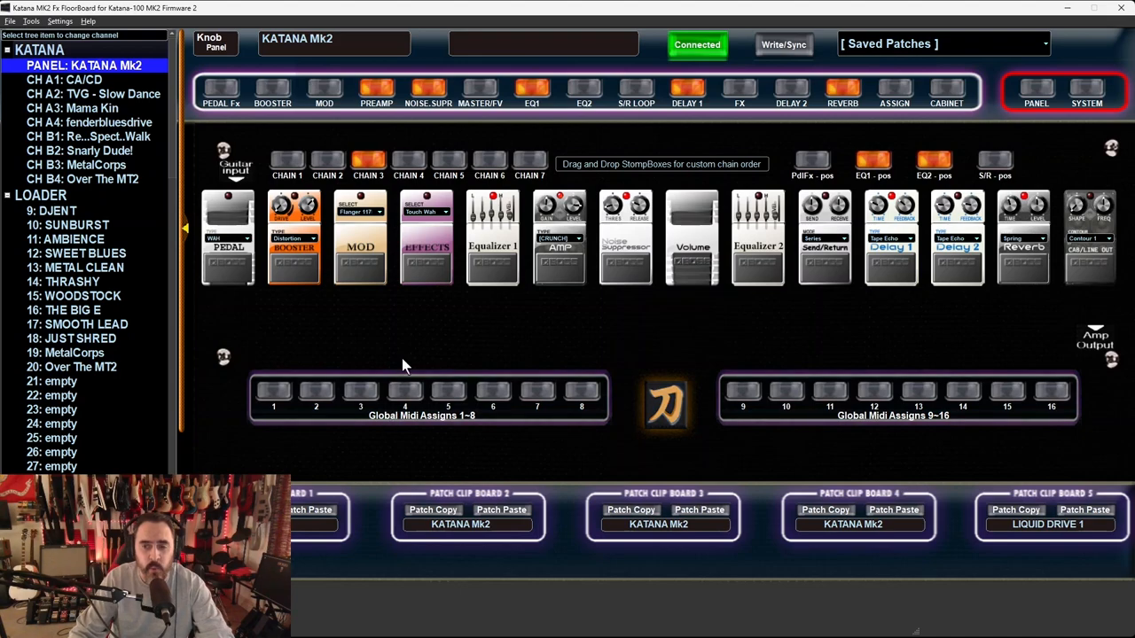
mouse_move(537, 323)
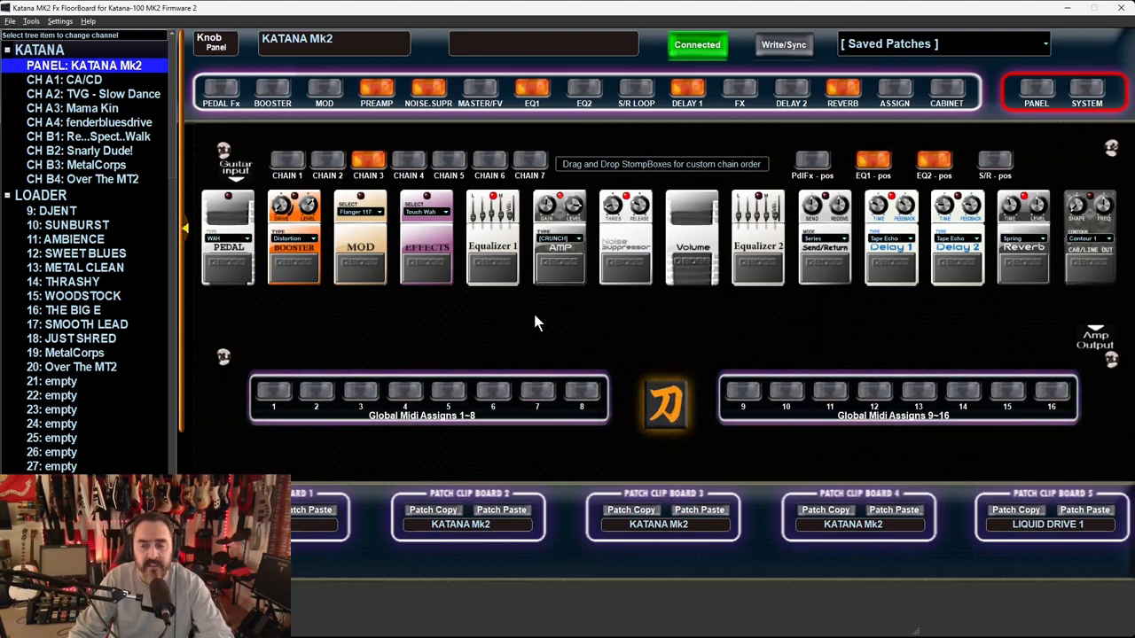
mouse_move(480, 252)
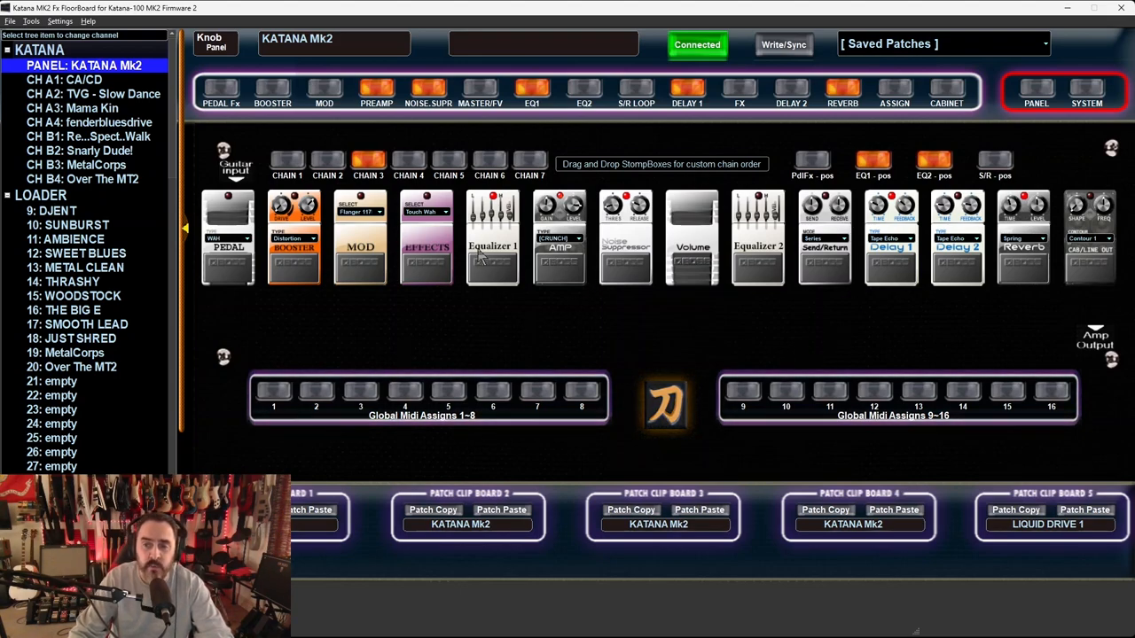
mouse_move(749, 296)
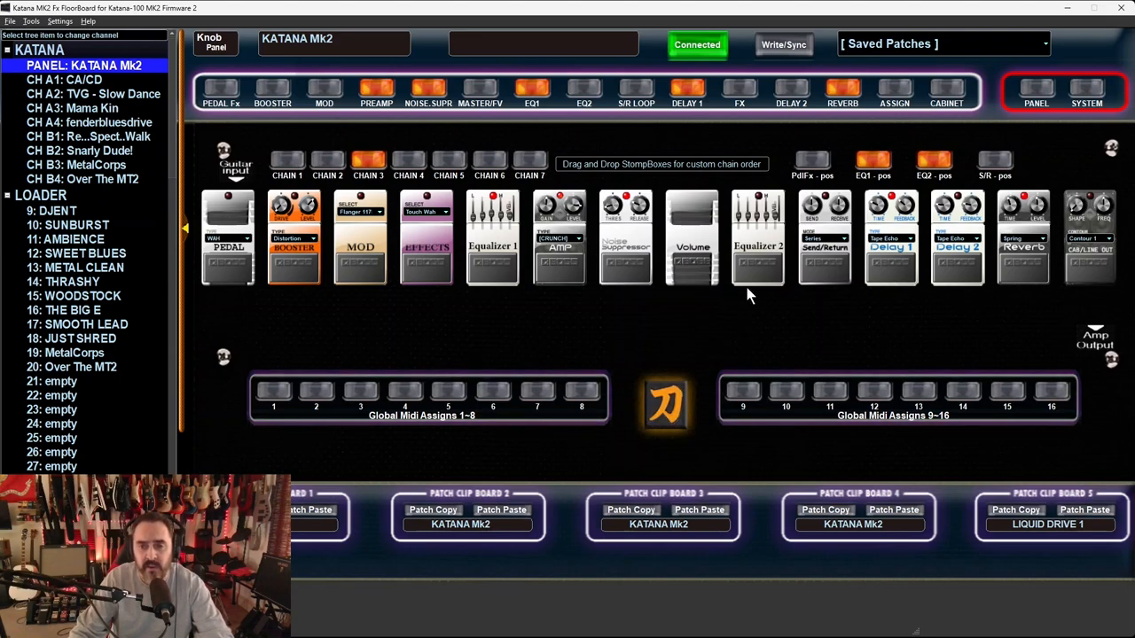
mouse_move(543, 331)
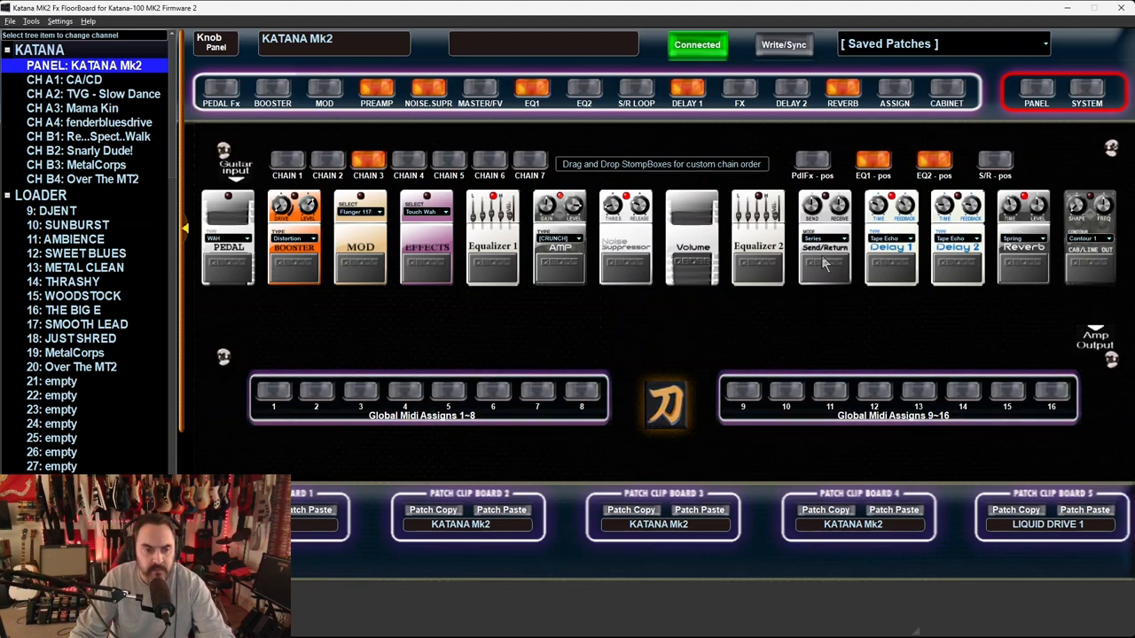
mouse_move(710, 145)
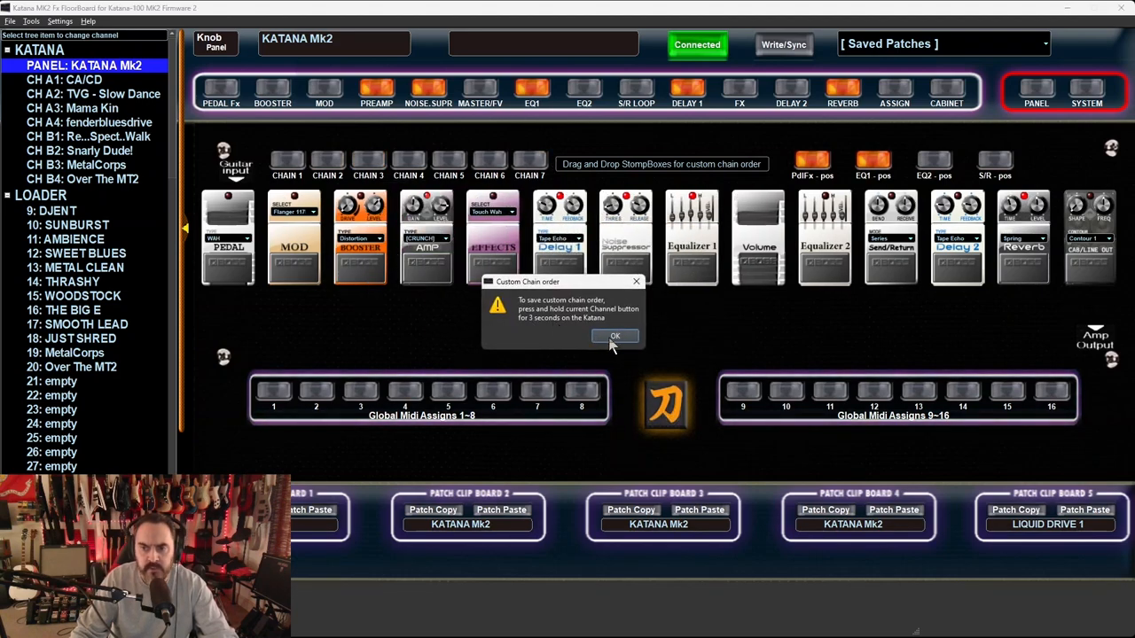
- Confirm the custom chain order: pedal, amp, mod, booster, effects, delay 1
click(615, 336)
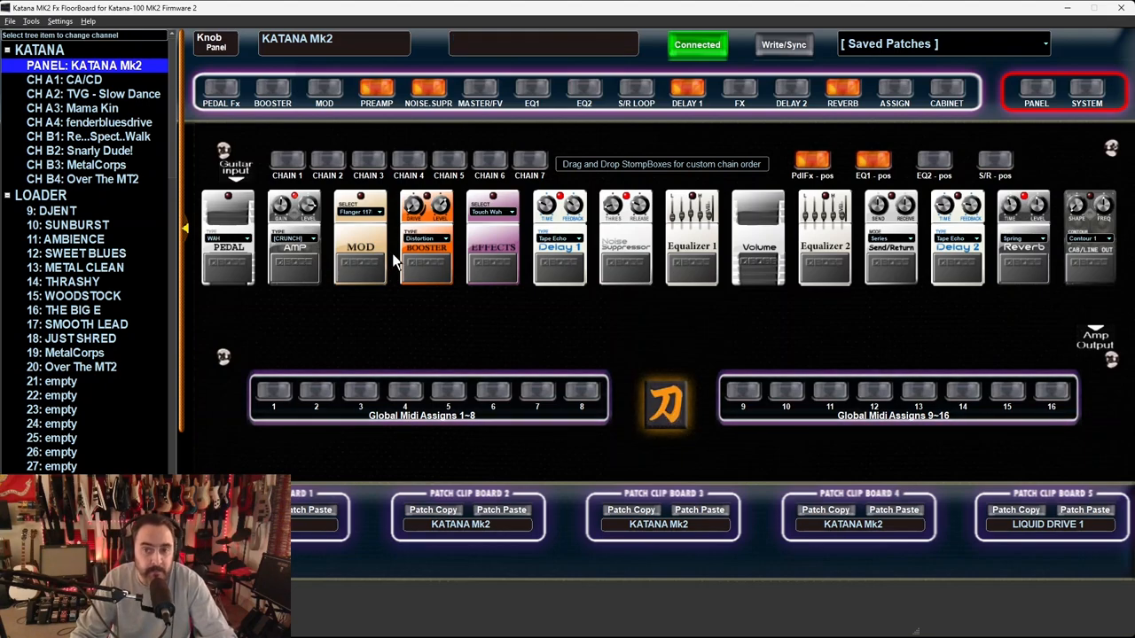
mouse_move(448, 266)
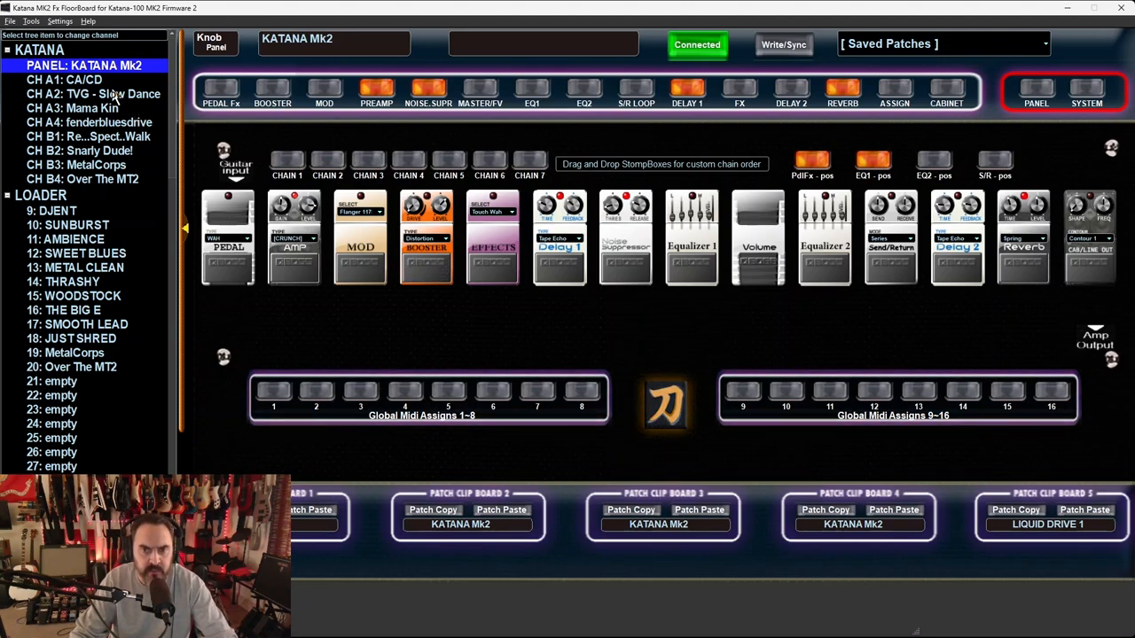
- Load Mama Kin and fenderbluesdrive, ending on channel A1's CA/CD patch
click(58, 76)
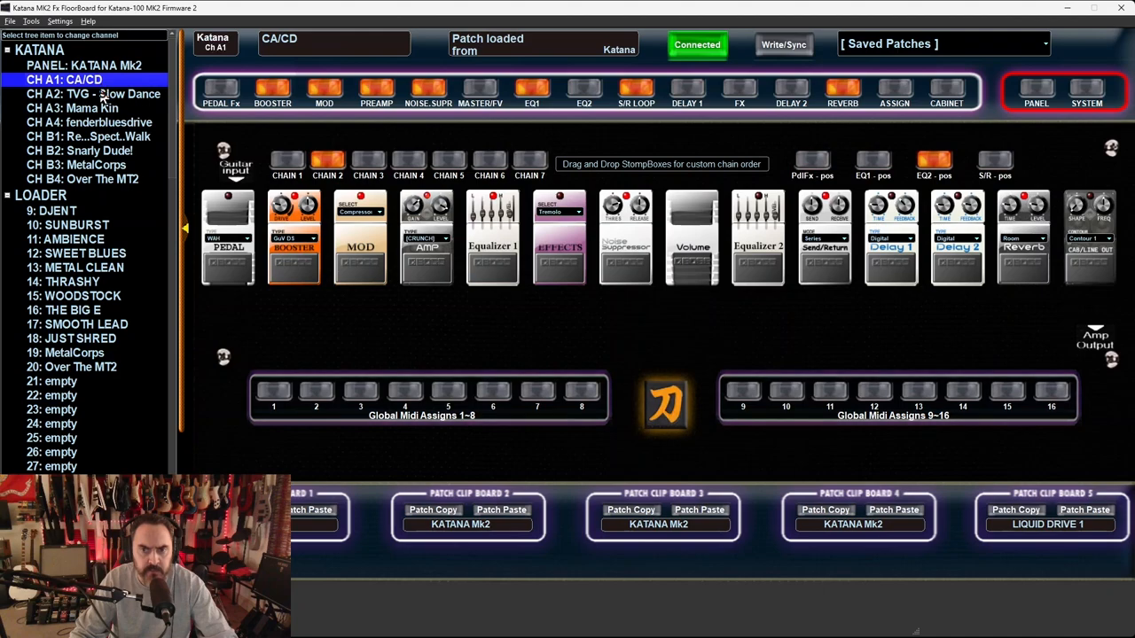
click(83, 66)
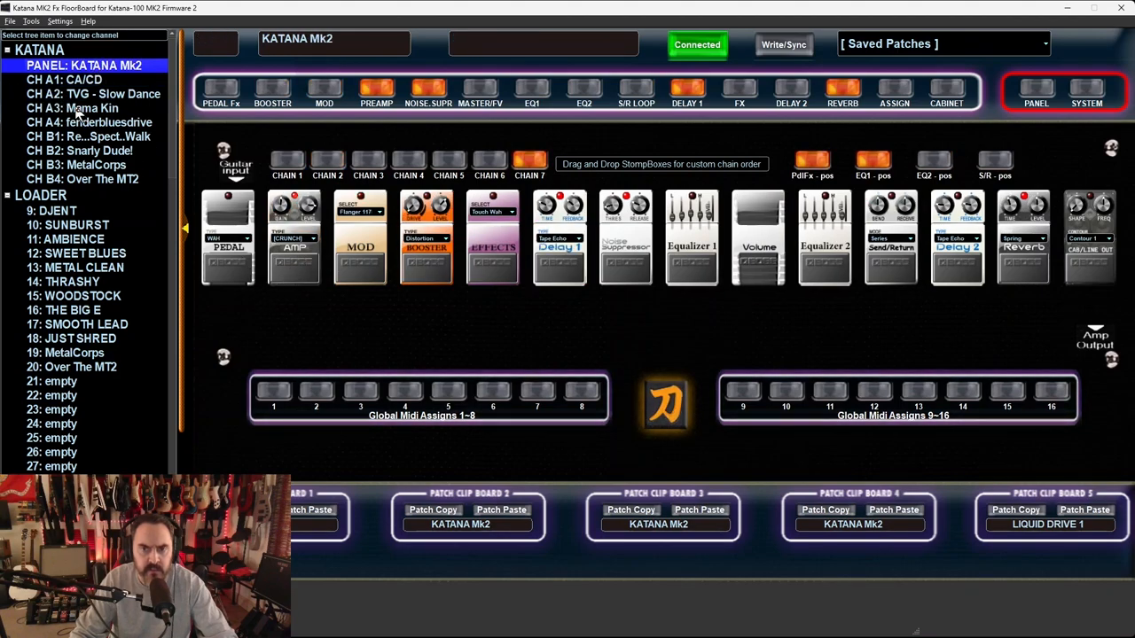
click(89, 121)
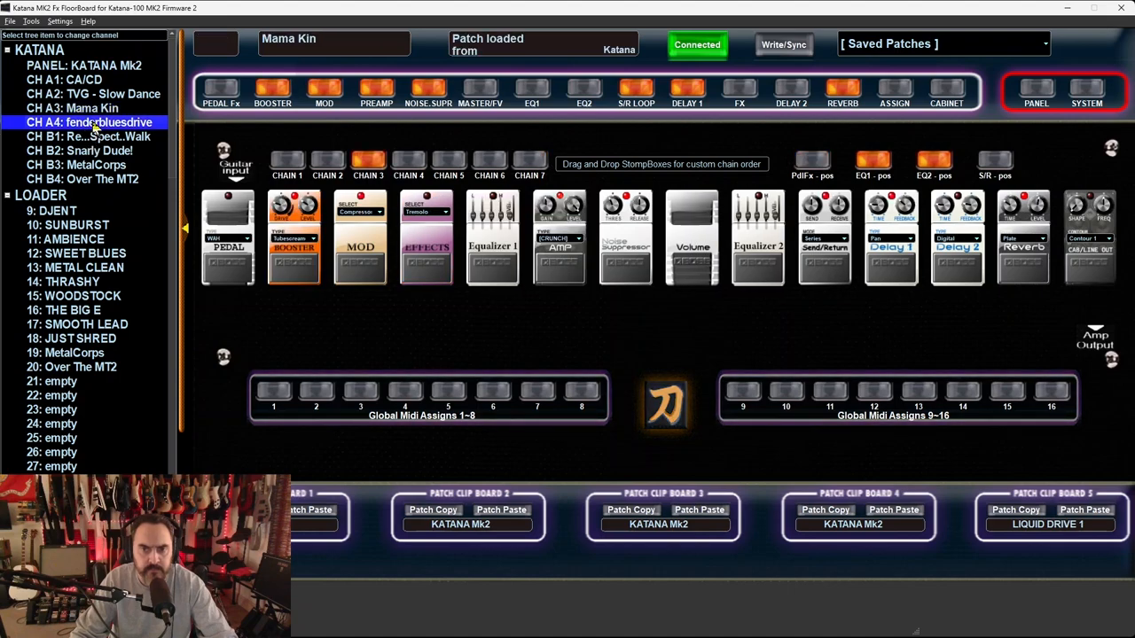
click(64, 79)
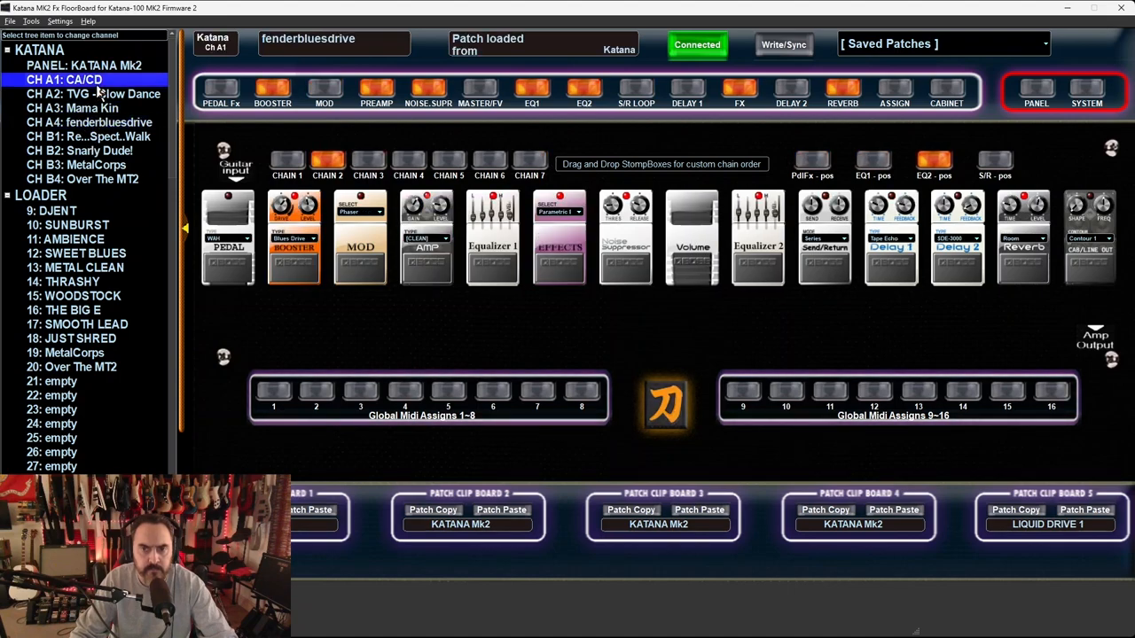
click(59, 83)
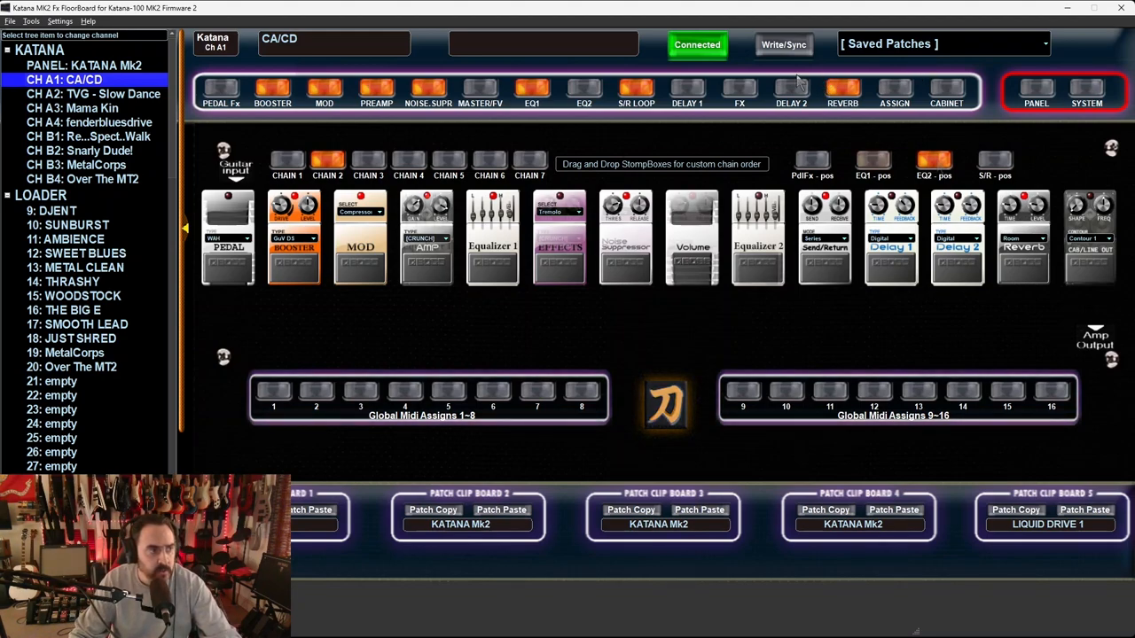
- View Equaliser 1, then raise Equaliser 2's Lo Mid Gain to 10 dB
click(531, 92)
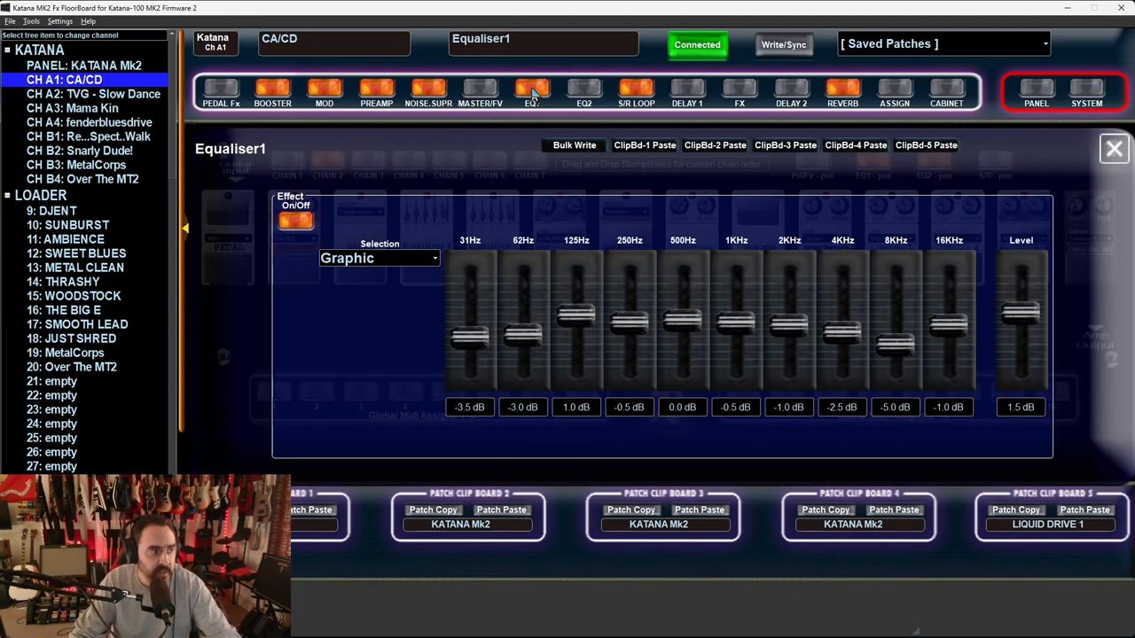
click(581, 91)
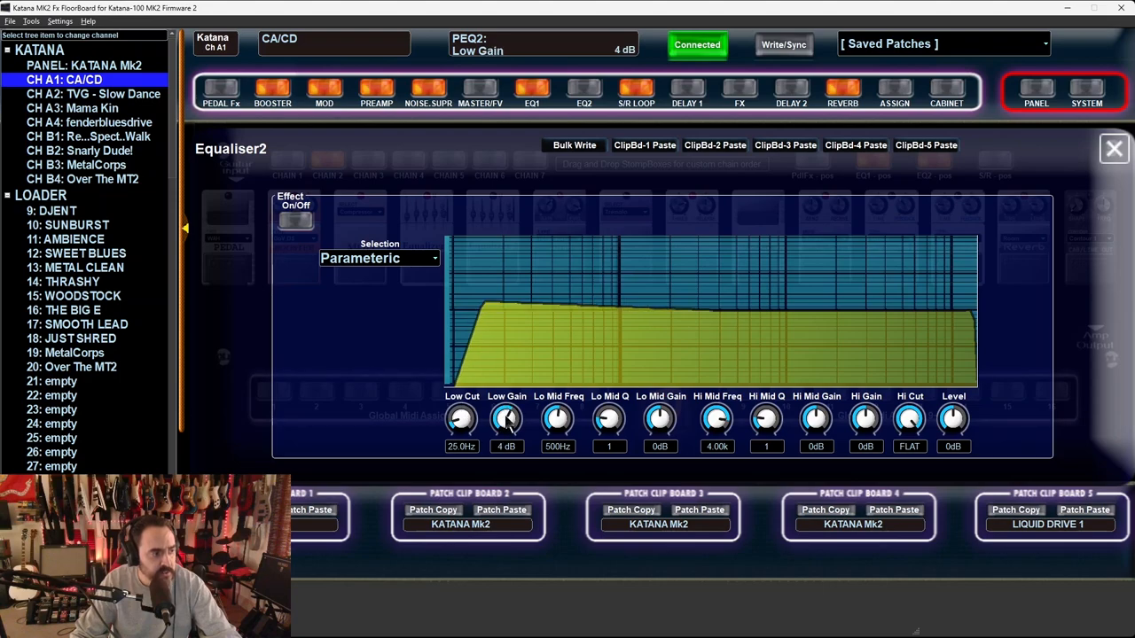
drag(506, 418, 507, 452)
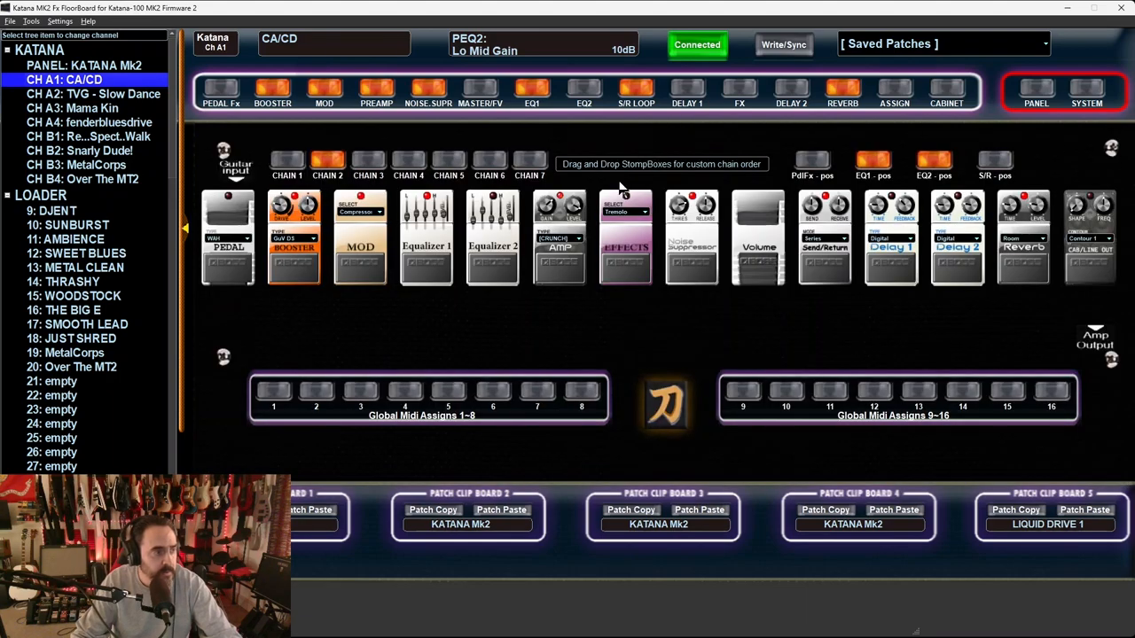
- Adjust Equaliser 1's 31 Hz band until it reads 3.5 dB, then close the panel
click(426, 237)
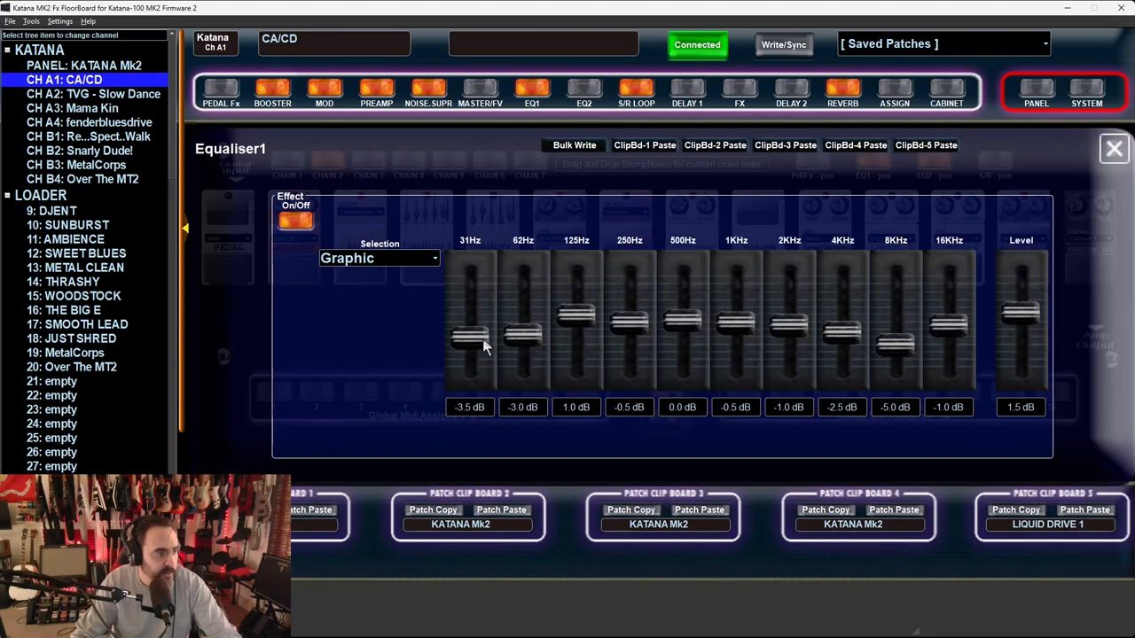
drag(470, 341, 470, 293)
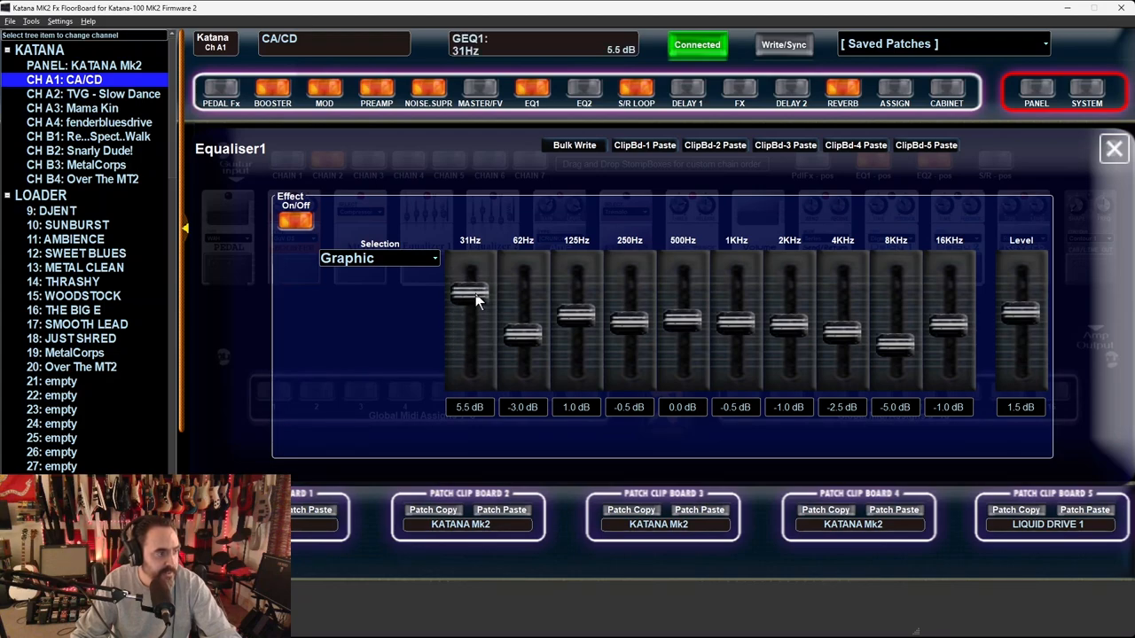
drag(469, 293, 469, 306)
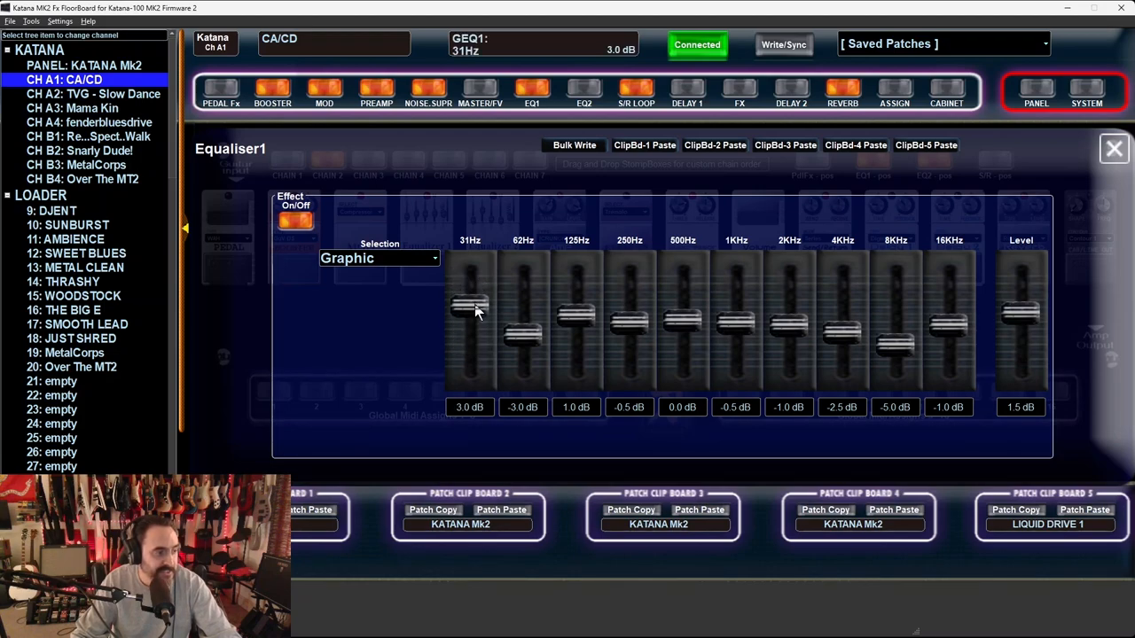
drag(470, 306, 470, 333)
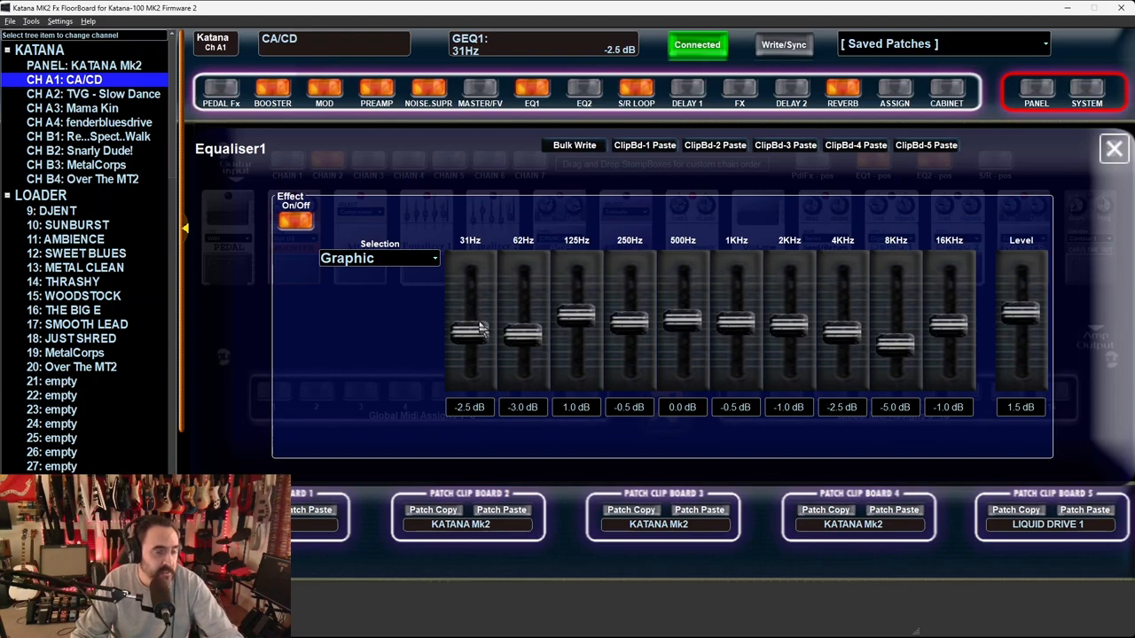
drag(470, 332, 470, 301)
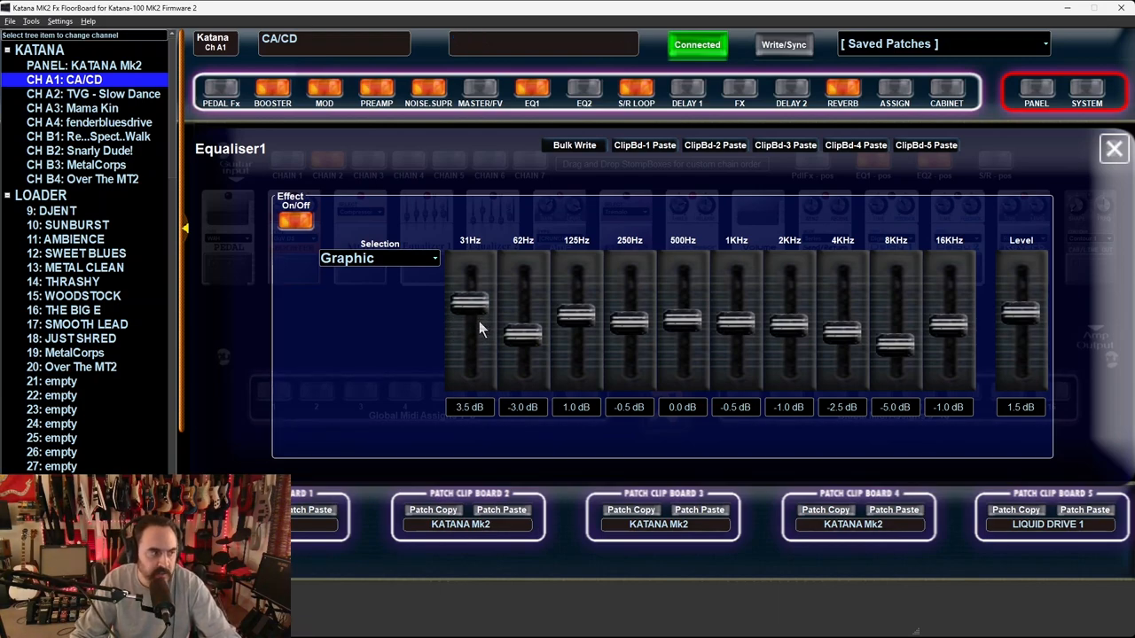
click(1113, 149)
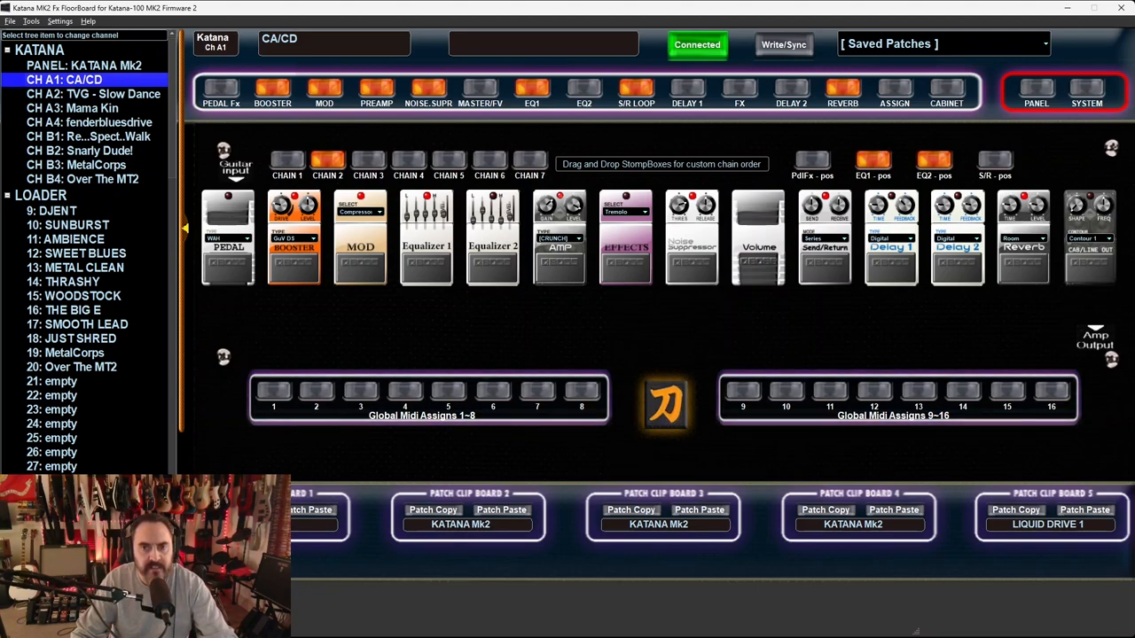
- Load TVG - Slow Dance, then Snarly Dude!, then the Mama Kin patch
click(84, 94)
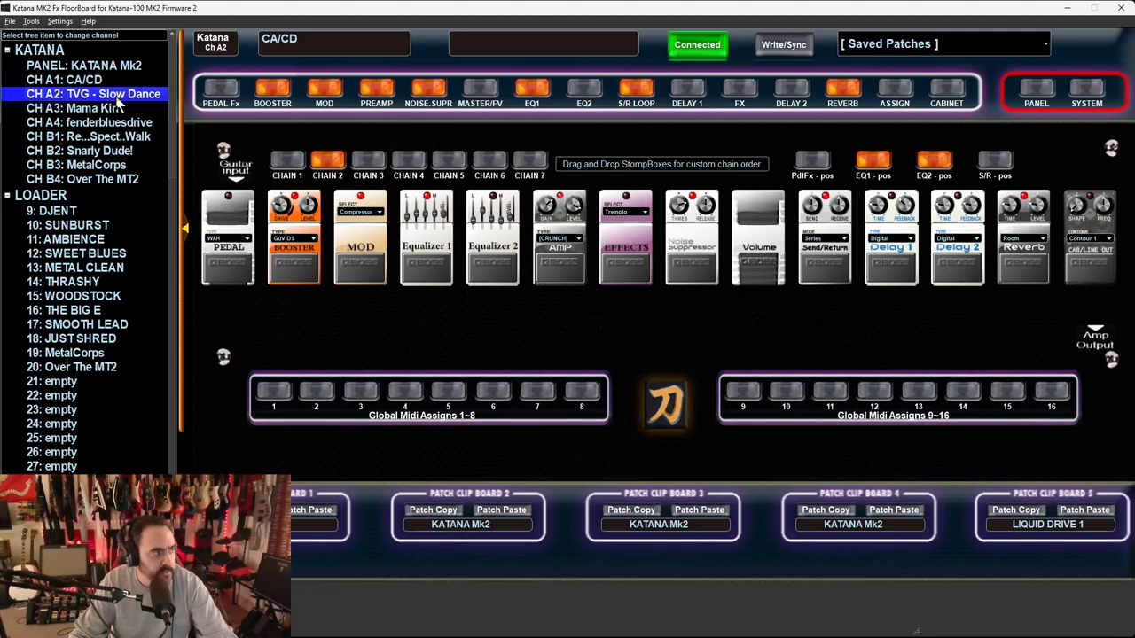
click(80, 150)
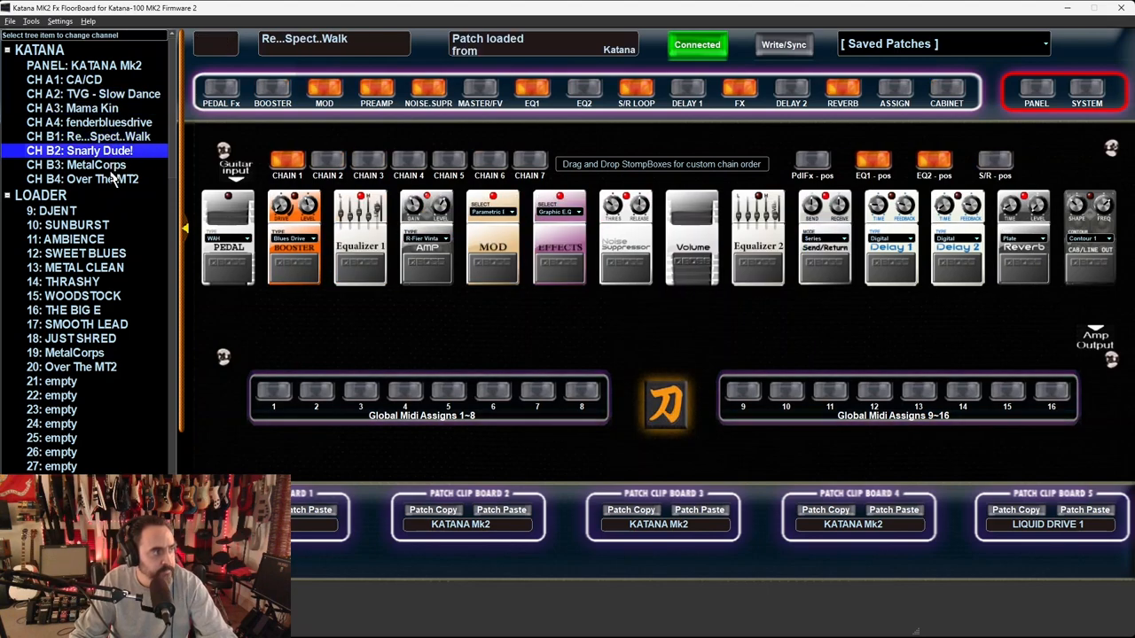
click(60, 79)
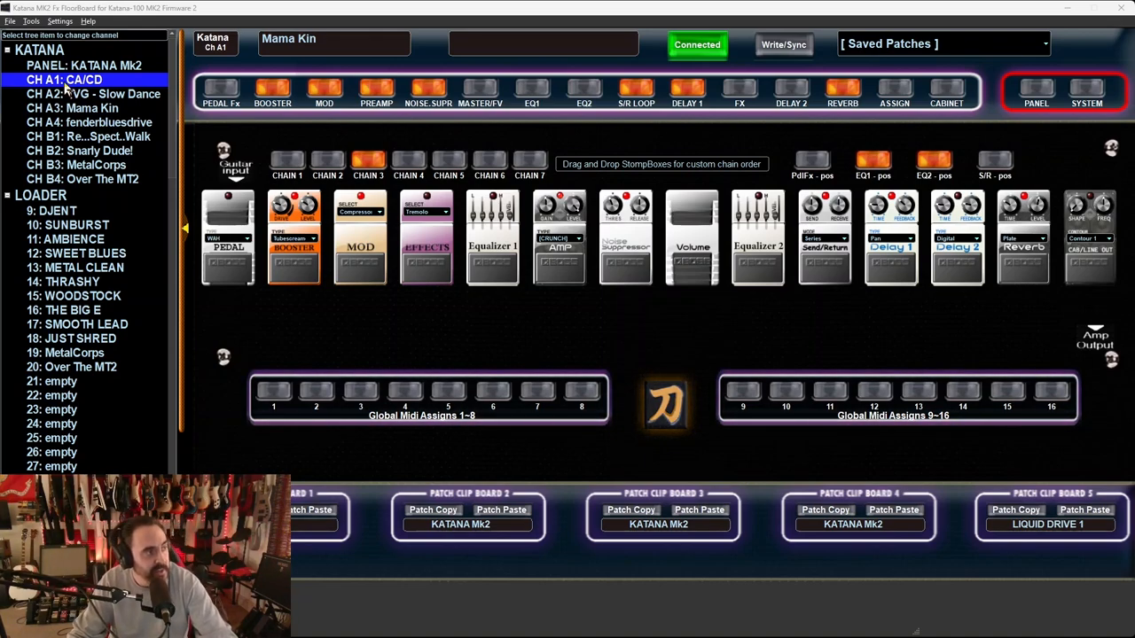
- Choose Read Me from the Help menu to open readme.txt in Notepad
click(85, 21)
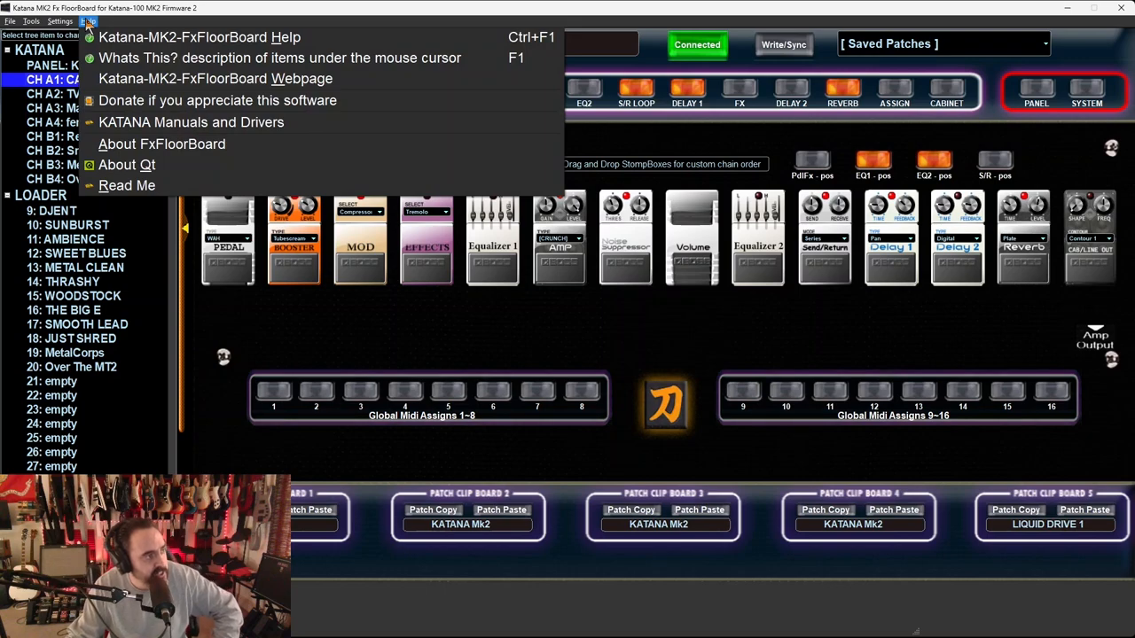
mouse_move(233, 37)
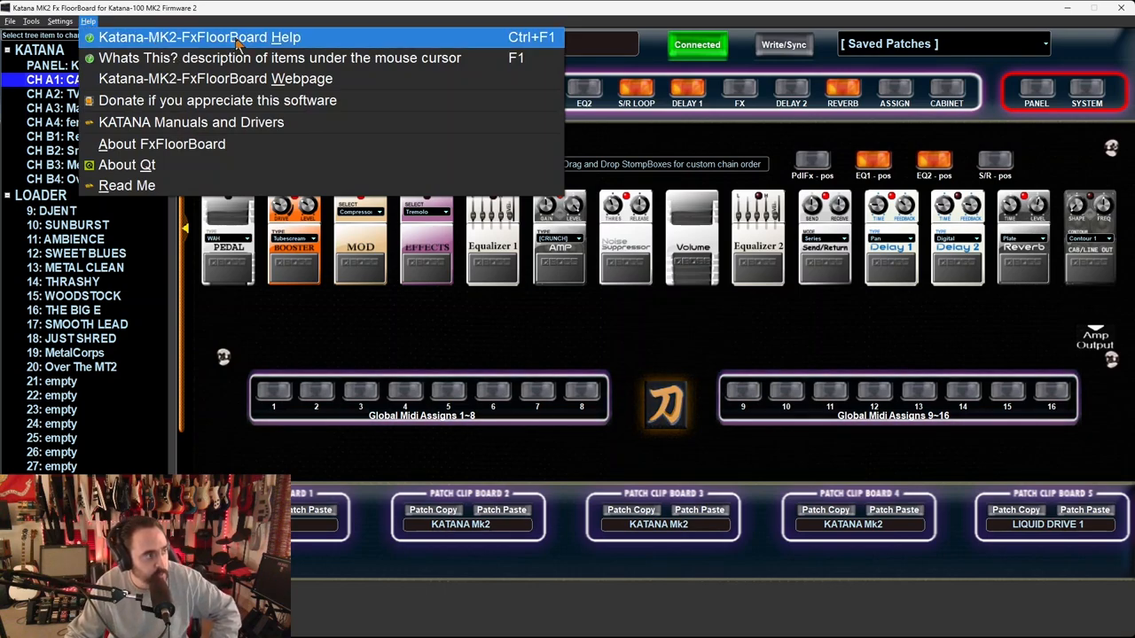
click(200, 37)
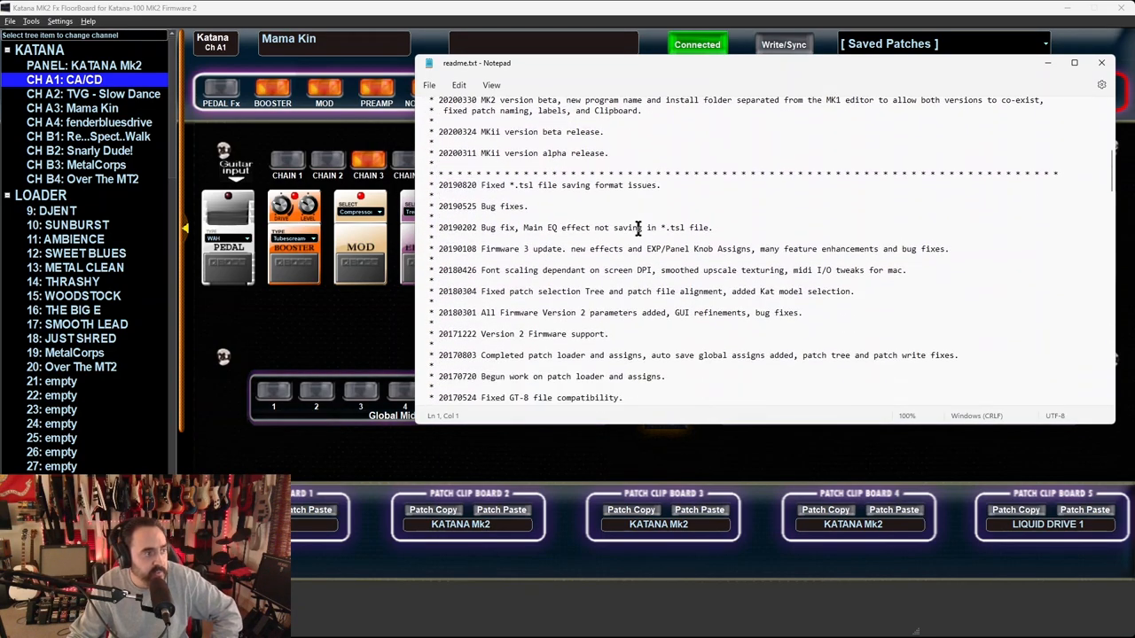
- Scroll readme.txt through the install, contact and disclaimer notes, then close Notepad
scroll(down, 3)
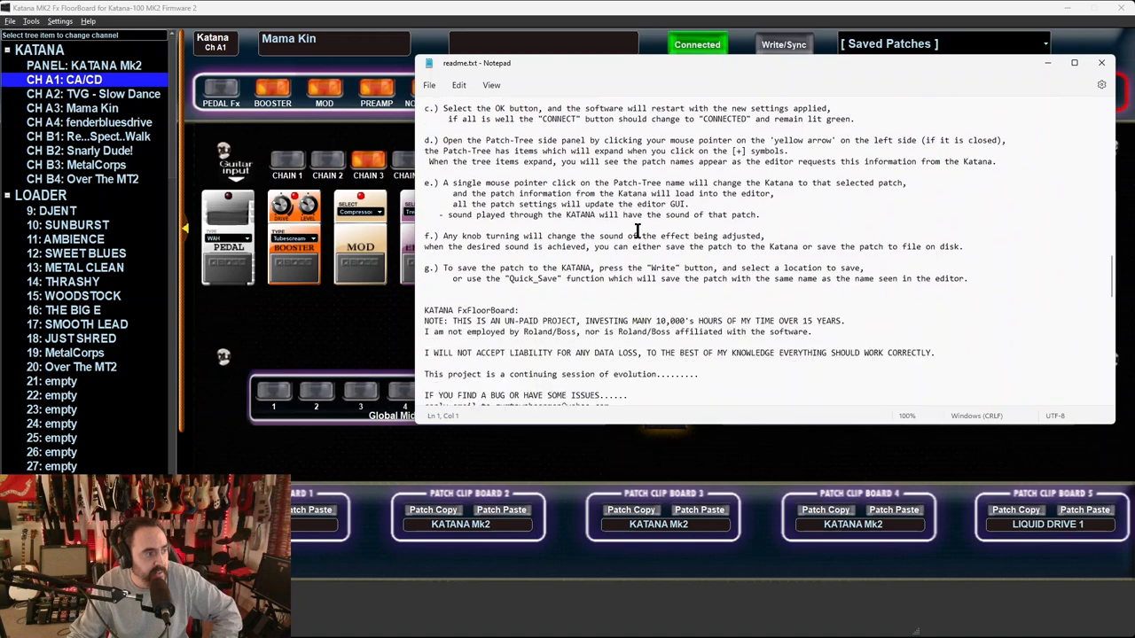
scroll(down, 3)
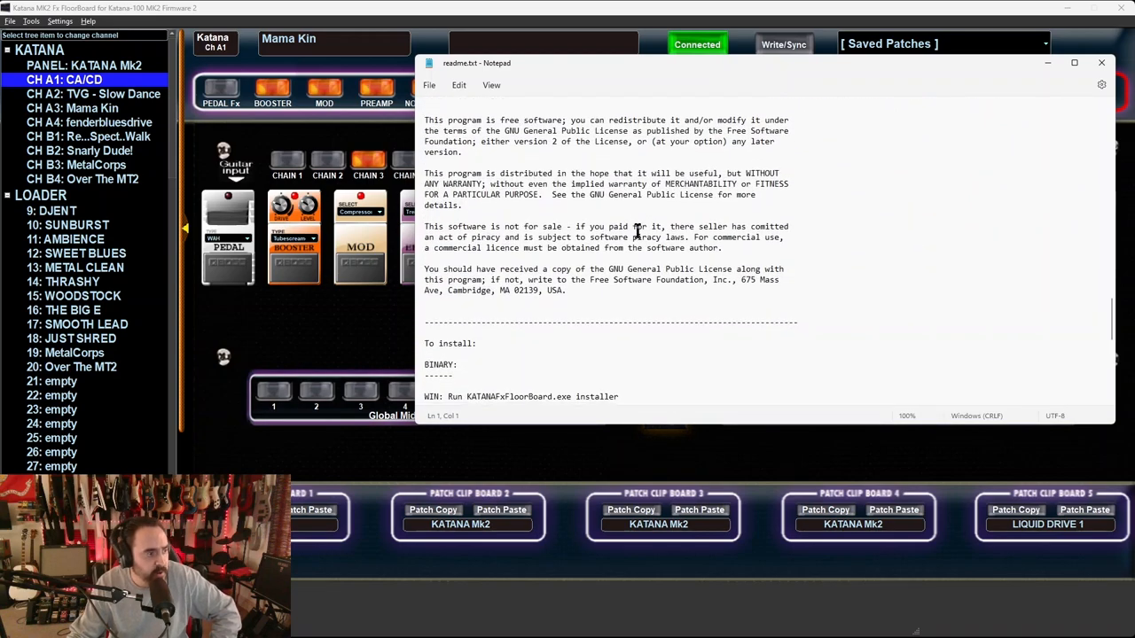
scroll(down, 3)
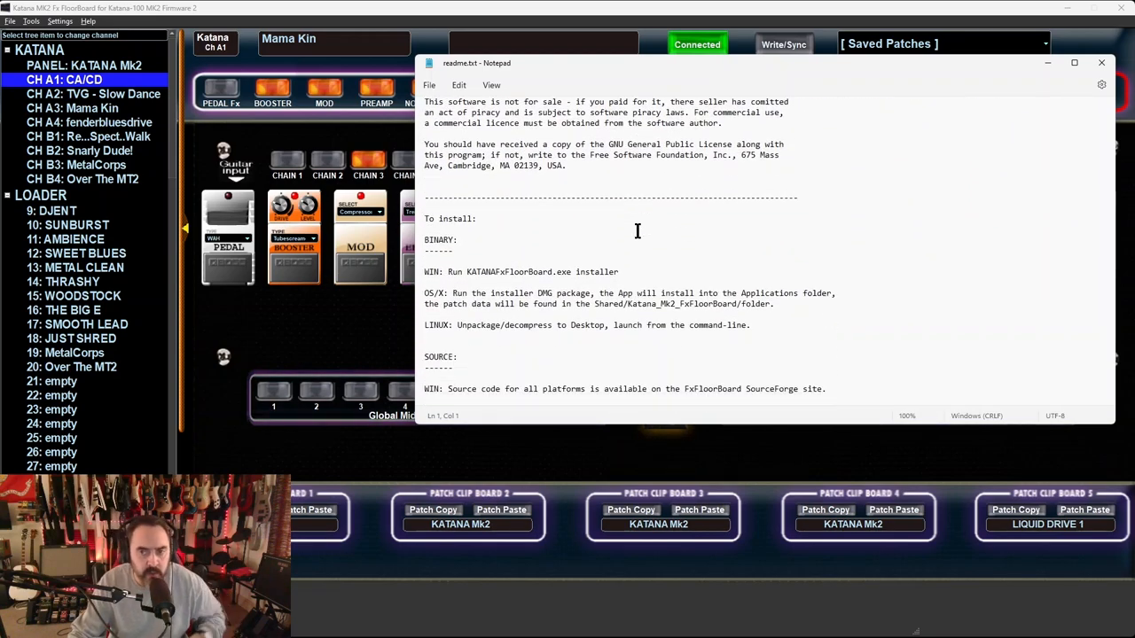
scroll(down, 3)
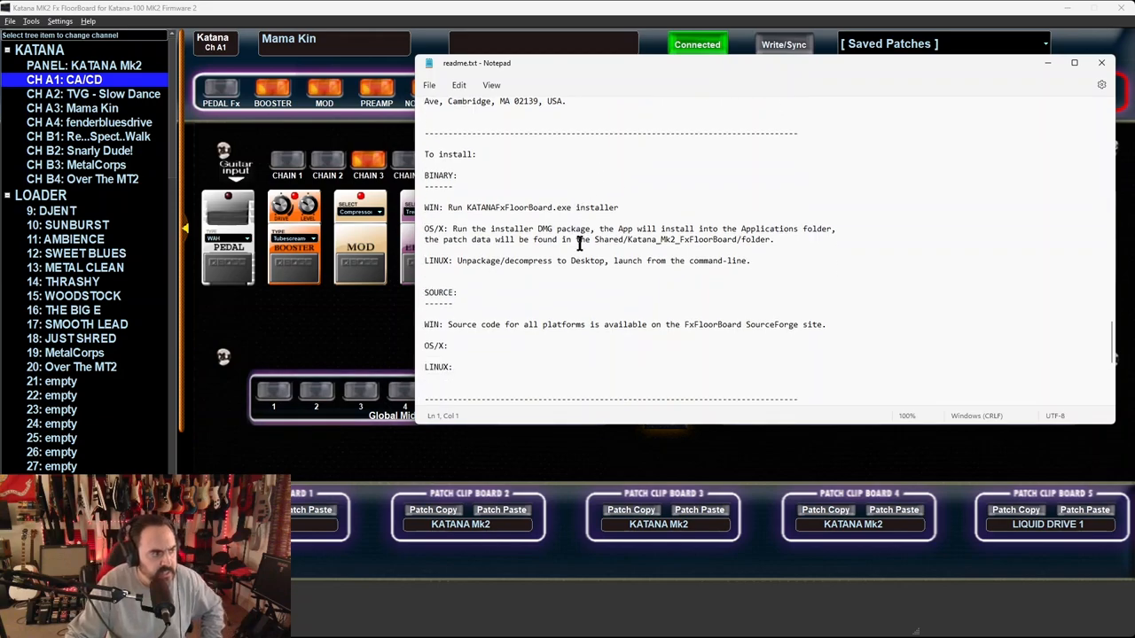
scroll(down, 3)
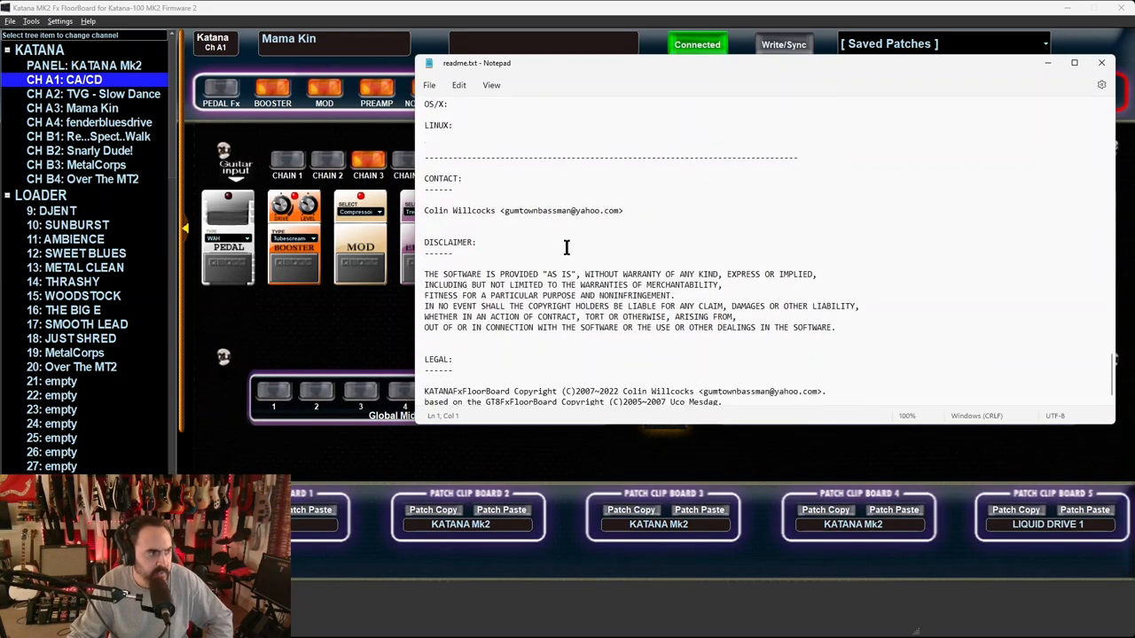
scroll(down, 3)
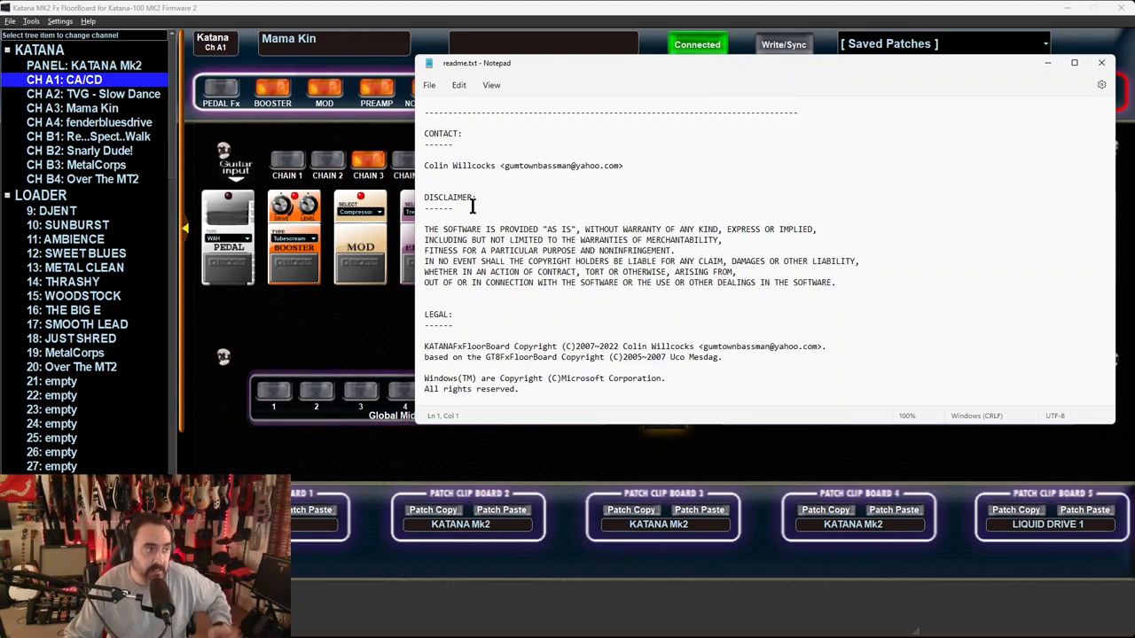
mouse_move(703, 200)
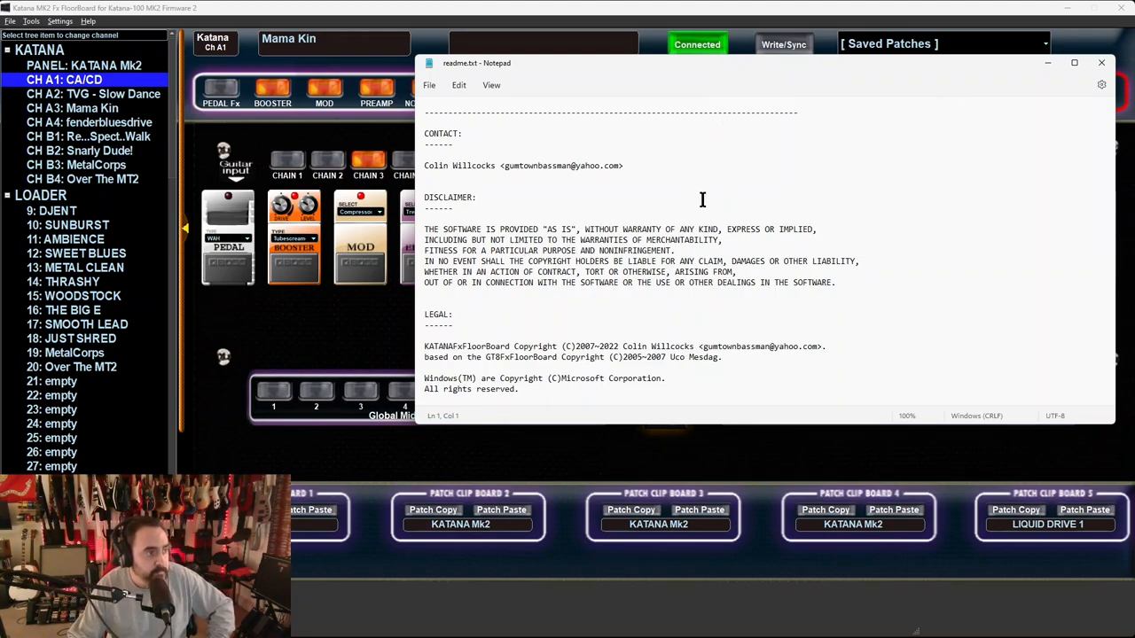
mouse_move(435, 165)
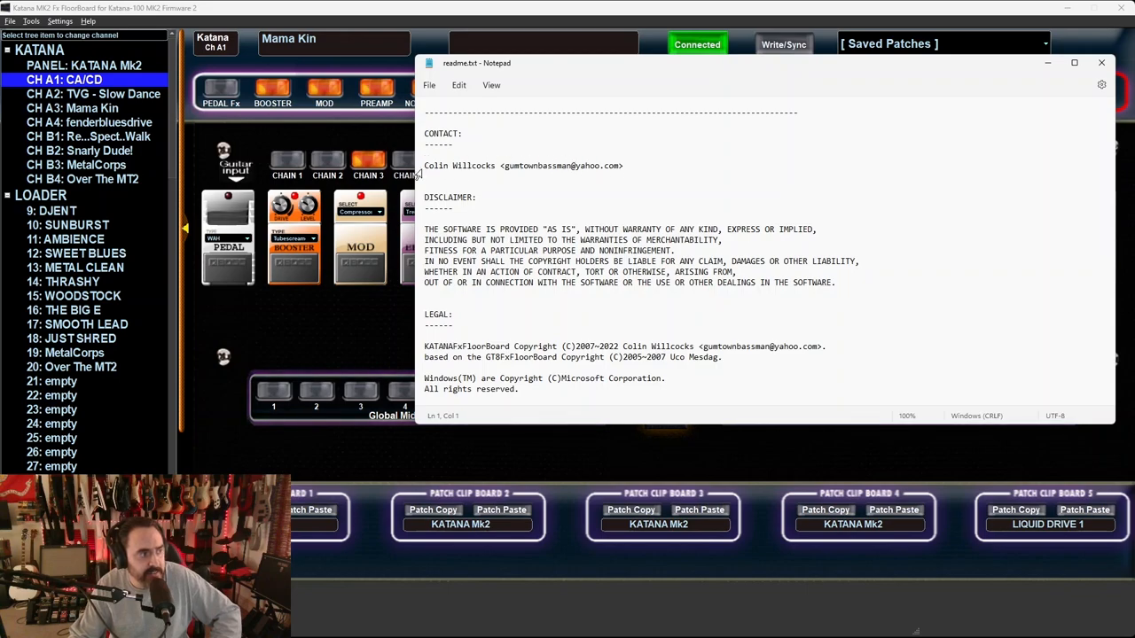
scroll(down, 3)
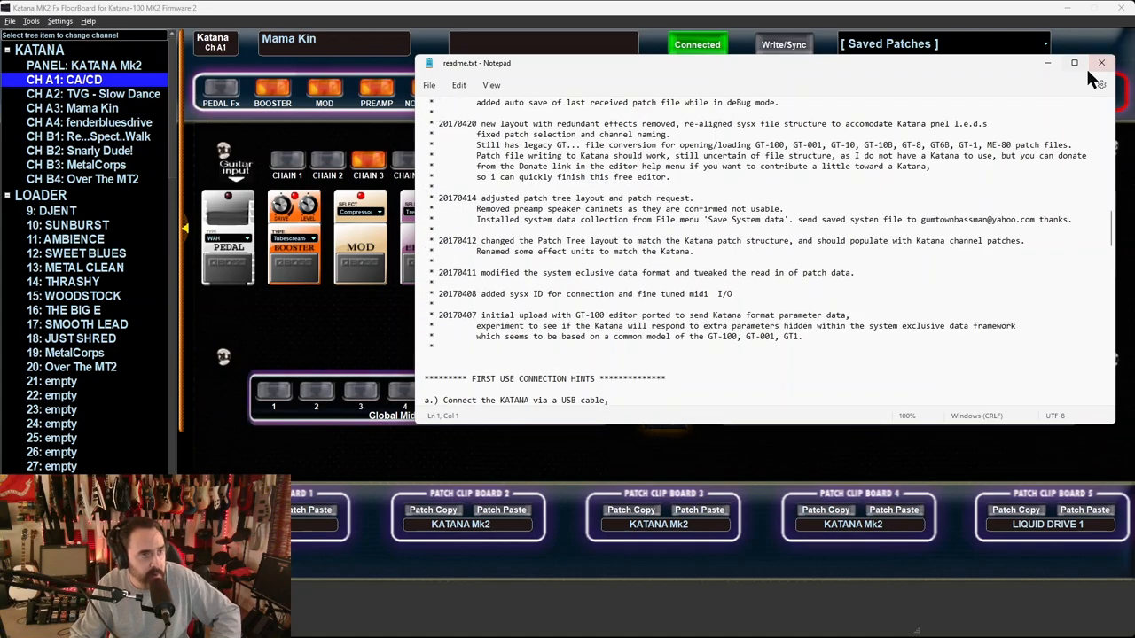
mouse_move(1100, 65)
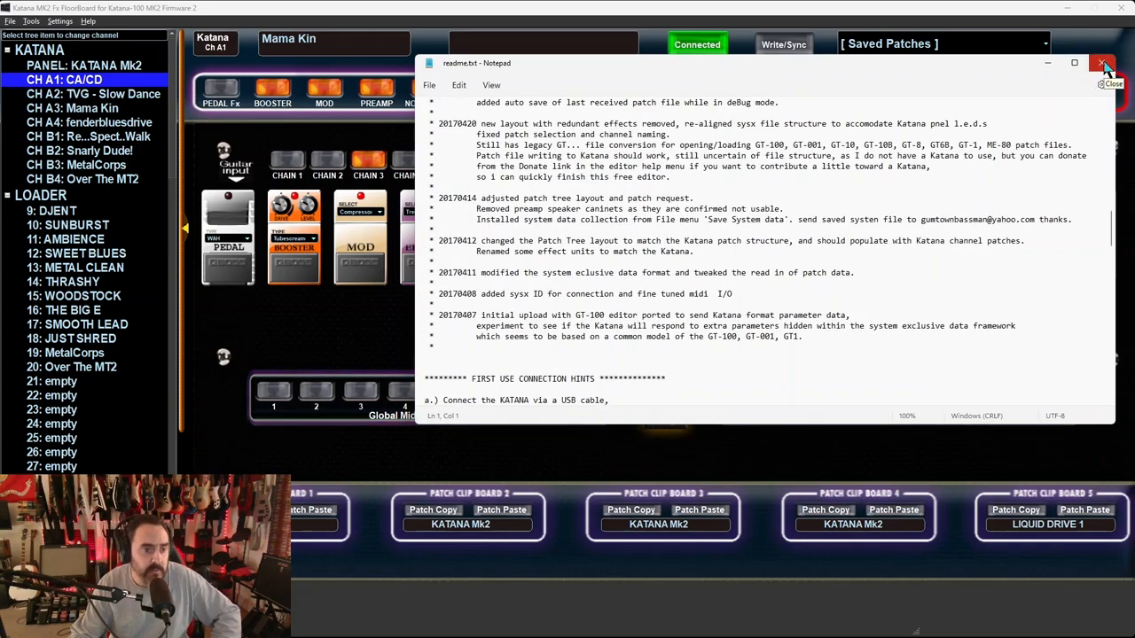
click(1125, 62)
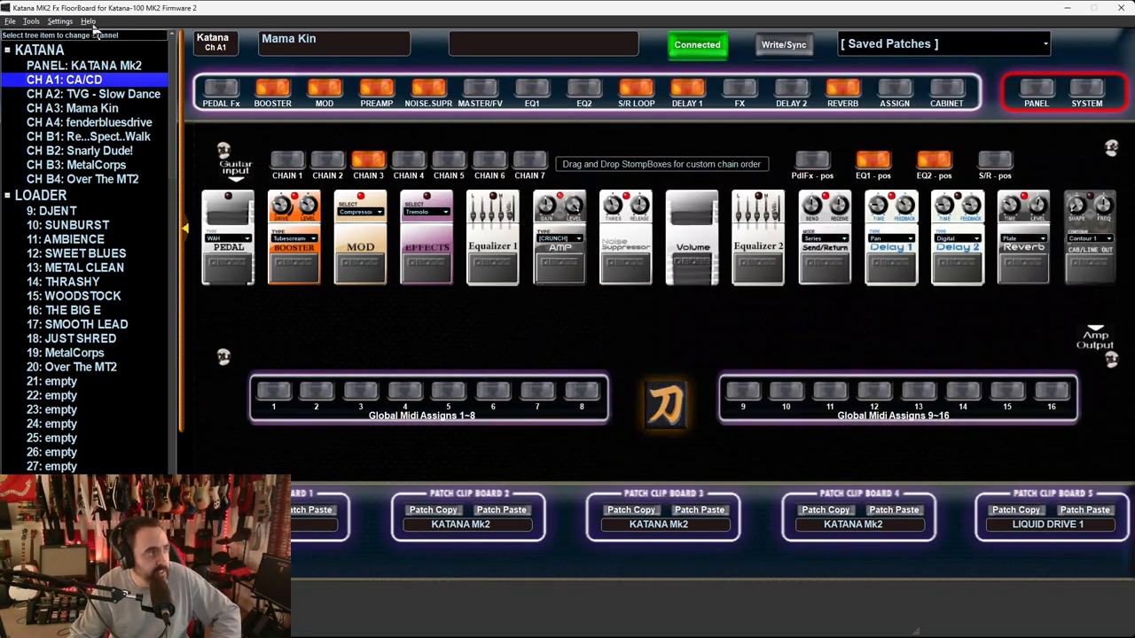
- Browse the menu bar and open Preferences from the Settings menu
click(84, 21)
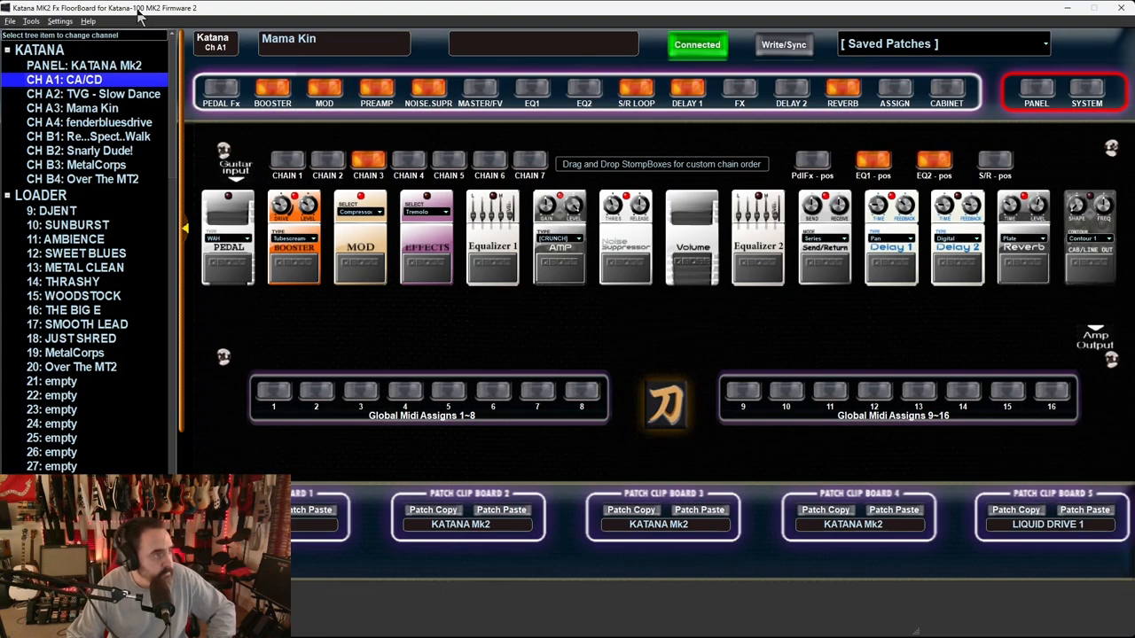
click(60, 21)
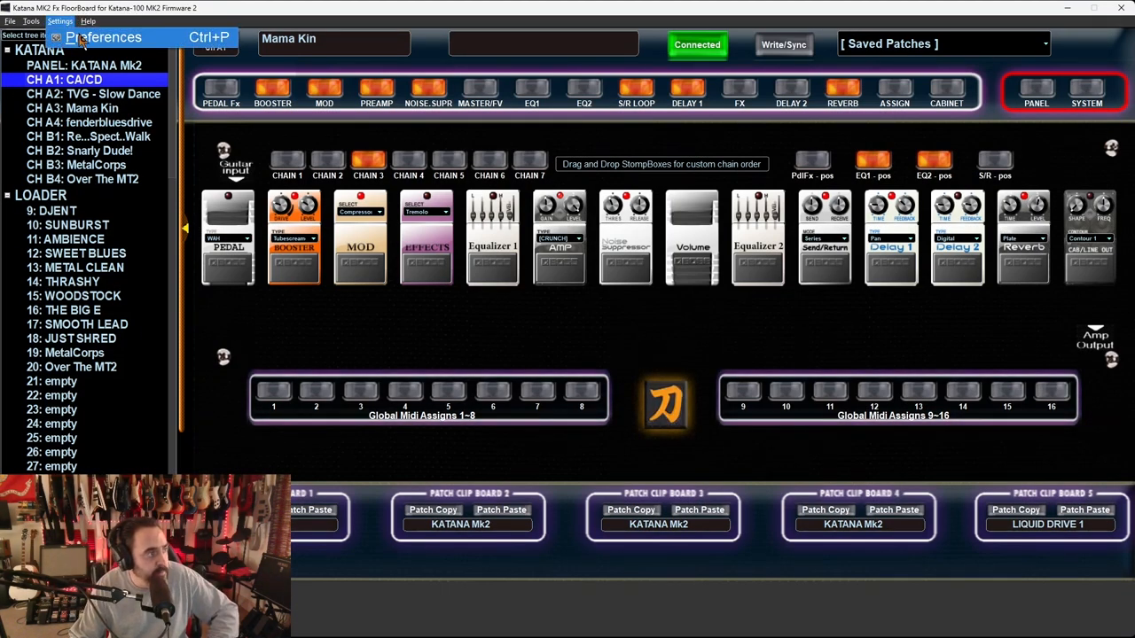
click(30, 21)
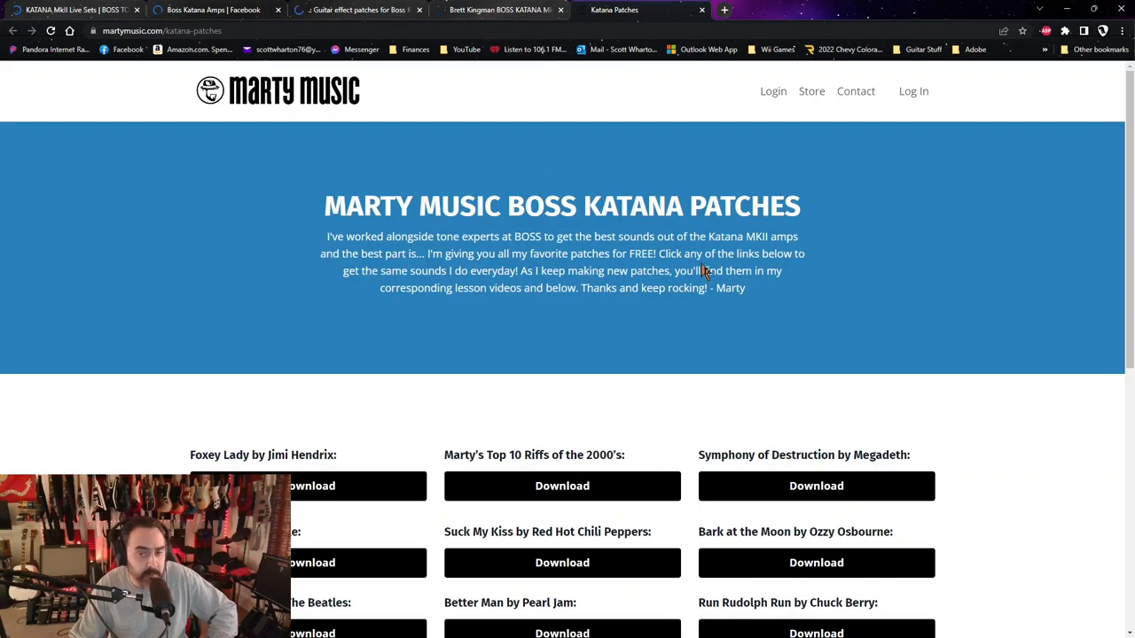
mouse_move(475, 398)
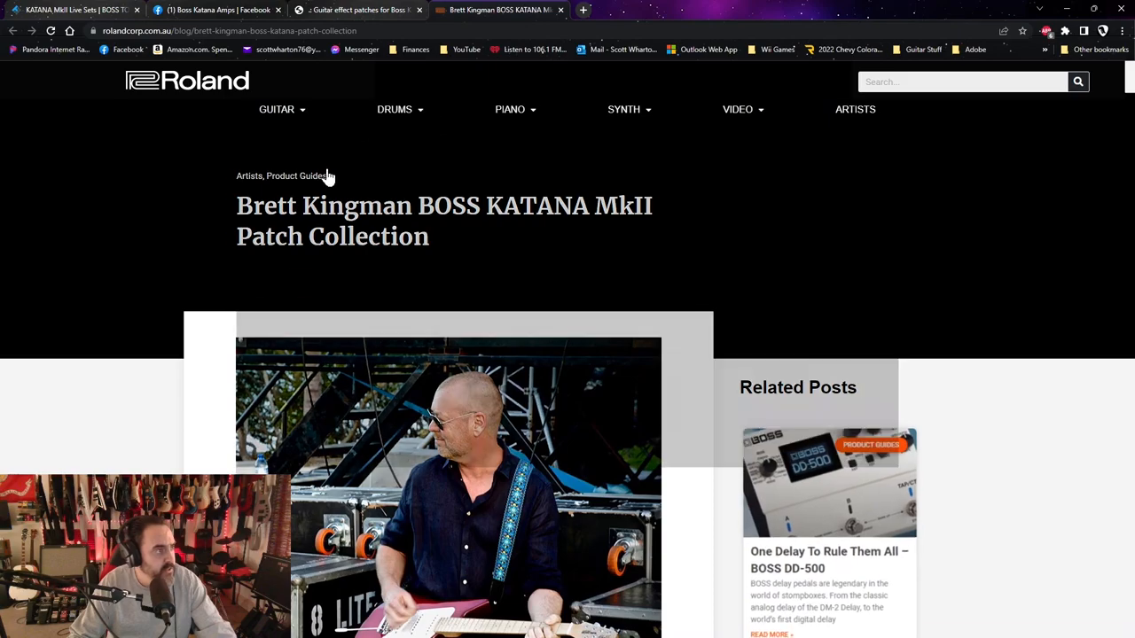
- Scroll through the Roland patch collection blog post before closing it
scroll(down, 3)
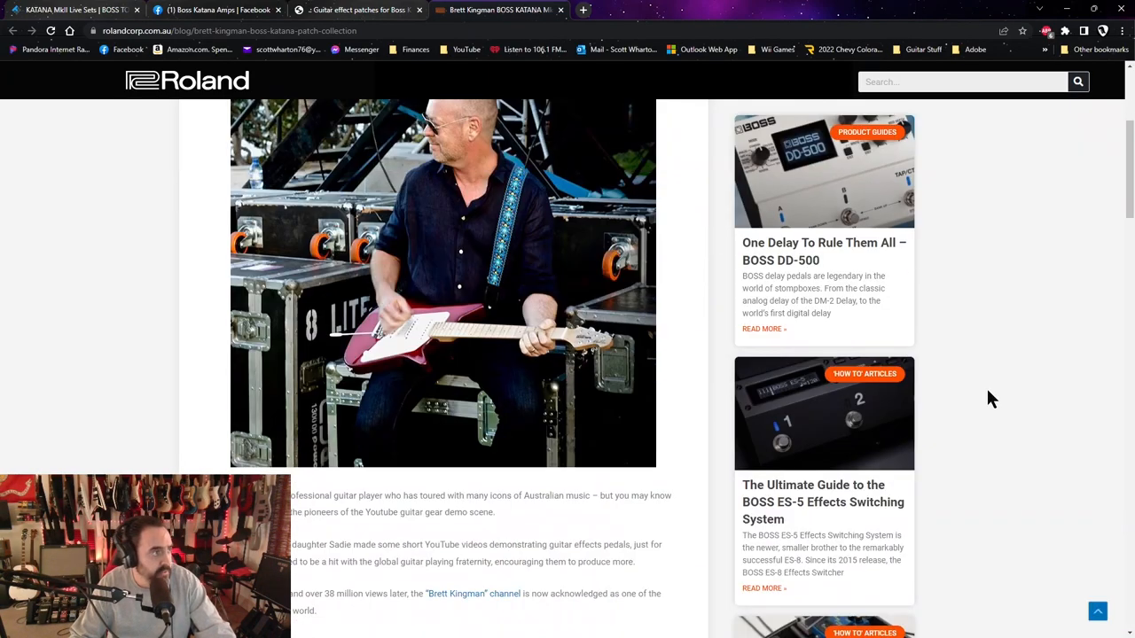
scroll(down, 3)
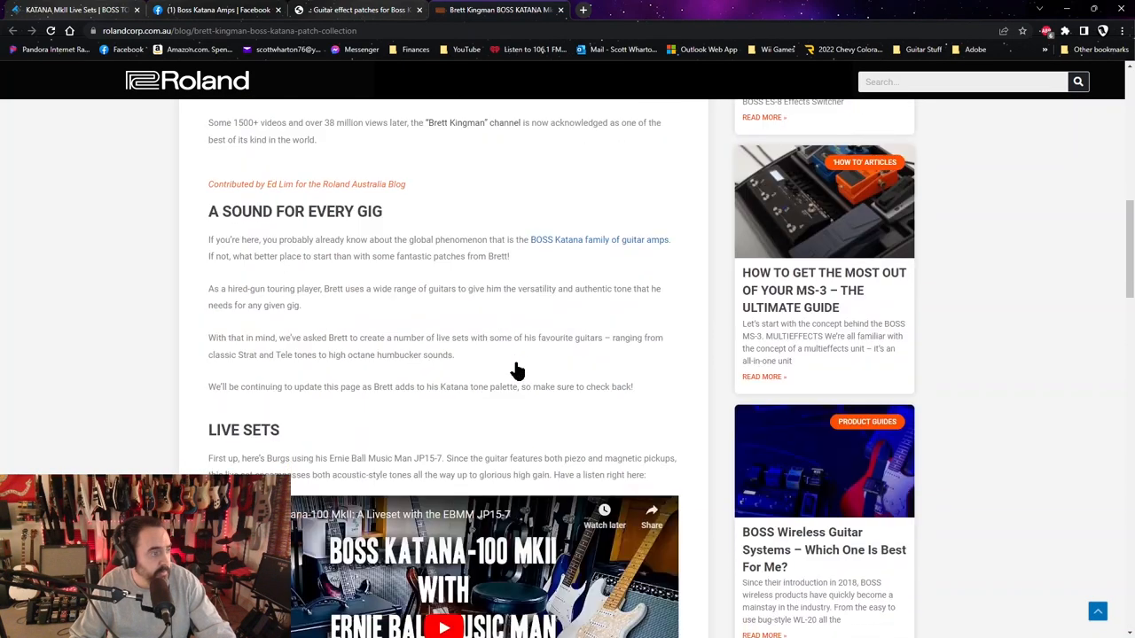
scroll(up, 3)
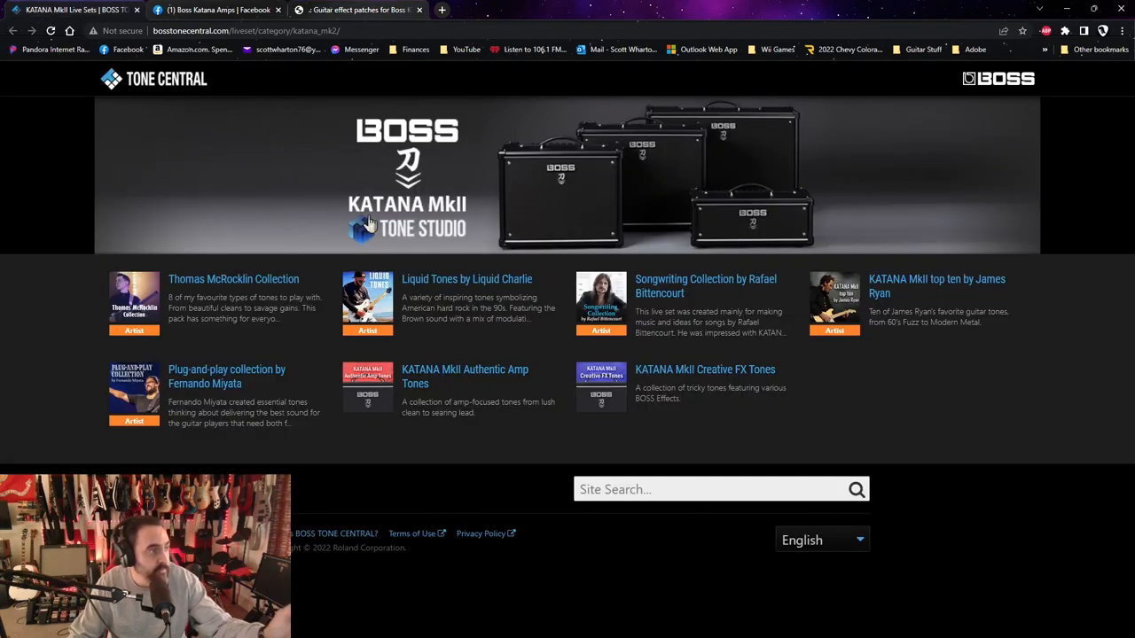
mouse_move(546, 311)
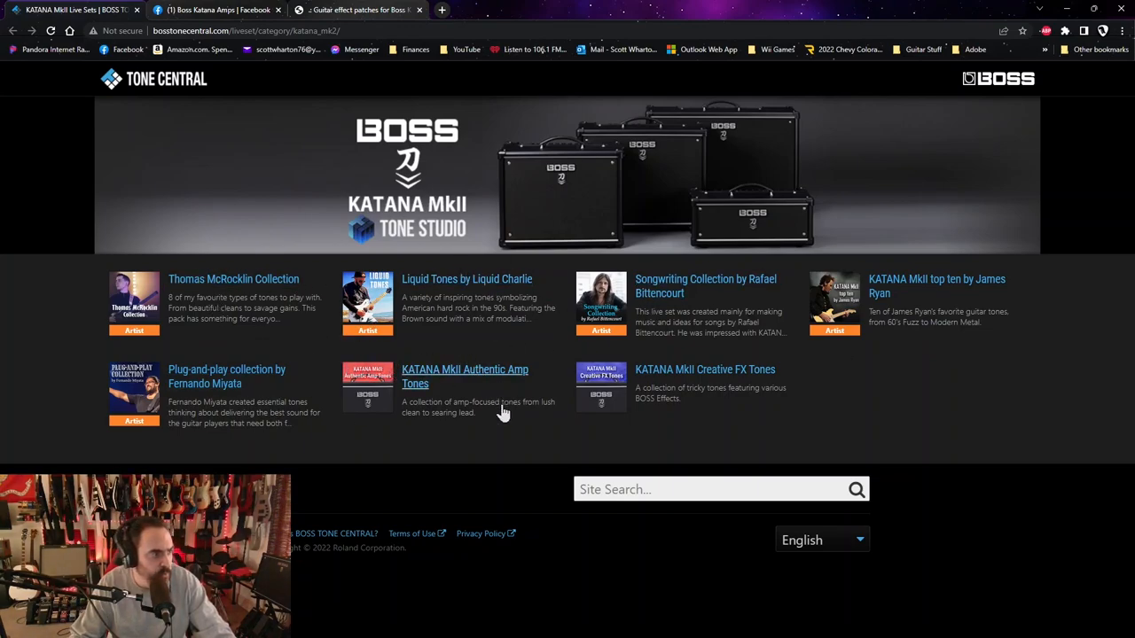
mouse_move(202, 297)
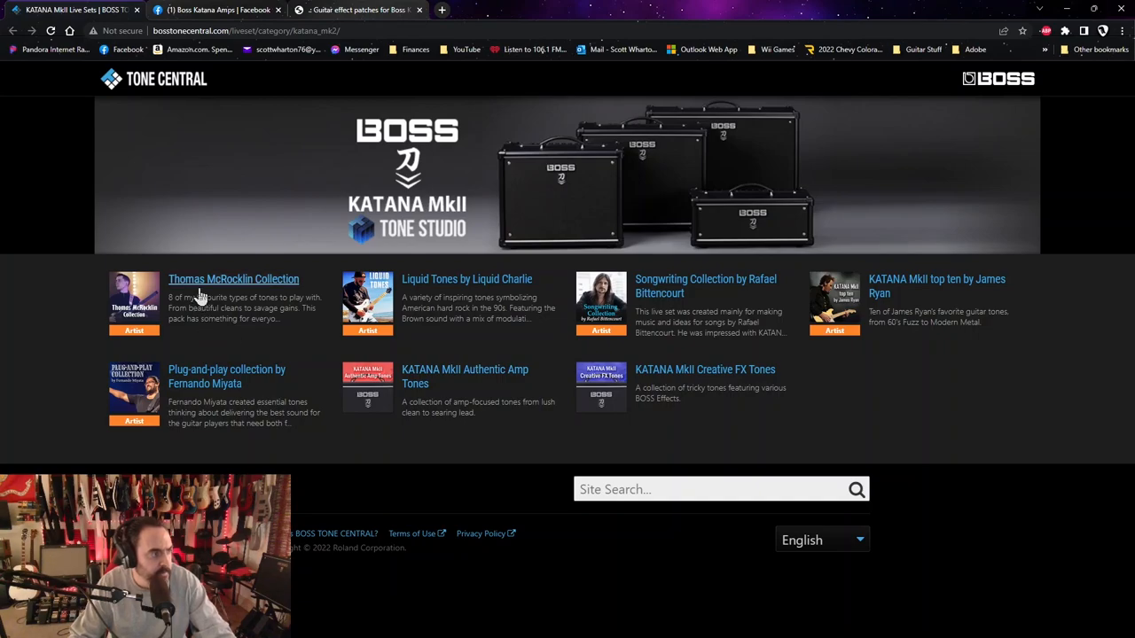
mouse_move(962, 294)
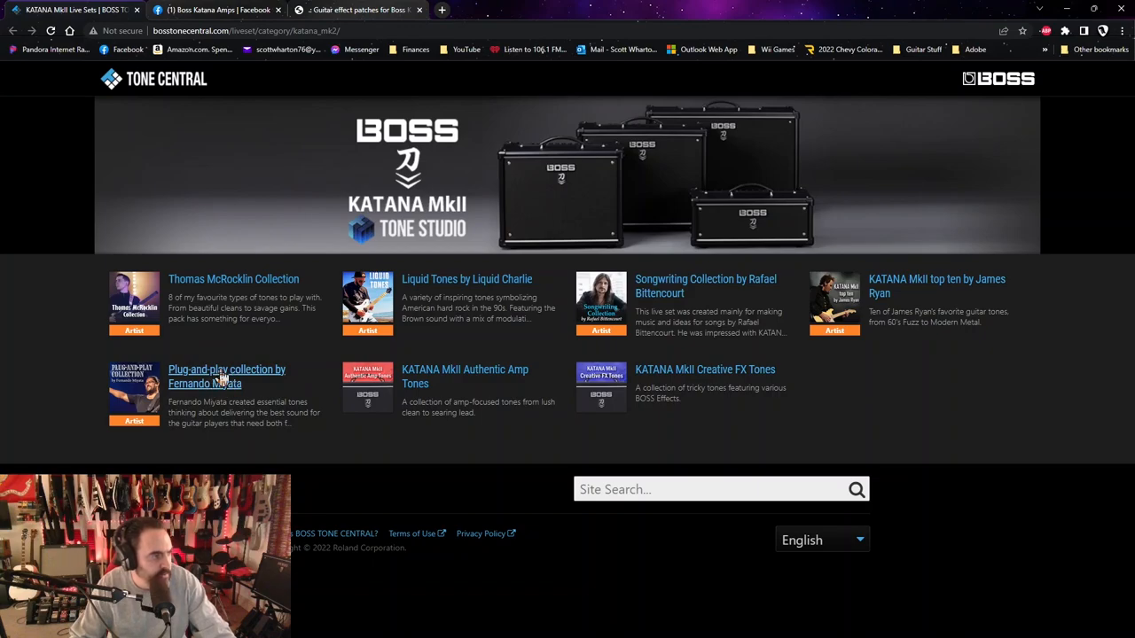
mouse_move(958, 287)
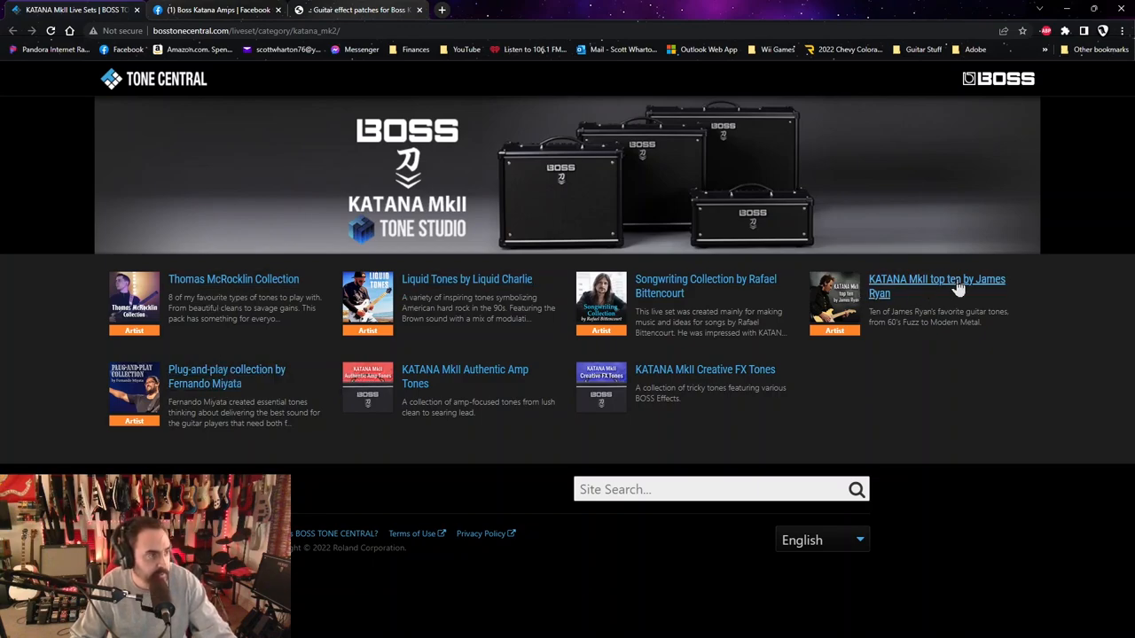
mouse_move(412, 492)
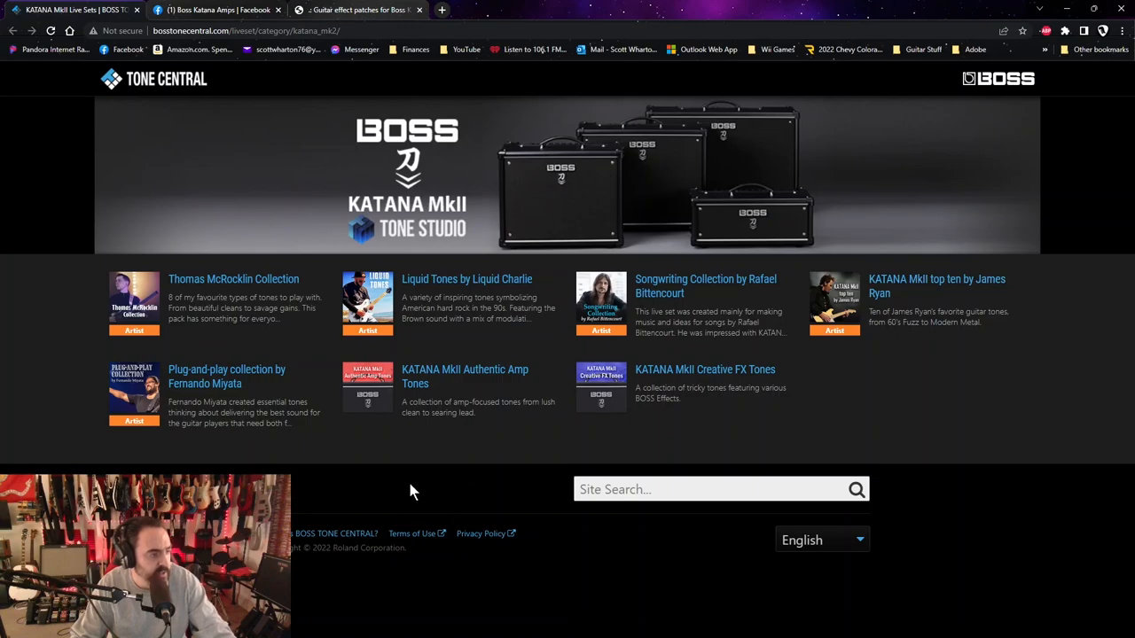
mouse_move(475, 494)
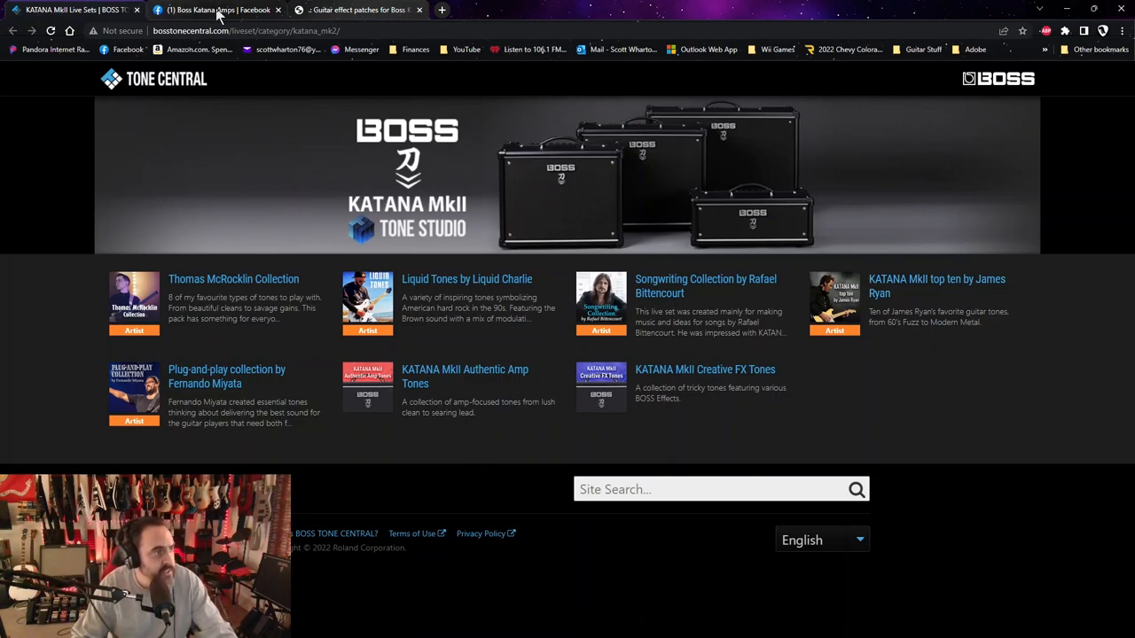
mouse_move(217, 10)
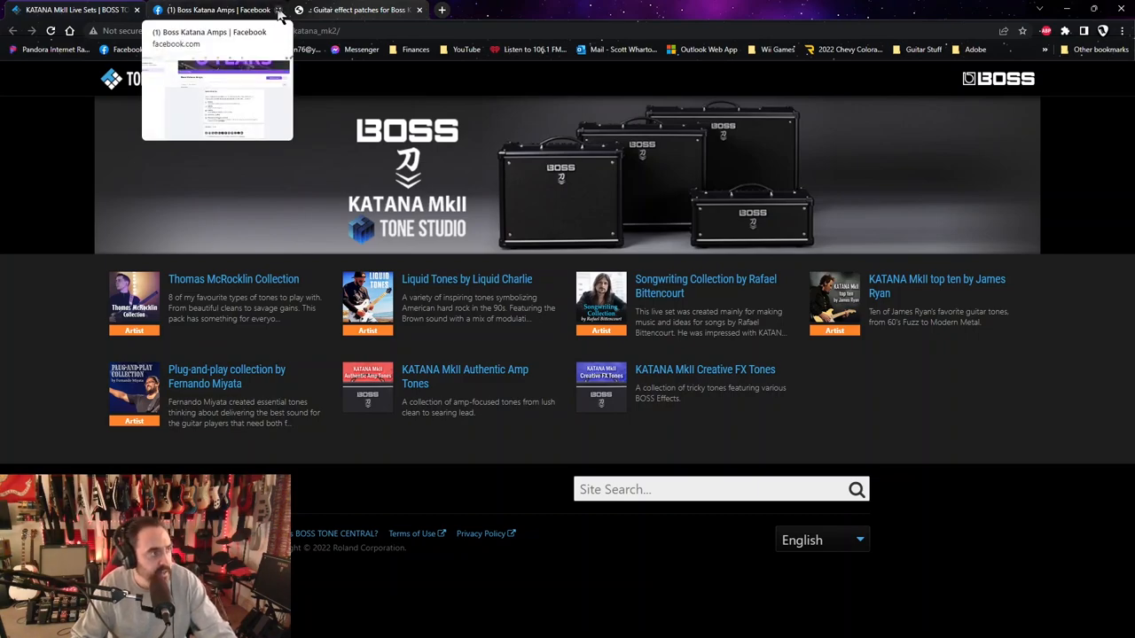
- Read the Boss Katana Amps Facebook group rules, then close that group tab
click(372, 10)
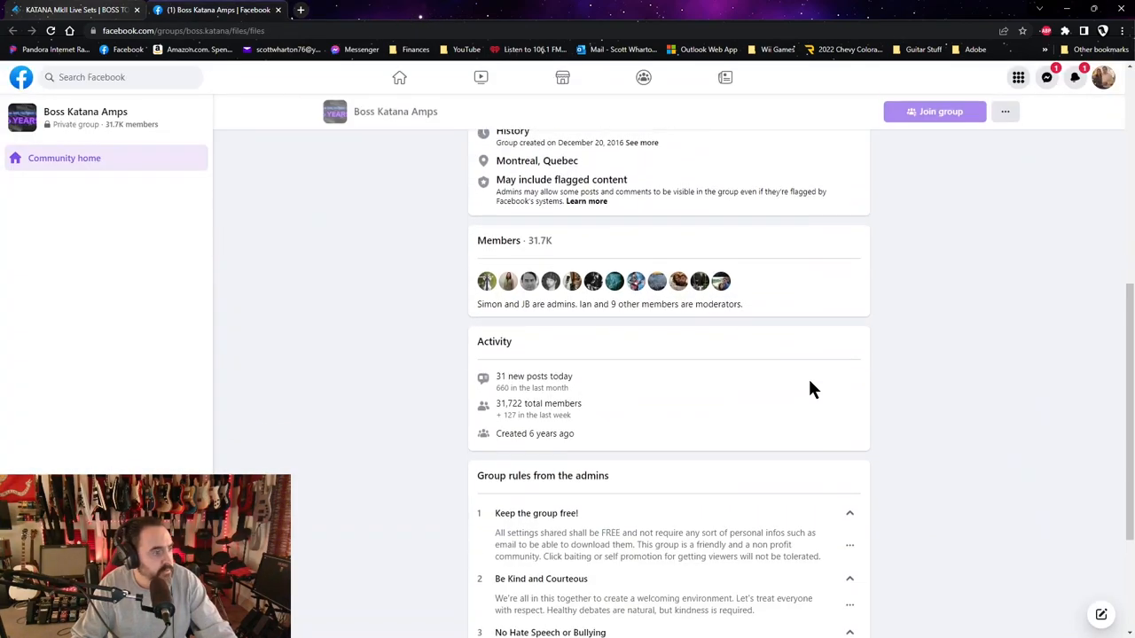
scroll(down, 3)
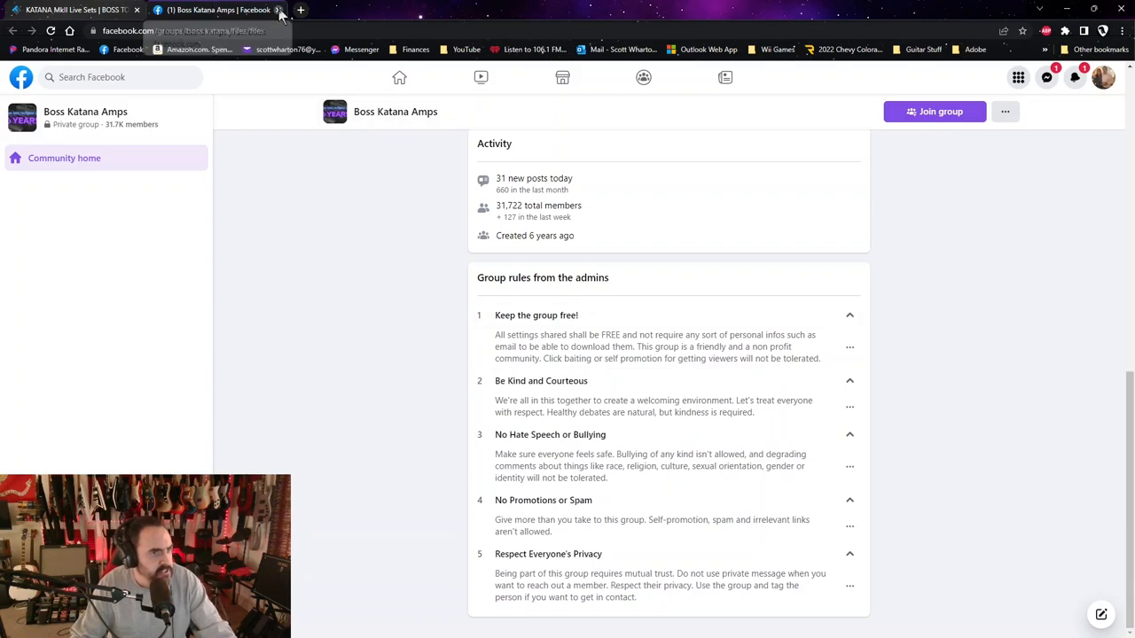
click(80, 10)
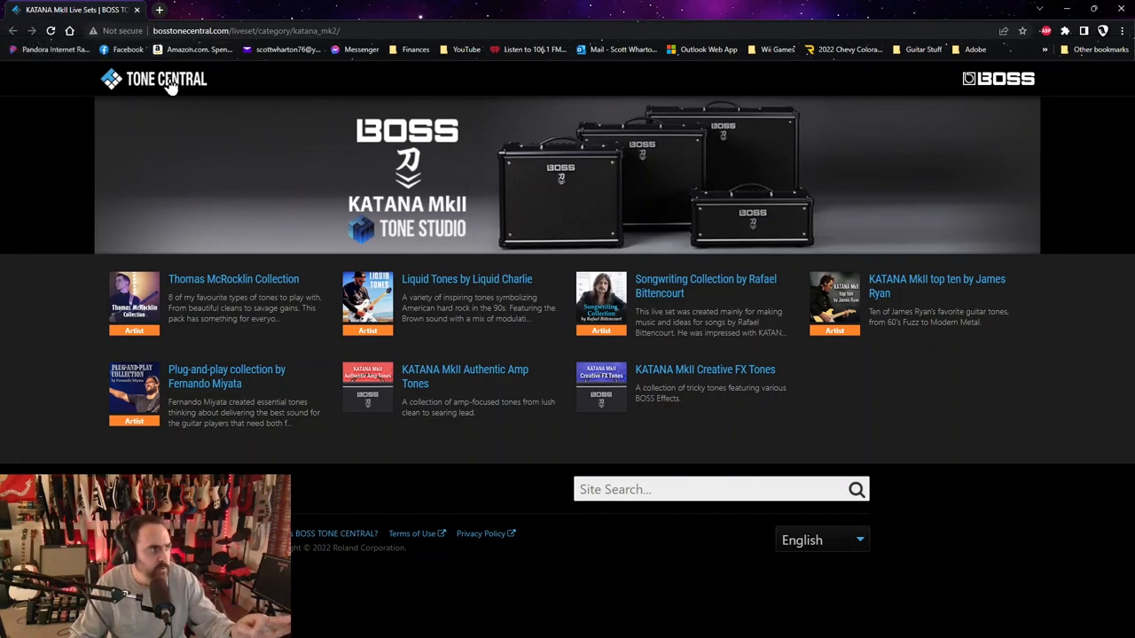
- Return to Tone Central home and scroll to the GT-100, ME-80, GP-10, SY-300 links
click(173, 79)
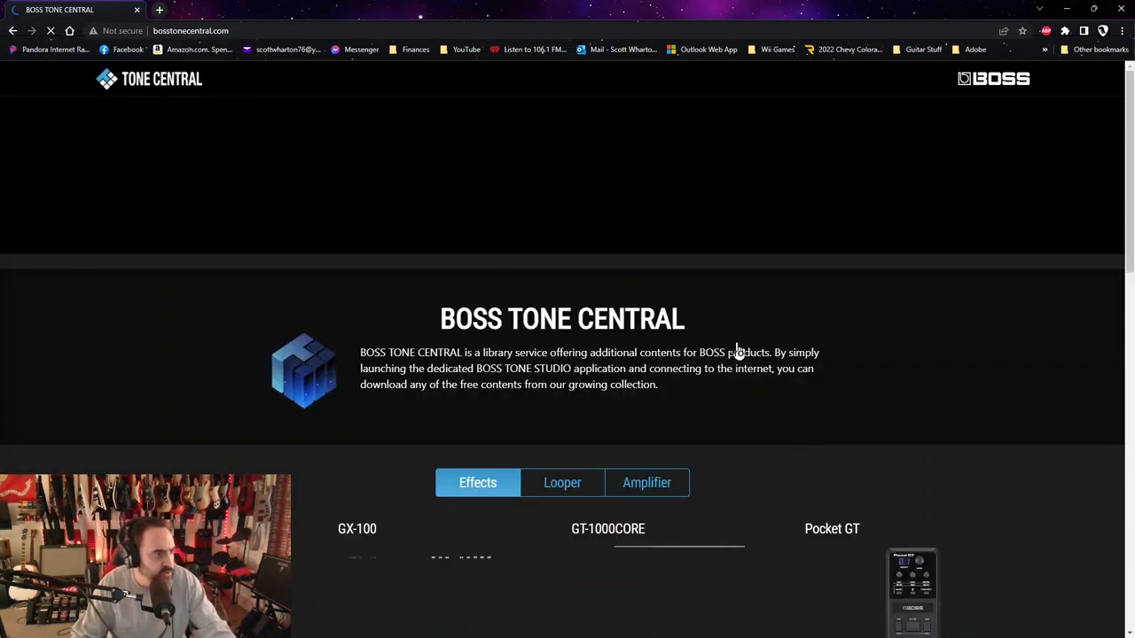
scroll(down, 3)
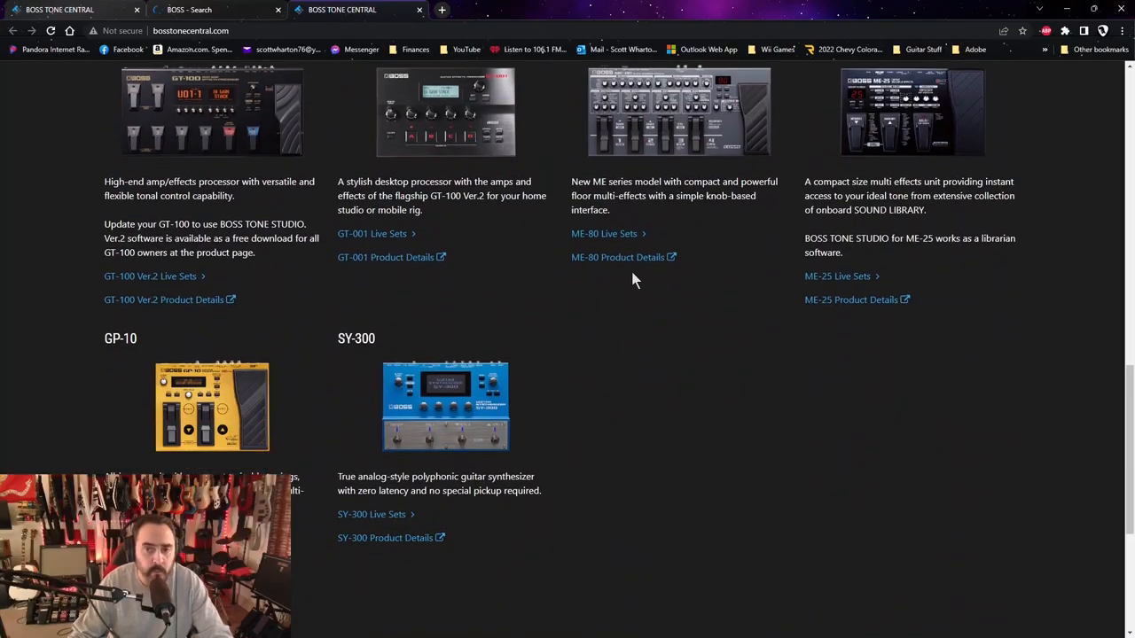
mouse_move(1107, 10)
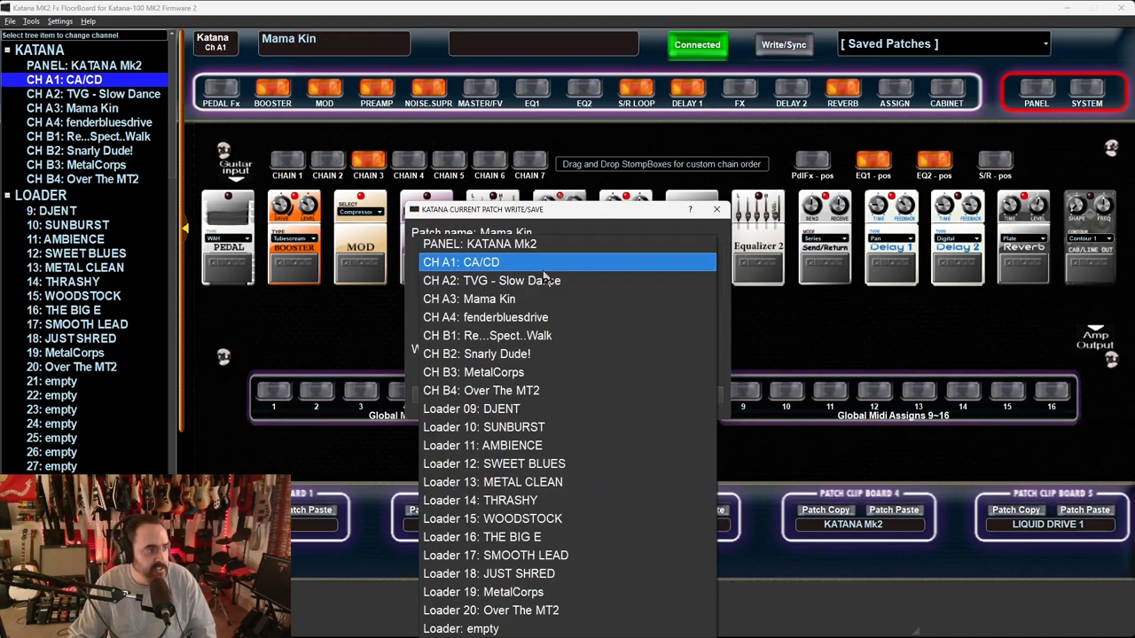
- Dismiss the Current Patch Write/Save dialog, returning to Mama Kin's chain board
click(459, 261)
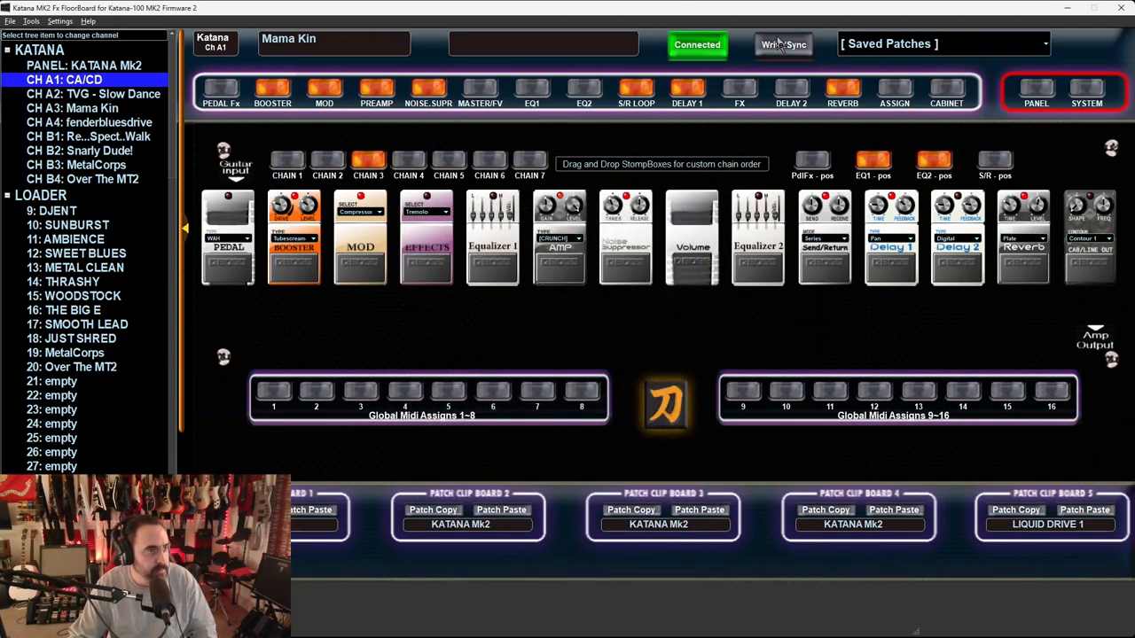
click(783, 44)
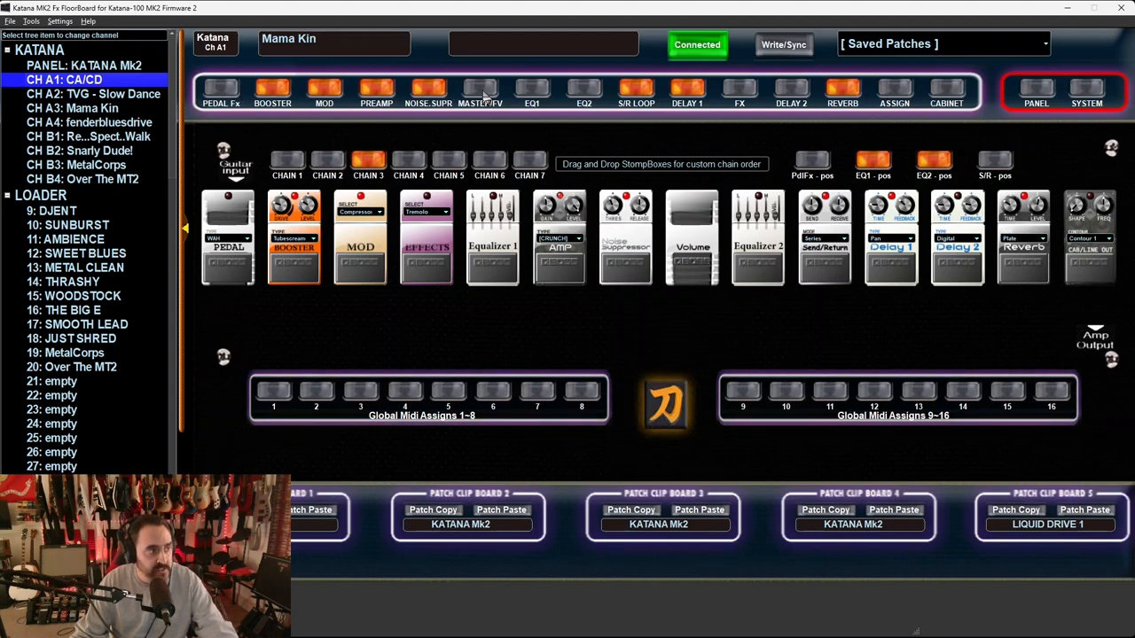
- In Knob & Pedal Assign, set the GAFC EXP1 pedal to Booster
click(533, 92)
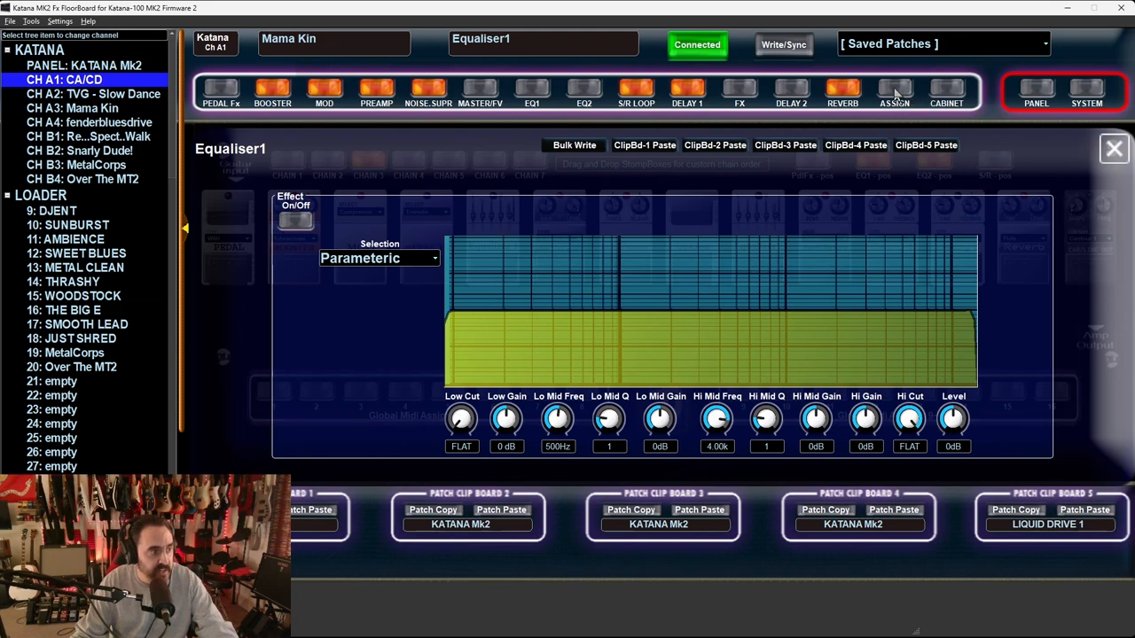
click(894, 94)
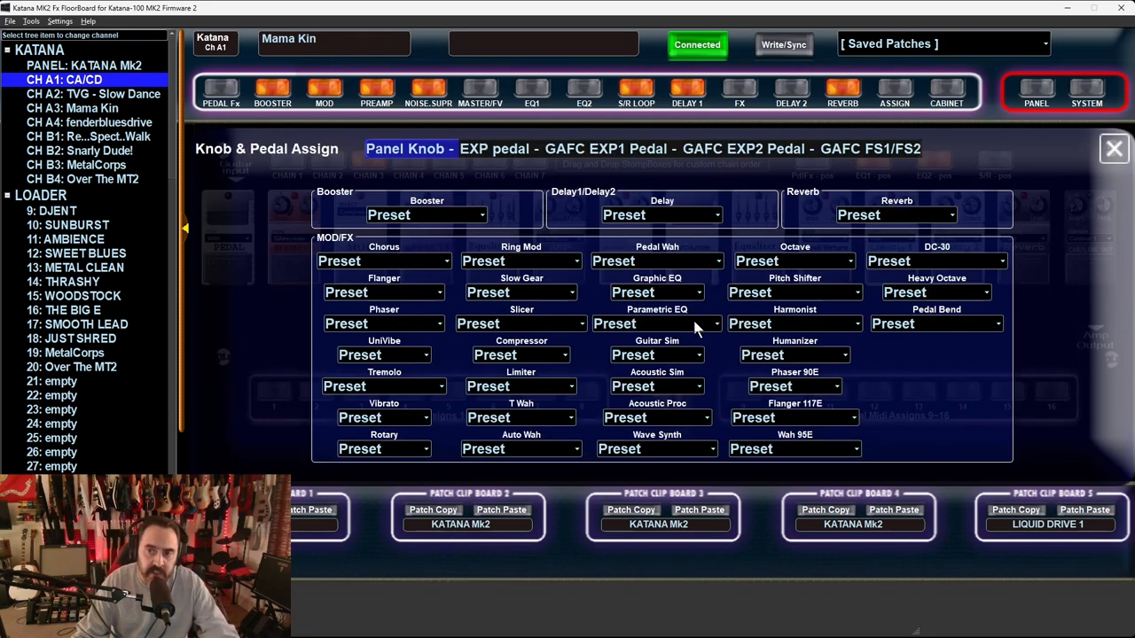
mouse_move(671, 355)
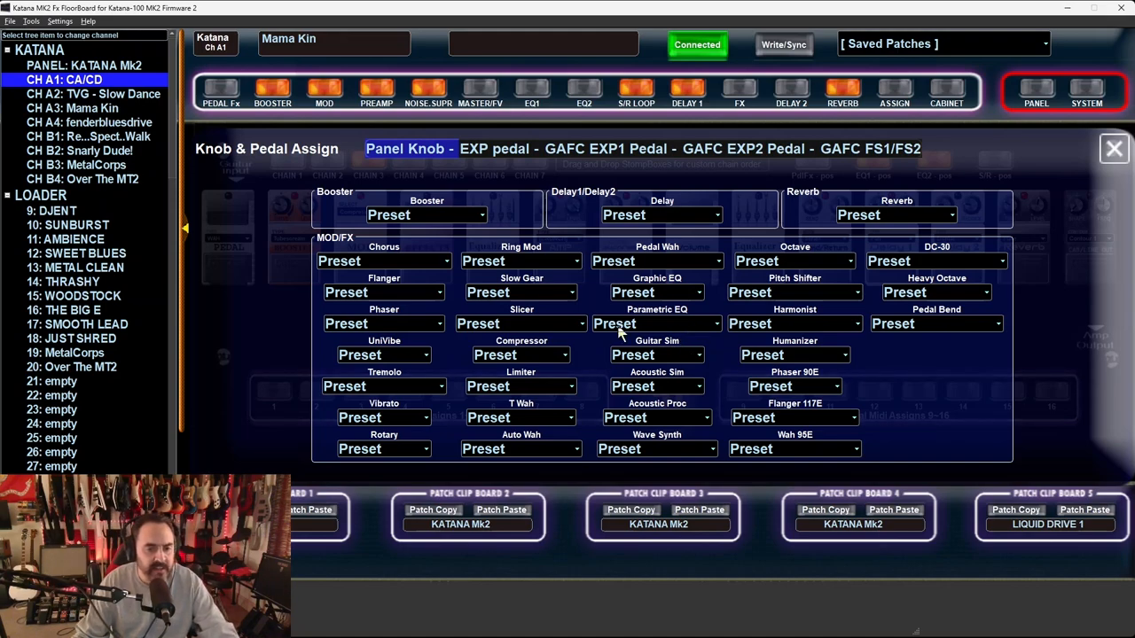
mouse_move(592, 350)
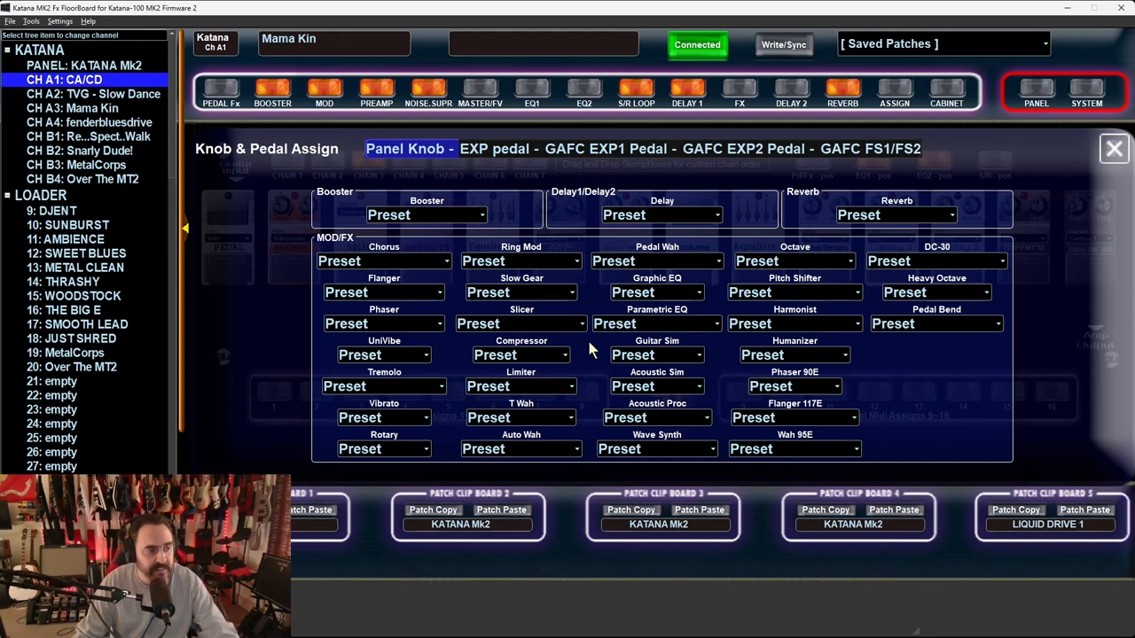
click(495, 148)
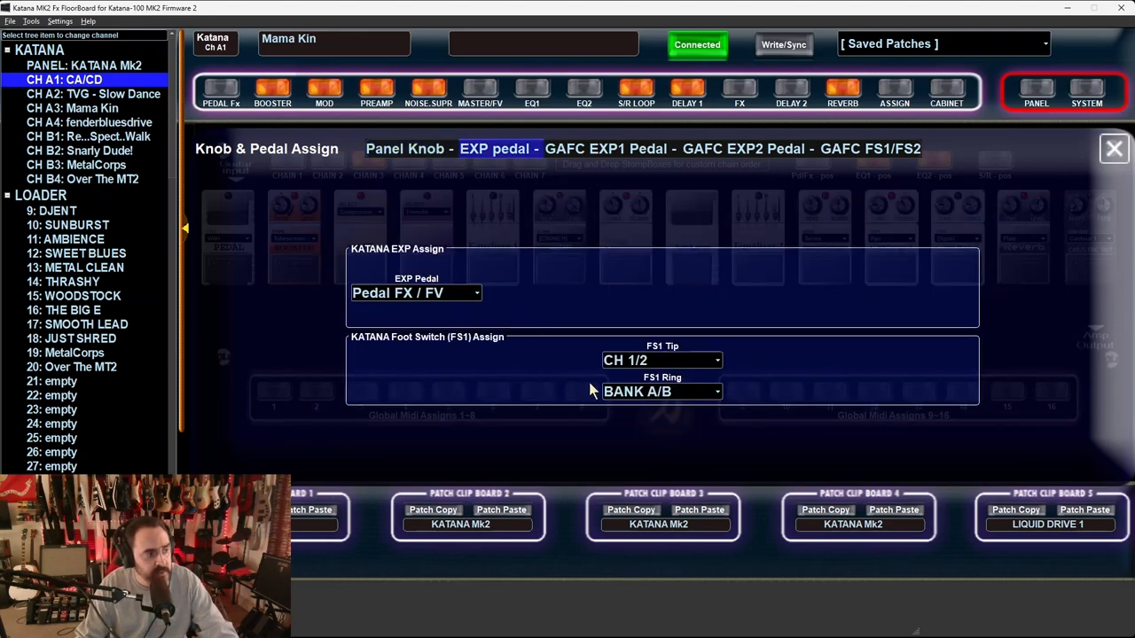
click(610, 148)
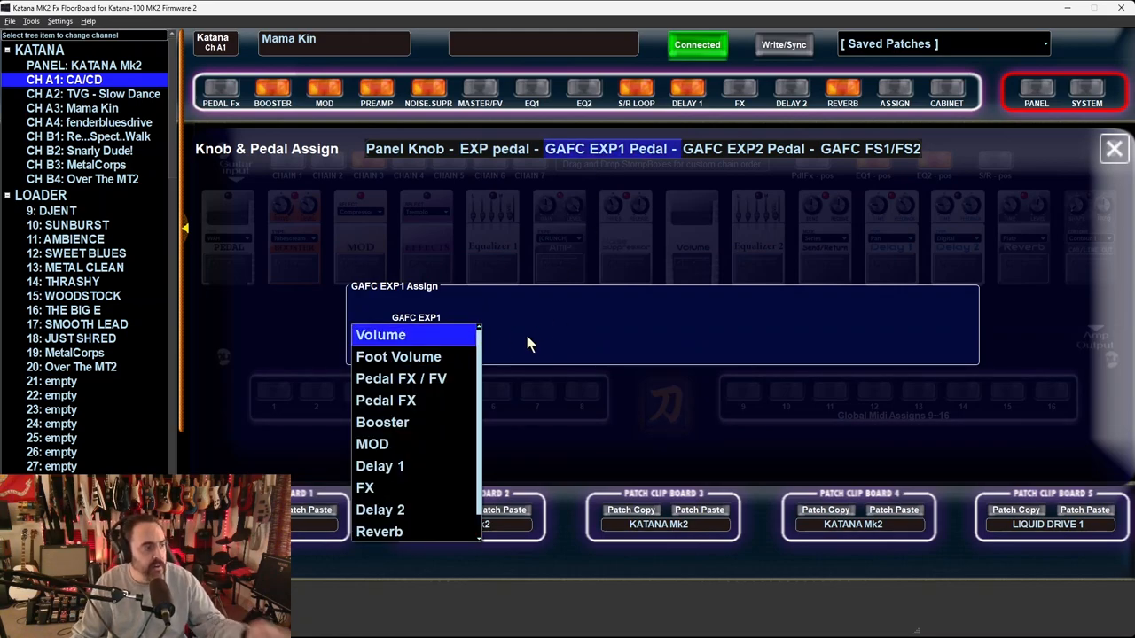
click(382, 422)
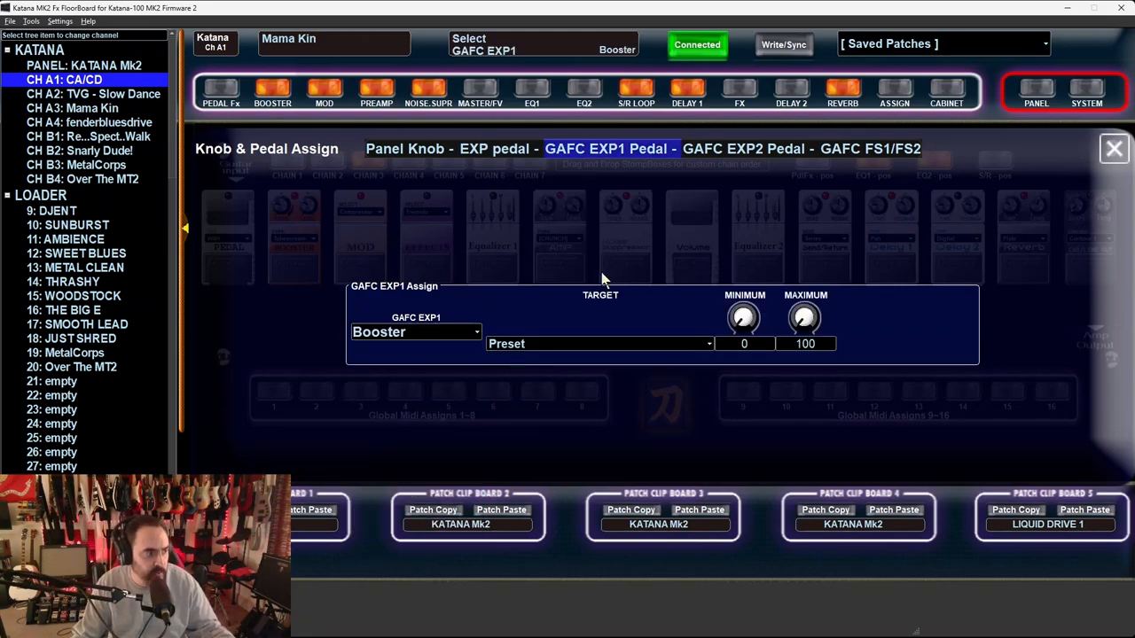
- Review the GAFC EXP2 pedal choices and FS1/FS2 foot switch assignments, then close
click(747, 148)
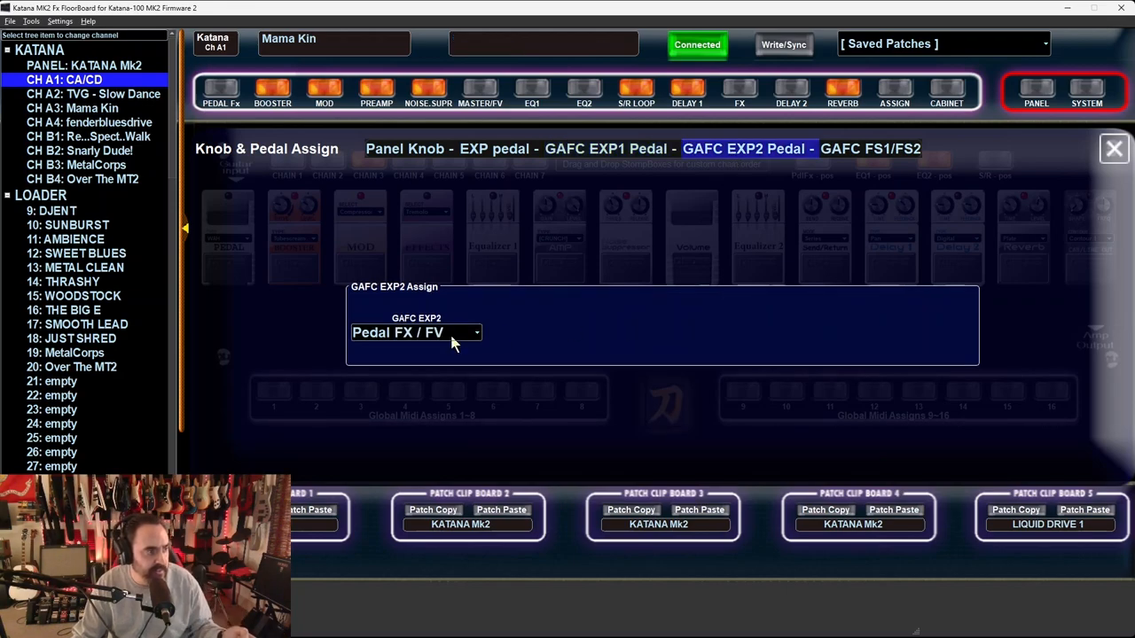
click(415, 333)
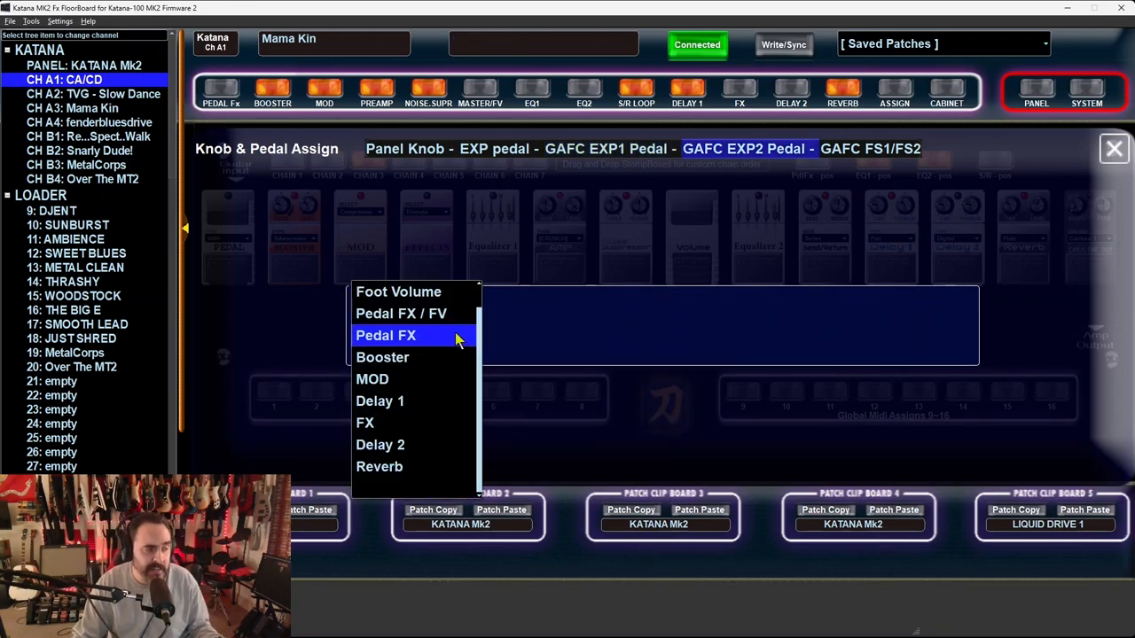
mouse_move(426, 379)
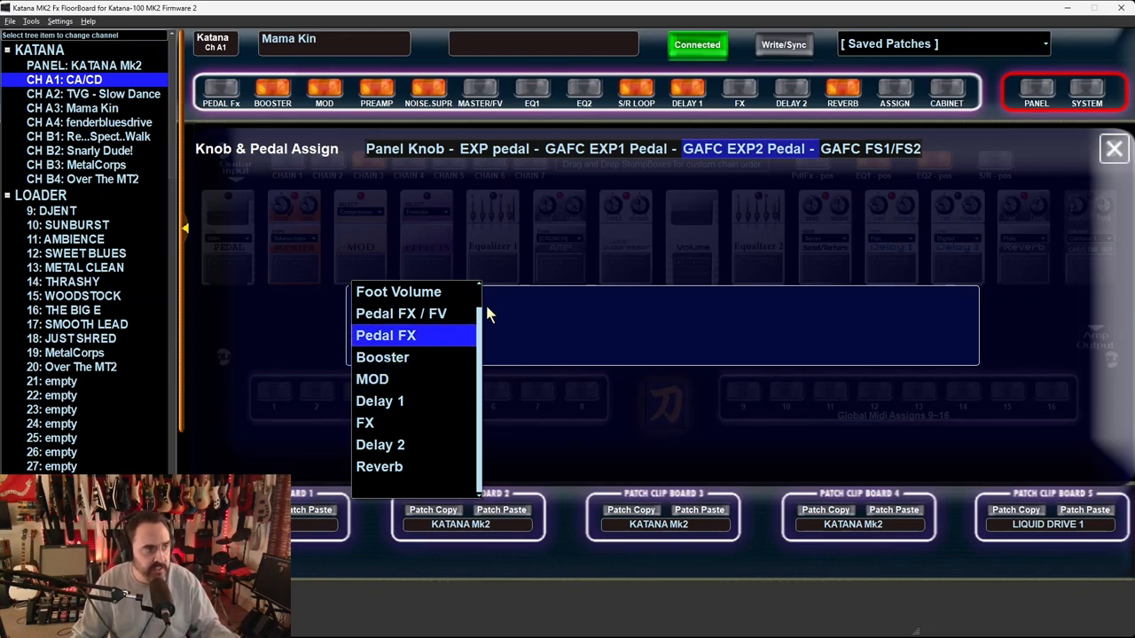
click(870, 148)
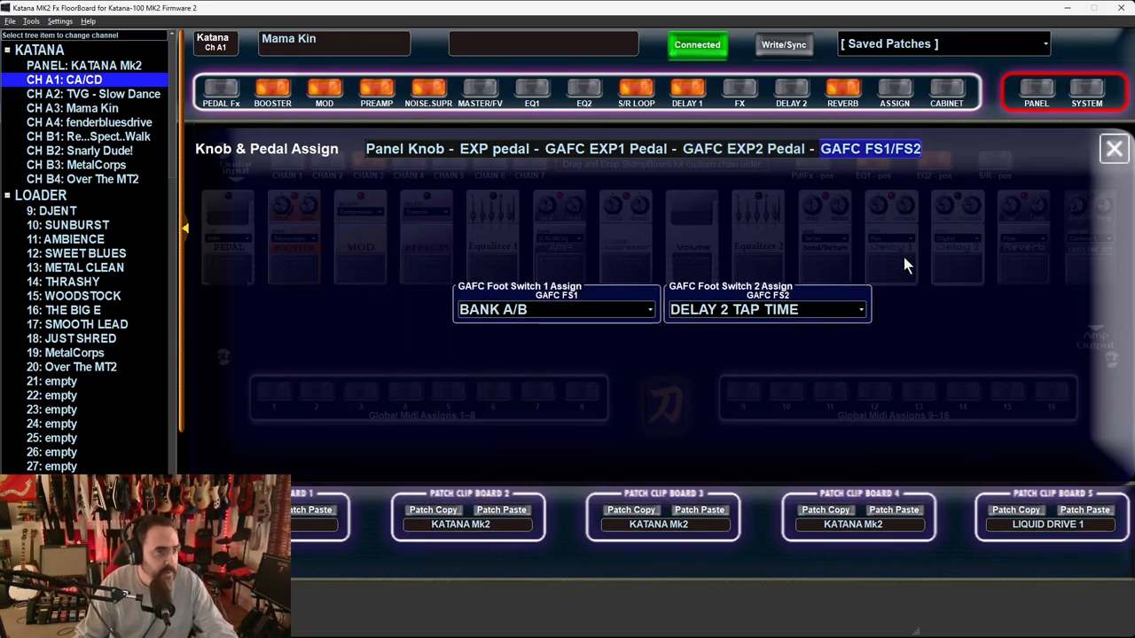
click(1114, 149)
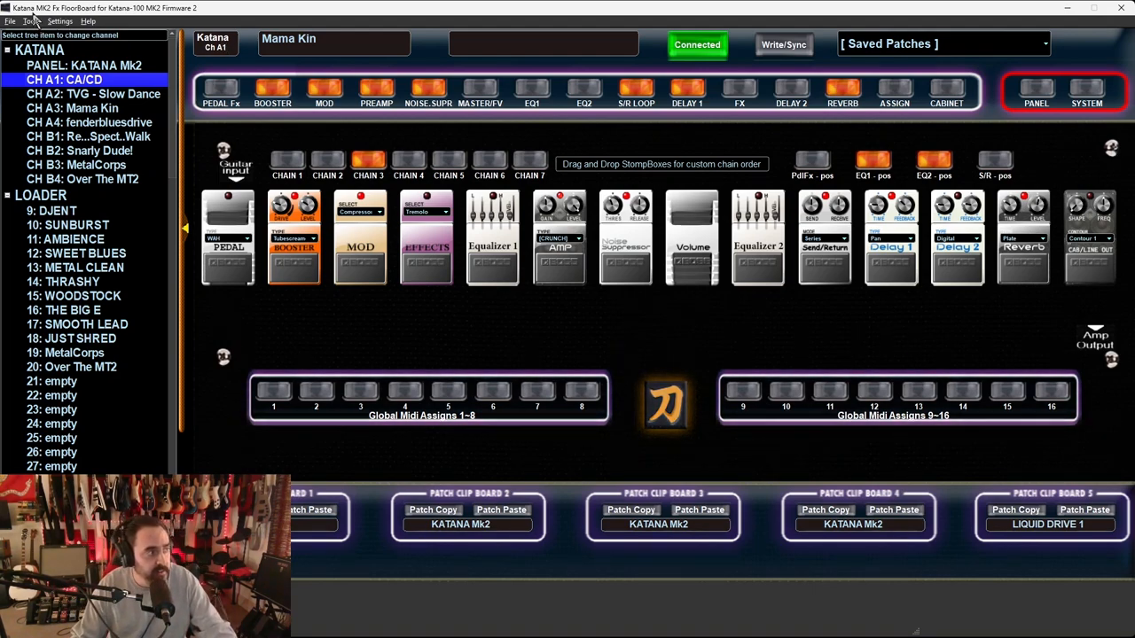
- Load the Over The MT2 patch from channel B4 and look through the Settings and Tools menus
click(9, 15)
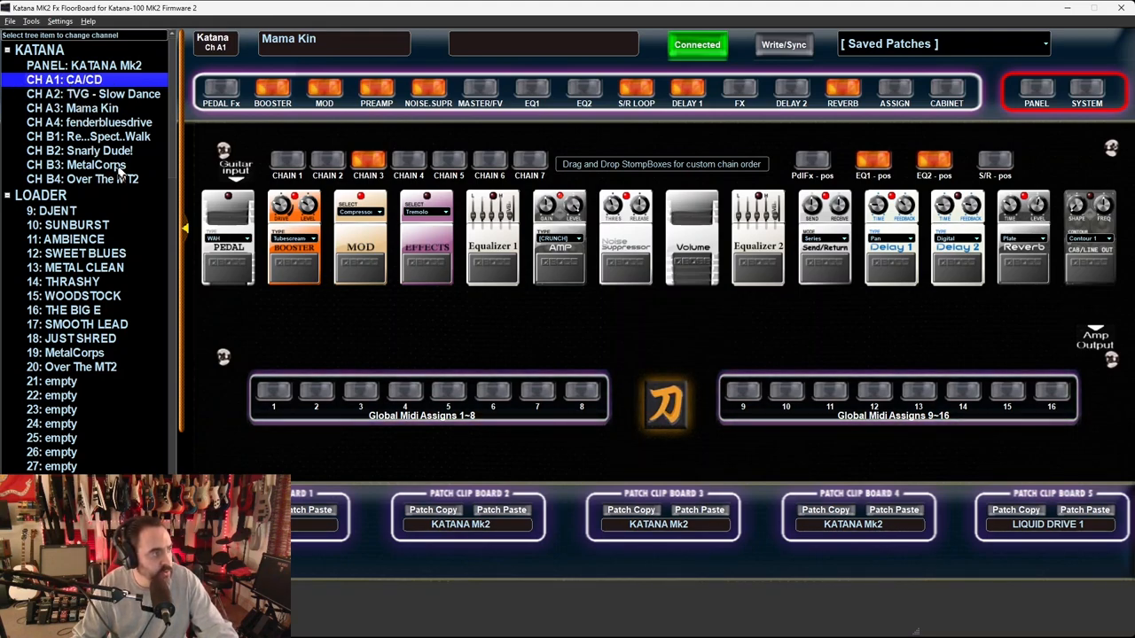
click(82, 180)
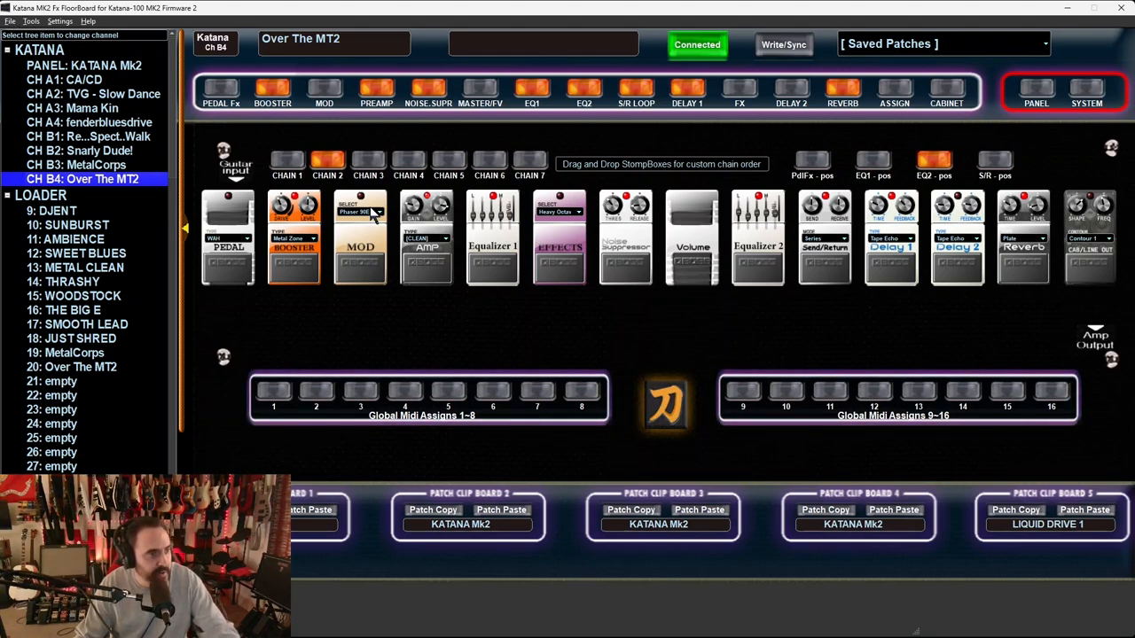
click(9, 16)
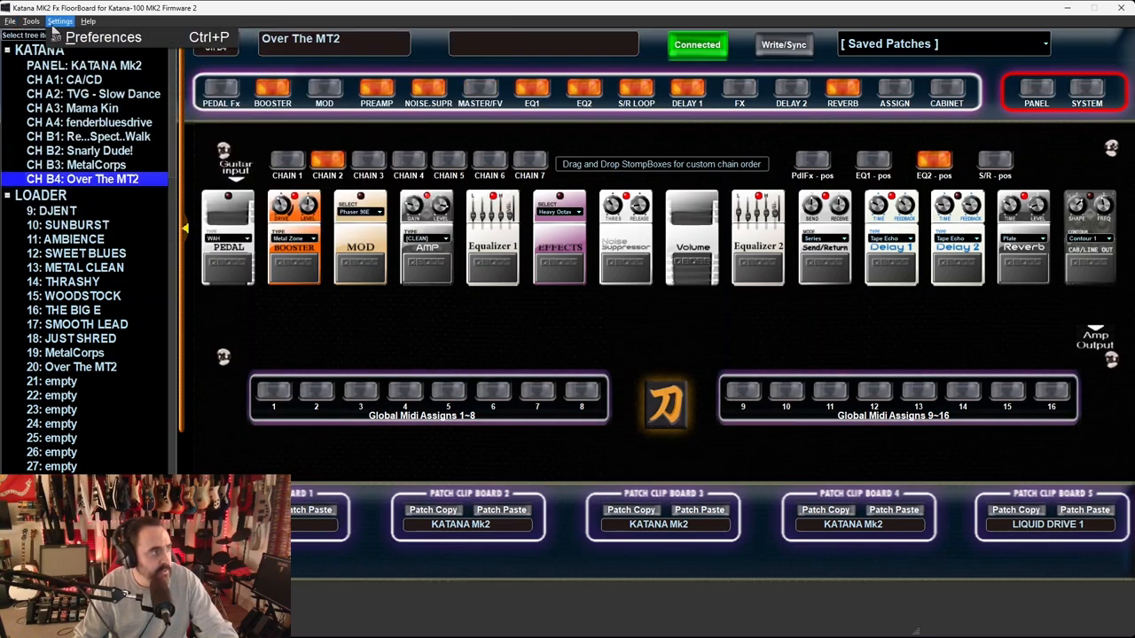
click(31, 20)
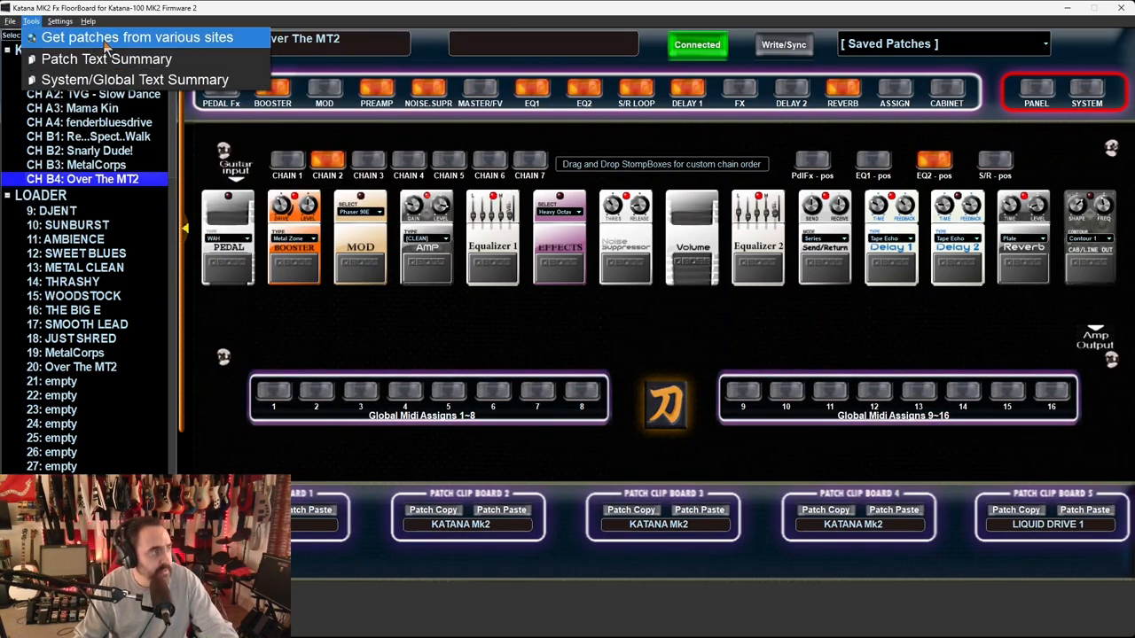
click(103, 61)
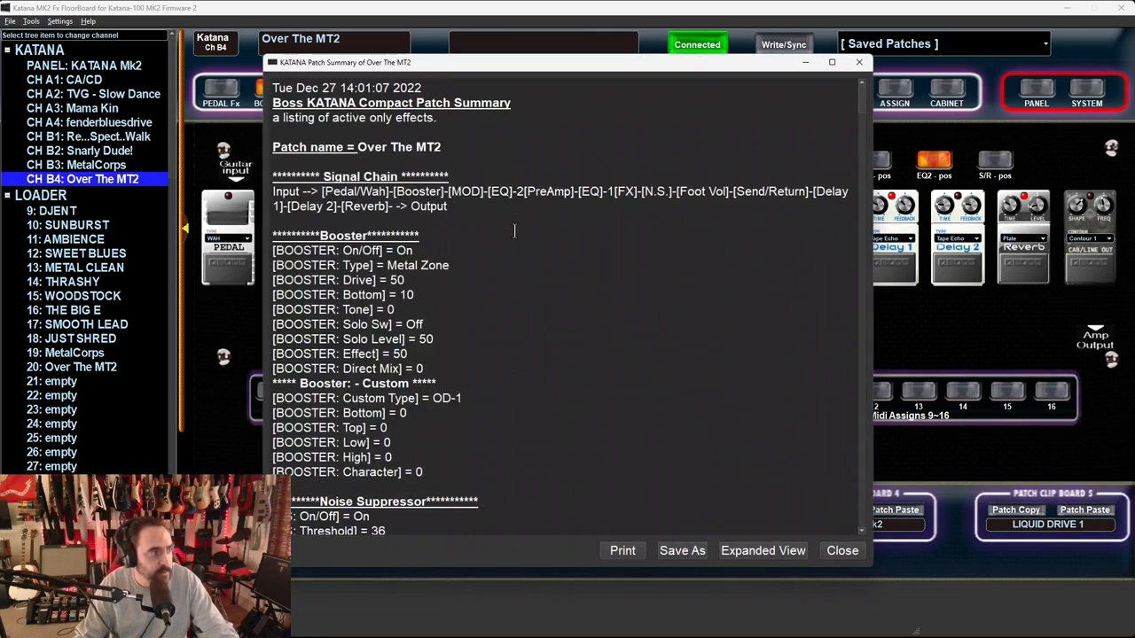
scroll(down, 3)
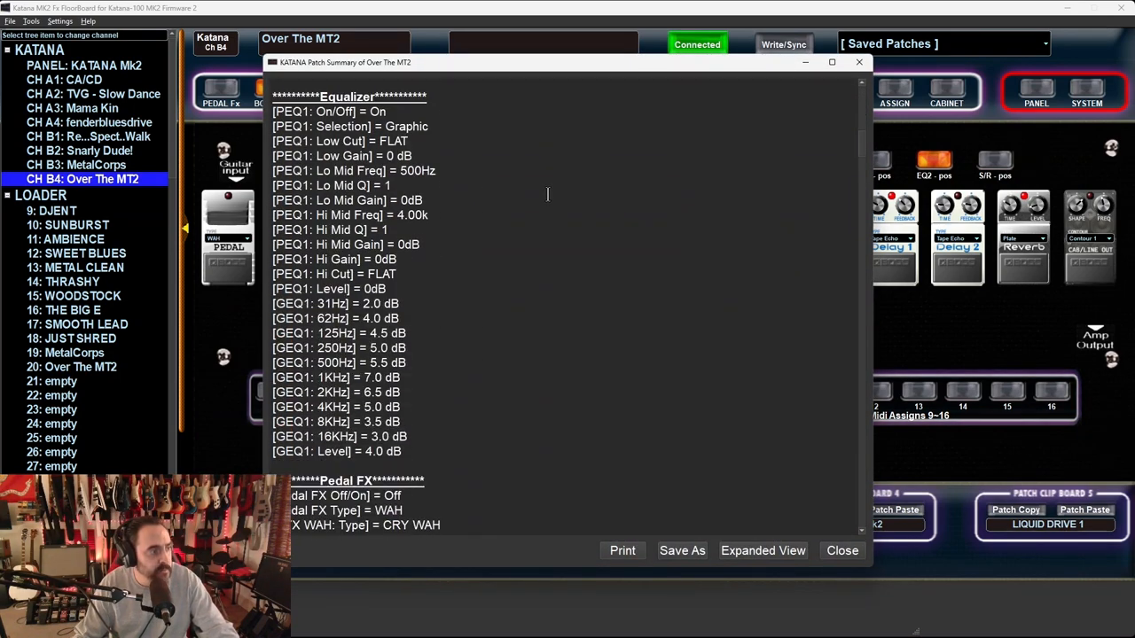
scroll(down, 3)
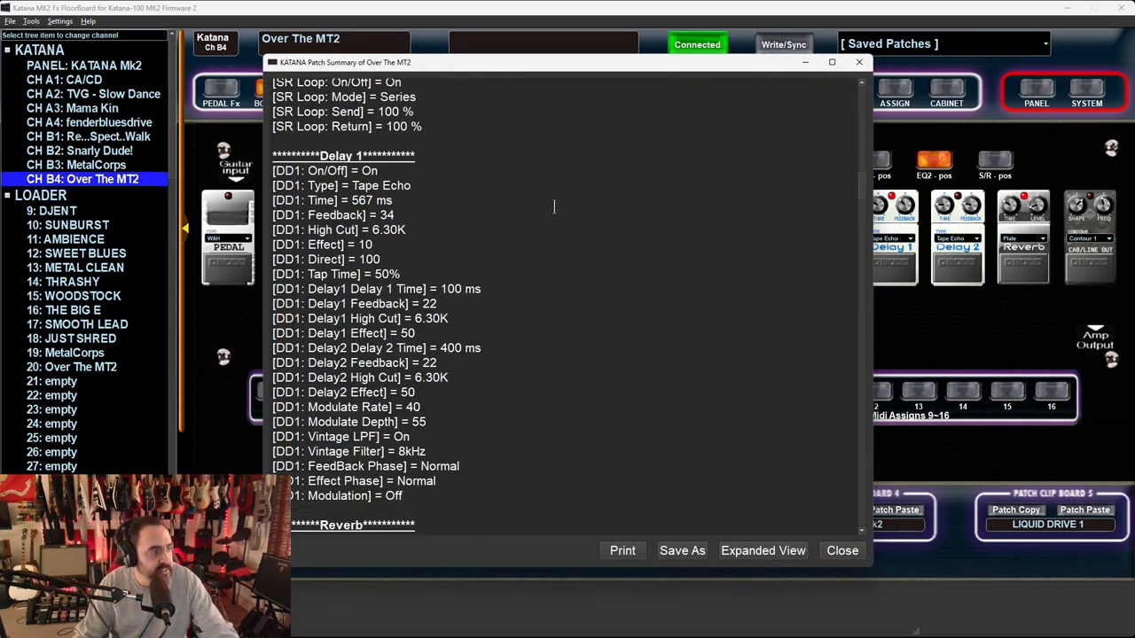
scroll(down, 3)
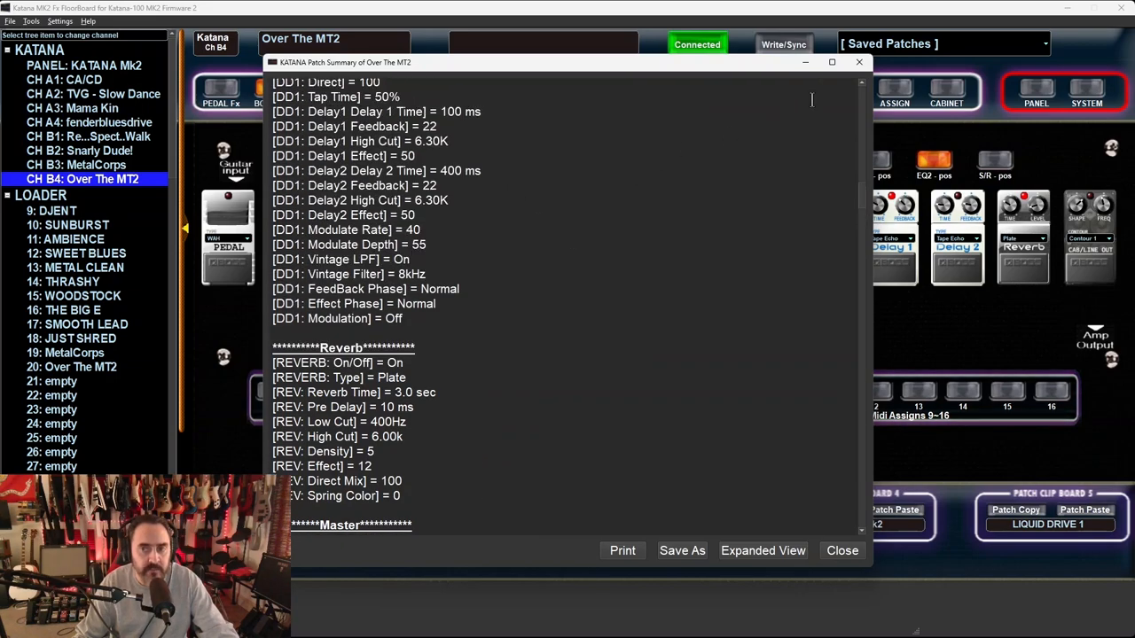
click(841, 550)
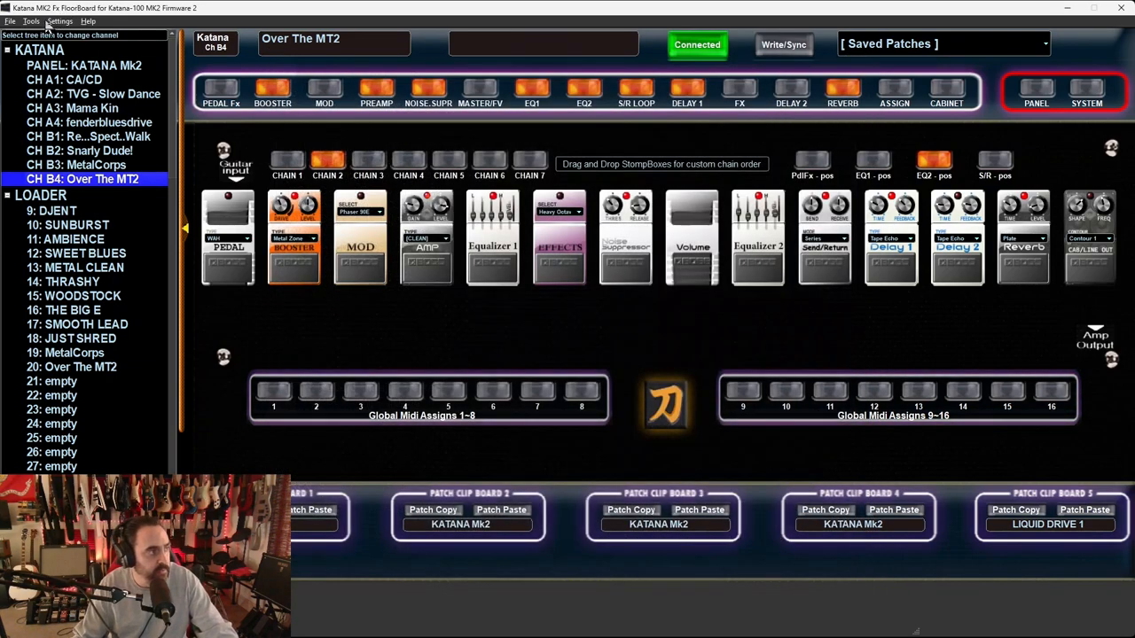
click(31, 20)
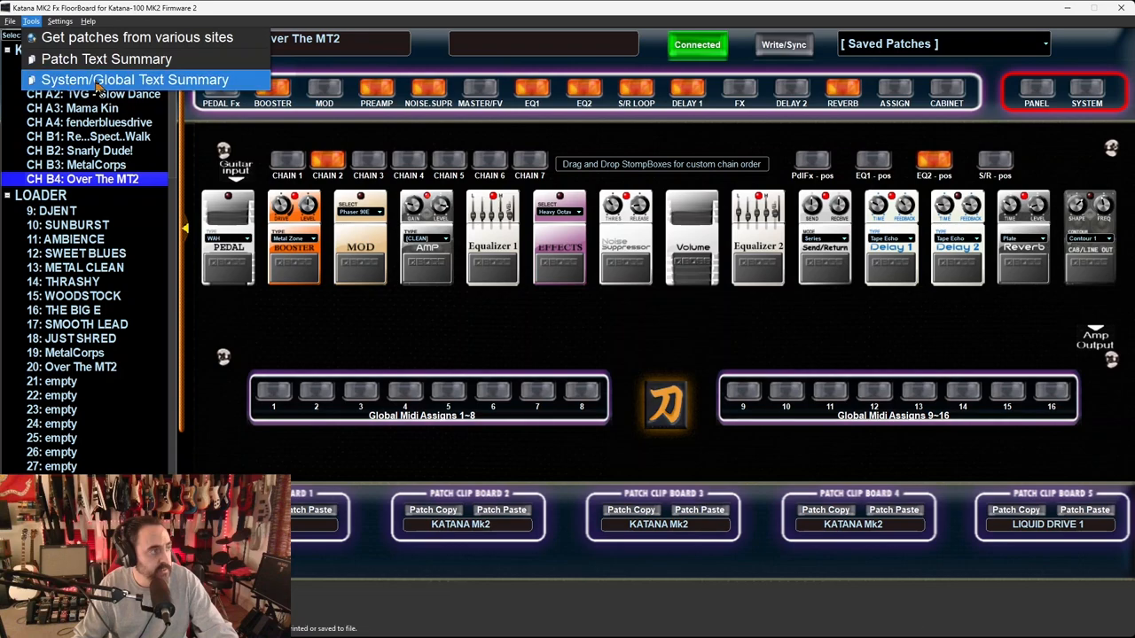
click(155, 80)
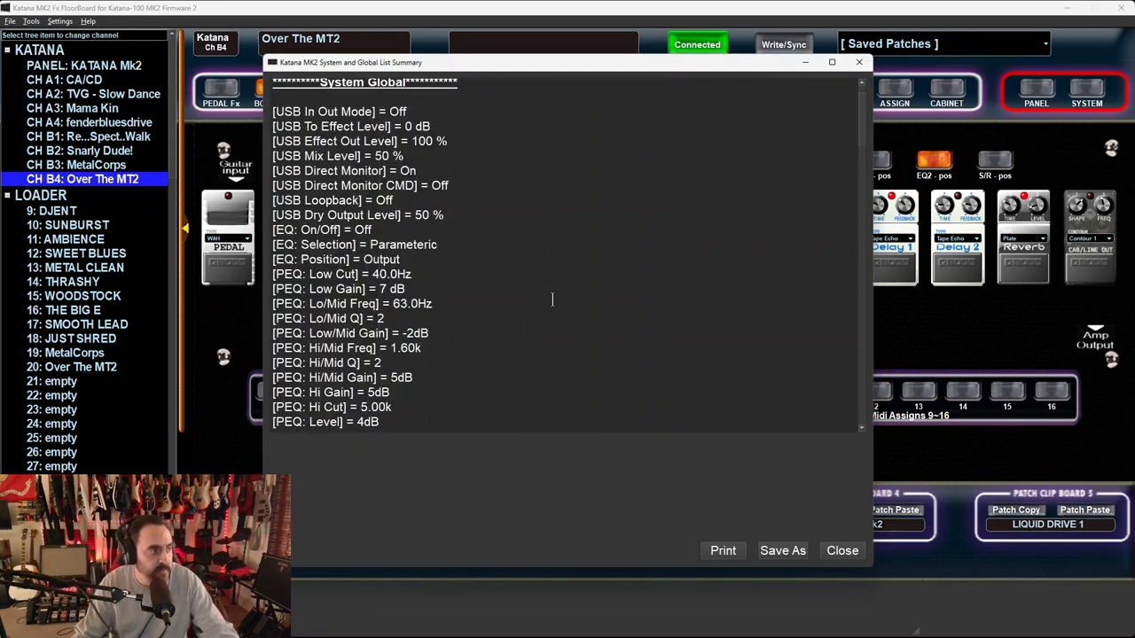
scroll(down, 3)
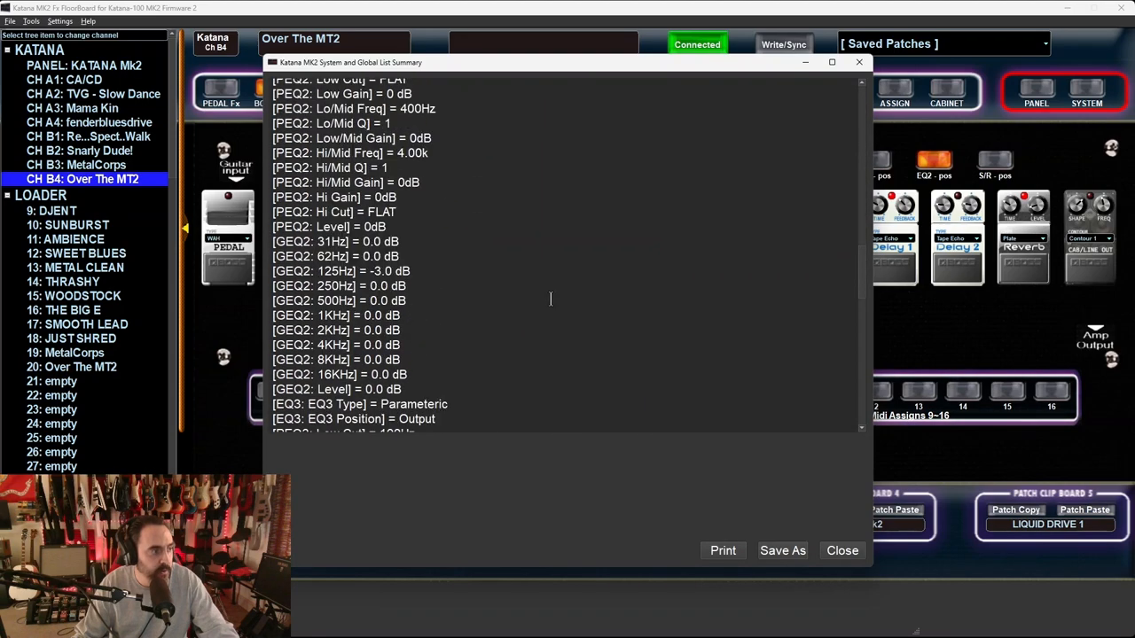
scroll(down, 3)
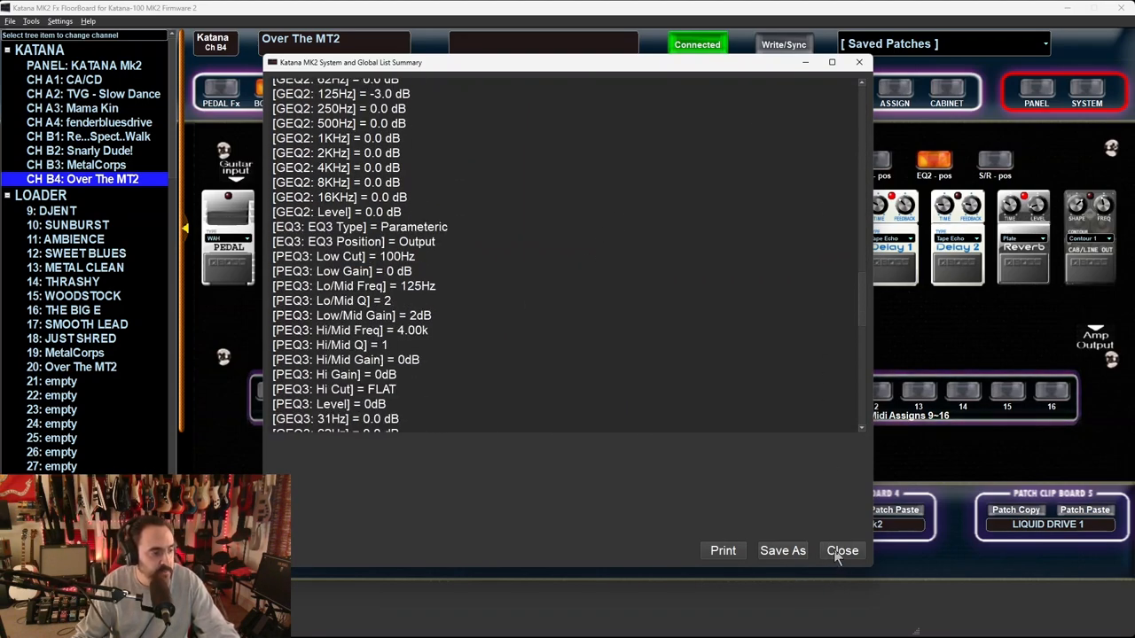
click(842, 551)
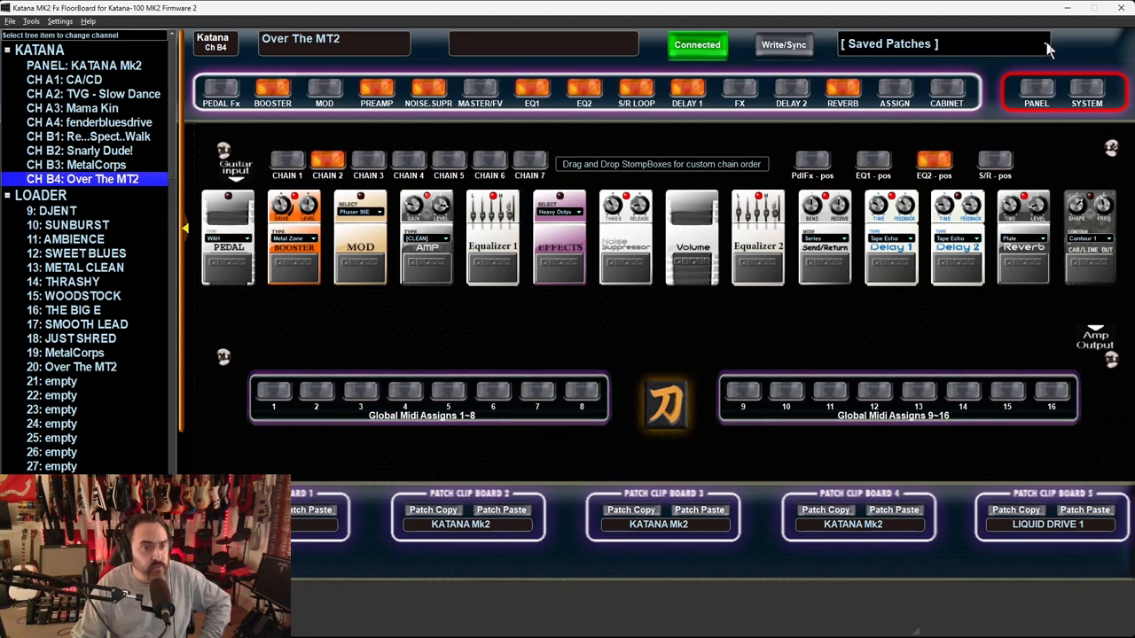
- Browse to Program Files (x86)\Katana-Mk2-FxFloorBoard_FW2-64bit\saved_patches, then return to the editor
click(942, 44)
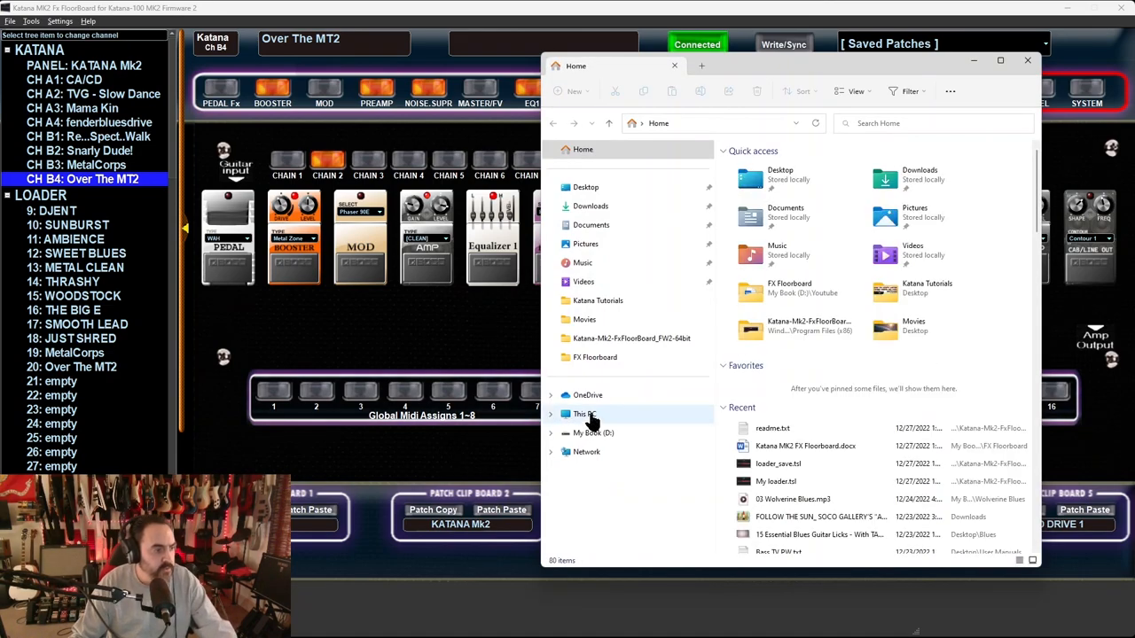
click(582, 414)
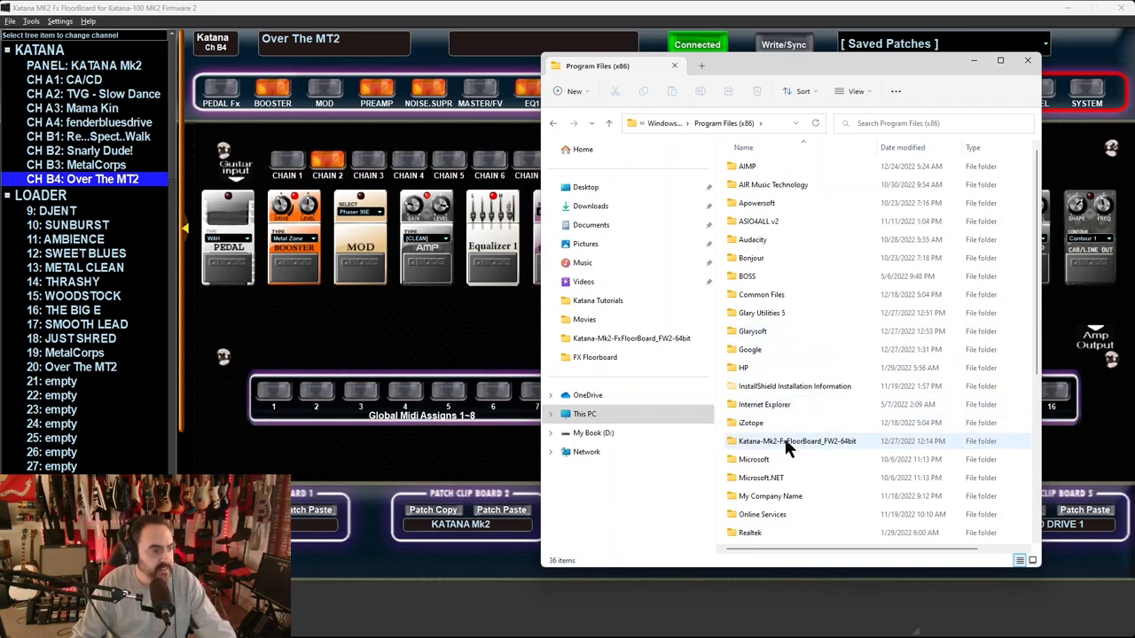
double_click(796, 440)
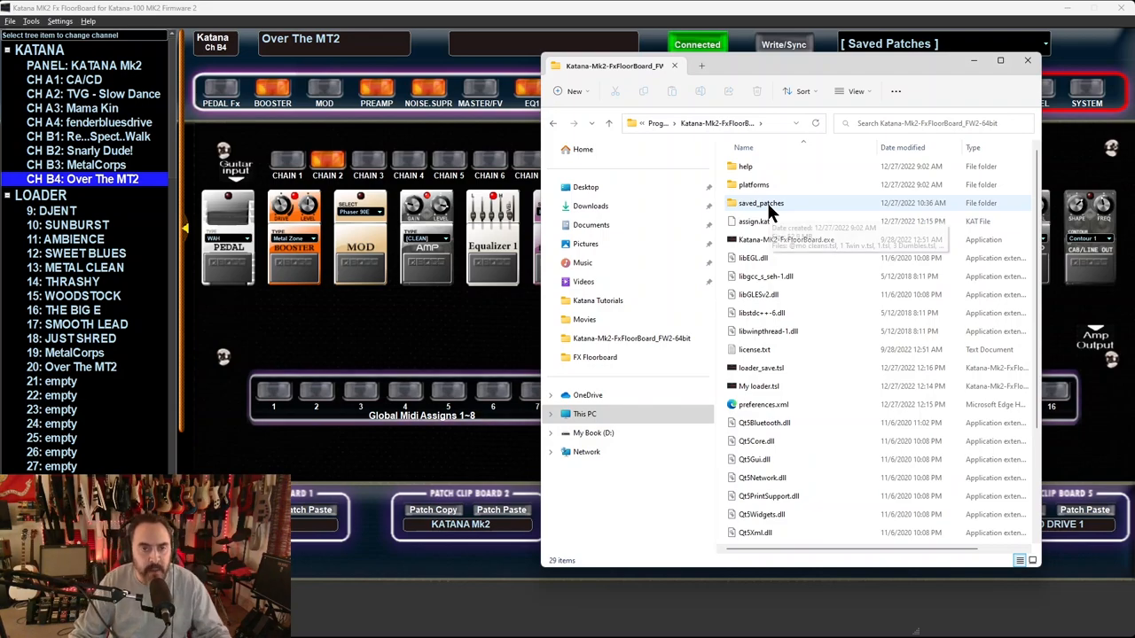
click(758, 203)
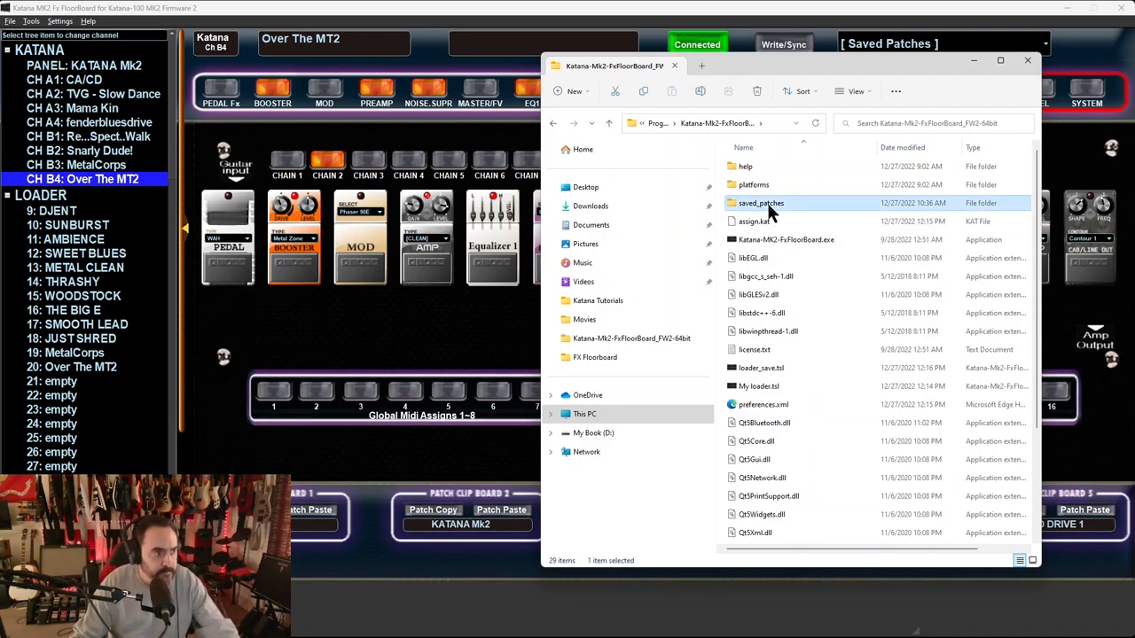
double_click(760, 203)
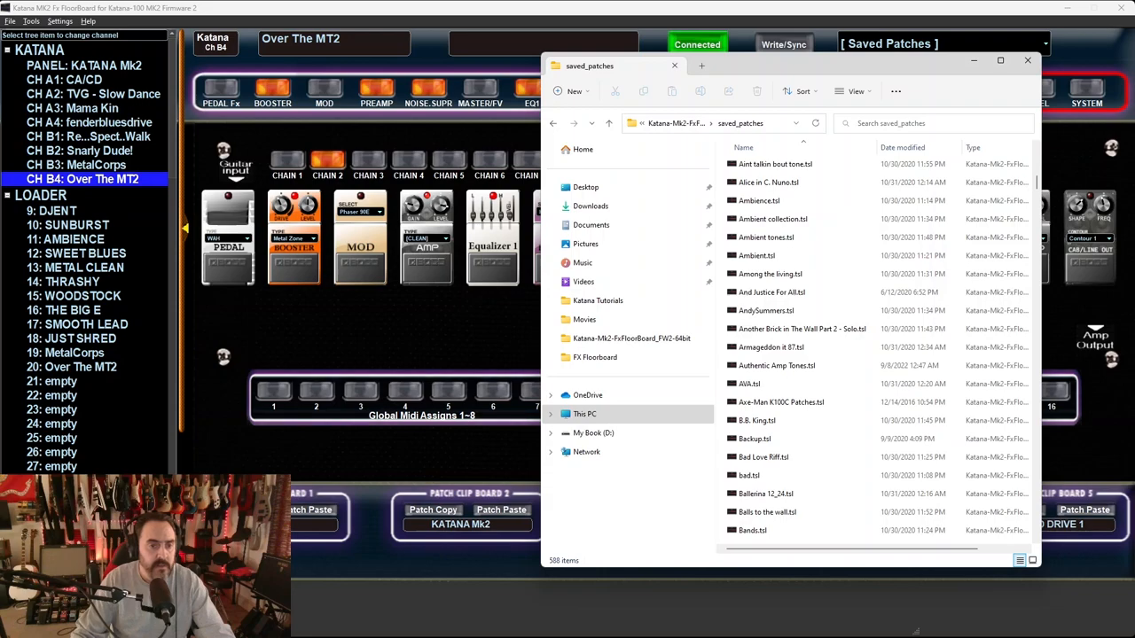
mouse_move(858, 295)
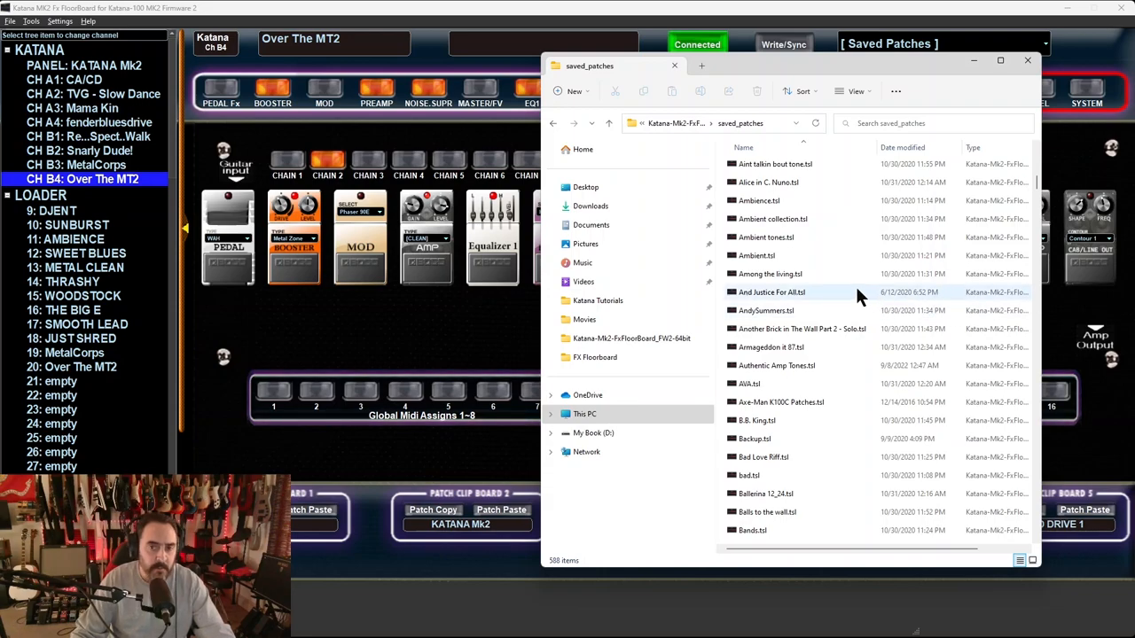
mouse_move(852, 291)
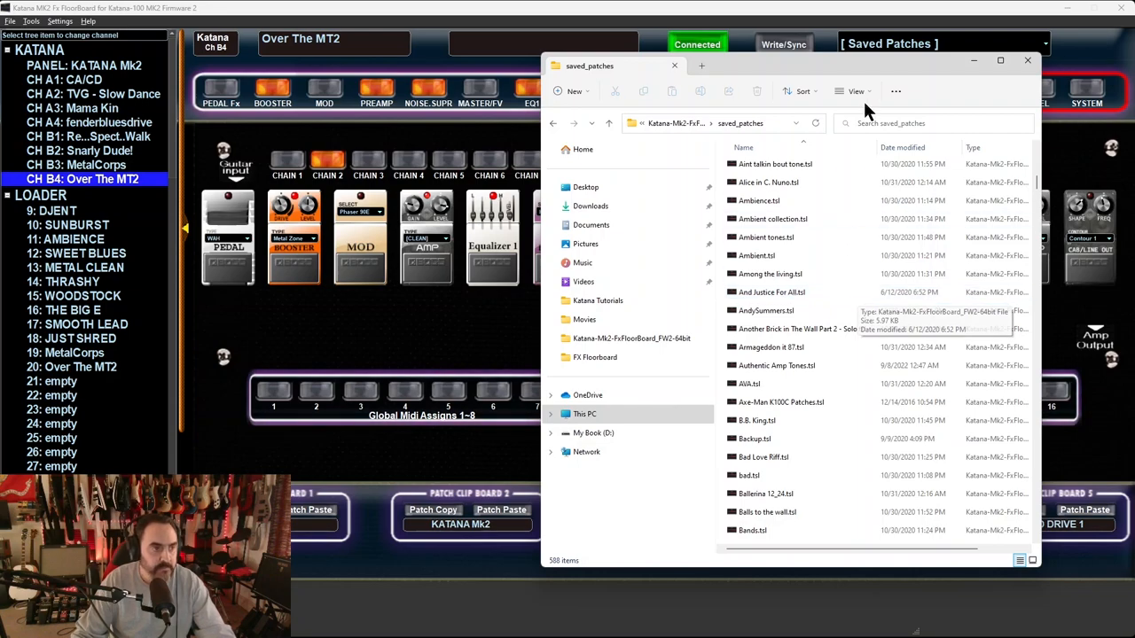
click(1020, 60)
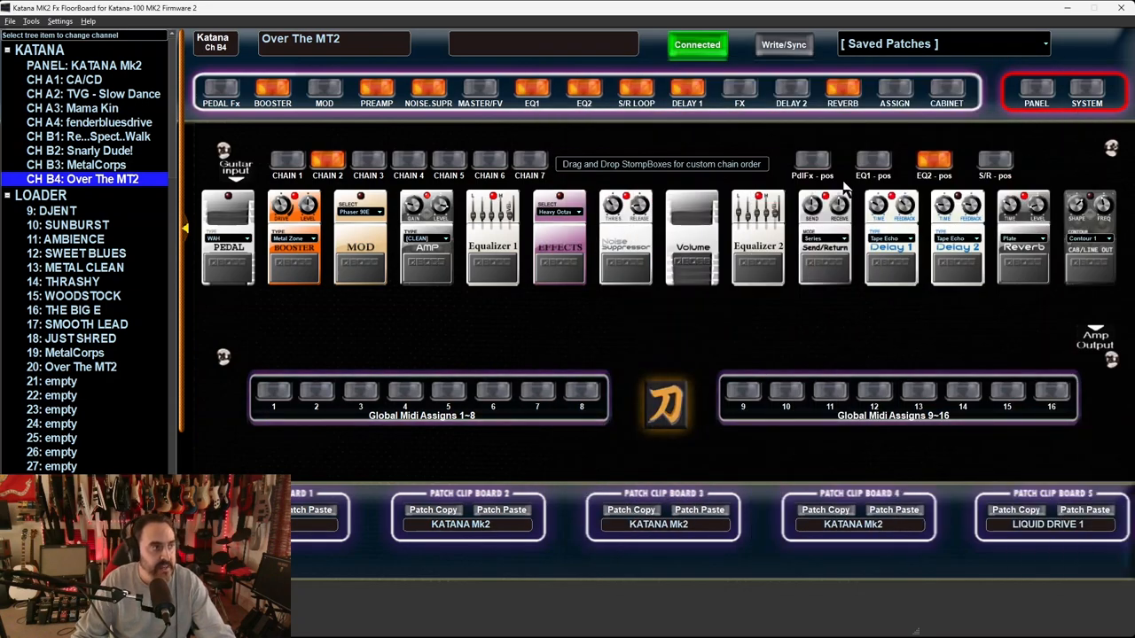
mouse_move(332, 54)
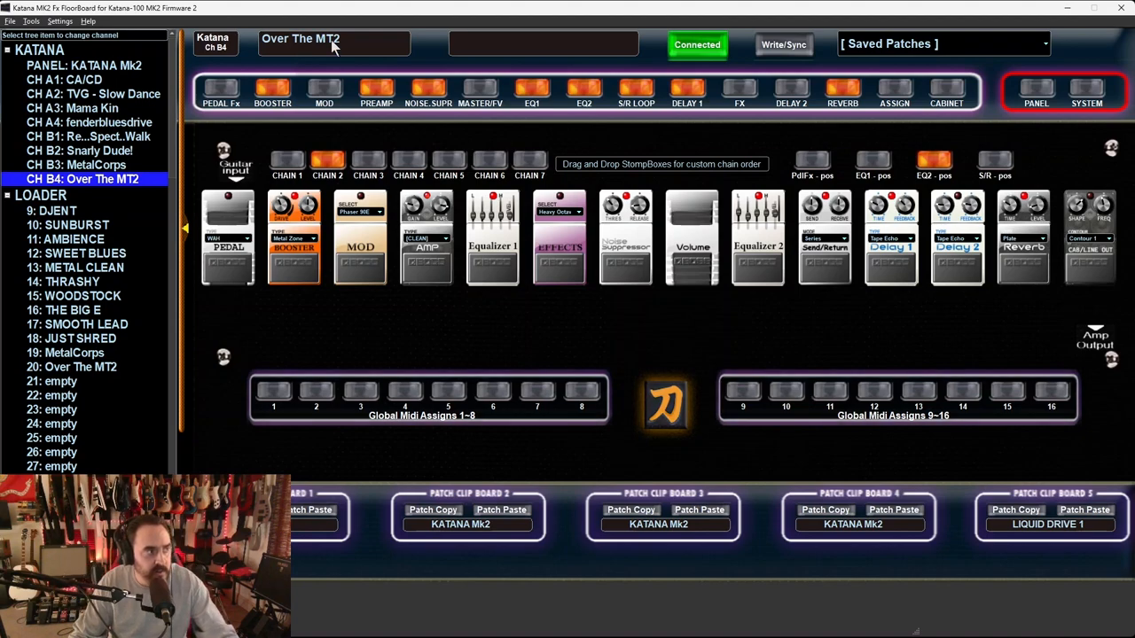
mouse_move(363, 49)
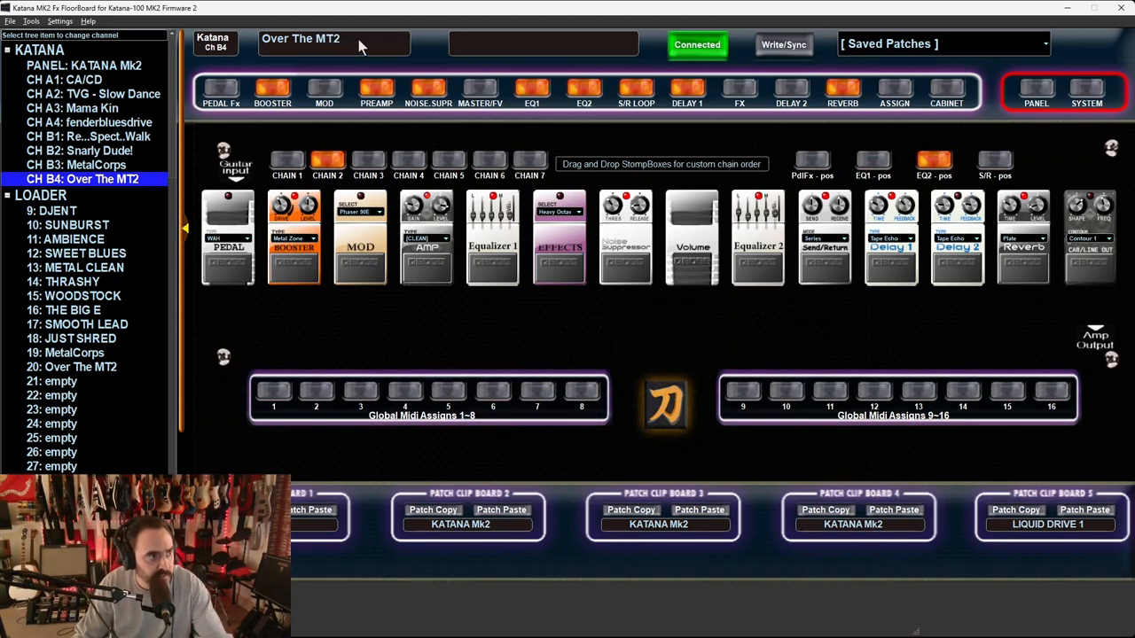
- Pick 4 GOOD PATCHES jg1.tsl from the saved patches list
click(947, 45)
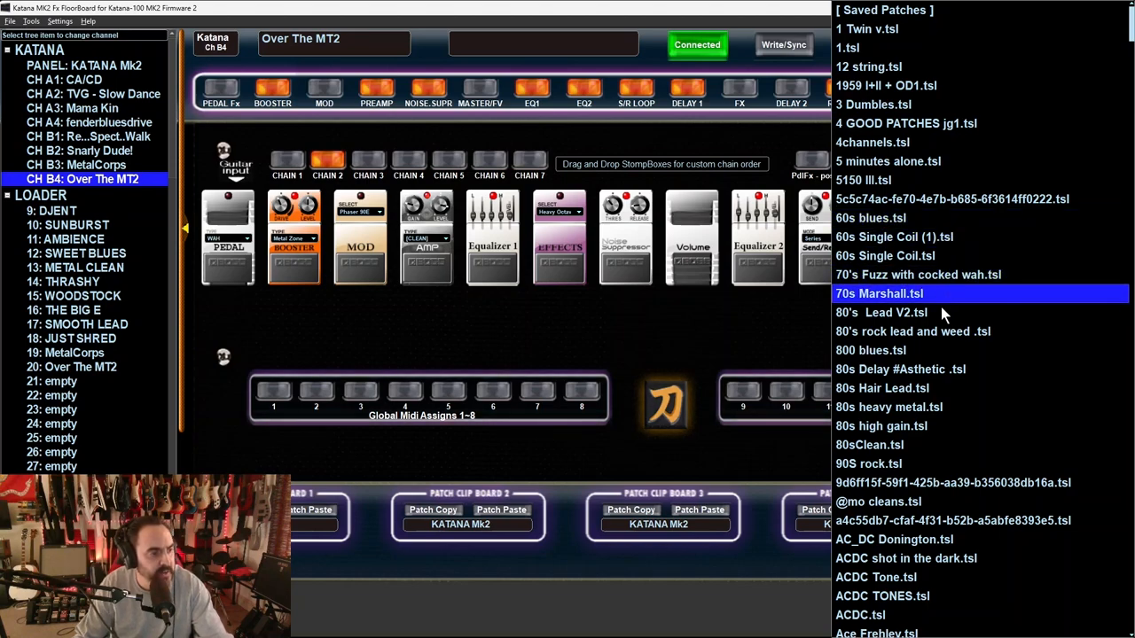
mouse_move(933, 350)
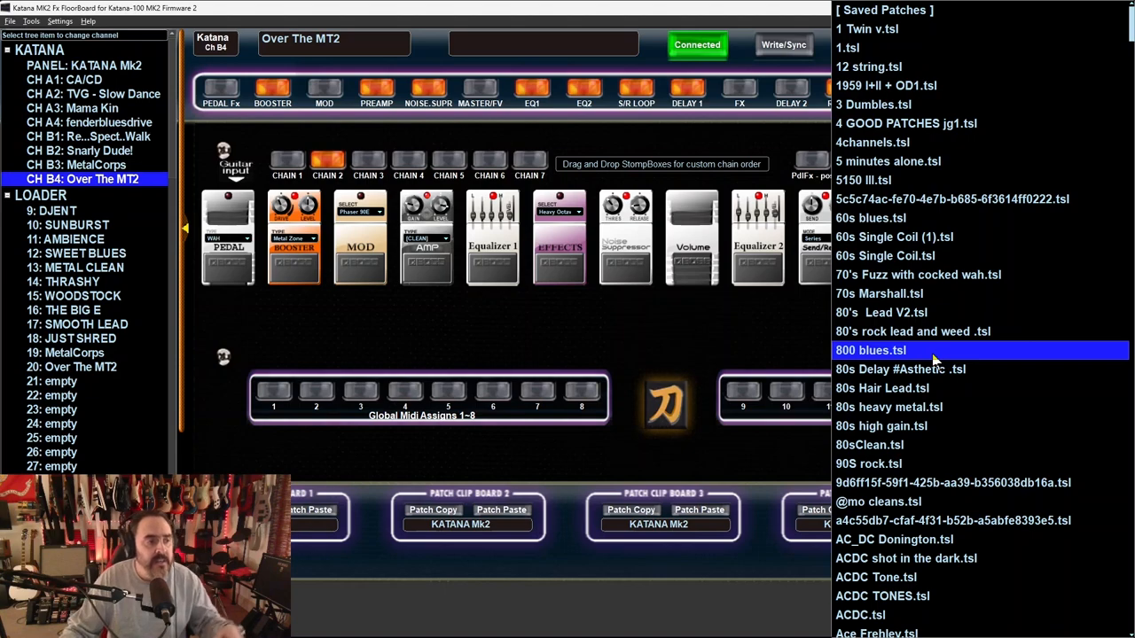
mouse_move(971, 451)
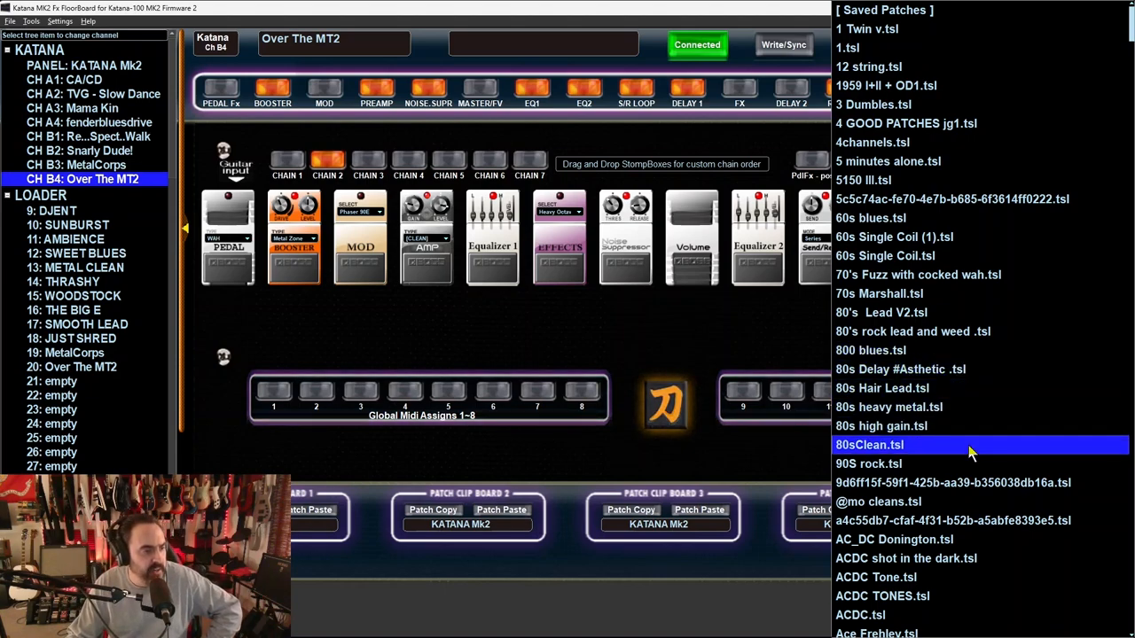
scroll(down, 3)
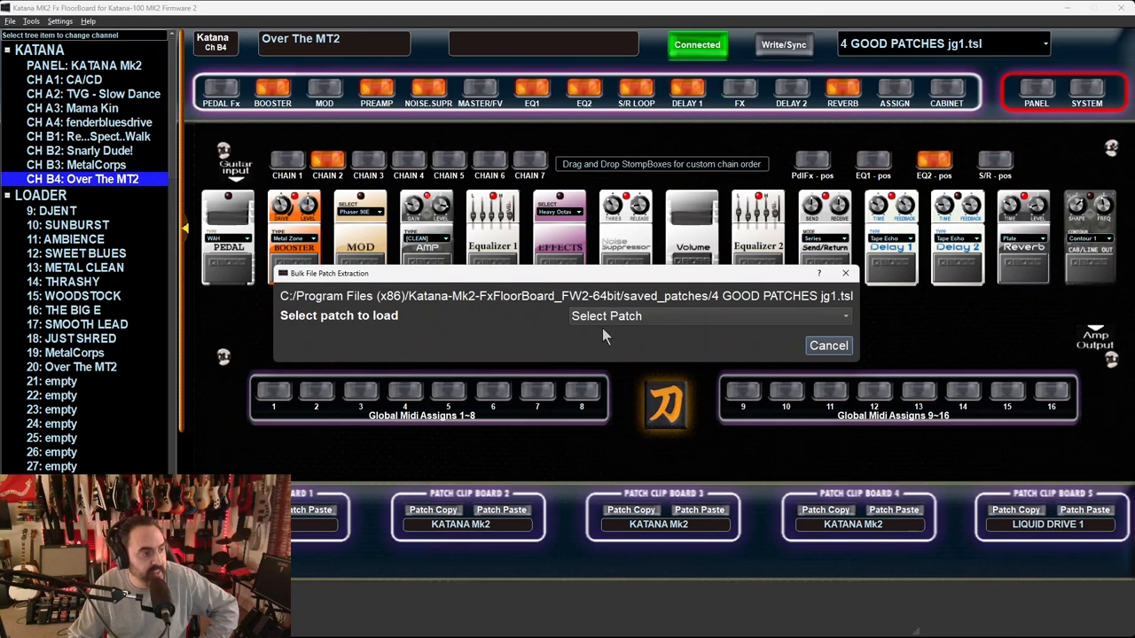
- Choose patch 1 : J G CLEAN in the Bulk File Patch Extraction dialog
click(709, 316)
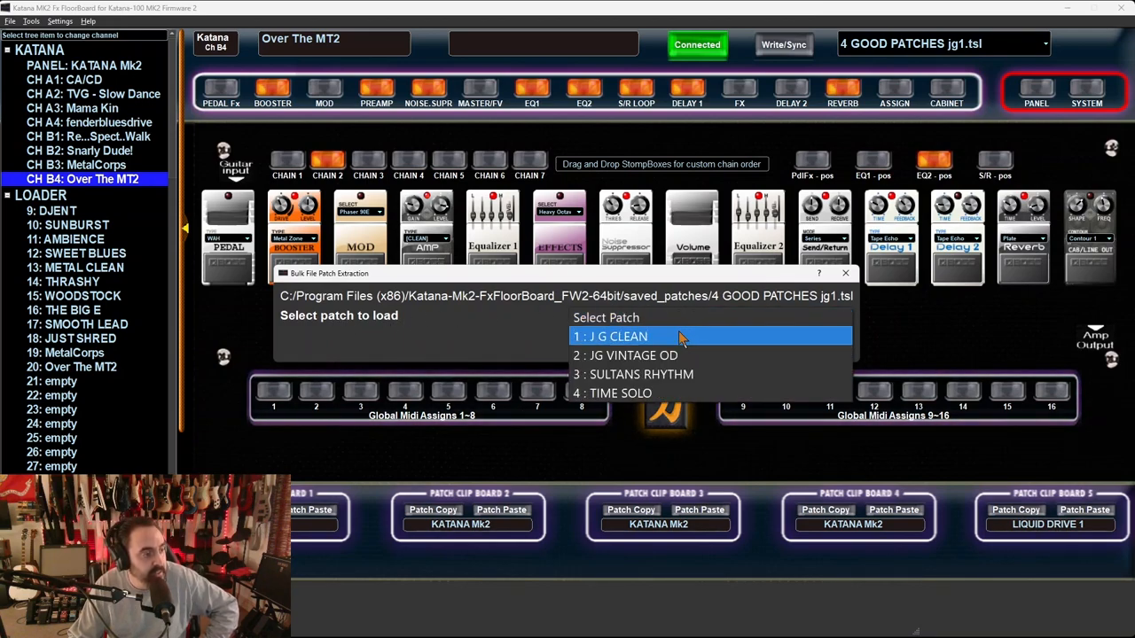
mouse_move(644, 337)
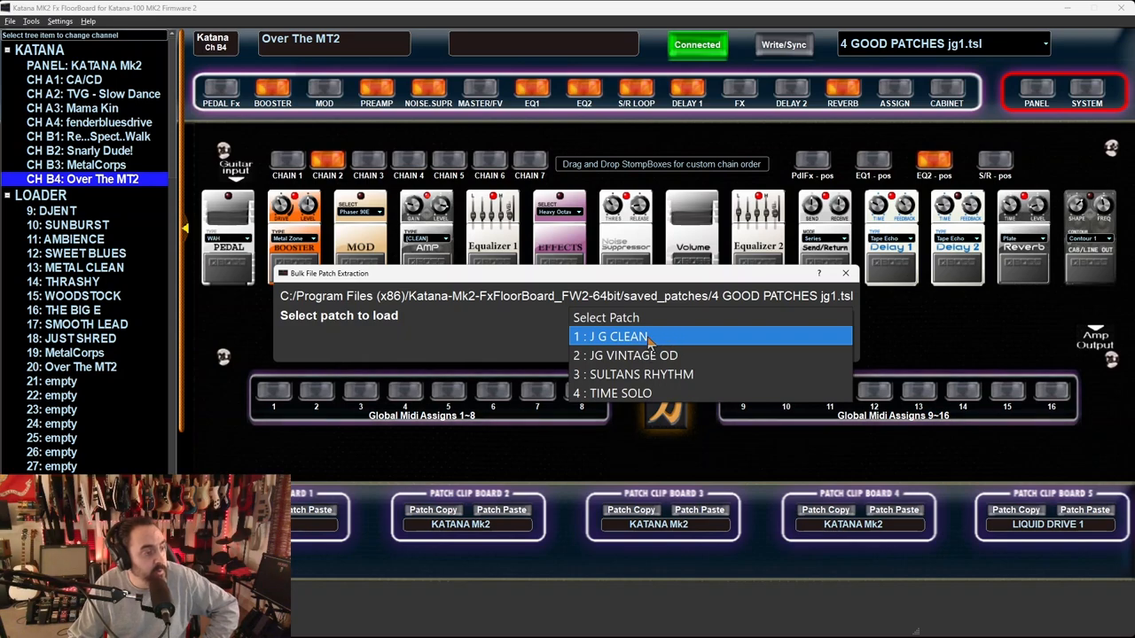
click(616, 336)
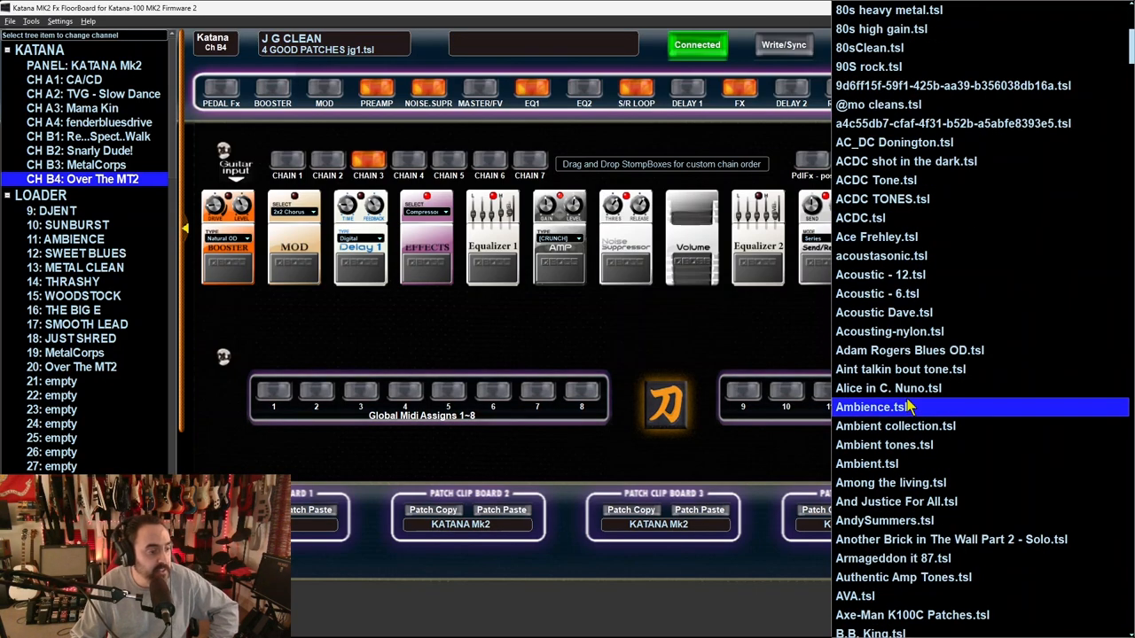
- Load cinderella.tsl (CINDERELLA 2) from further down the saved patches list
scroll(down, 3)
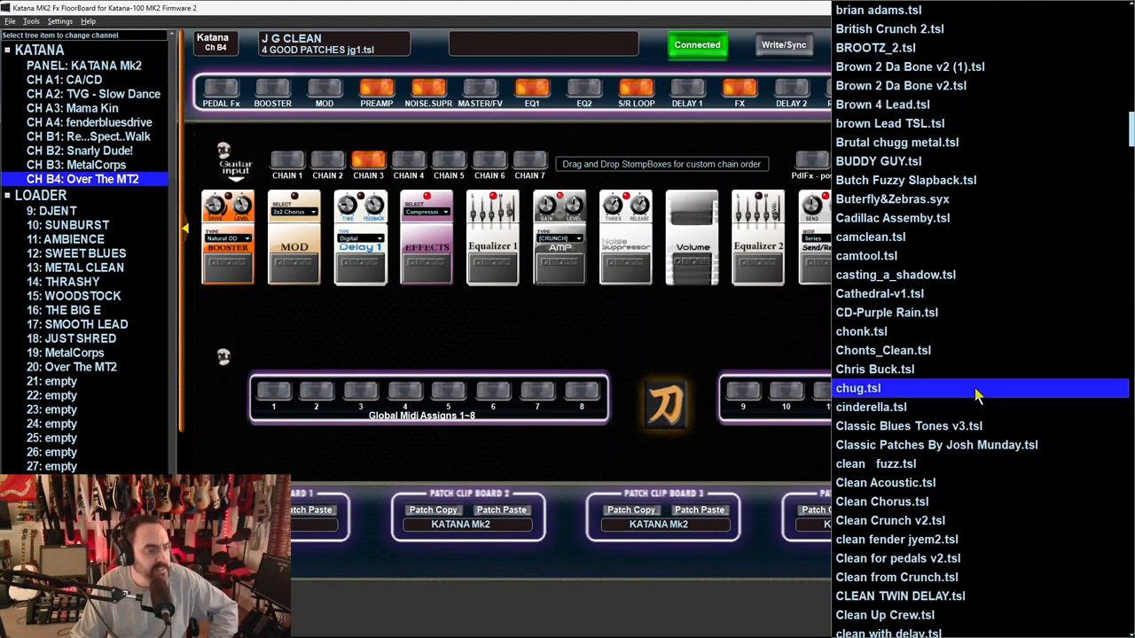
scroll(down, 3)
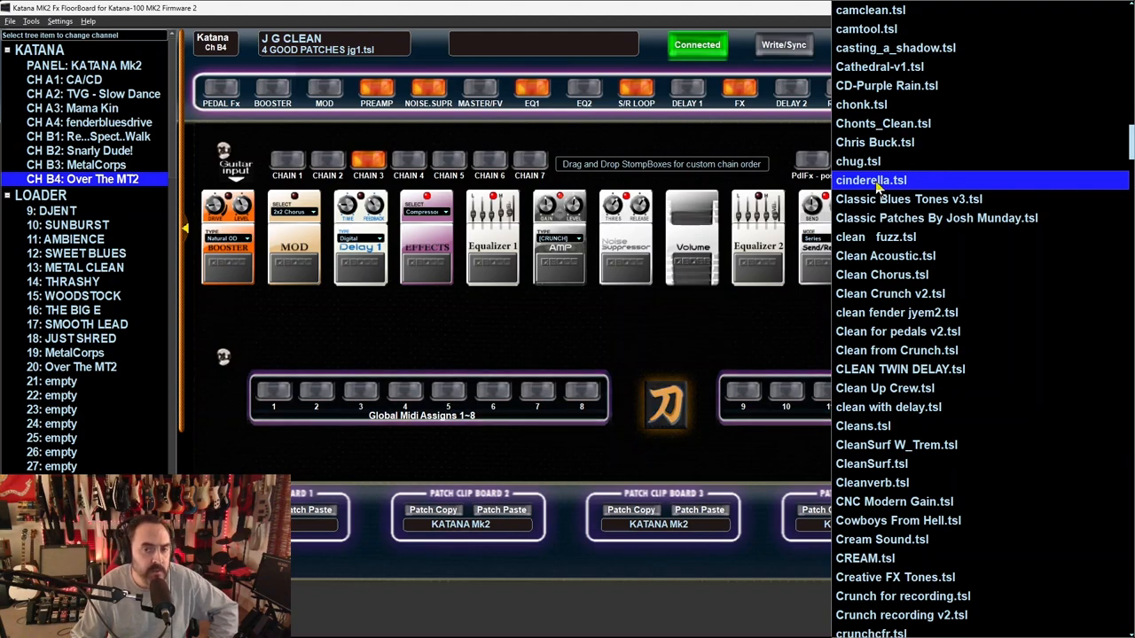
double_click(871, 180)
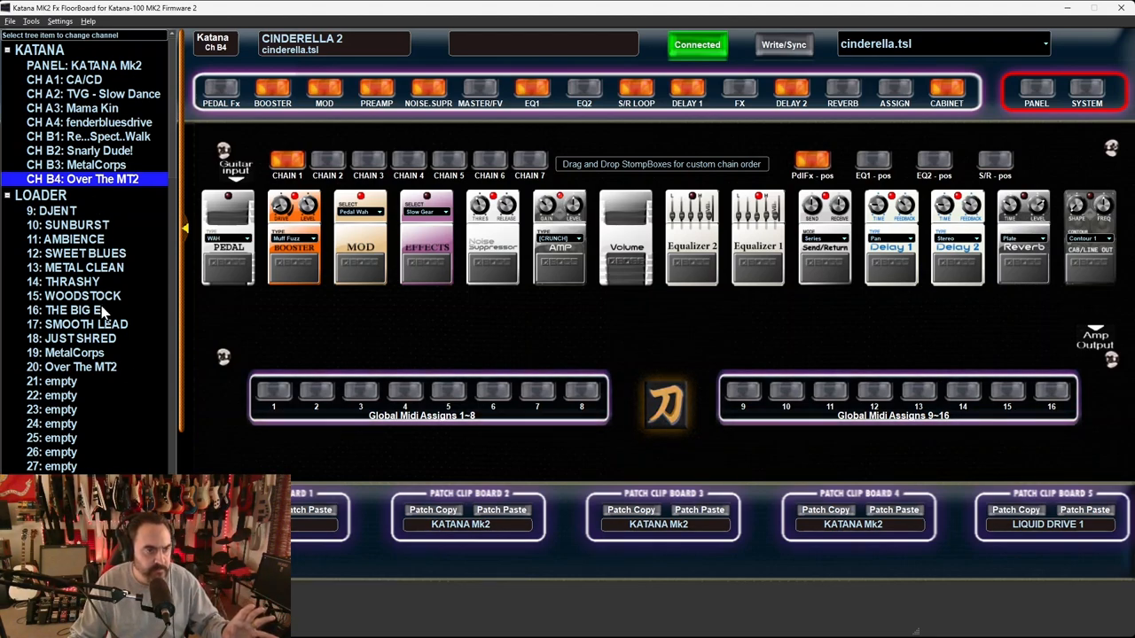
click(11, 16)
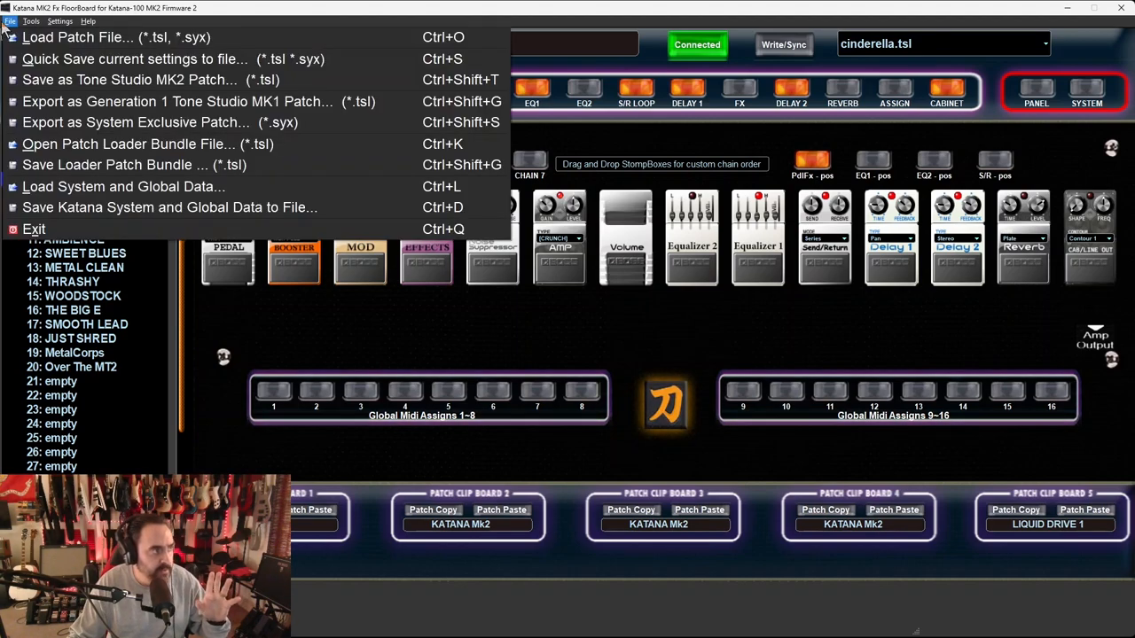
mouse_move(124, 38)
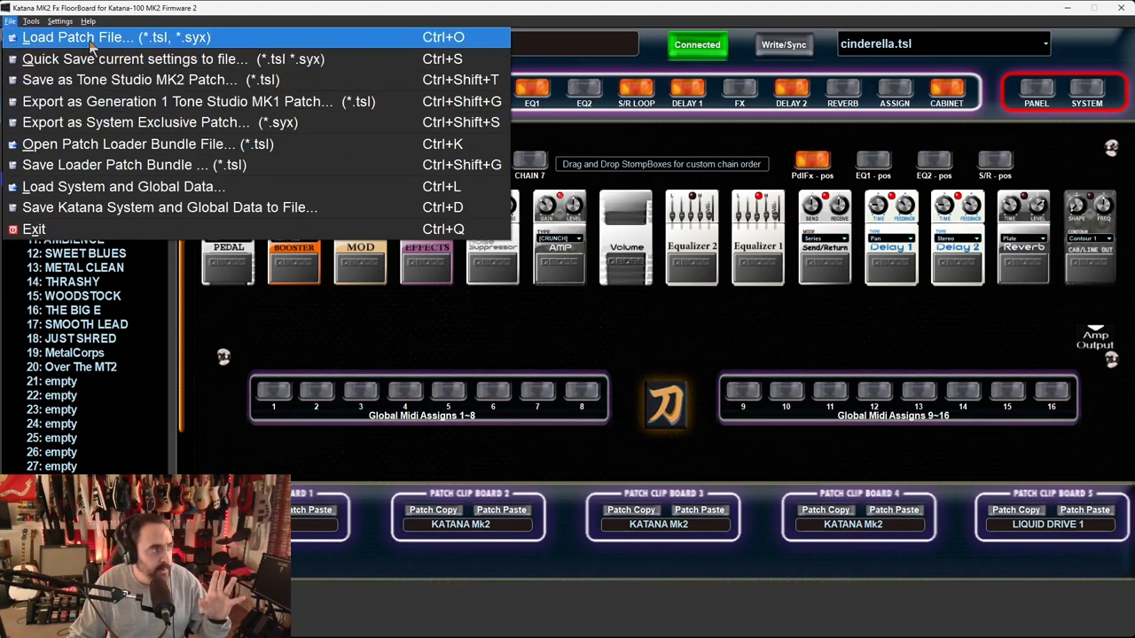
mouse_move(94, 164)
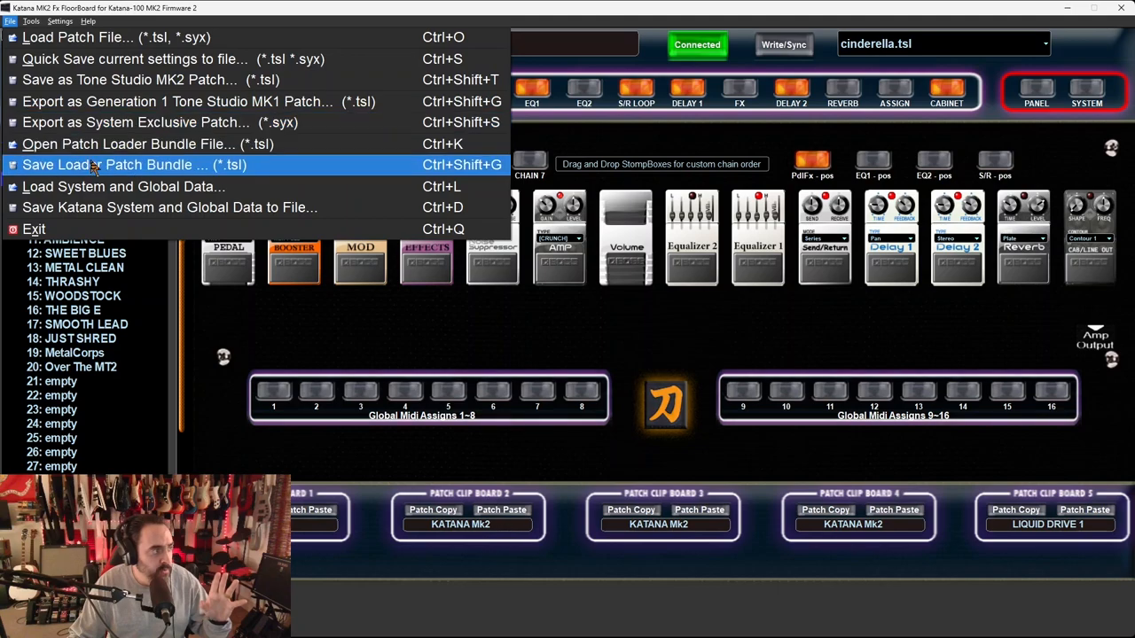
mouse_move(106, 171)
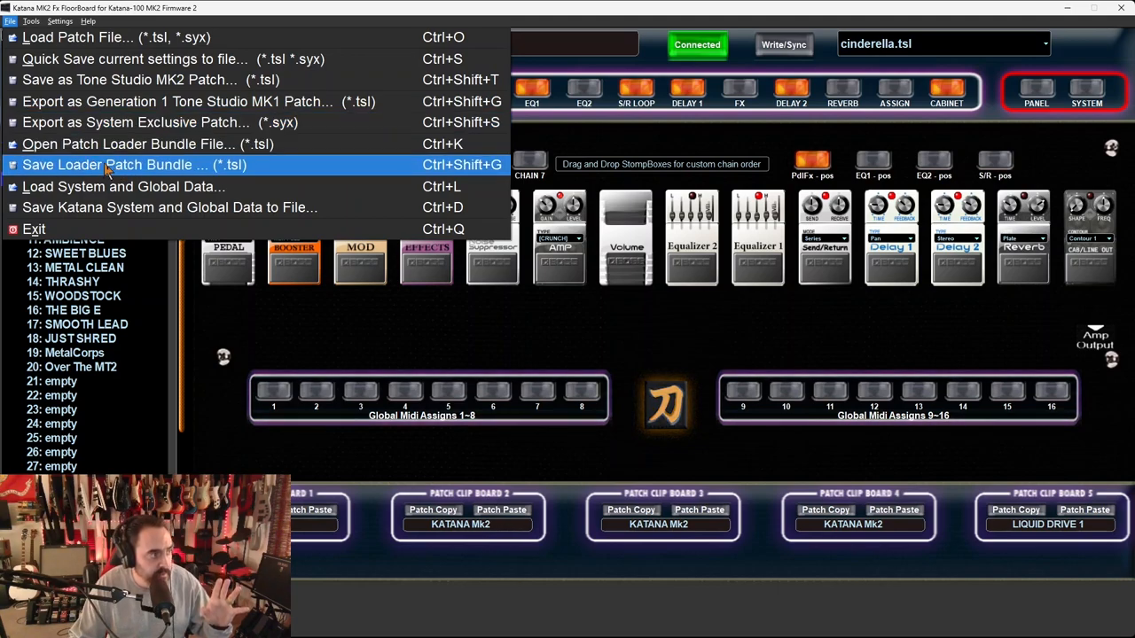
mouse_move(133, 144)
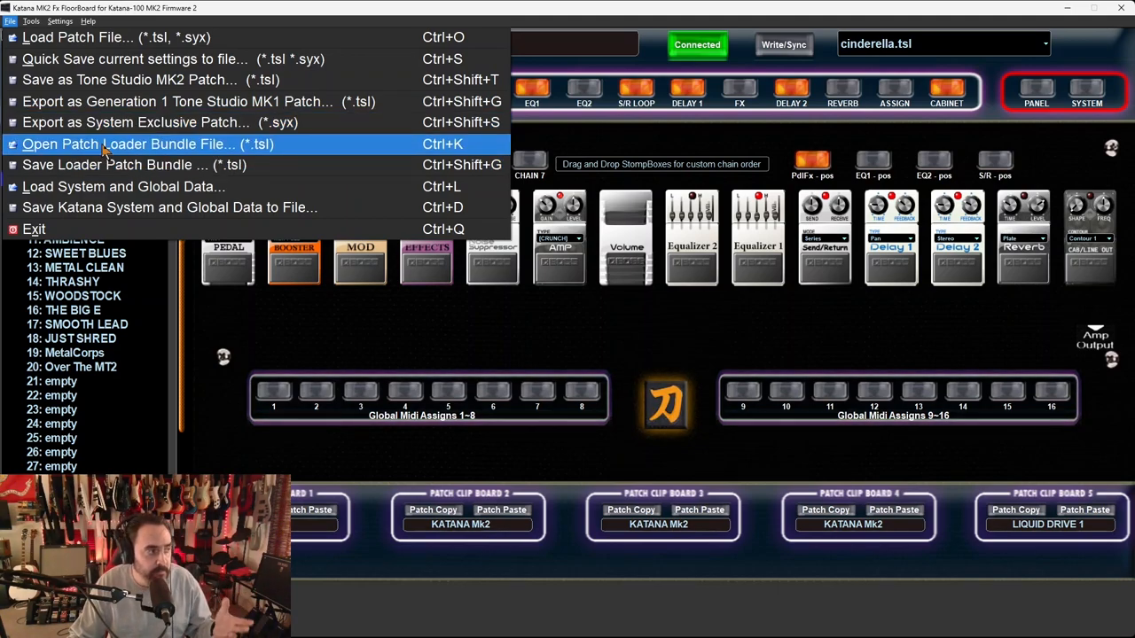
- Open the patch loader bundle file My loader.tsl
click(149, 144)
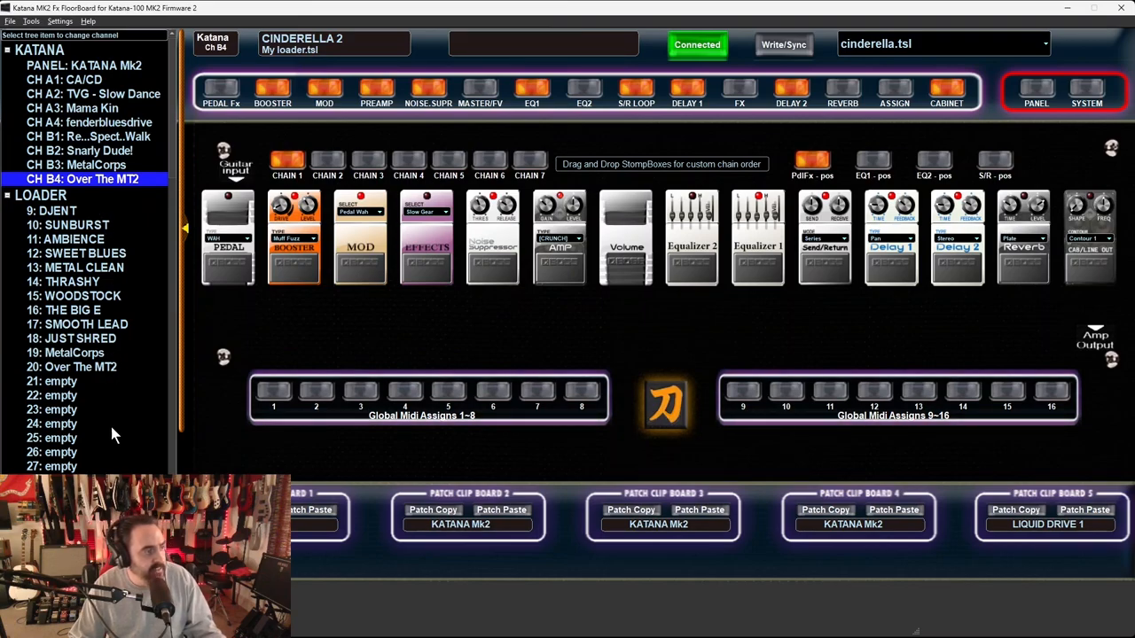
- Load loader_save.tsl so the loader list ends with Mama Kin at slot 19
click(10, 15)
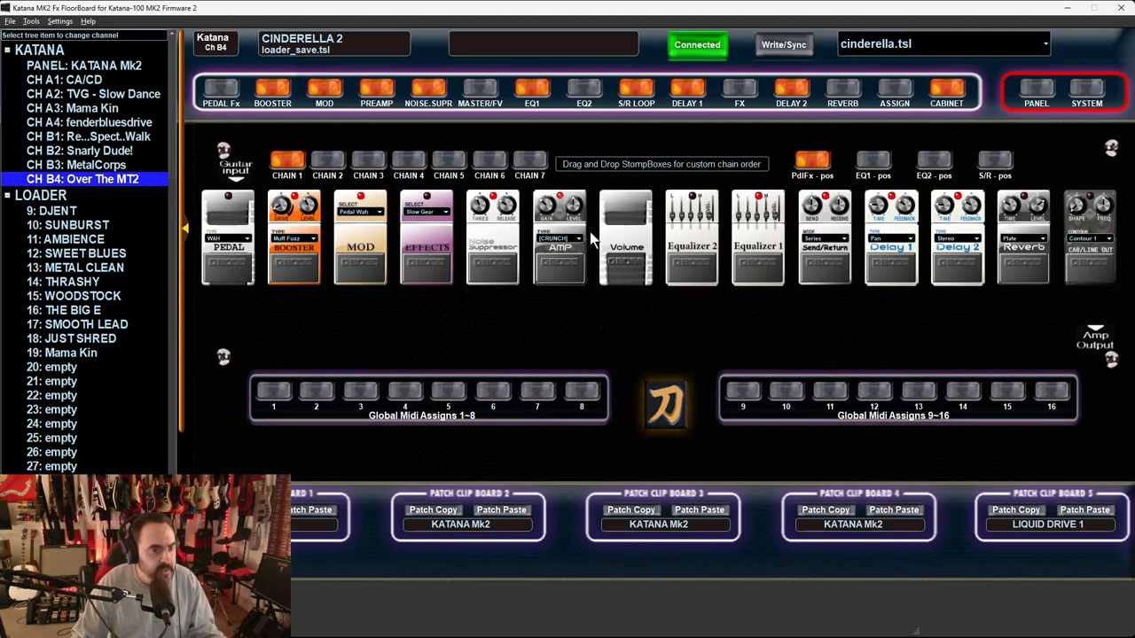
mouse_move(355, 182)
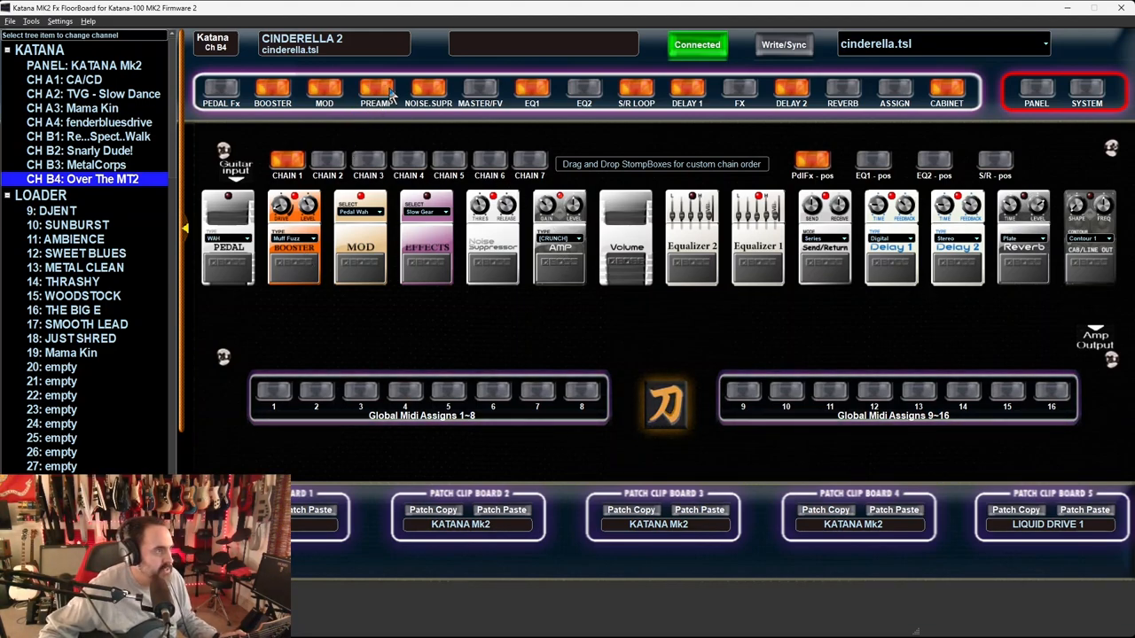
- Raise CINDERELLA 2's preamp volume from 96 to 99, then toggle the Booster and Effects footswitches
click(368, 91)
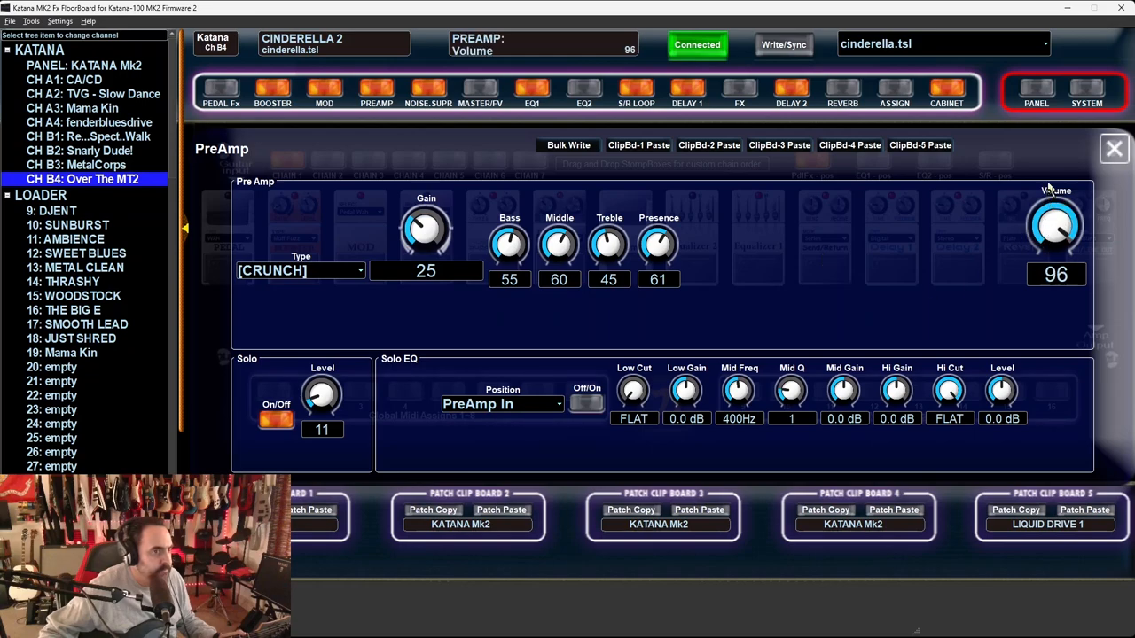
drag(1056, 227, 1056, 209)
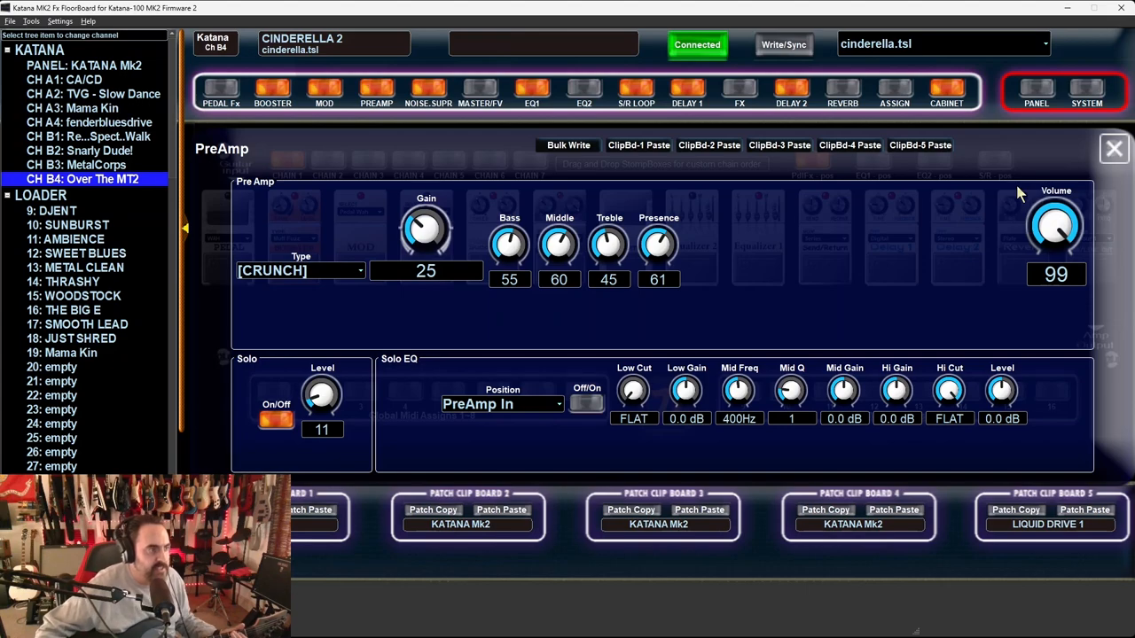
click(1111, 148)
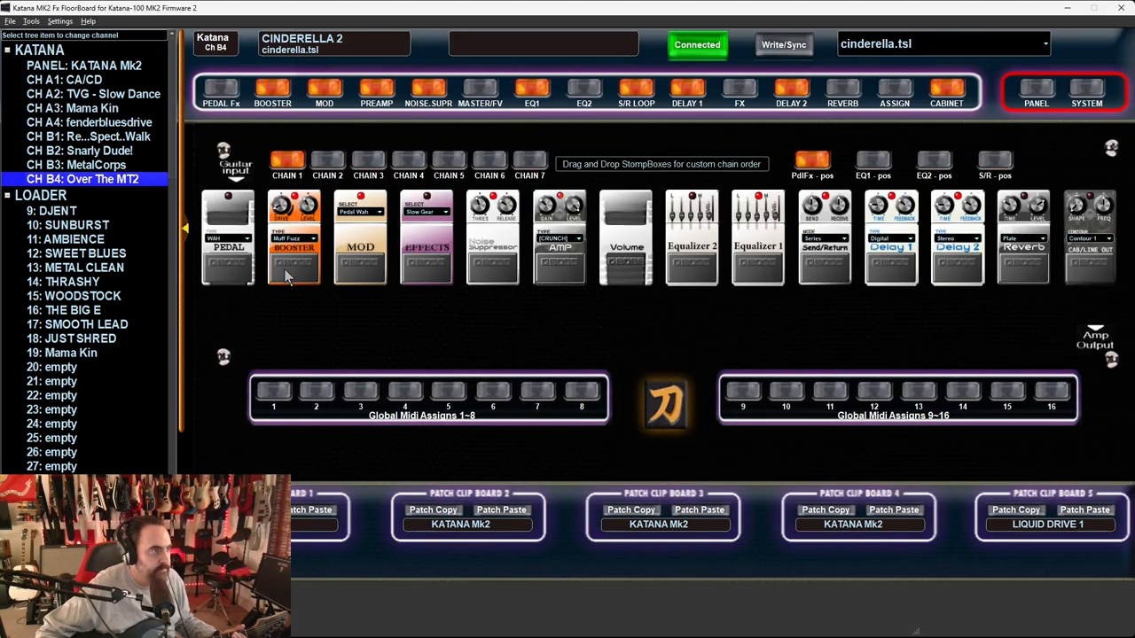
click(294, 258)
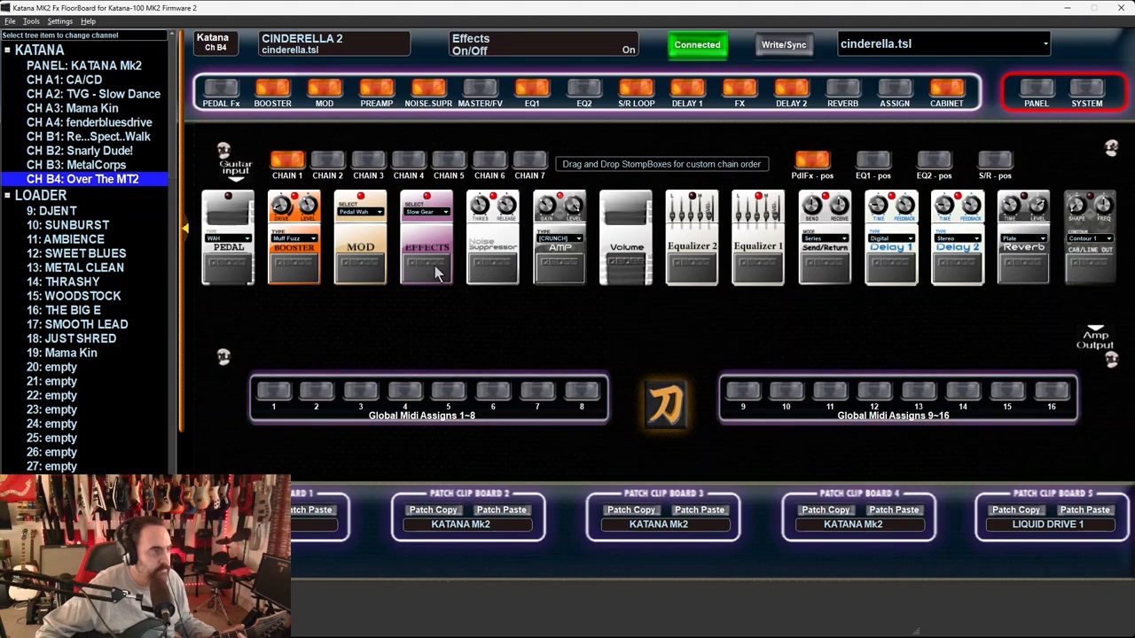
click(624, 49)
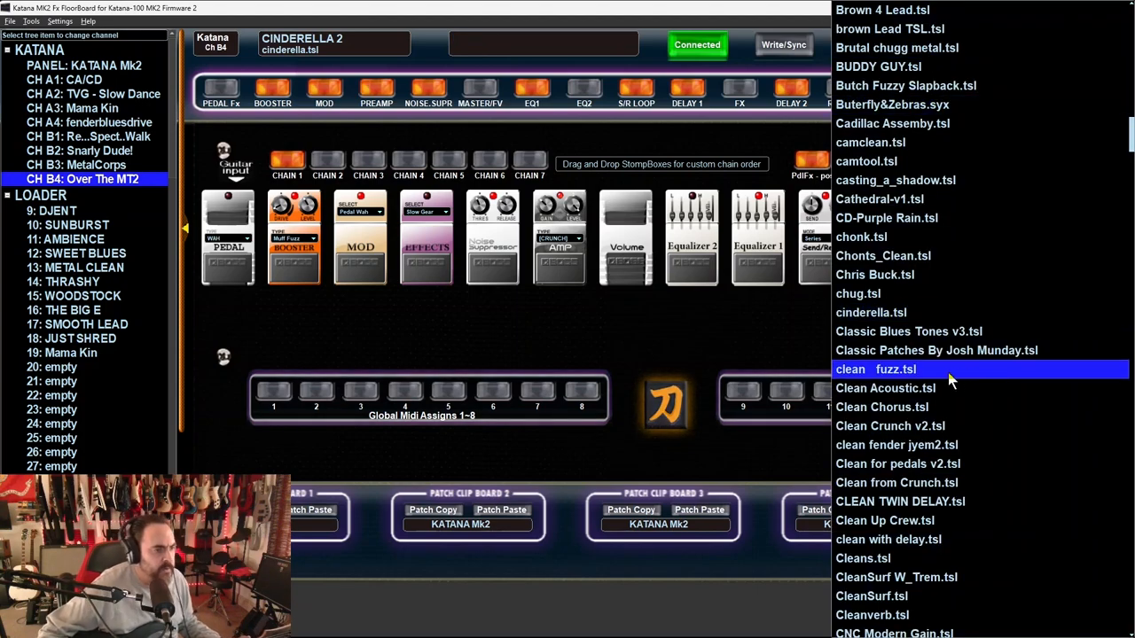
- Load clean fuzz.tsl and write it to loader slot 20 as 'clean +fuzz'
click(900, 369)
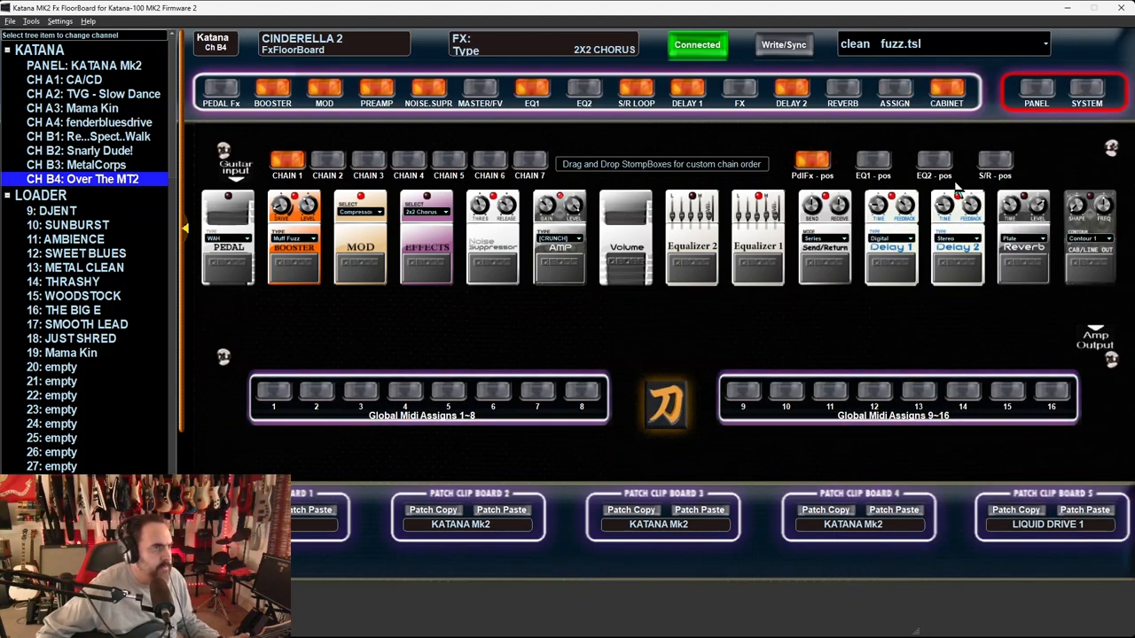
click(946, 44)
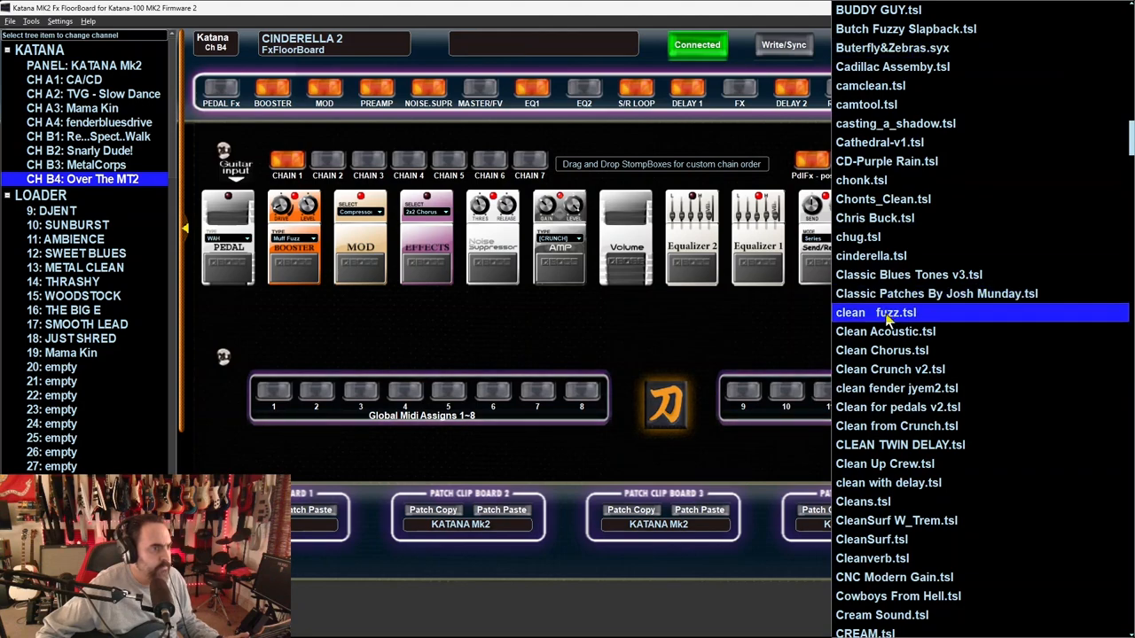
double_click(881, 312)
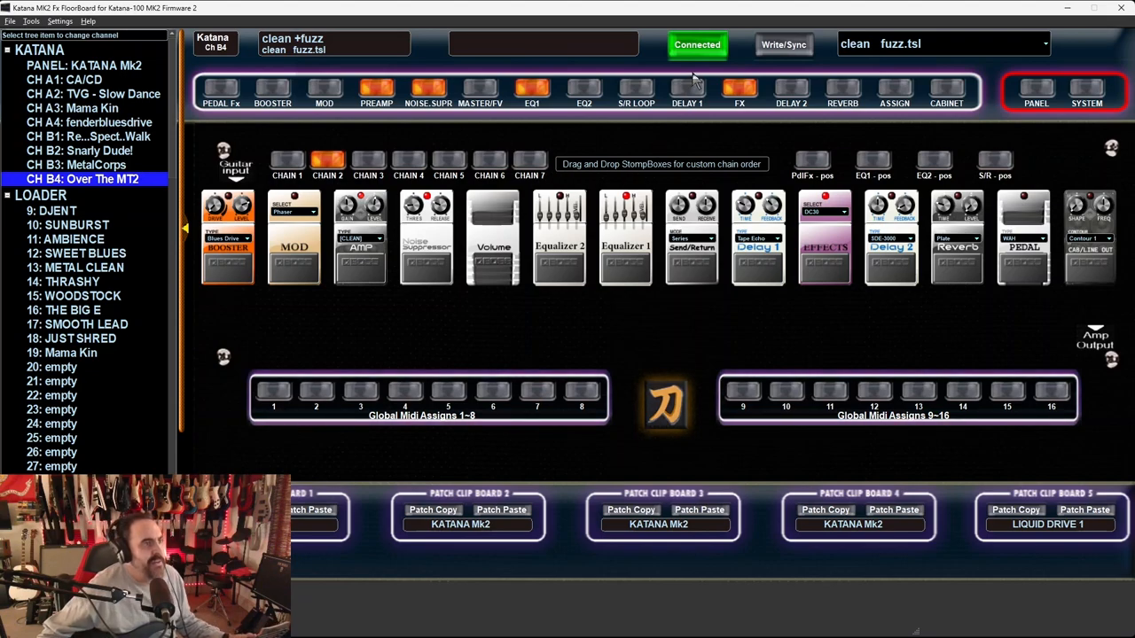
mouse_move(765, 17)
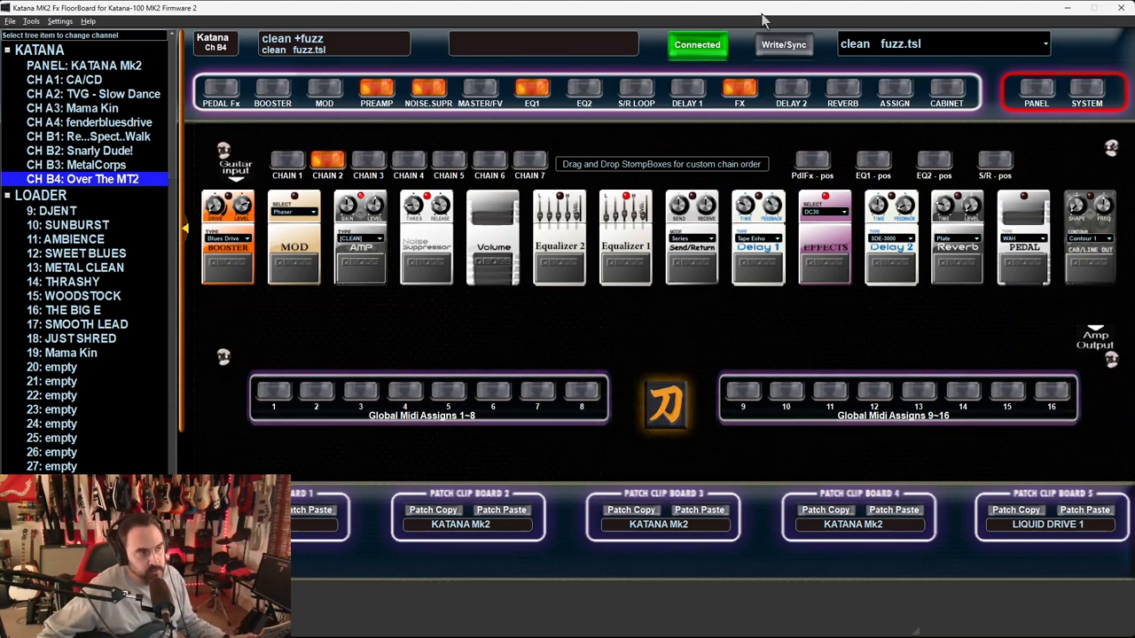
click(783, 44)
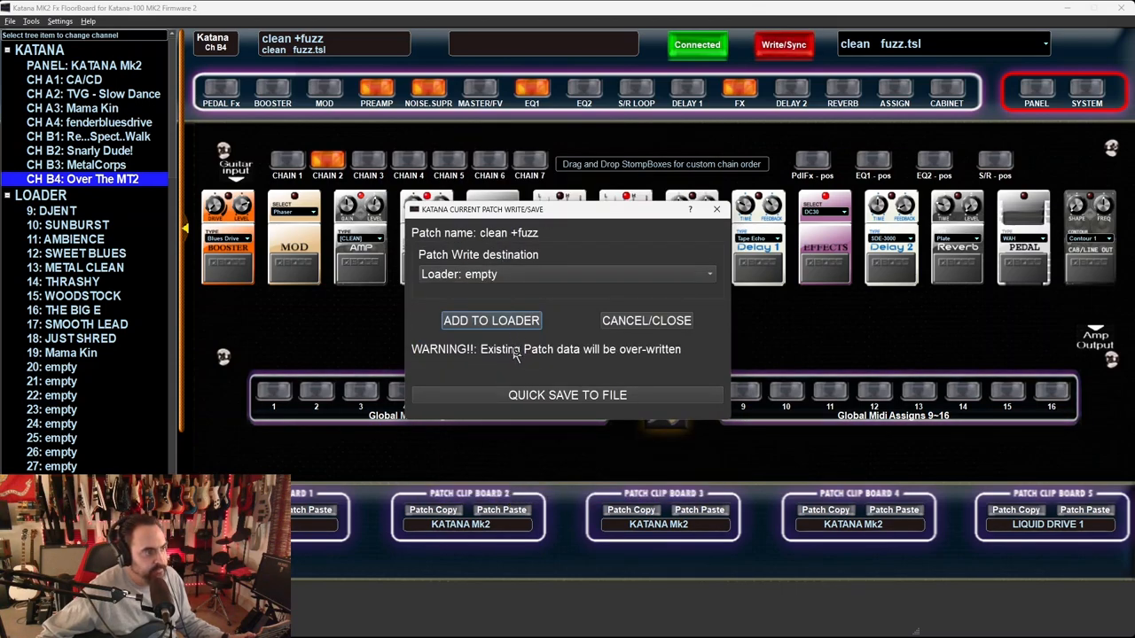
click(492, 320)
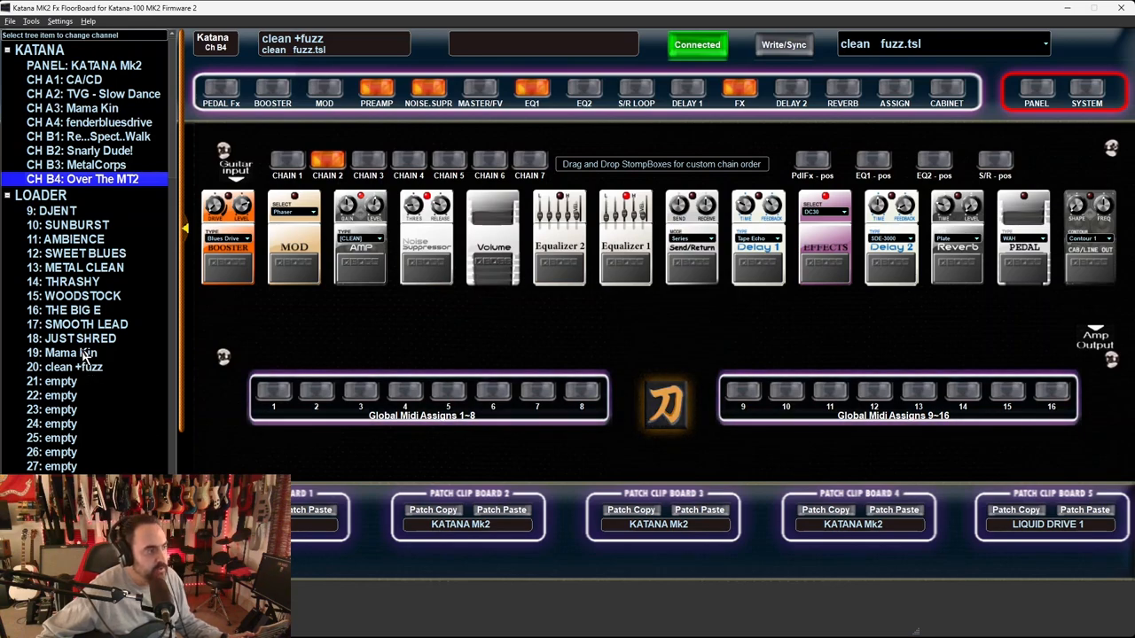
- Switch between loader patches Mama Kin, JUST SHRED and 20 clean +fuzz
click(65, 352)
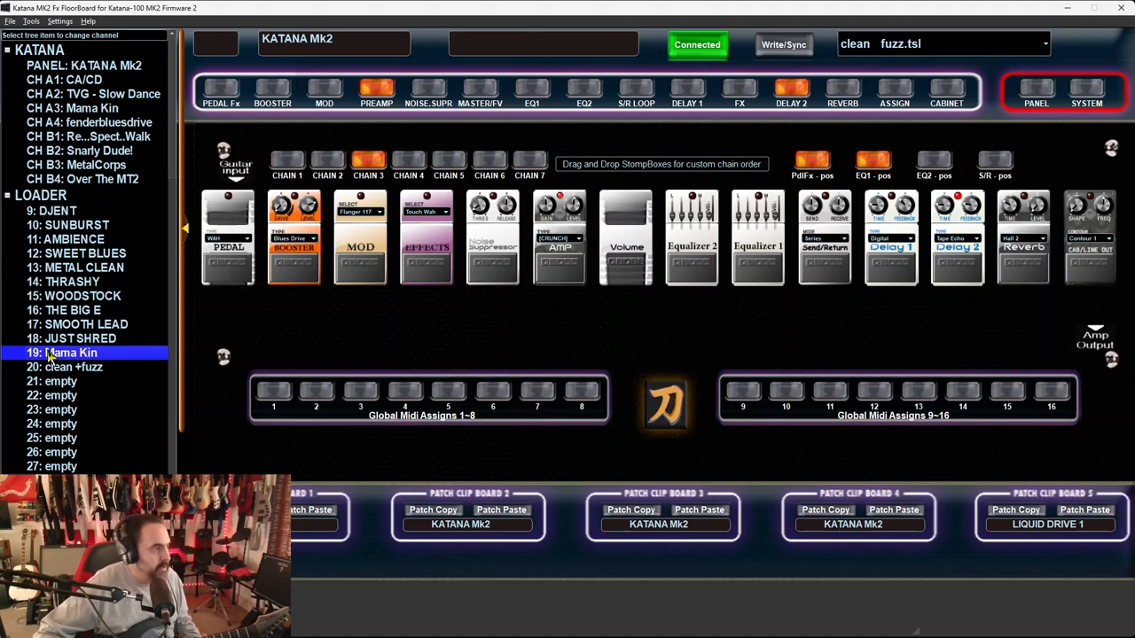
click(79, 338)
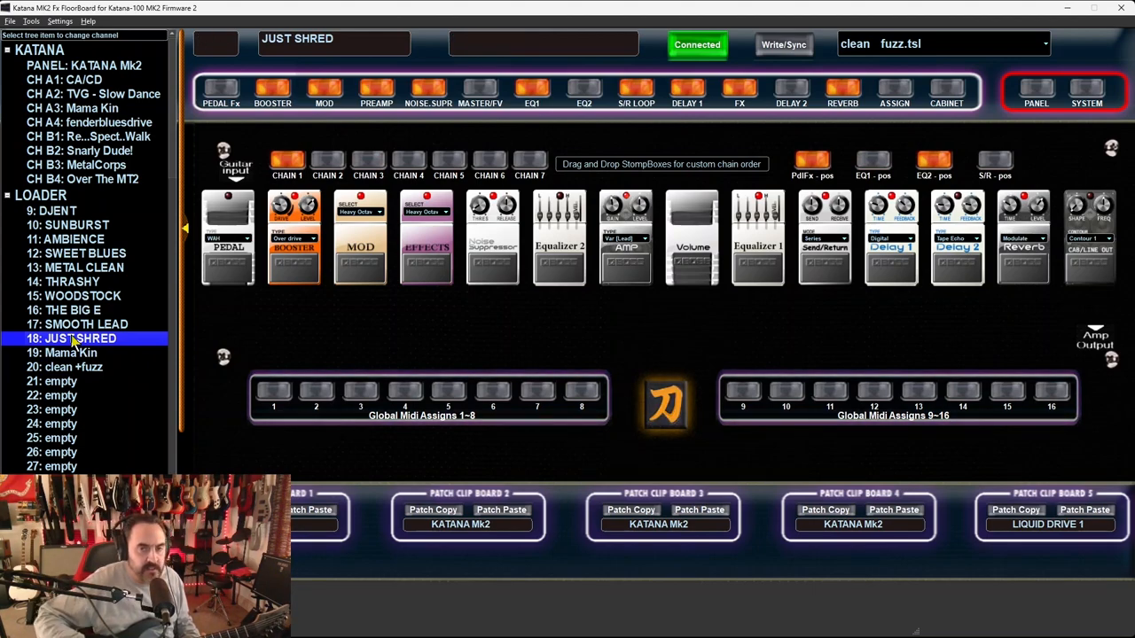
click(73, 352)
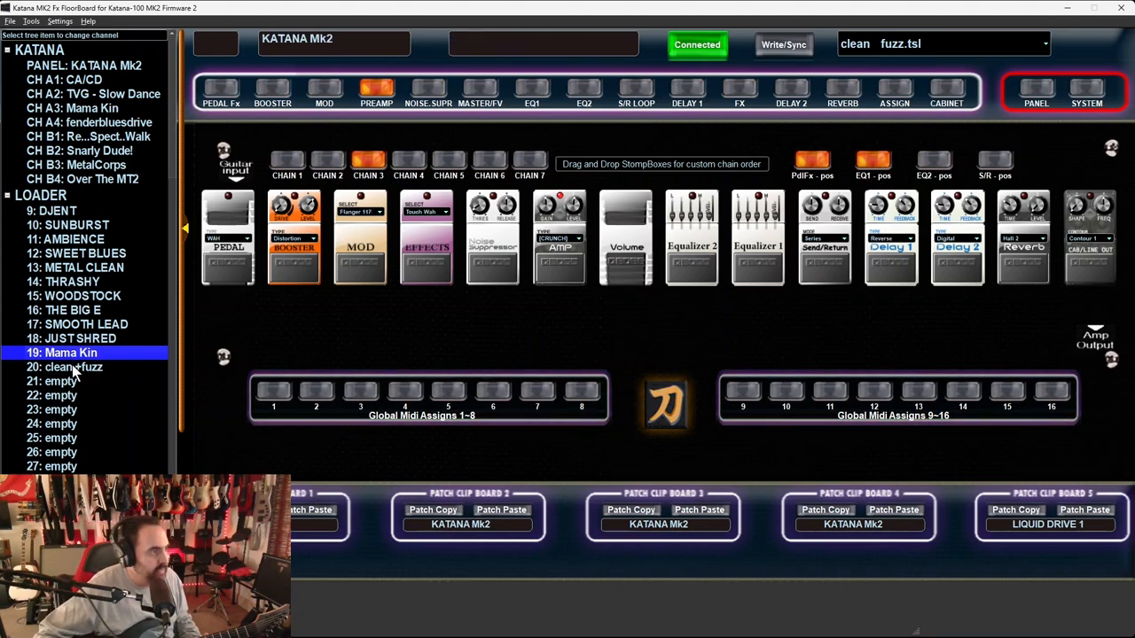
click(70, 368)
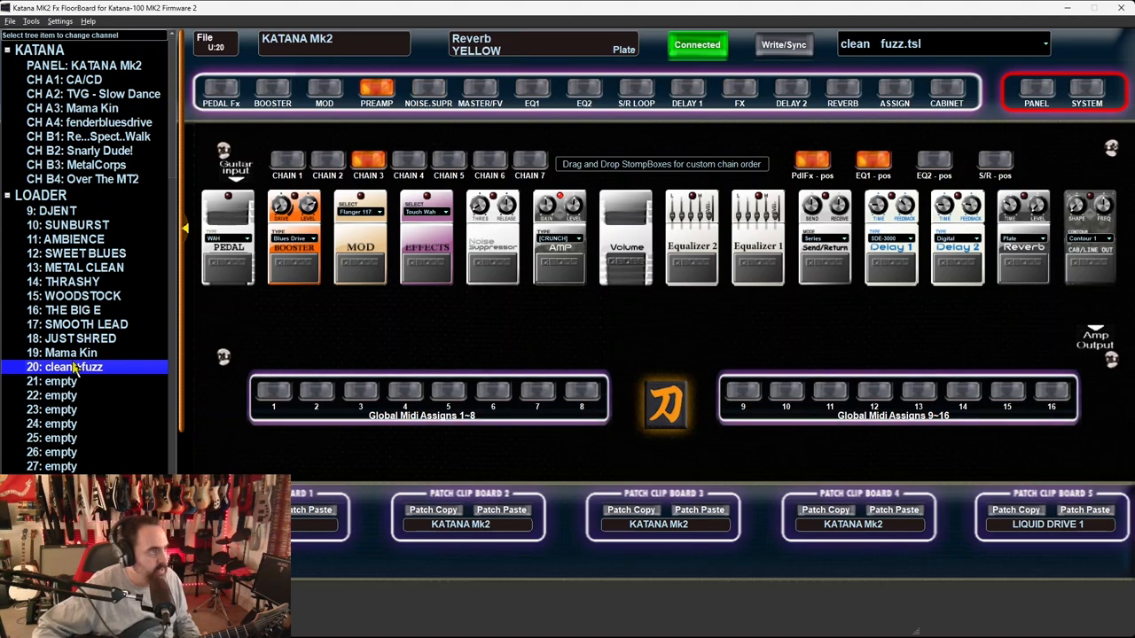
- Step through loader patches 9–16 and 19 Mama Kin, then load the amp's panel settings
click(53, 210)
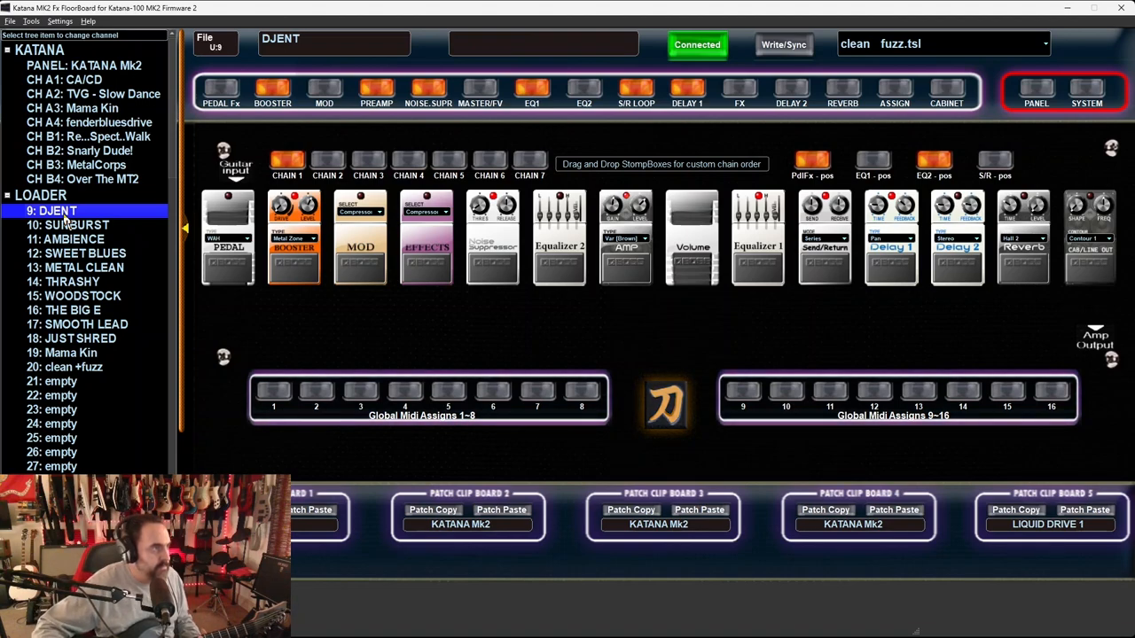
click(78, 225)
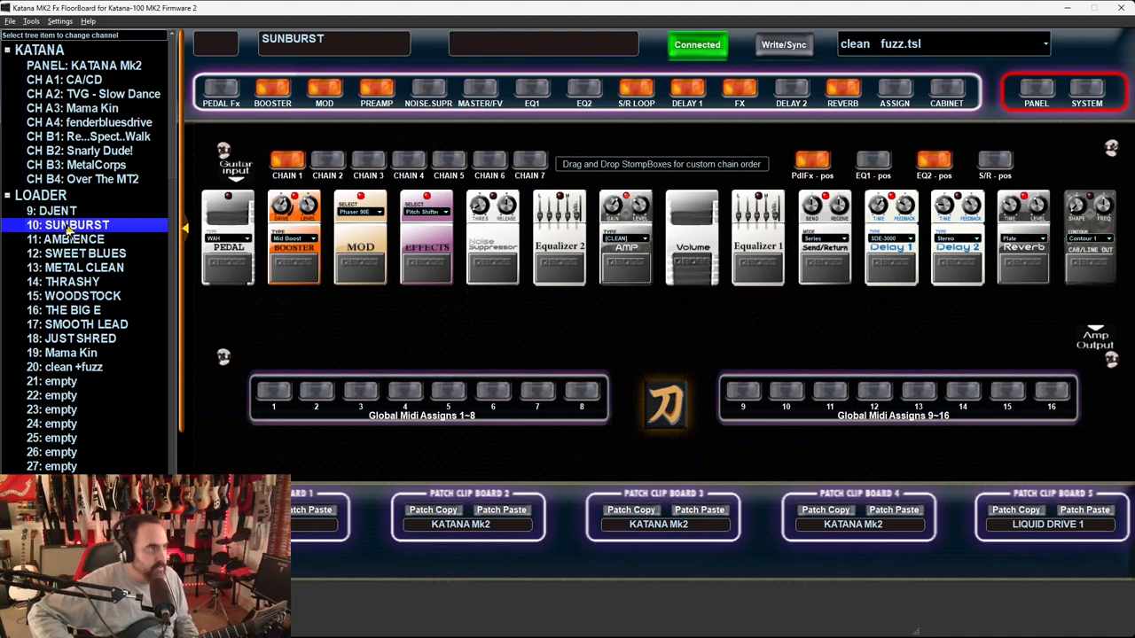
click(66, 240)
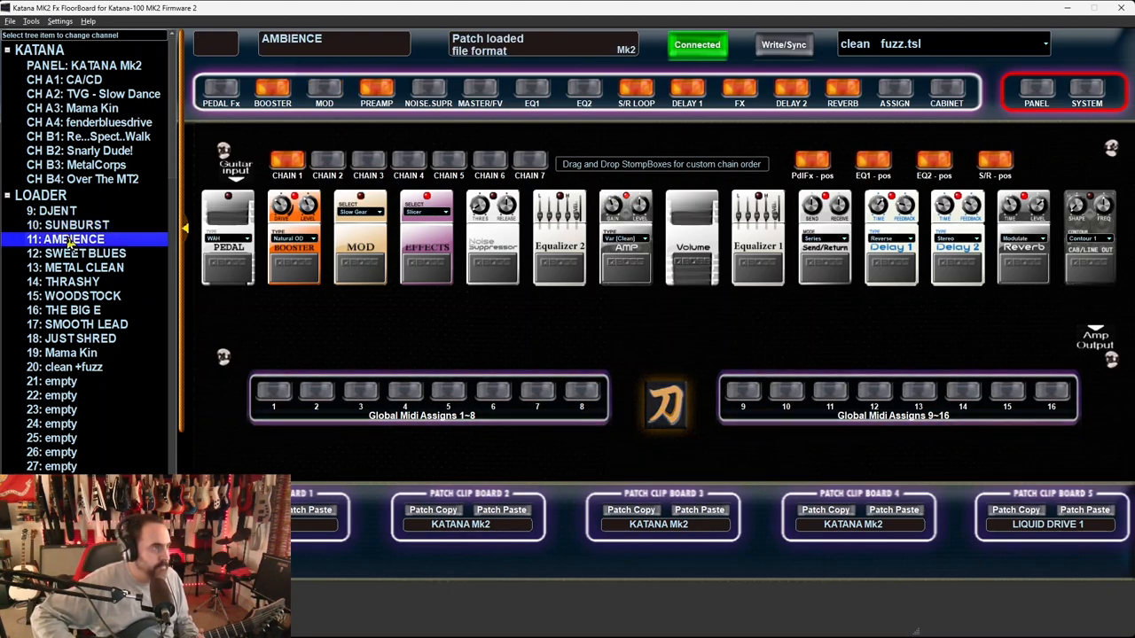
click(79, 253)
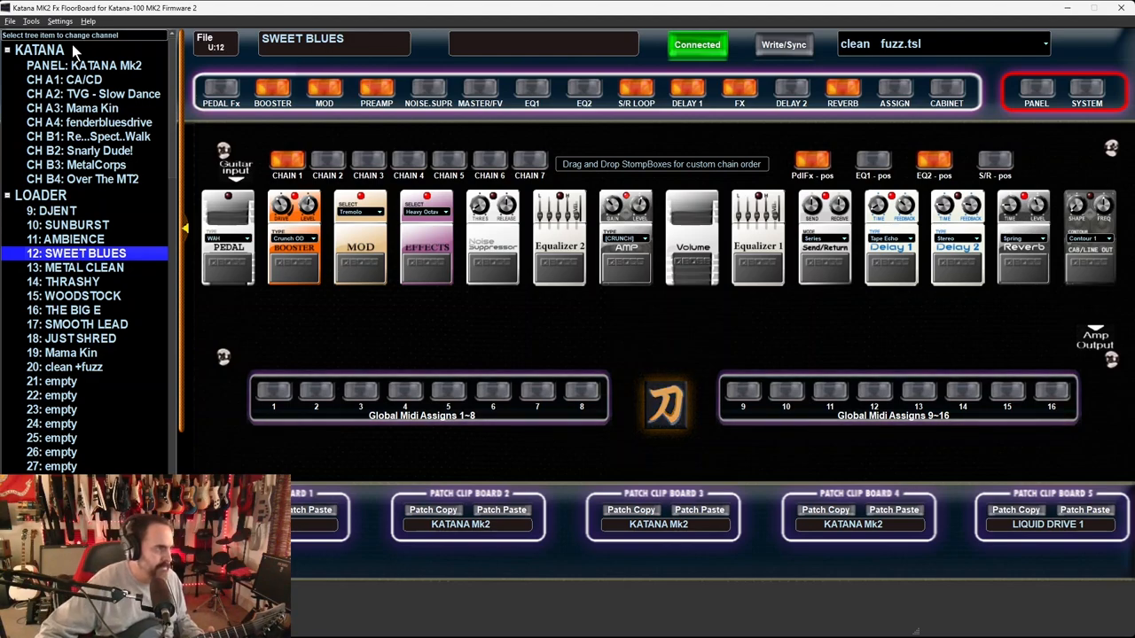
click(83, 267)
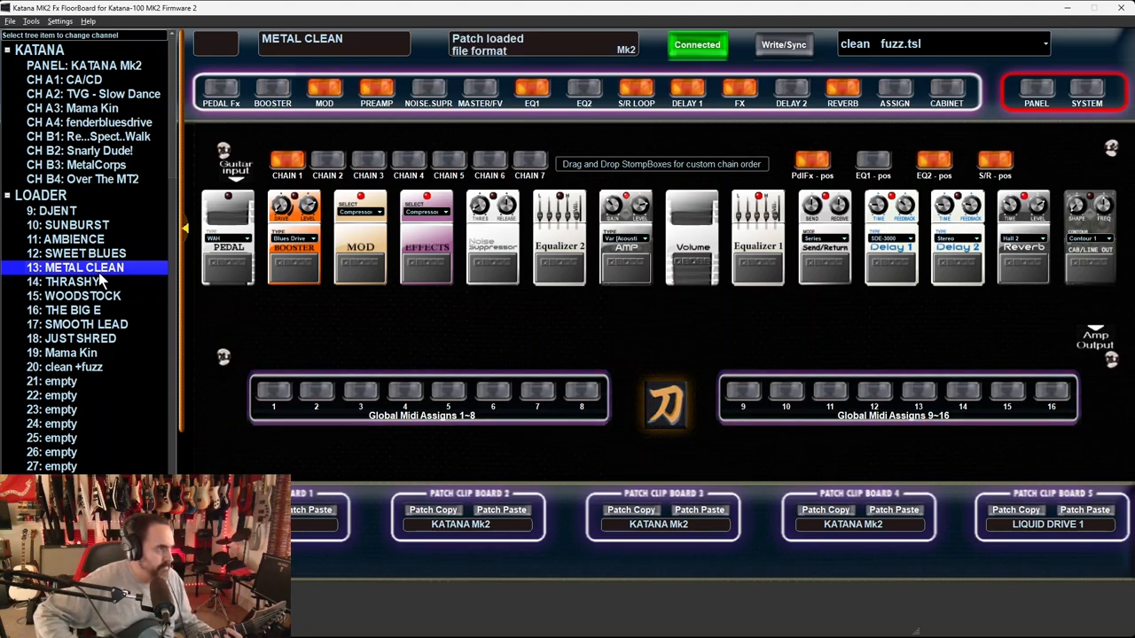
click(67, 281)
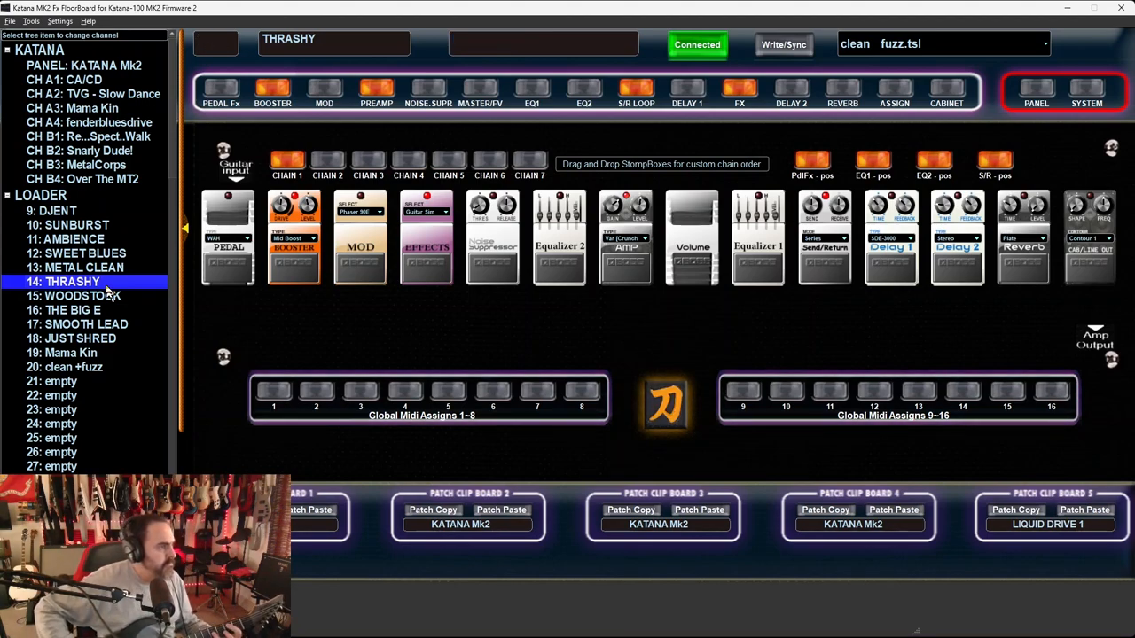
click(82, 295)
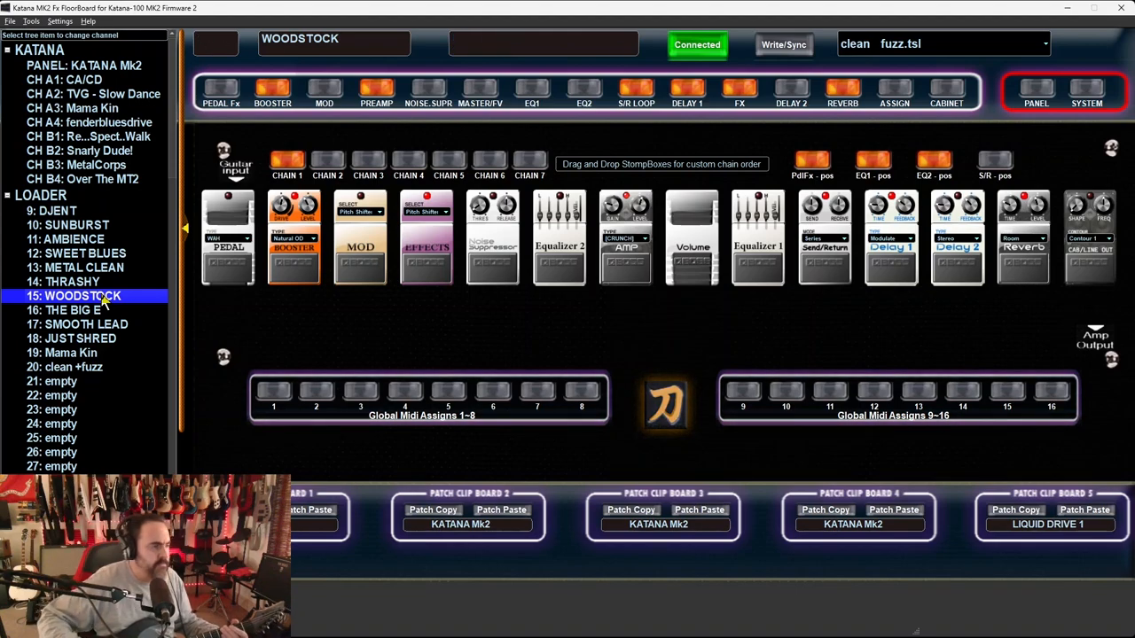
click(73, 309)
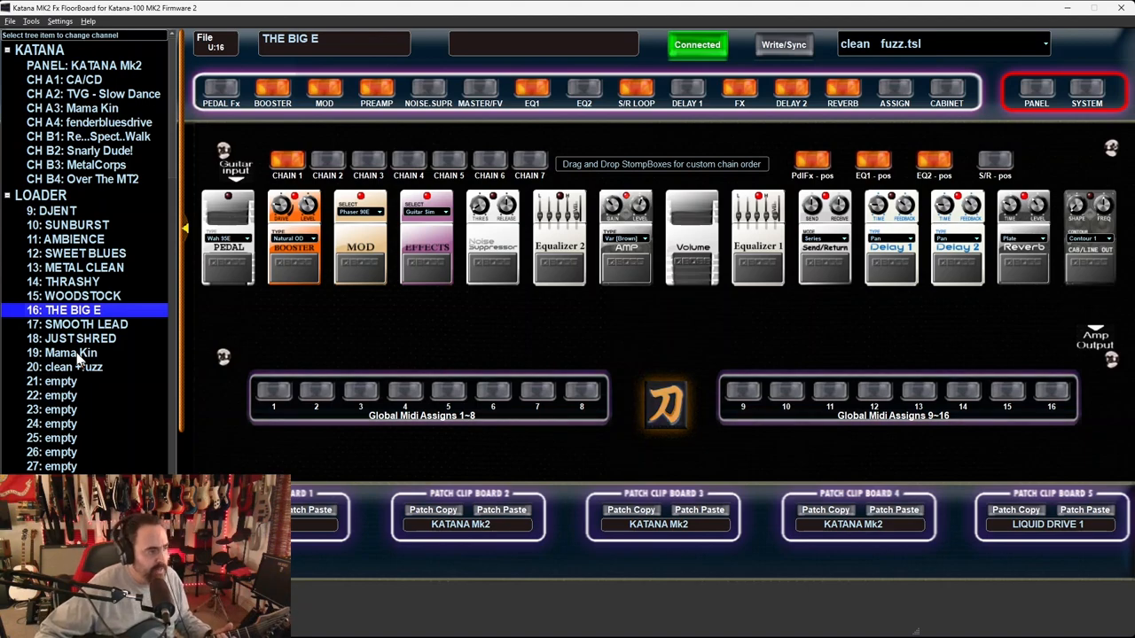
click(69, 353)
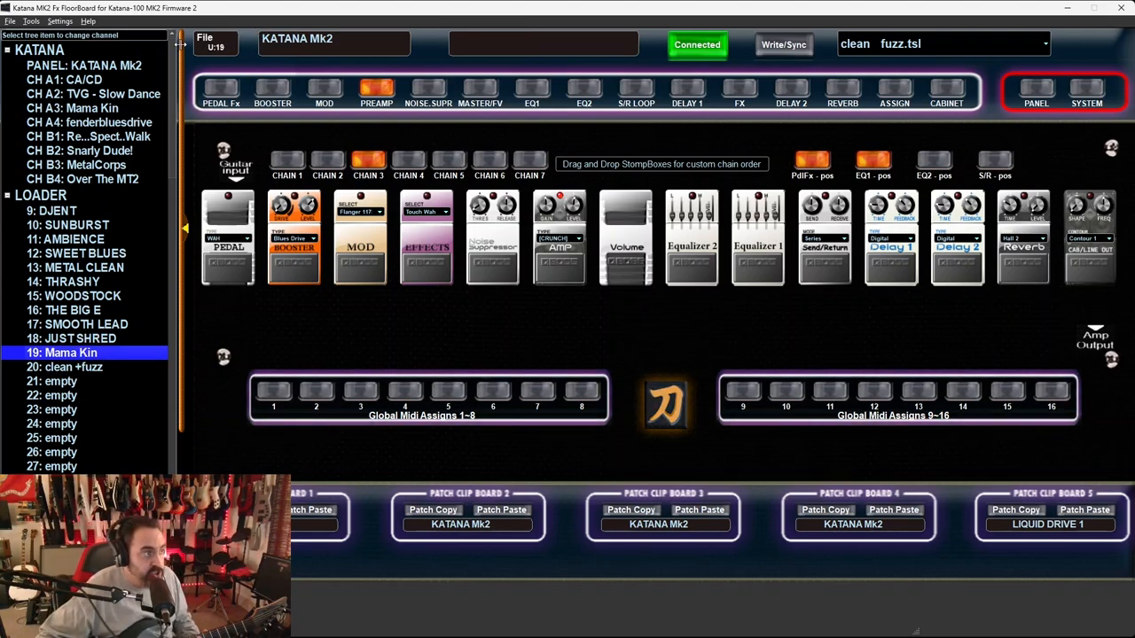
click(92, 66)
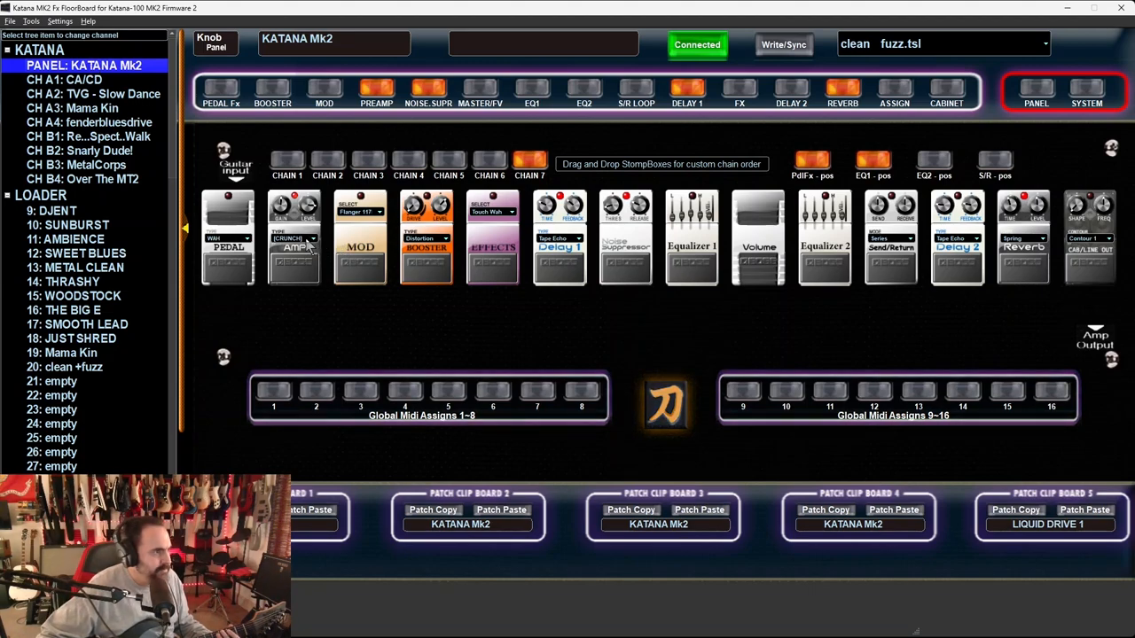
- Compare the amp's channel A3 Mama Kin with loader patch 19 Mama Kin
click(73, 109)
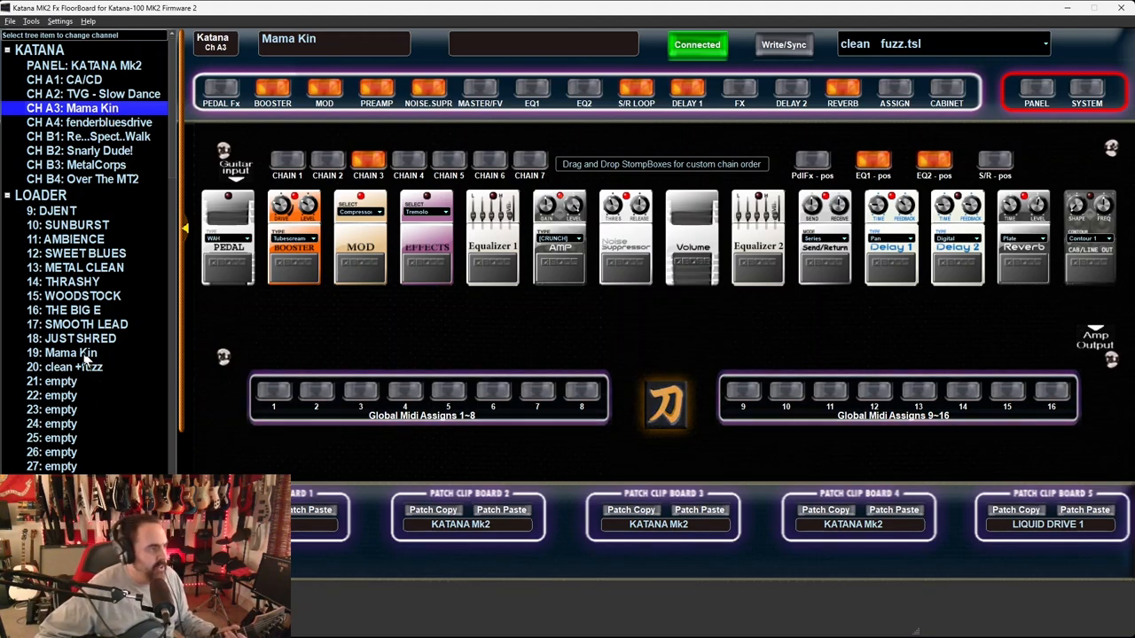
click(70, 352)
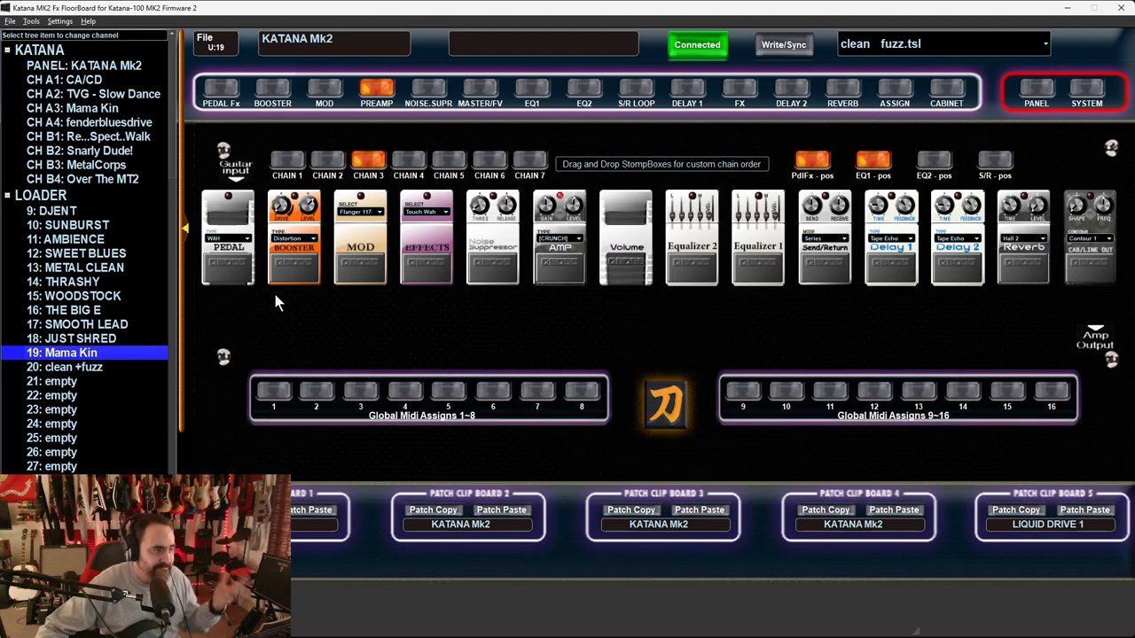
mouse_move(105, 356)
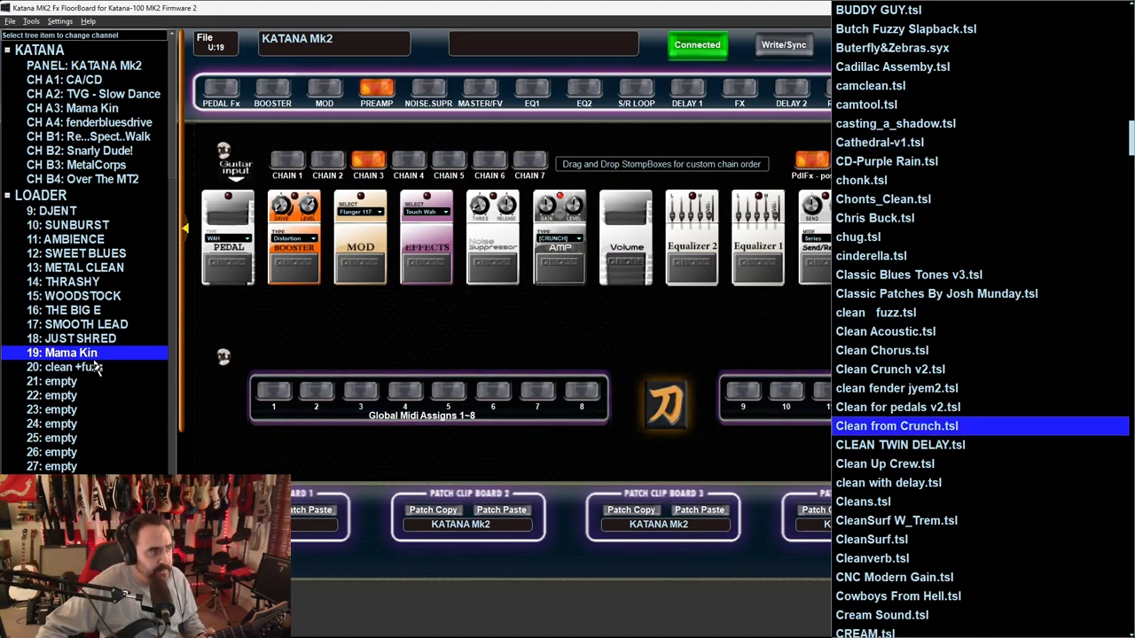
- Flip between loader slots 20 and 19 and channel A3 Mama Kin, ending on slot 19
click(66, 367)
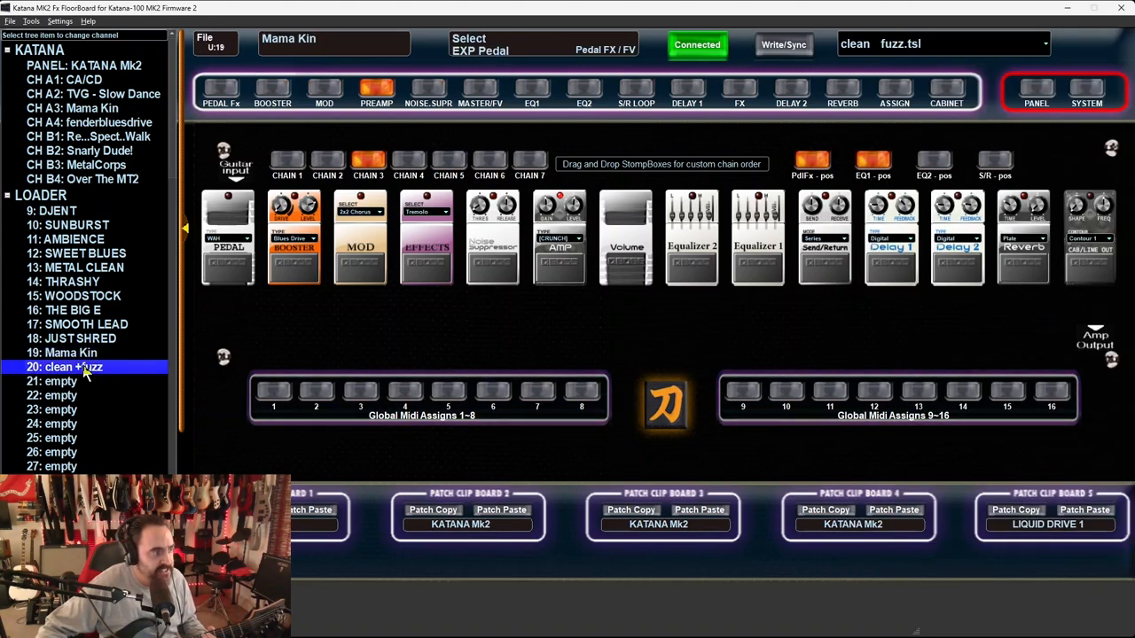
click(71, 352)
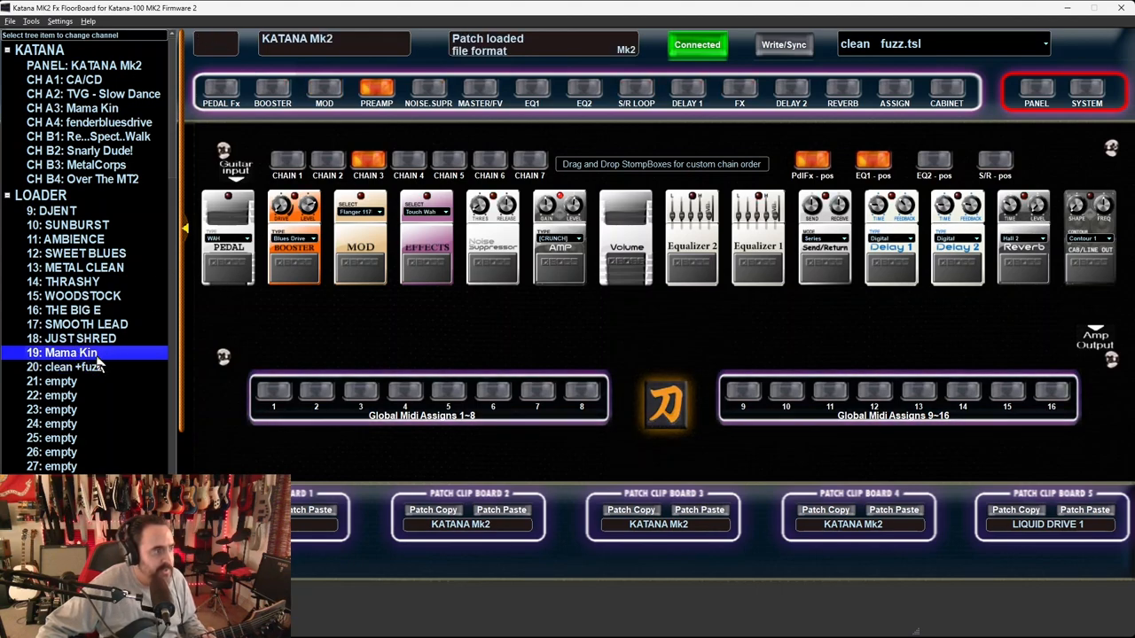
click(66, 107)
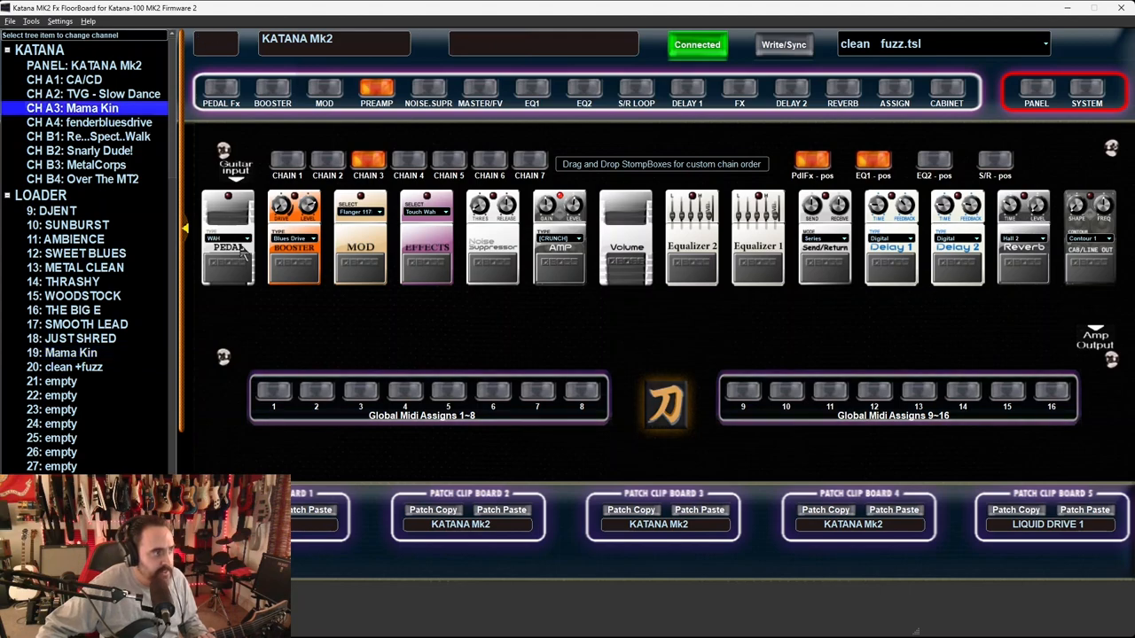
click(60, 107)
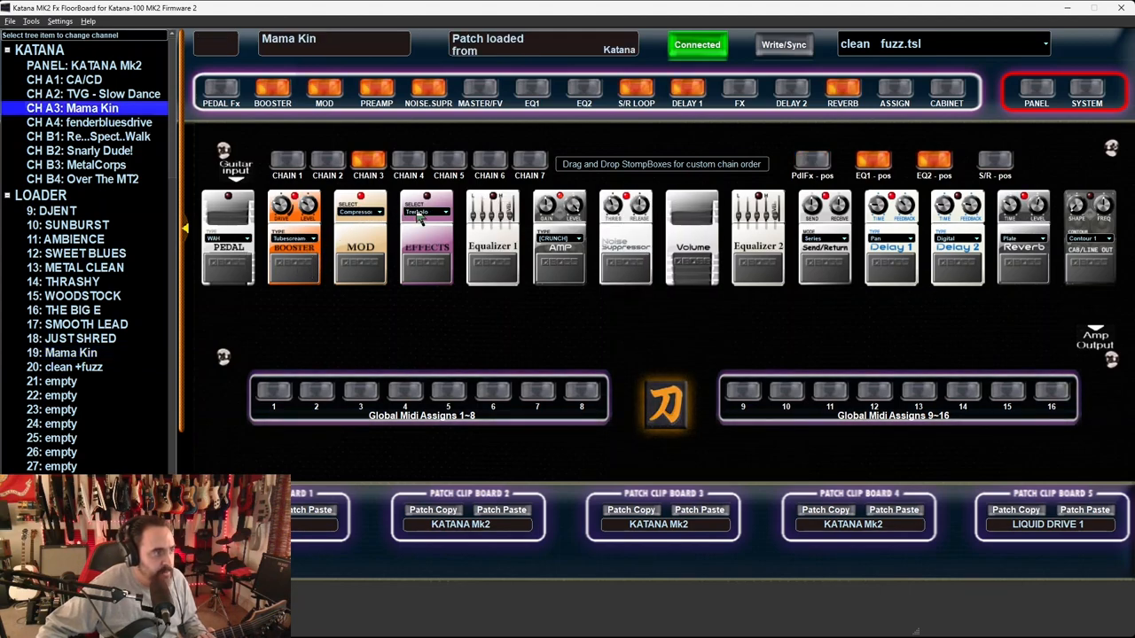
click(67, 352)
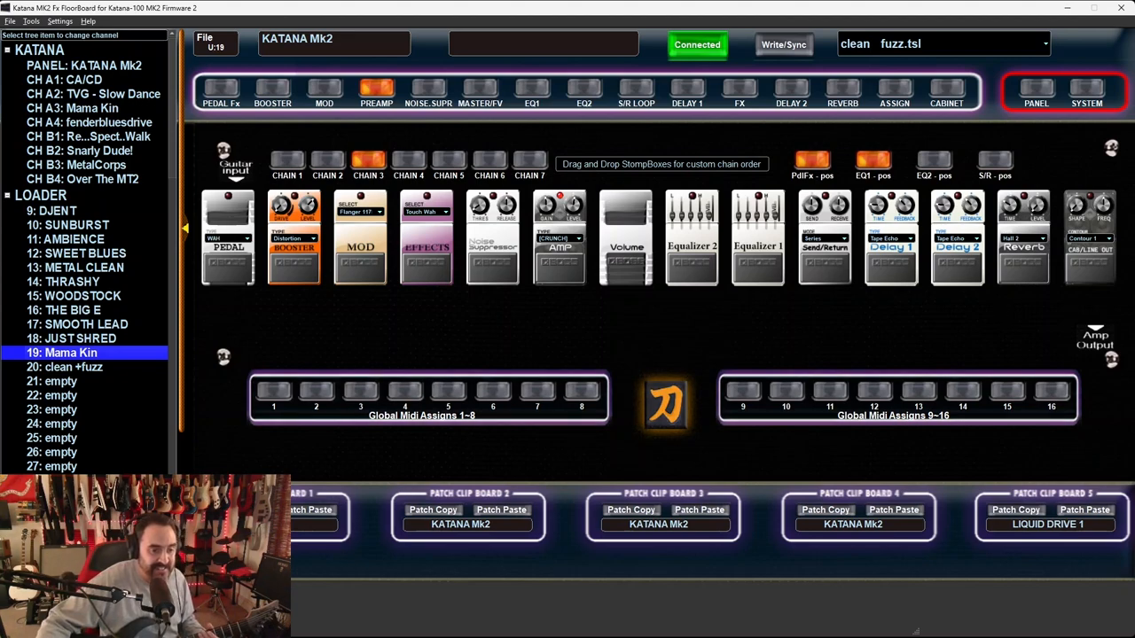
mouse_move(453, 204)
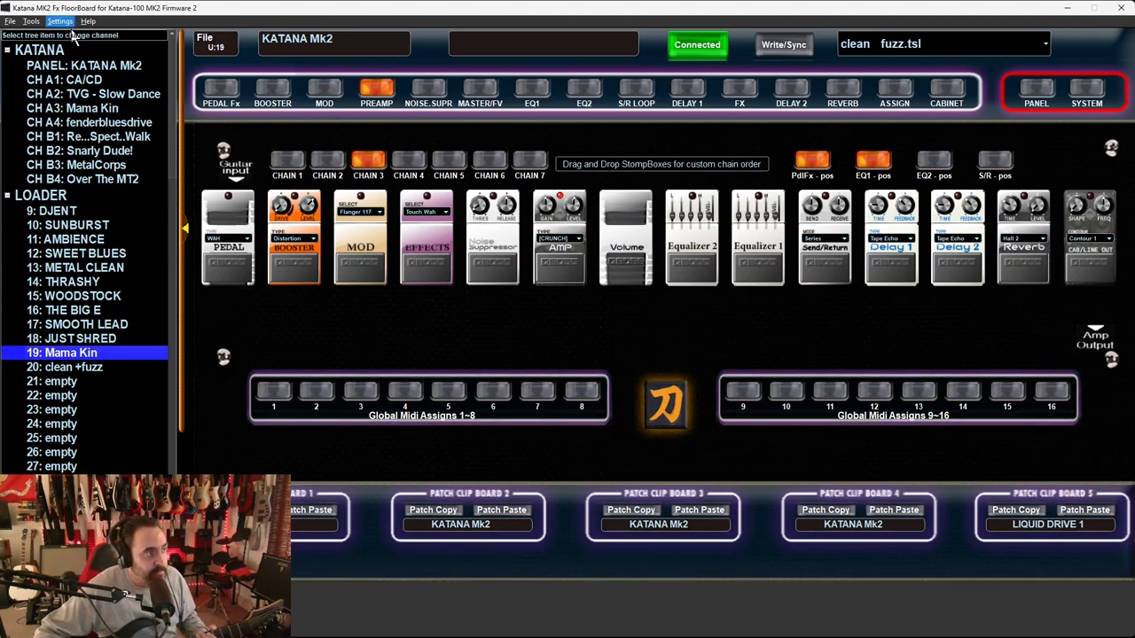
- In Preferences, browse to Desktop and select FX Patches as the default patch folder
click(59, 22)
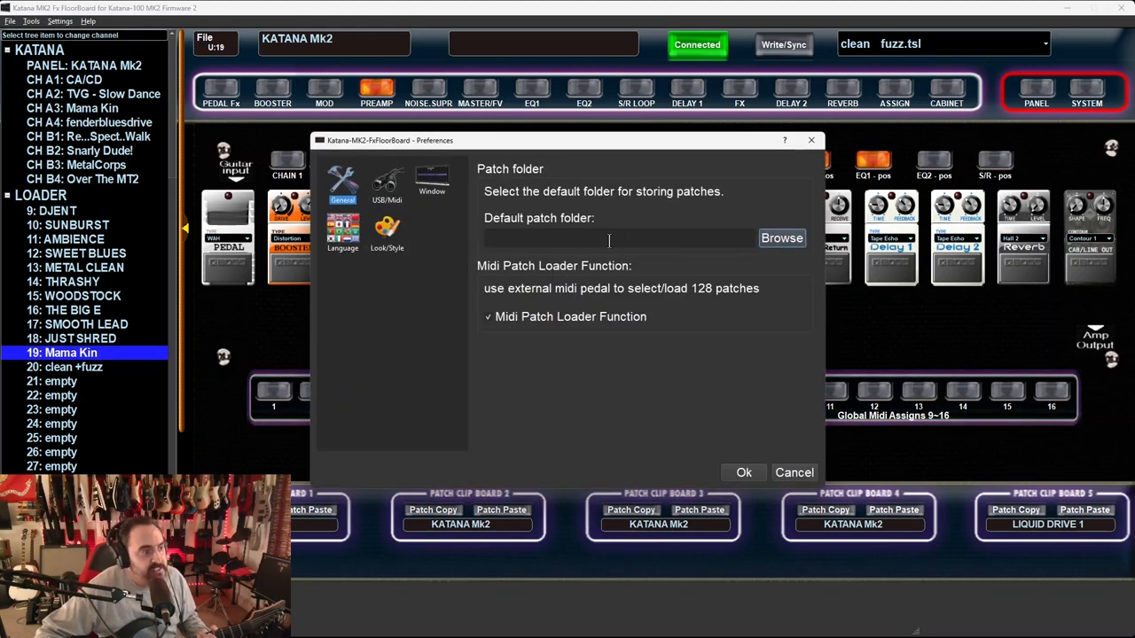
click(782, 237)
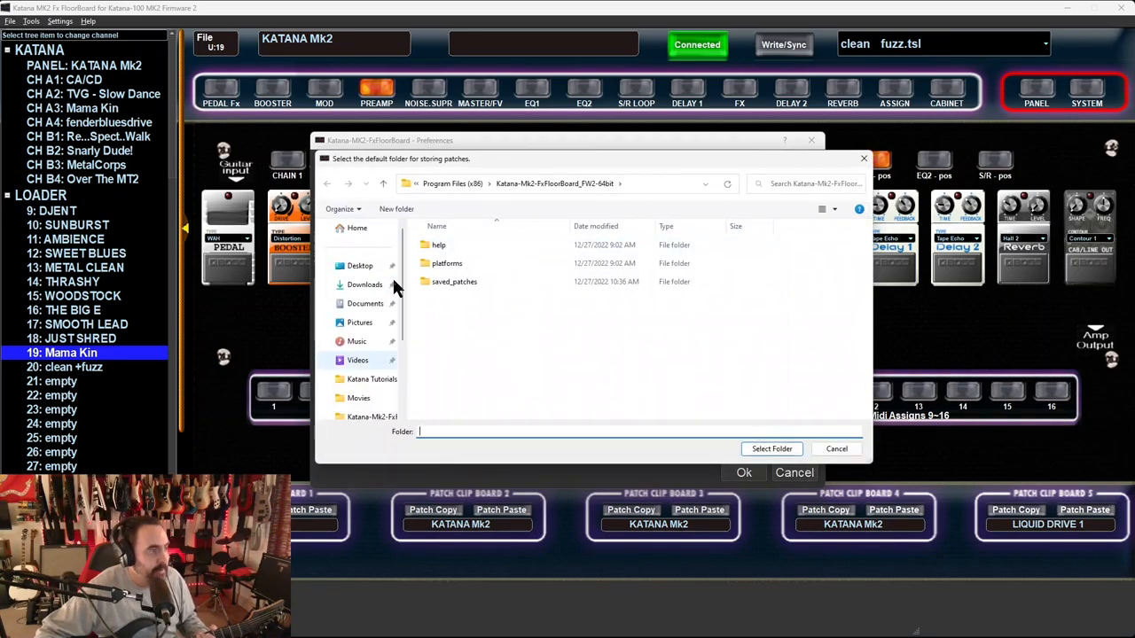
click(360, 266)
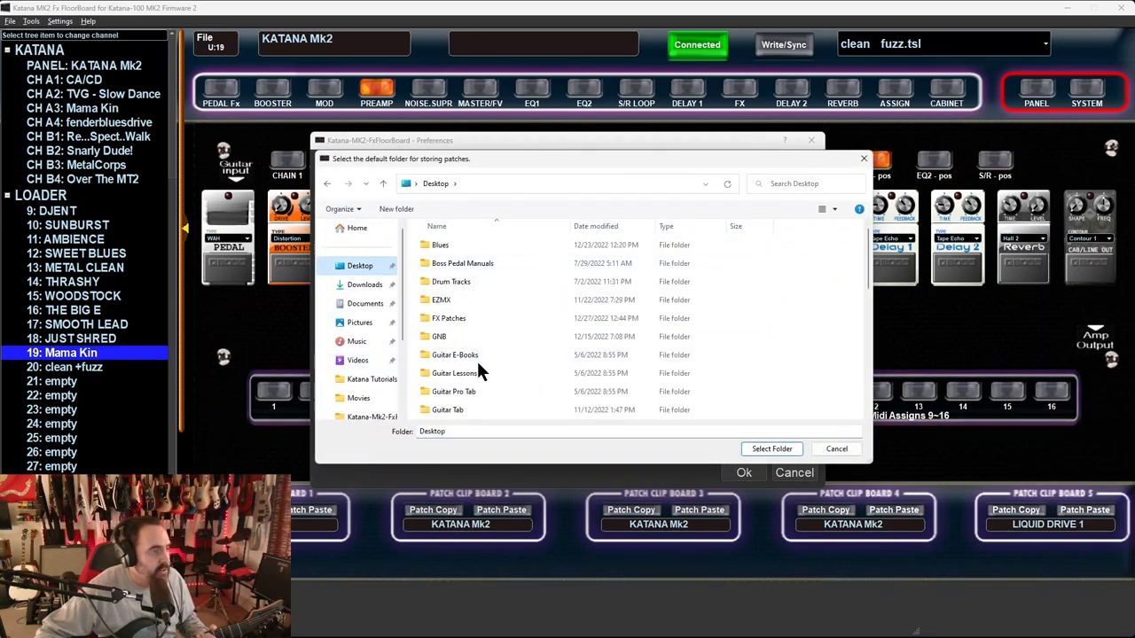
click(449, 317)
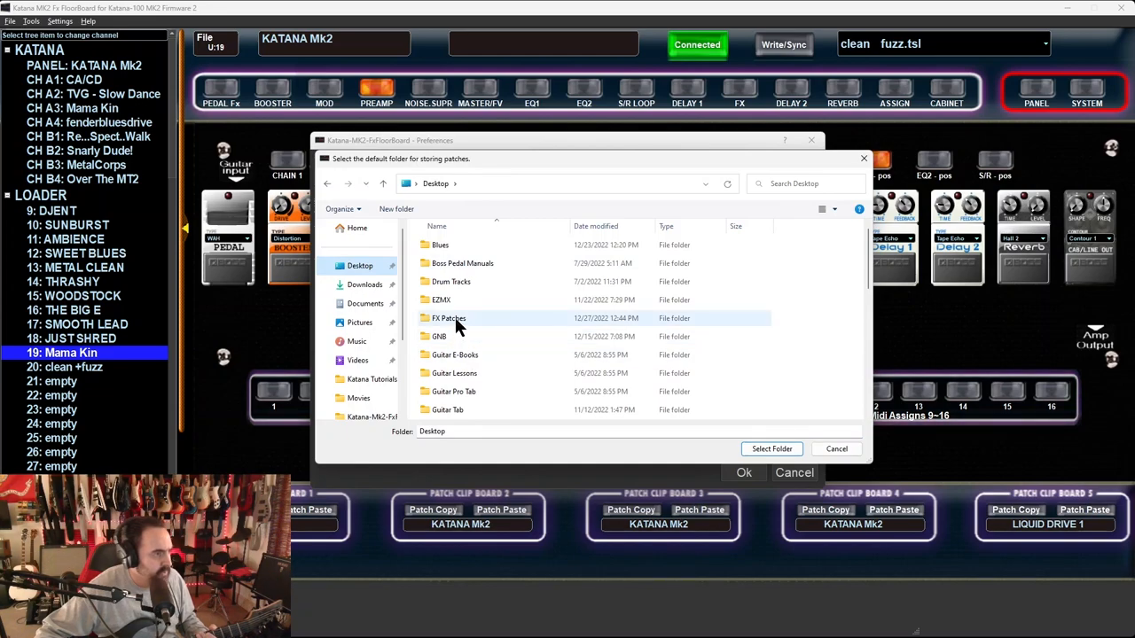
double_click(448, 318)
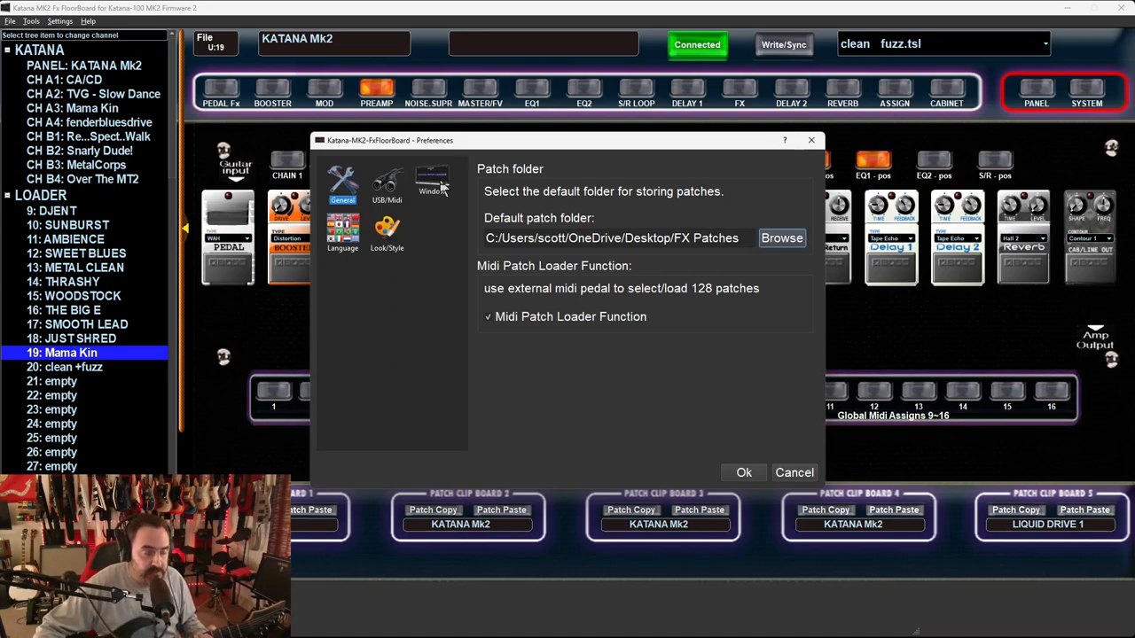
- Look through the MIDI, window and theme pages, then choose French and save with Ok
click(387, 182)
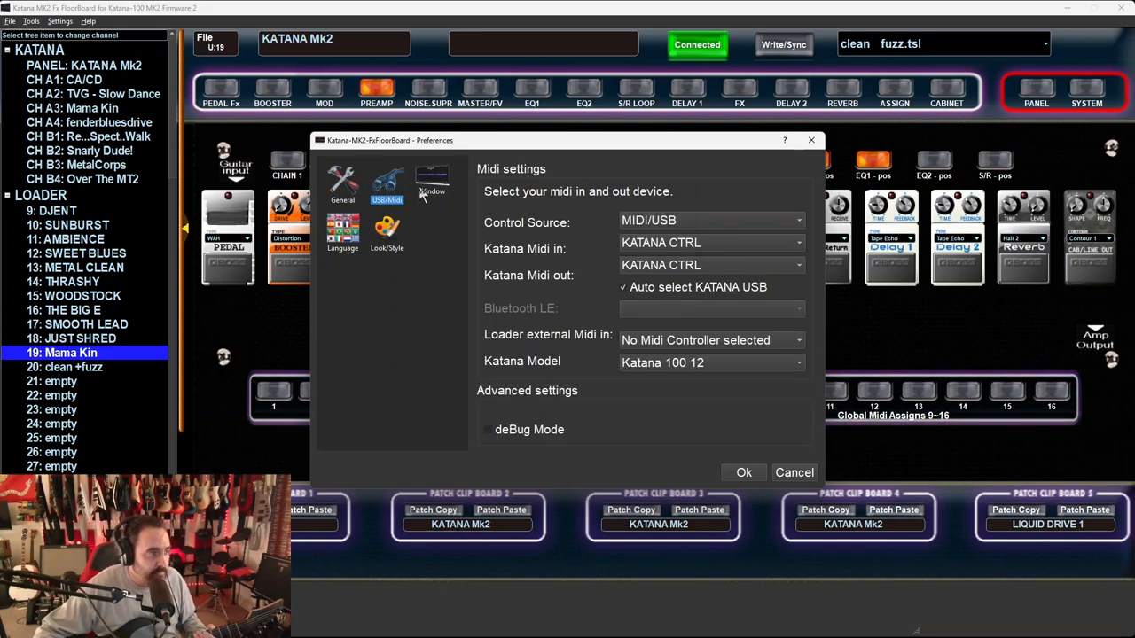
click(343, 230)
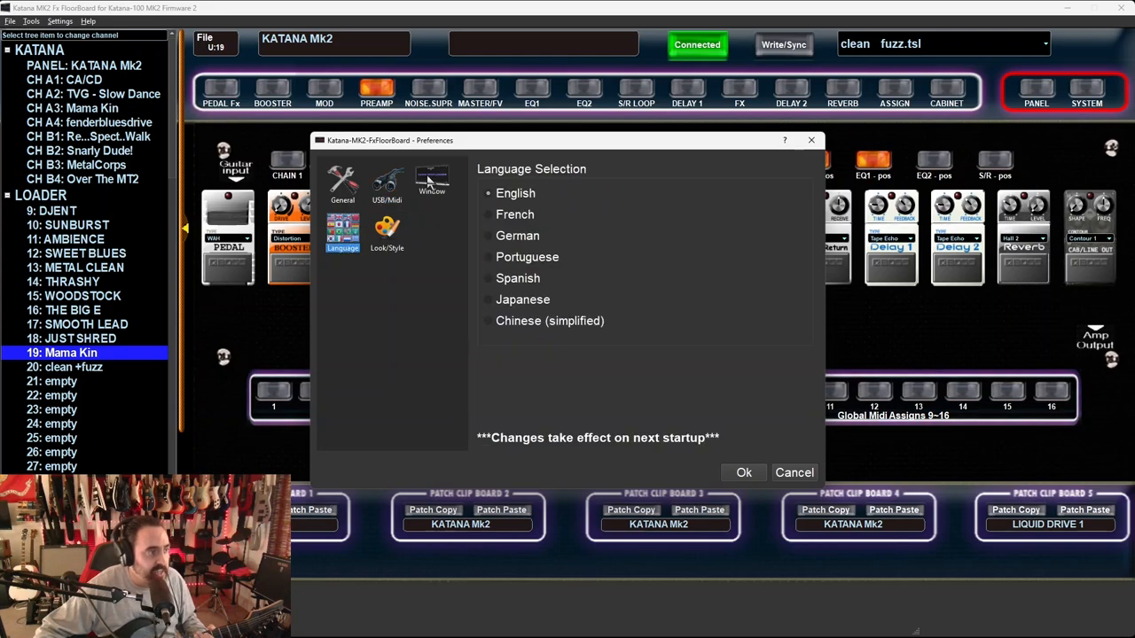
click(431, 182)
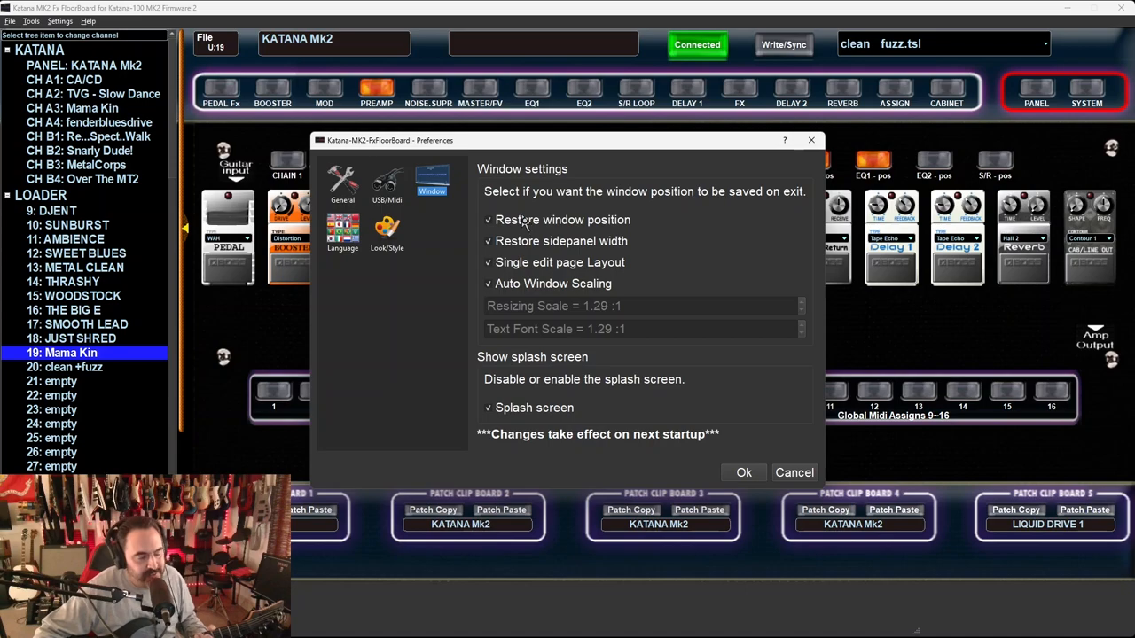
click(387, 230)
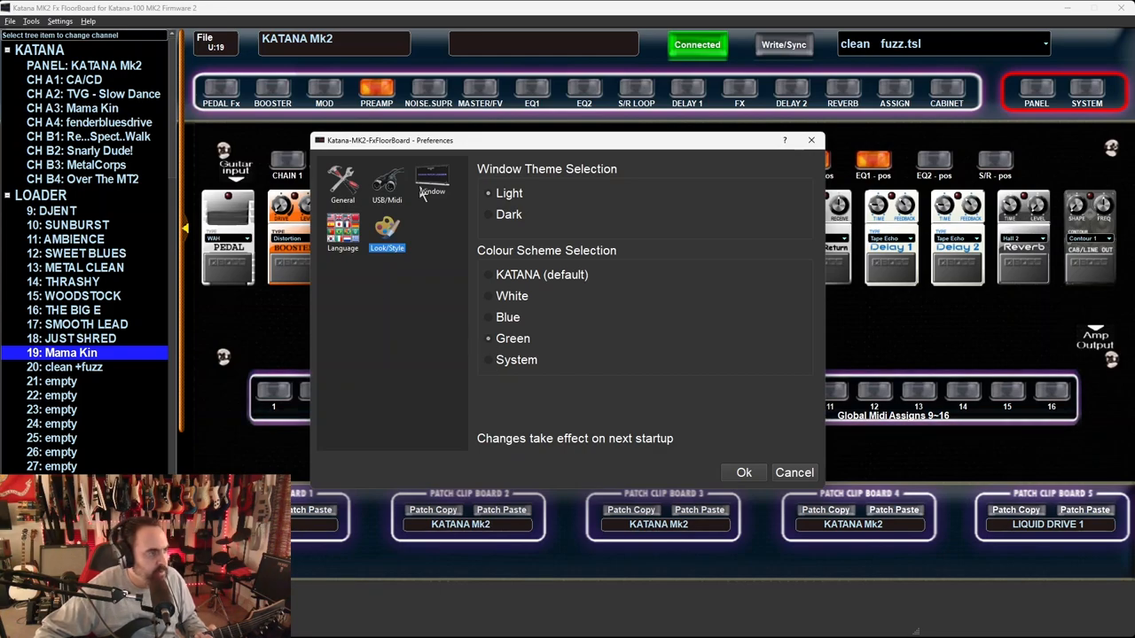
click(342, 229)
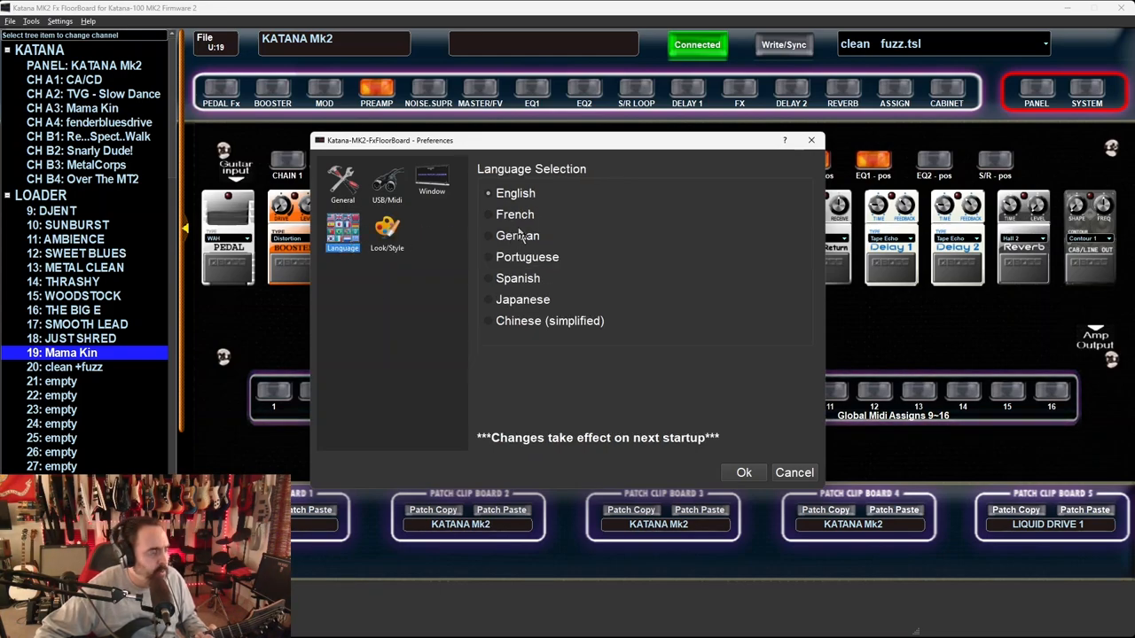
click(489, 213)
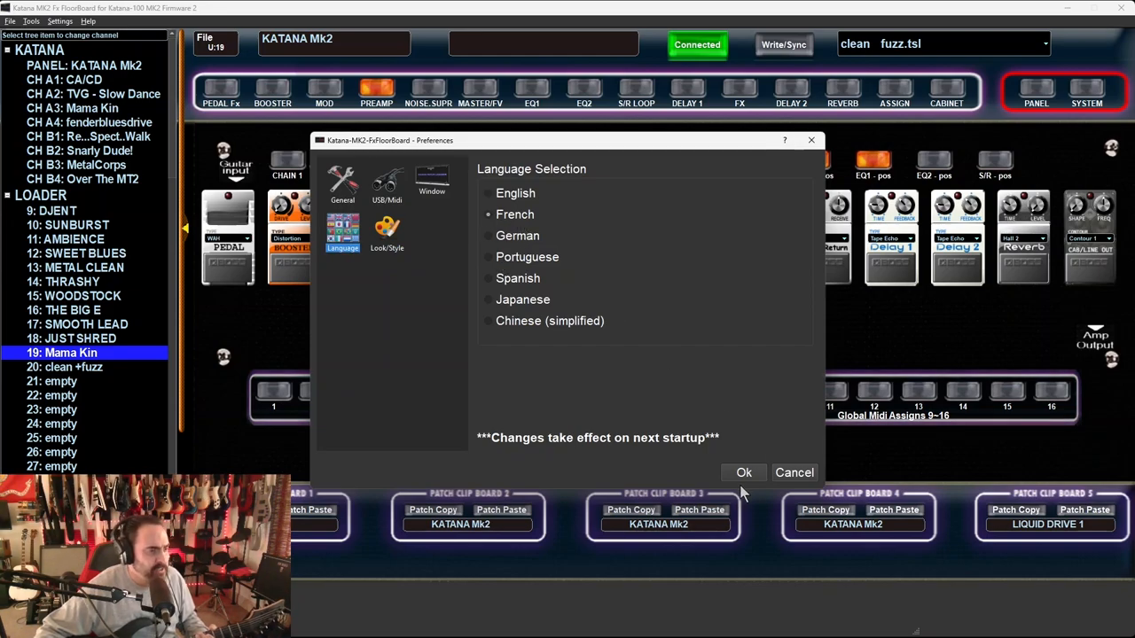
click(743, 473)
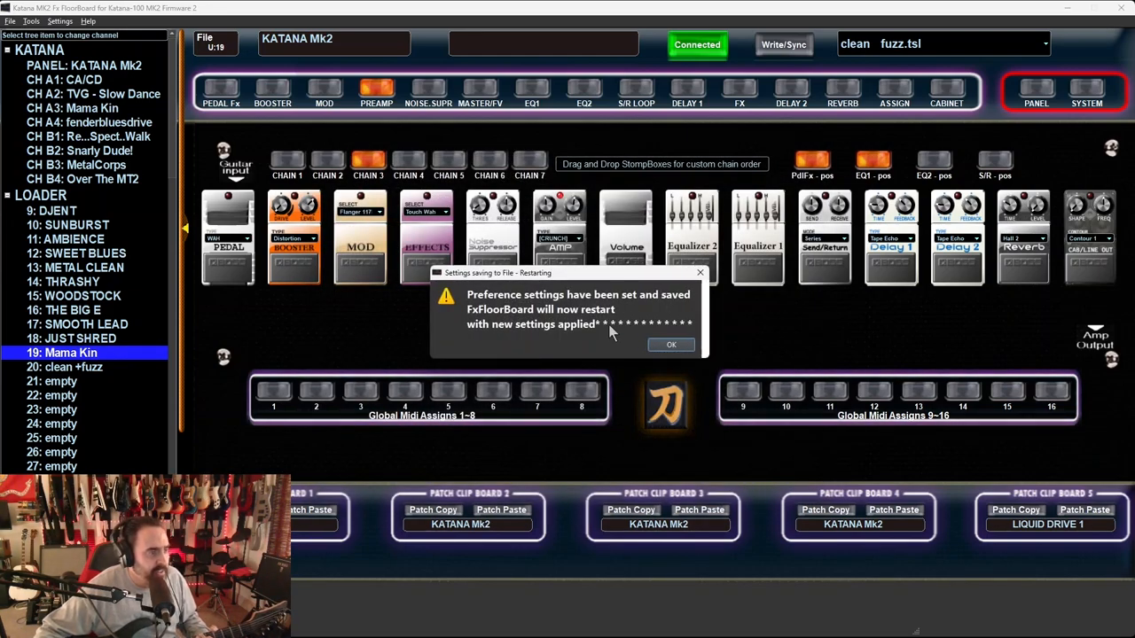
- Acknowledge the restart notice, then open the Settings menu once CH A3 Mama Kin reloads
click(671, 345)
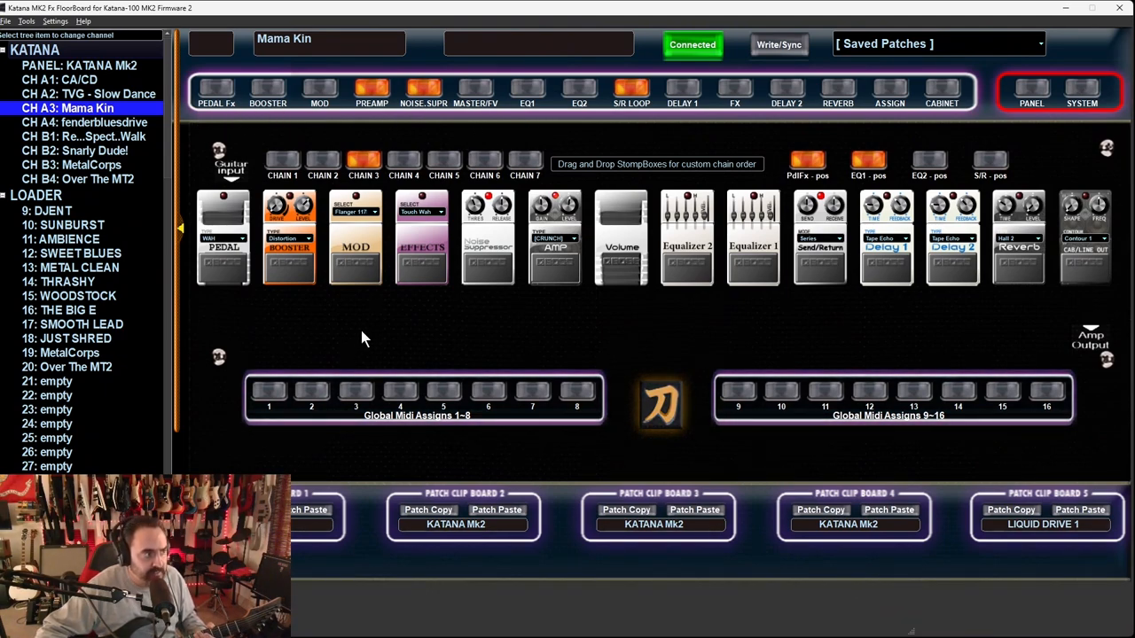
mouse_move(697, 118)
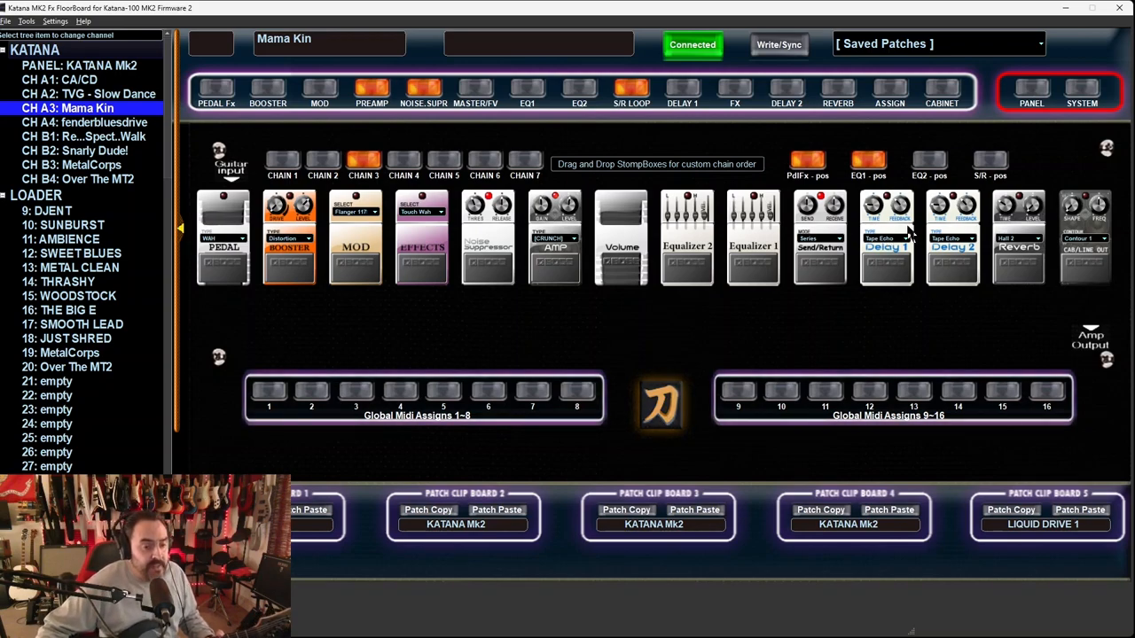
click(57, 22)
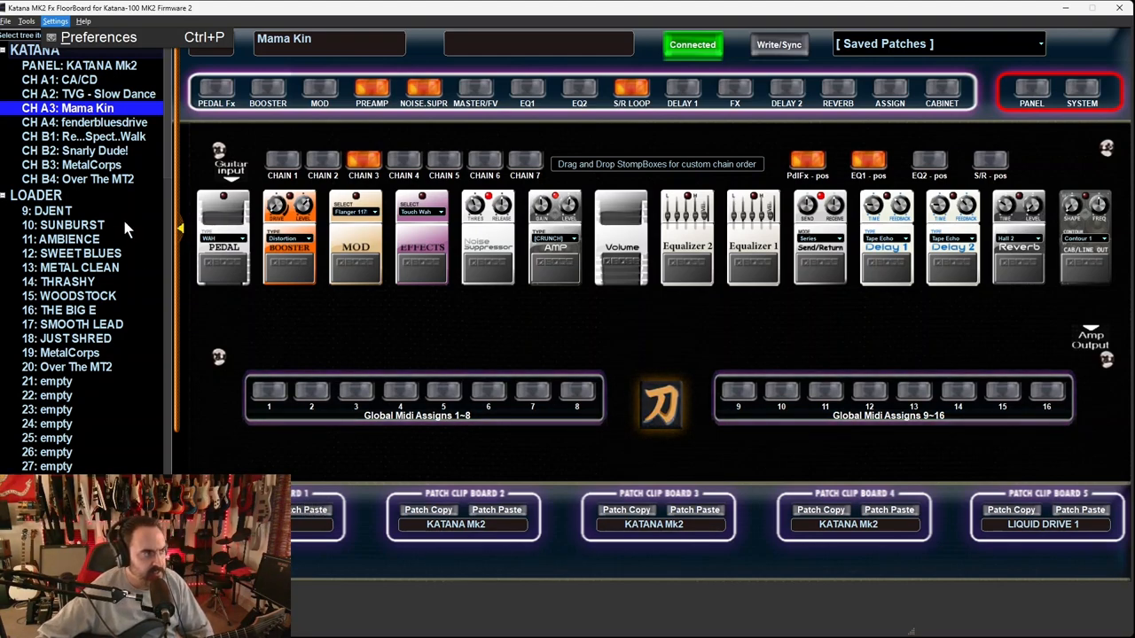
- Load channel B4 'Over The MT2' and open its Equaliser2 editor
click(89, 67)
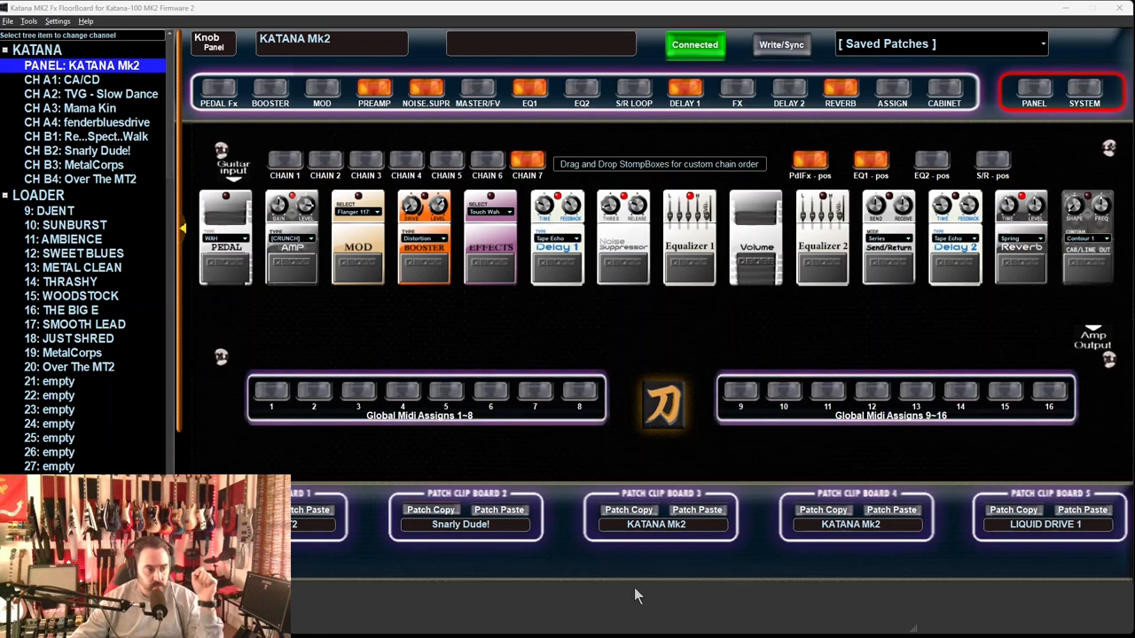
mouse_move(681, 562)
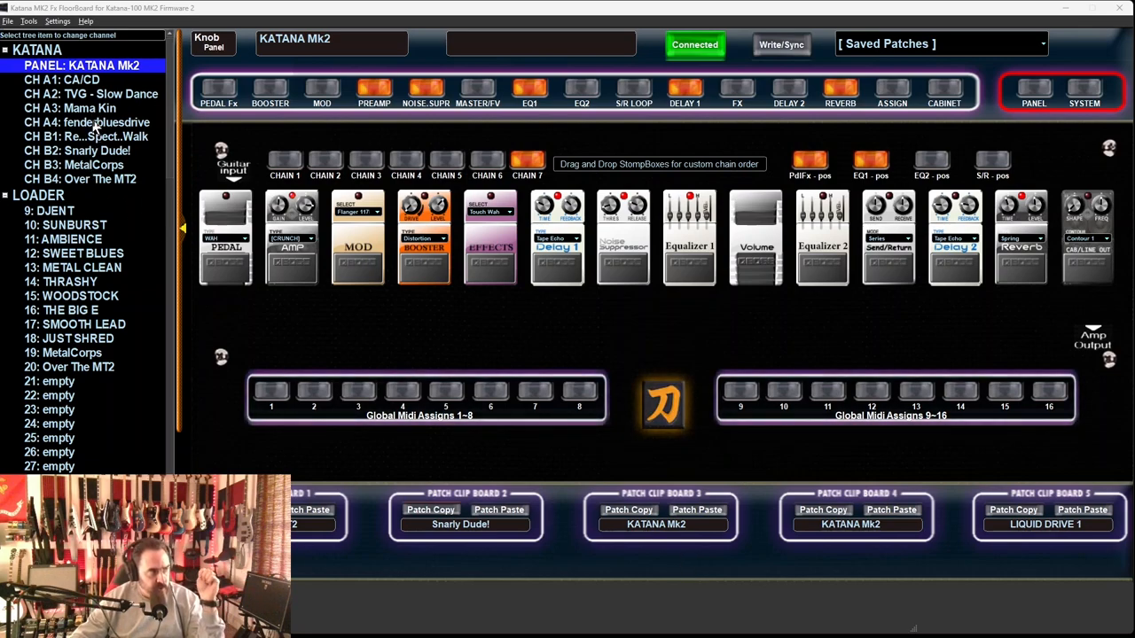
click(80, 178)
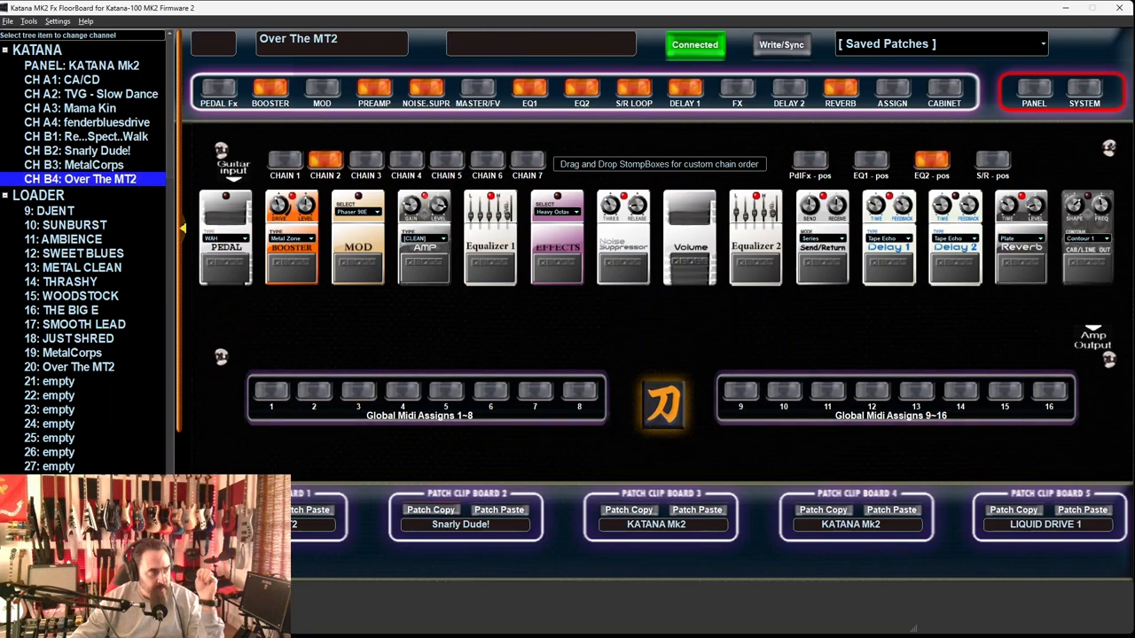
click(528, 92)
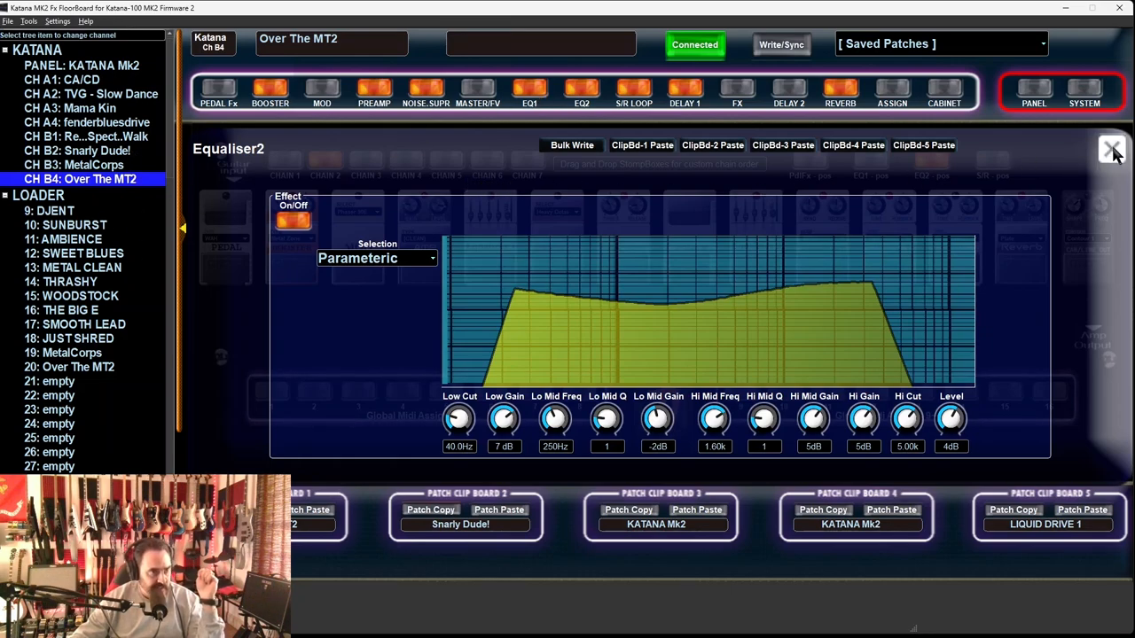
- Switch to PANEL, check EQ1, close the editor, and paste clipboard 1's patch
click(1110, 149)
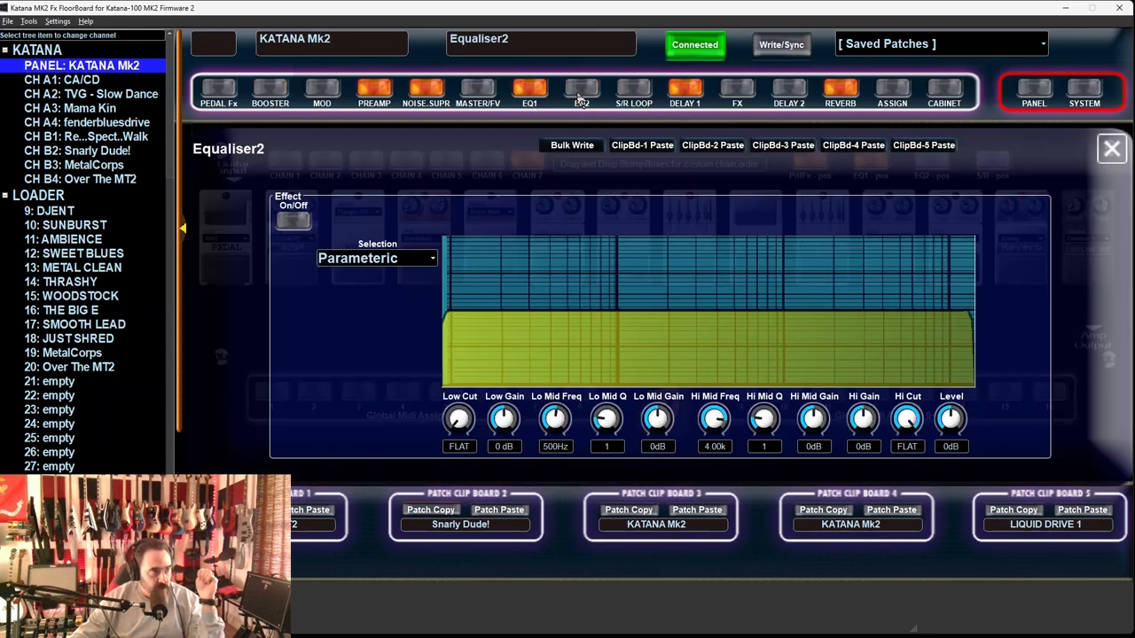
click(527, 89)
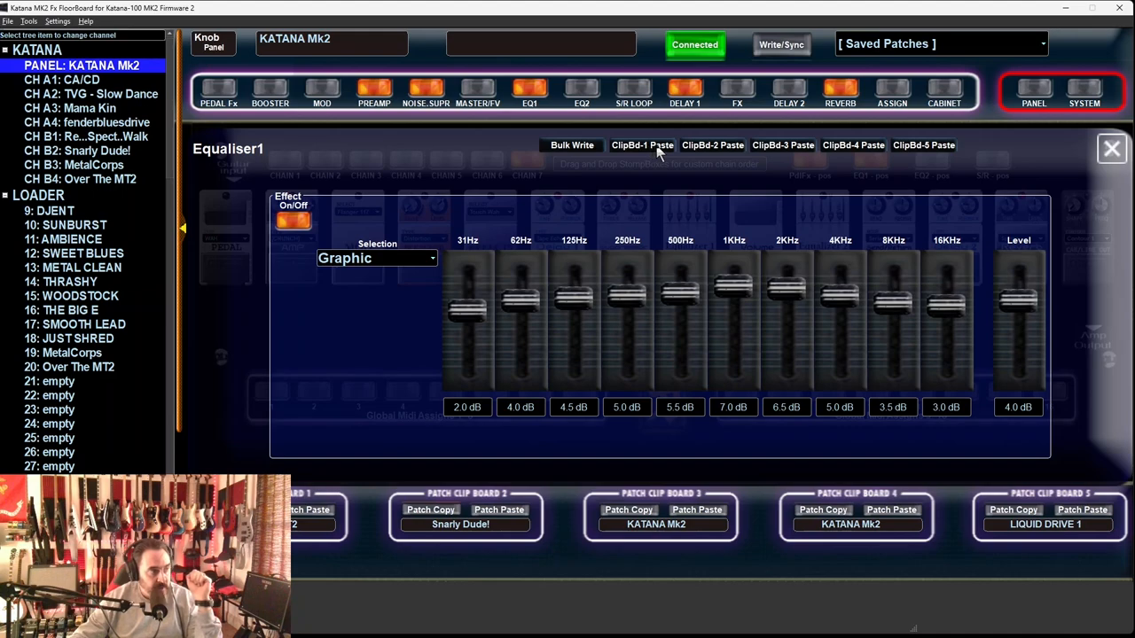
mouse_move(645, 151)
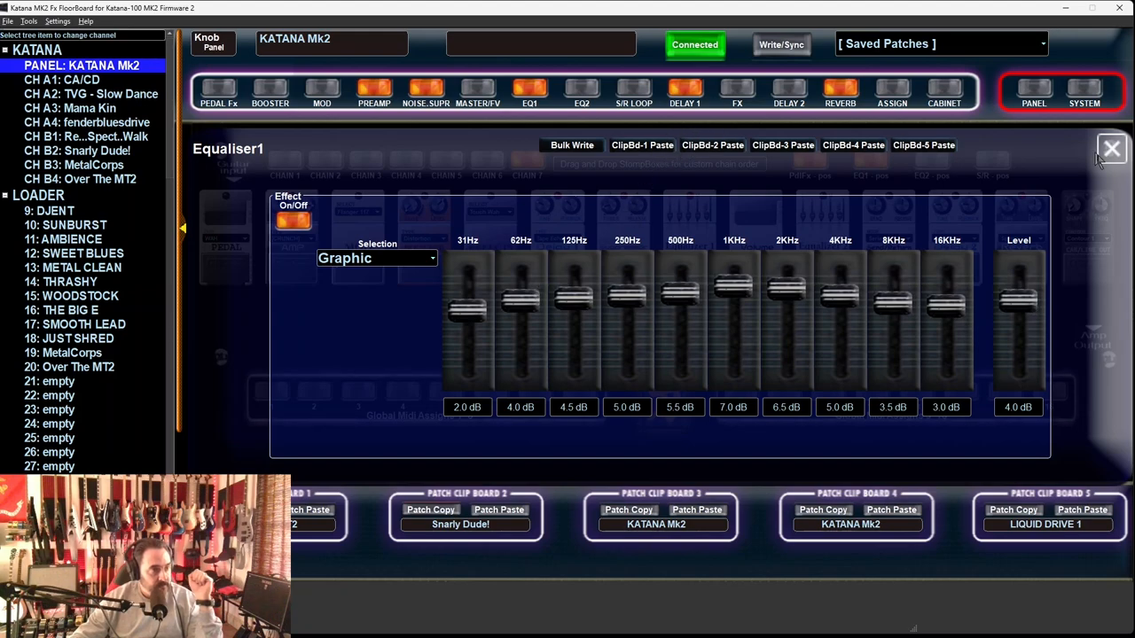
click(1108, 151)
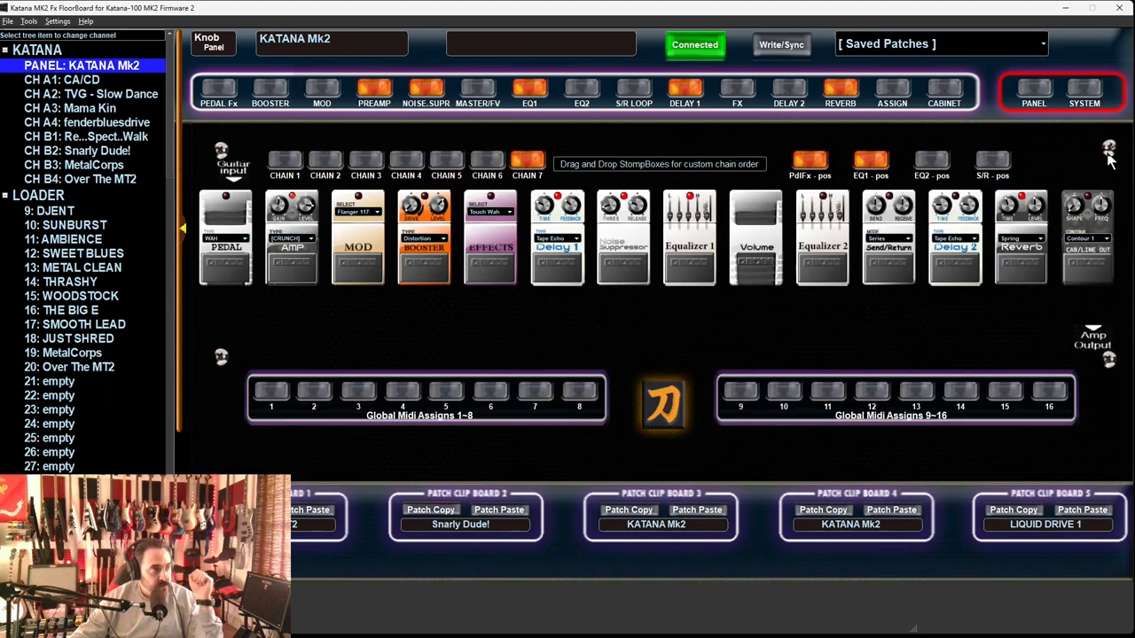
click(822, 239)
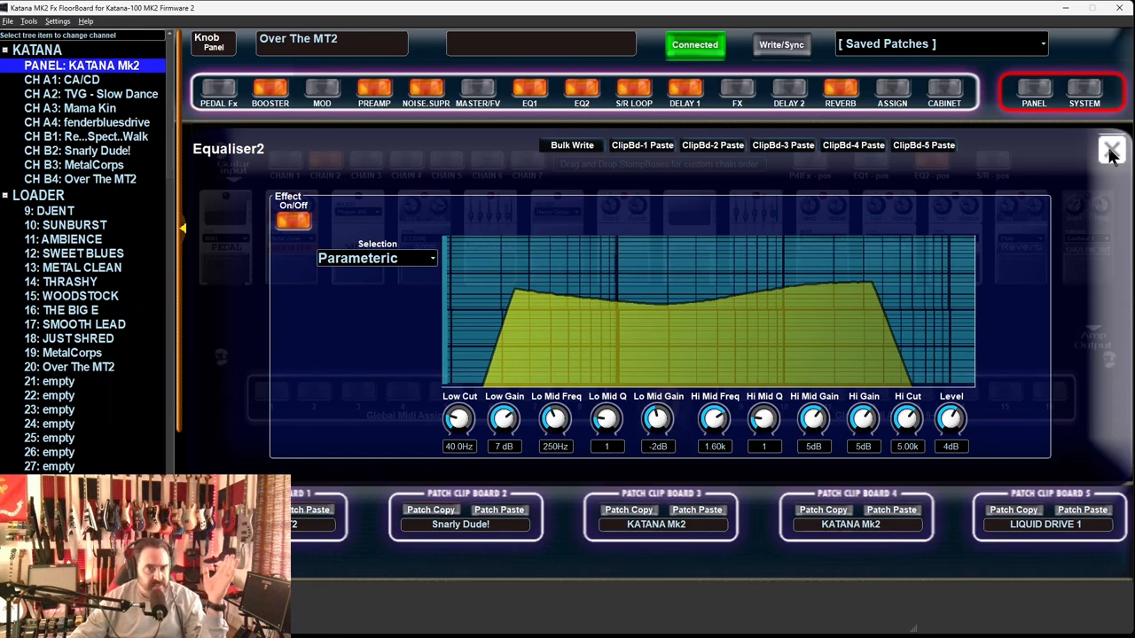
- Replace the Metal Zone booster with Tubescreamer settings pasted from ClipBd-1
click(1110, 148)
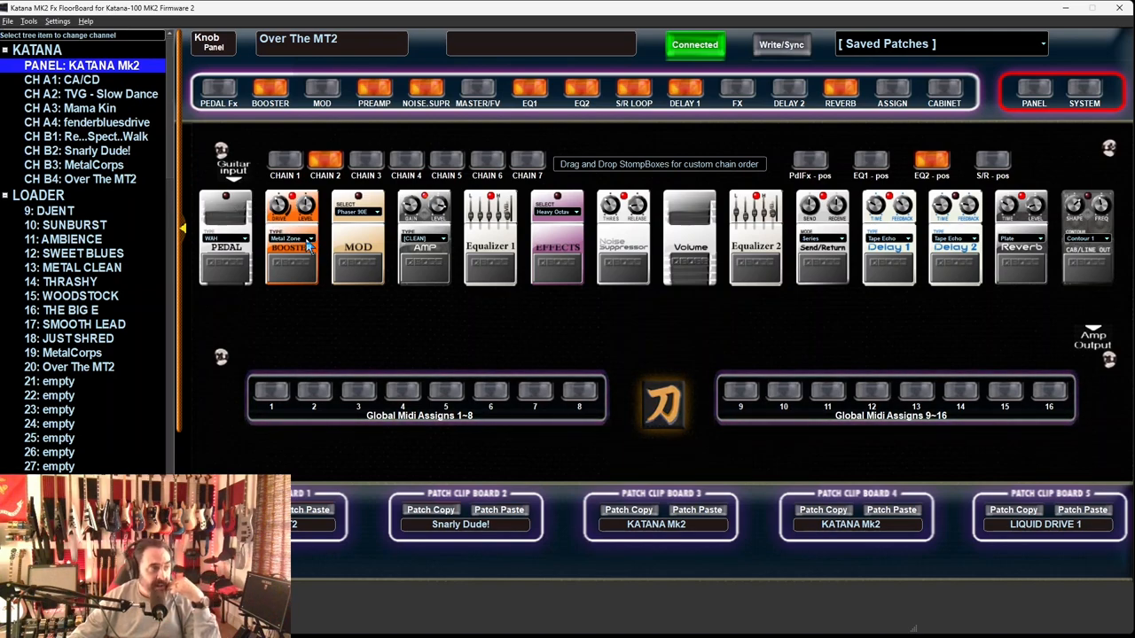
mouse_move(260, 178)
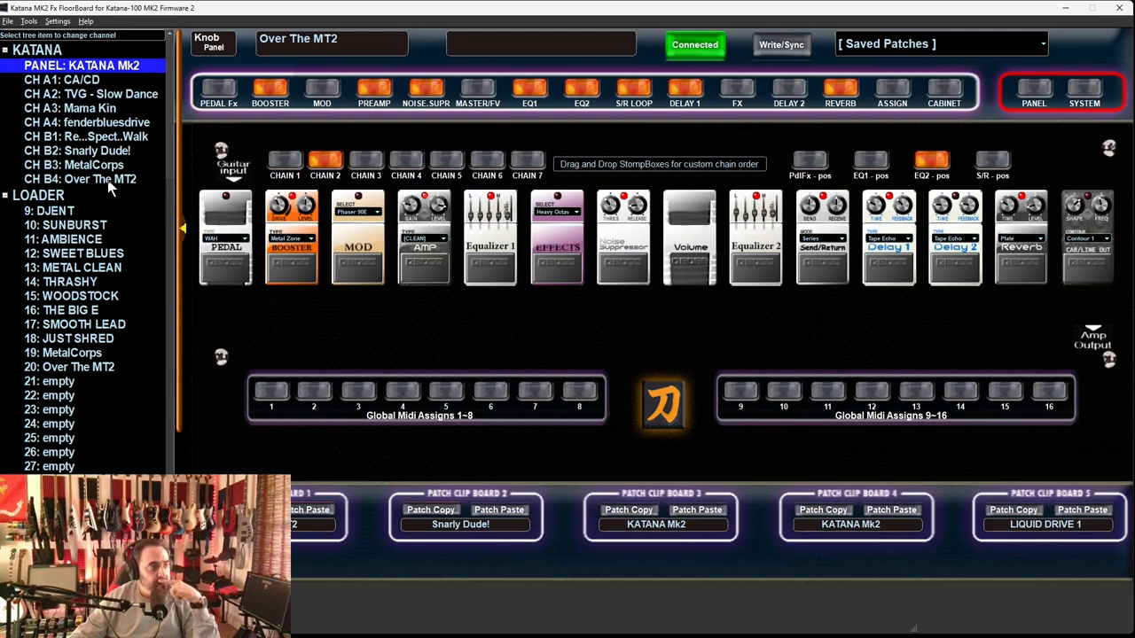
click(269, 105)
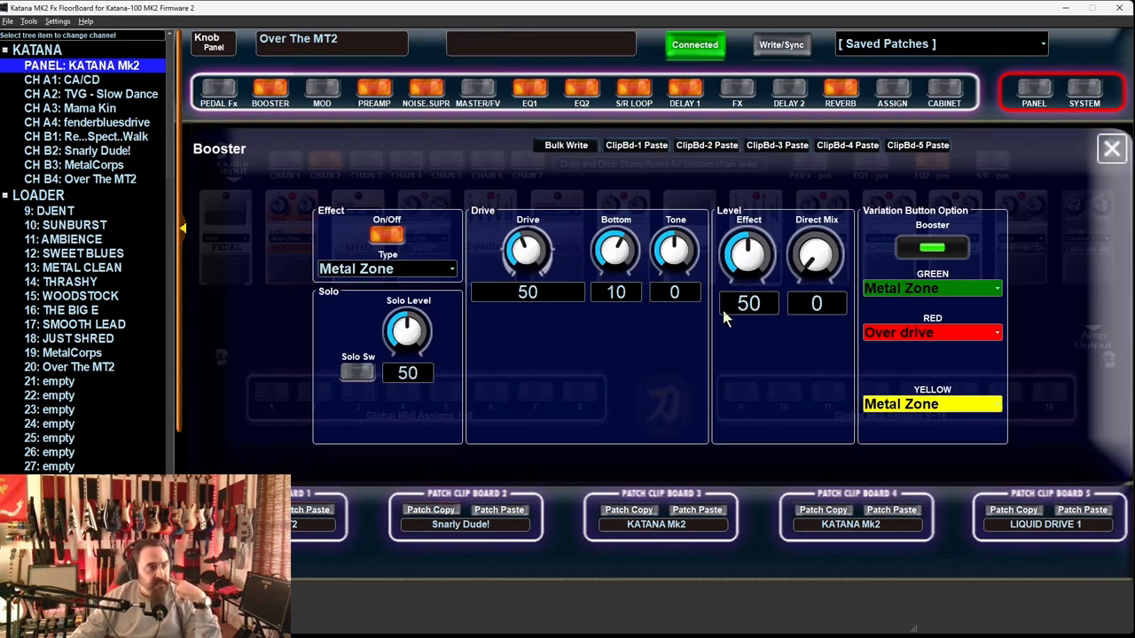
mouse_move(406, 333)
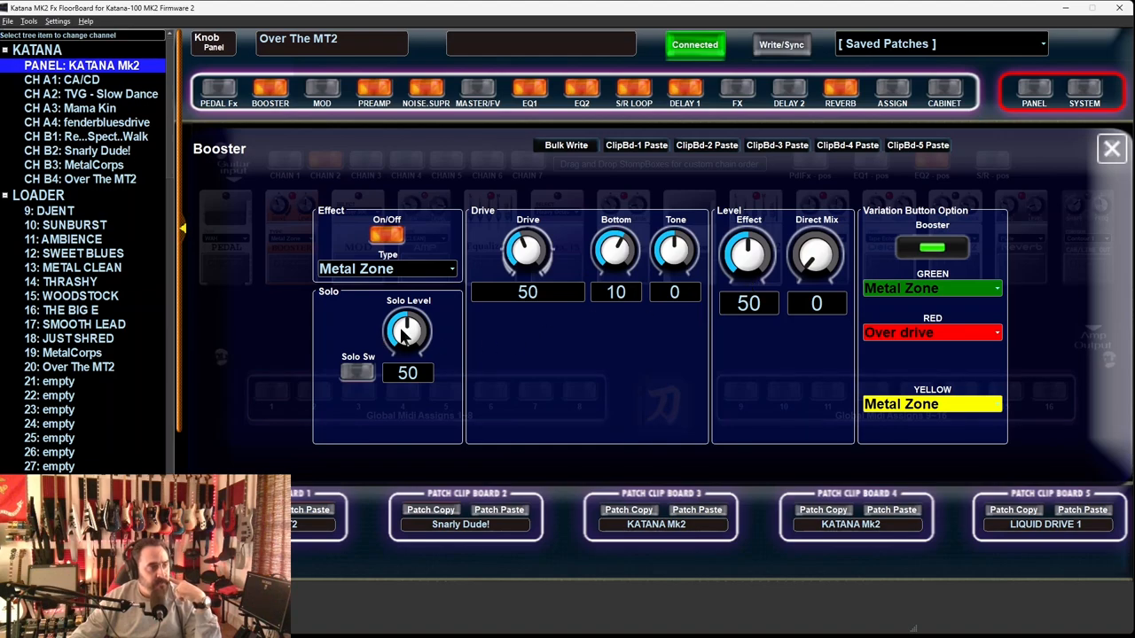
mouse_move(623, 153)
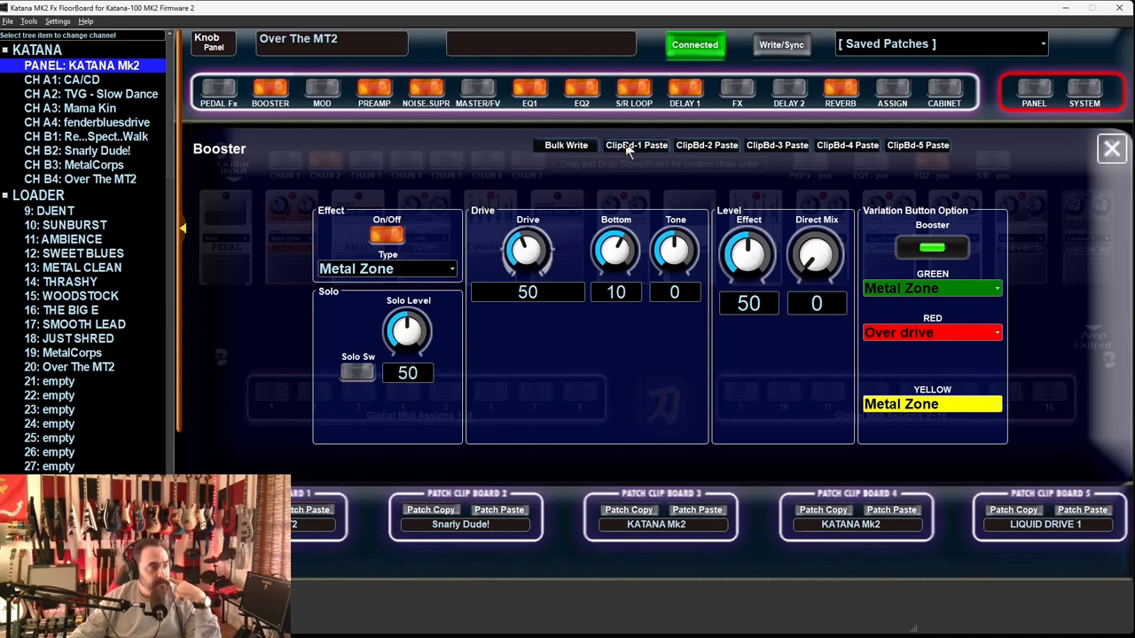
mouse_move(706, 145)
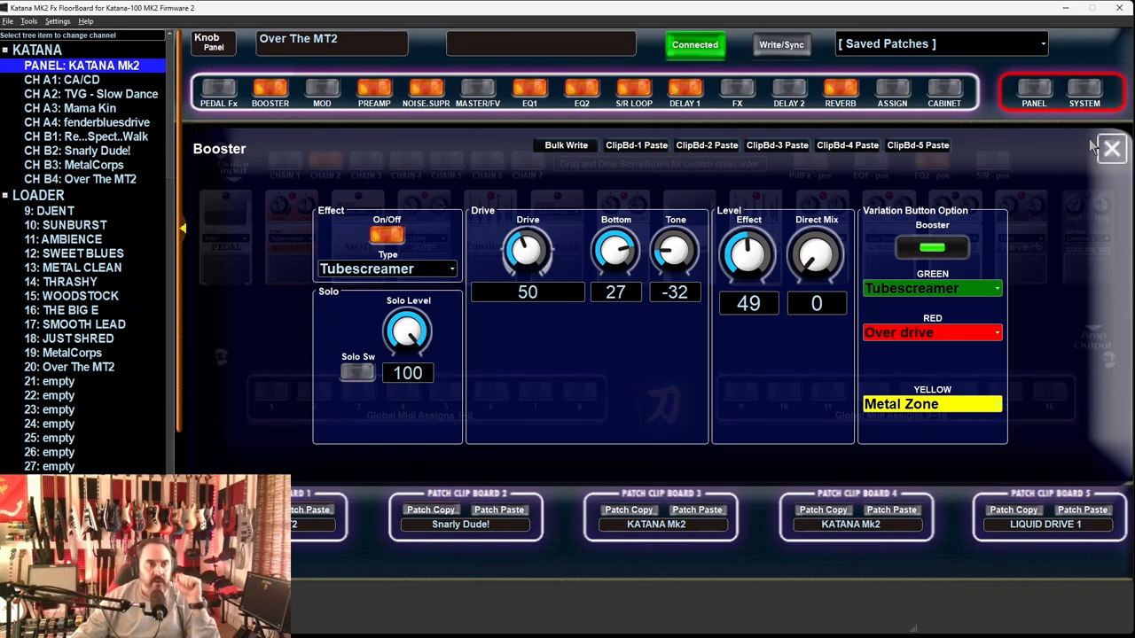
click(1111, 151)
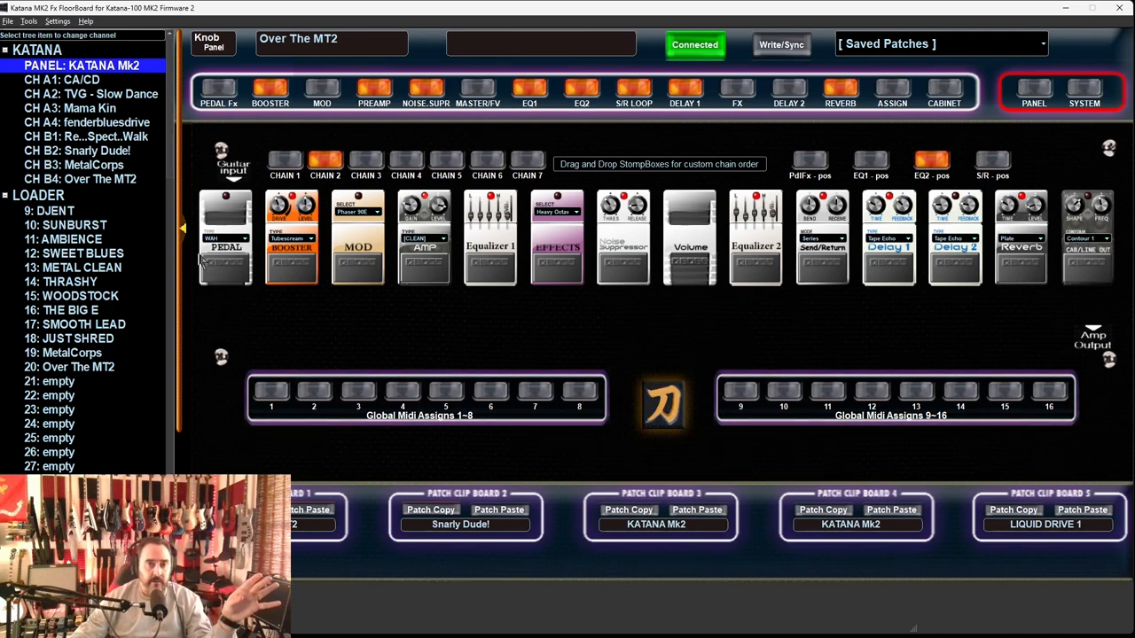
mouse_move(168, 319)
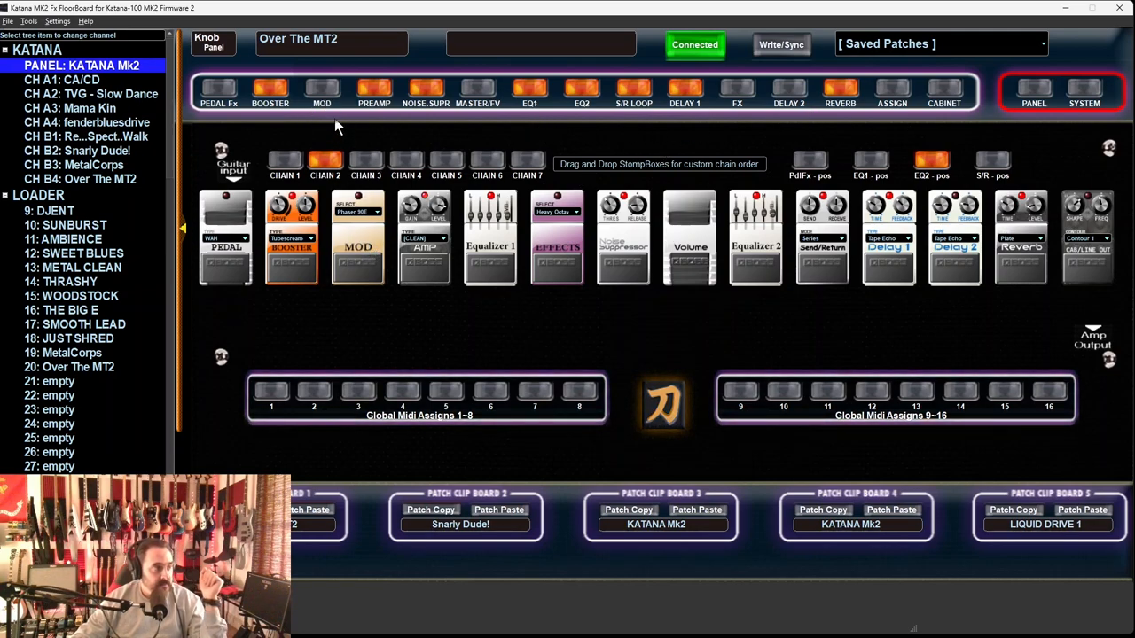
- Paste the Snarly Dude! patch from Patch Clip Board 2, bringing its Phaser modulation
click(324, 91)
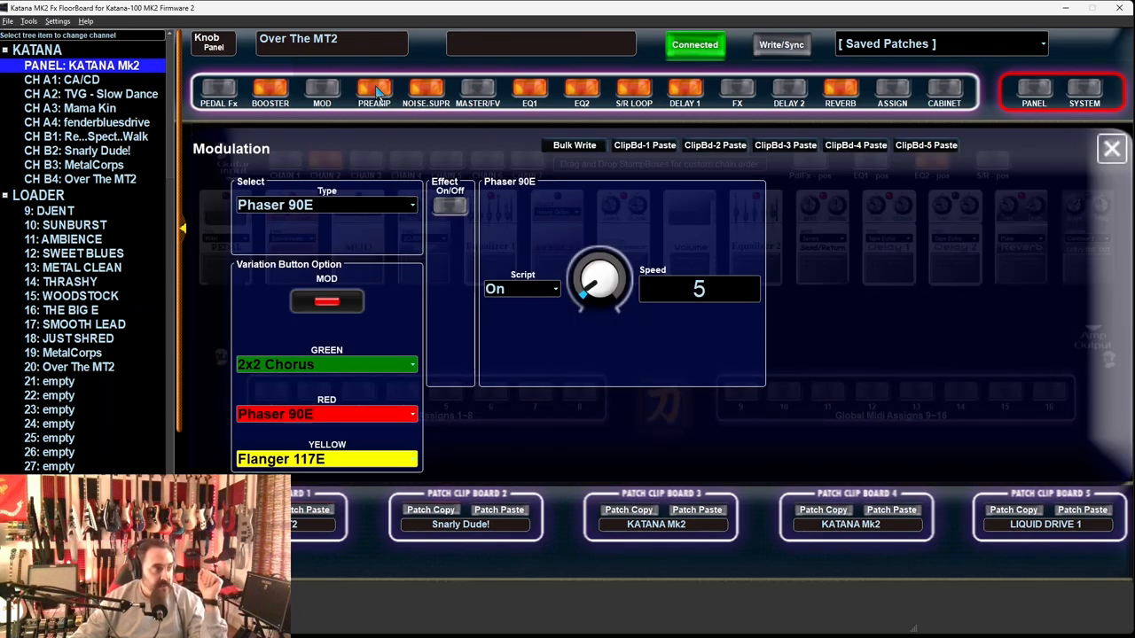
mouse_move(627, 165)
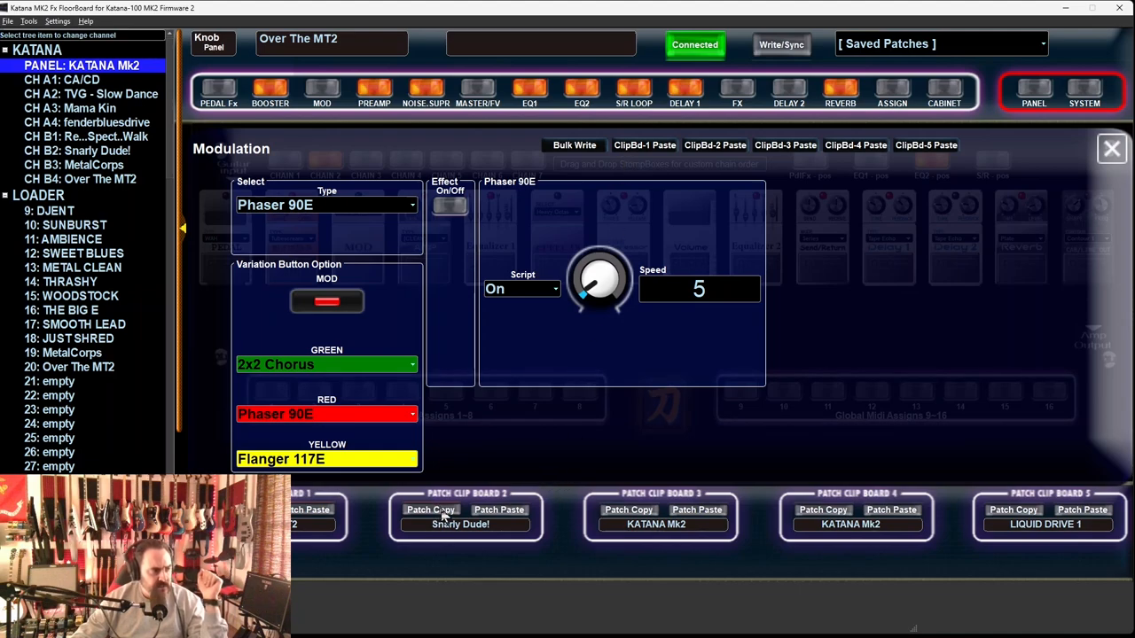
click(498, 510)
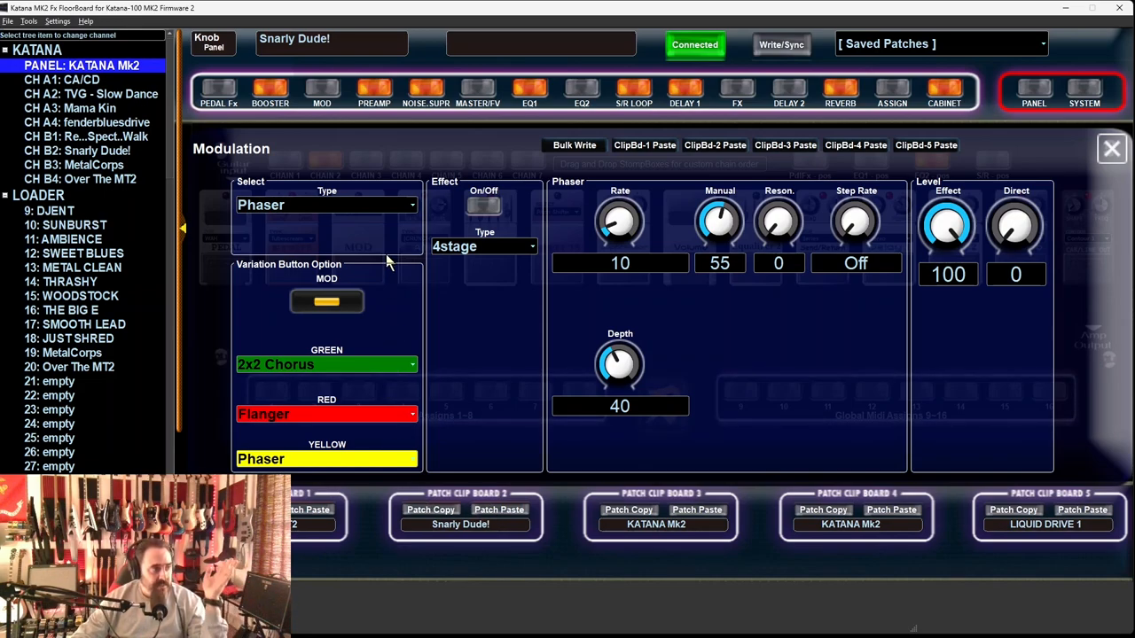
mouse_move(625, 323)
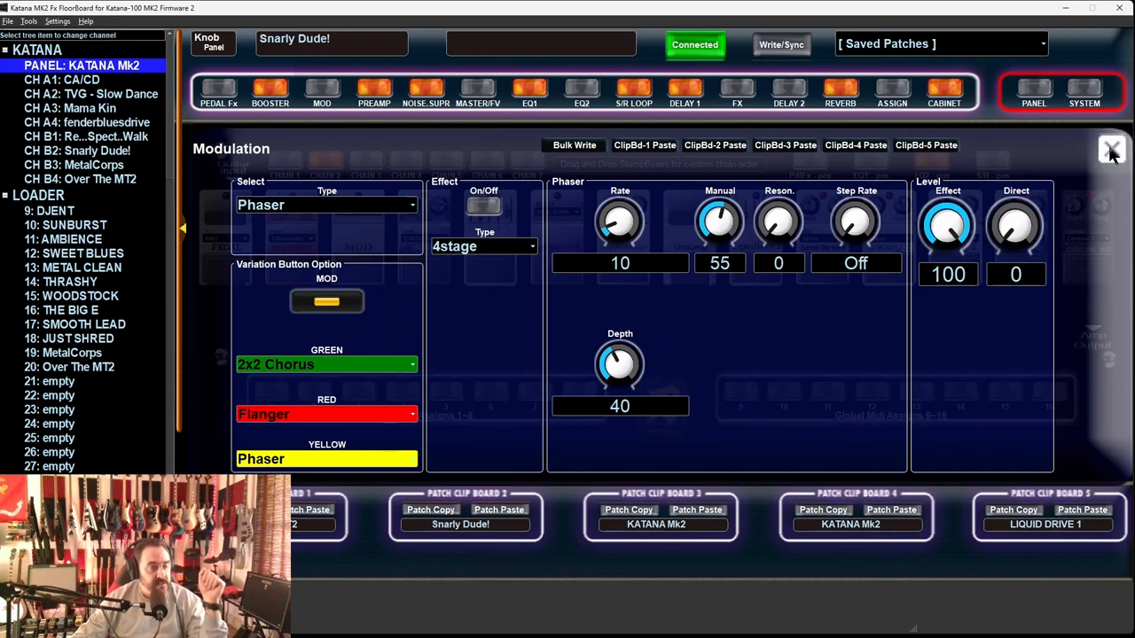
click(1109, 149)
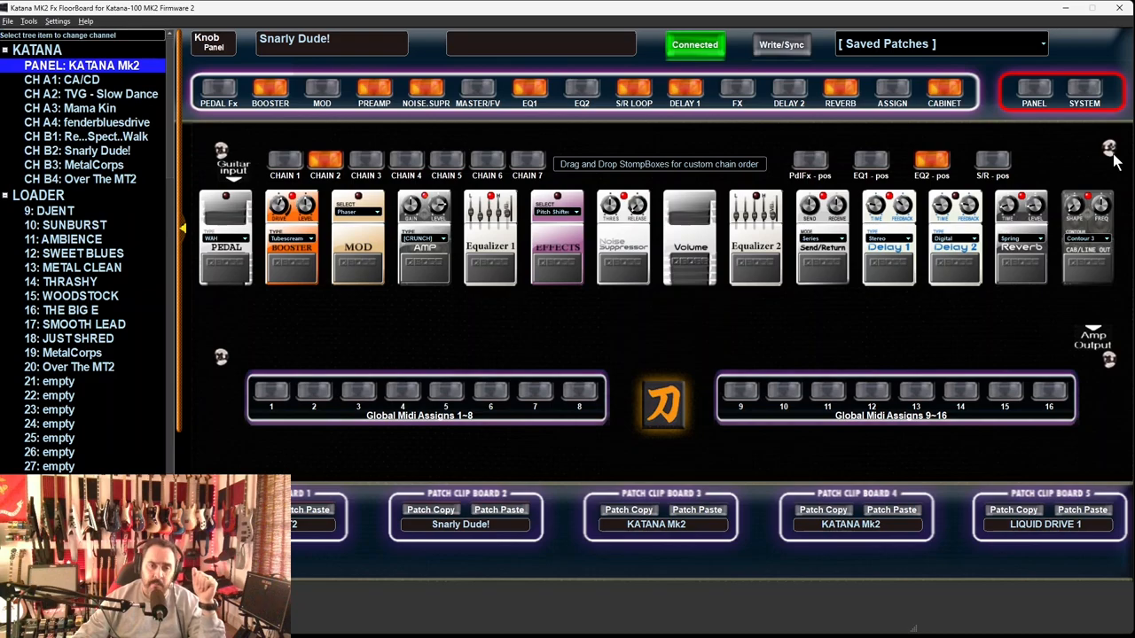